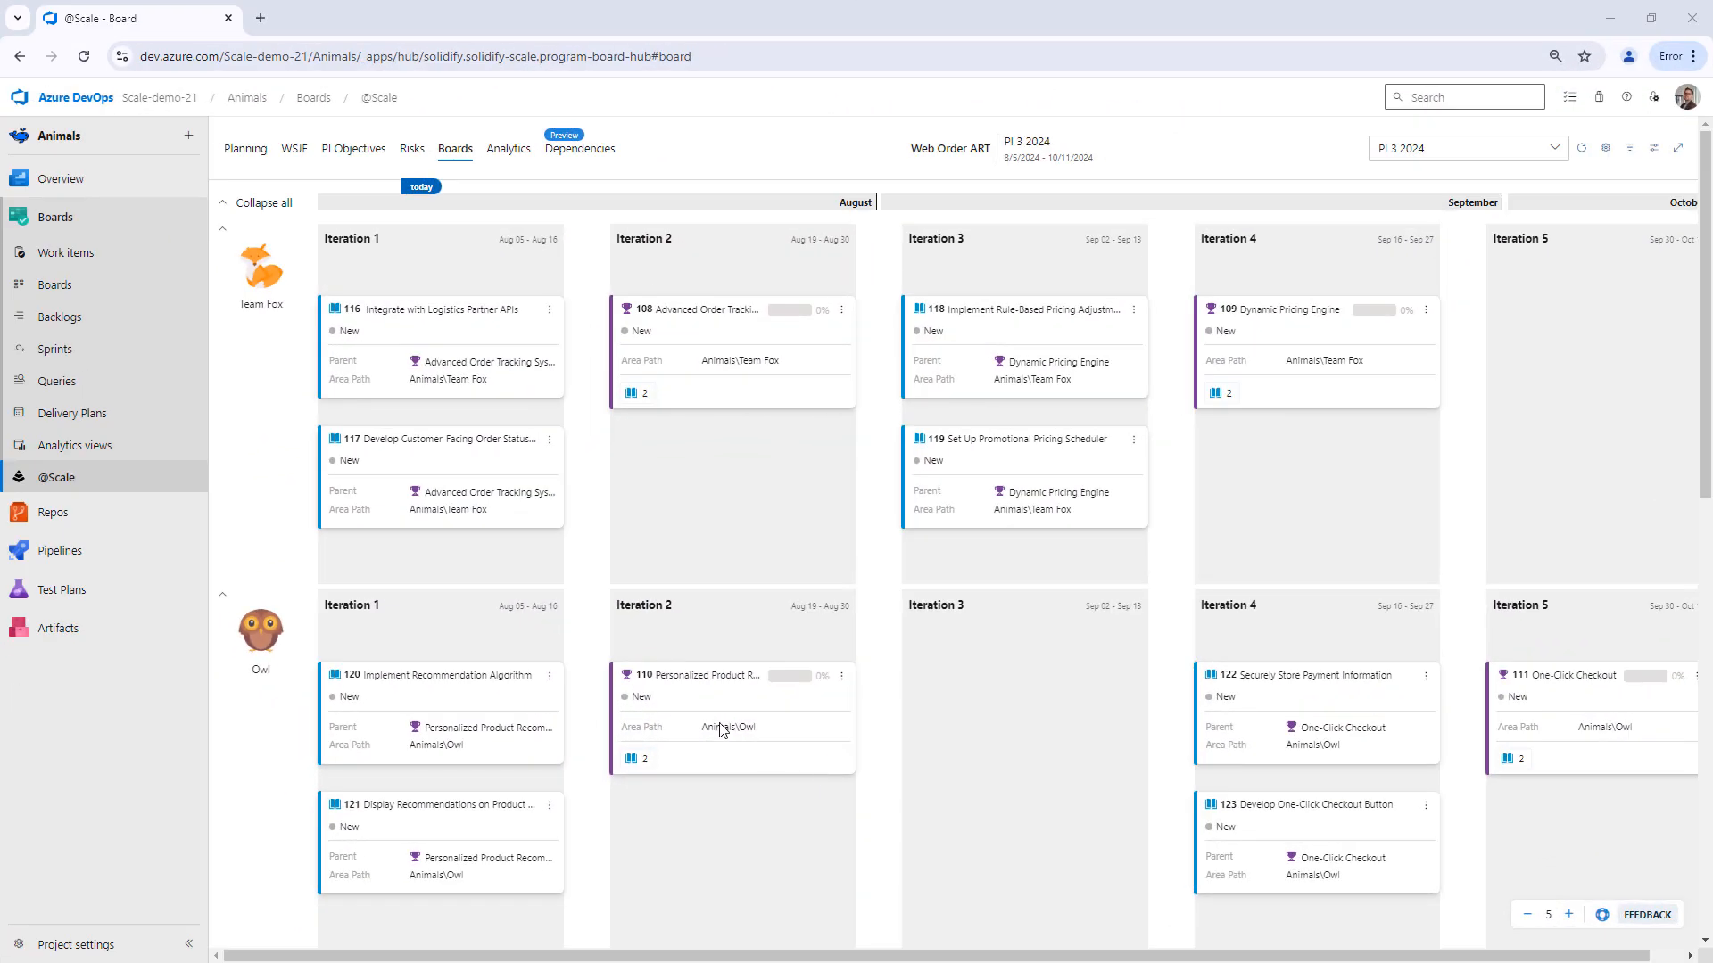
mouse_move(608, 495)
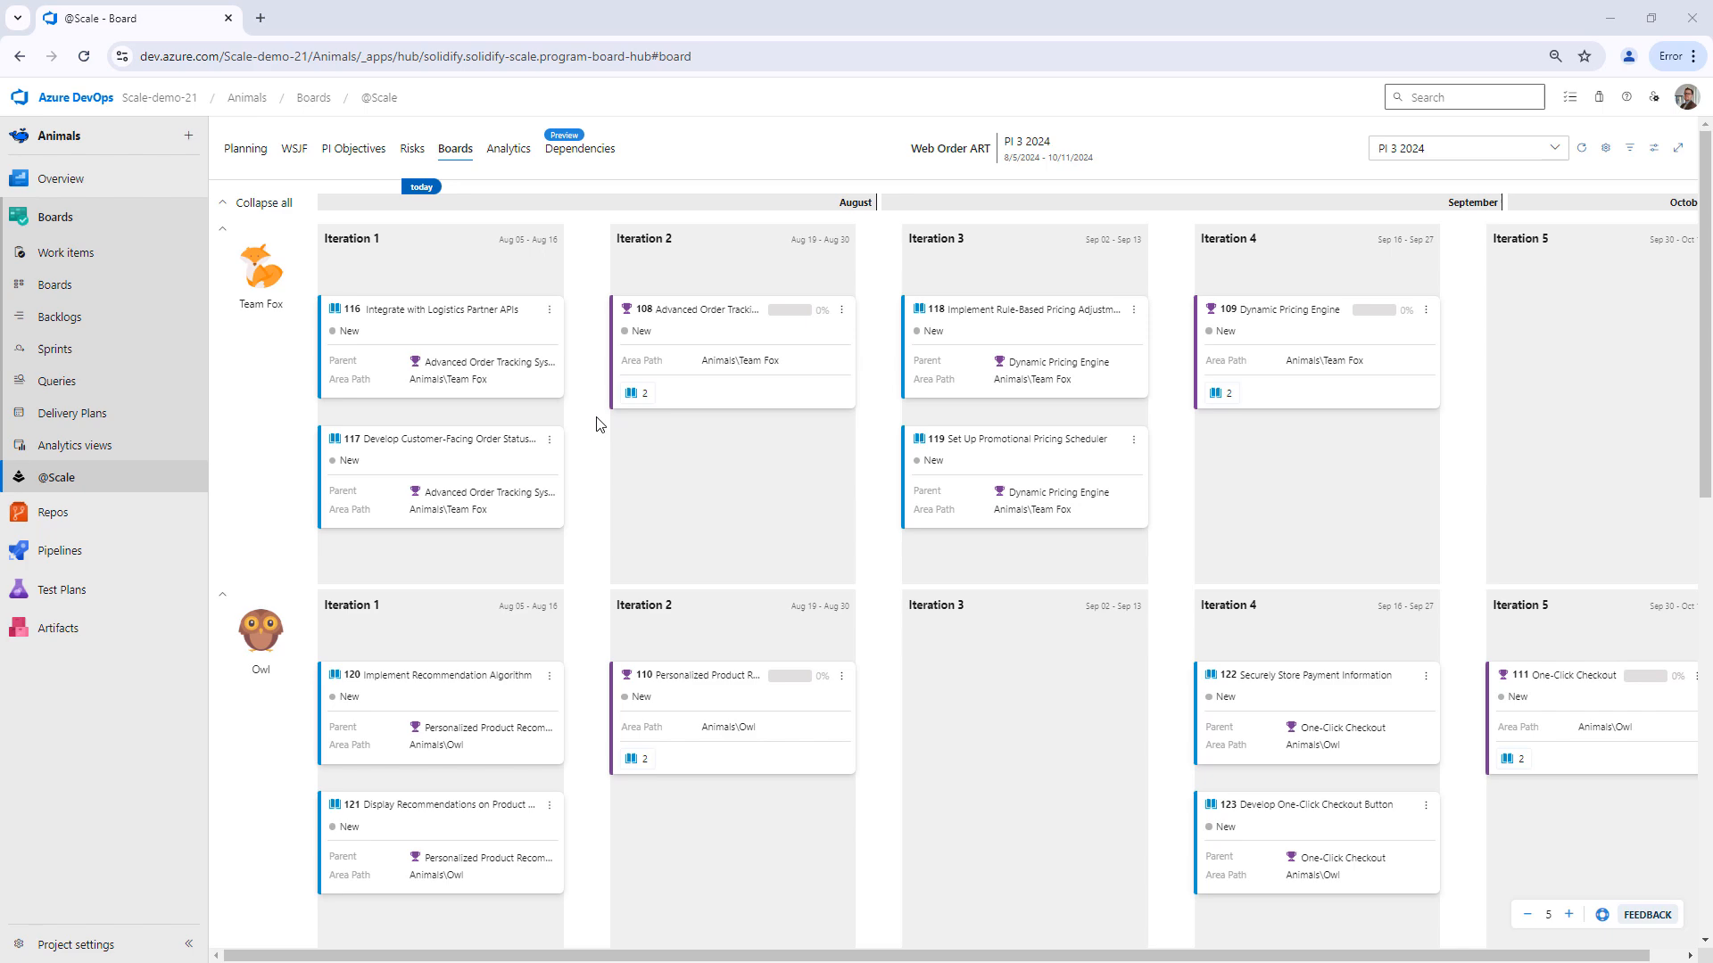
Step: Scroll the program board and switch to the empty Dependencies hub for PI 3 2024
scroll("down", 3)
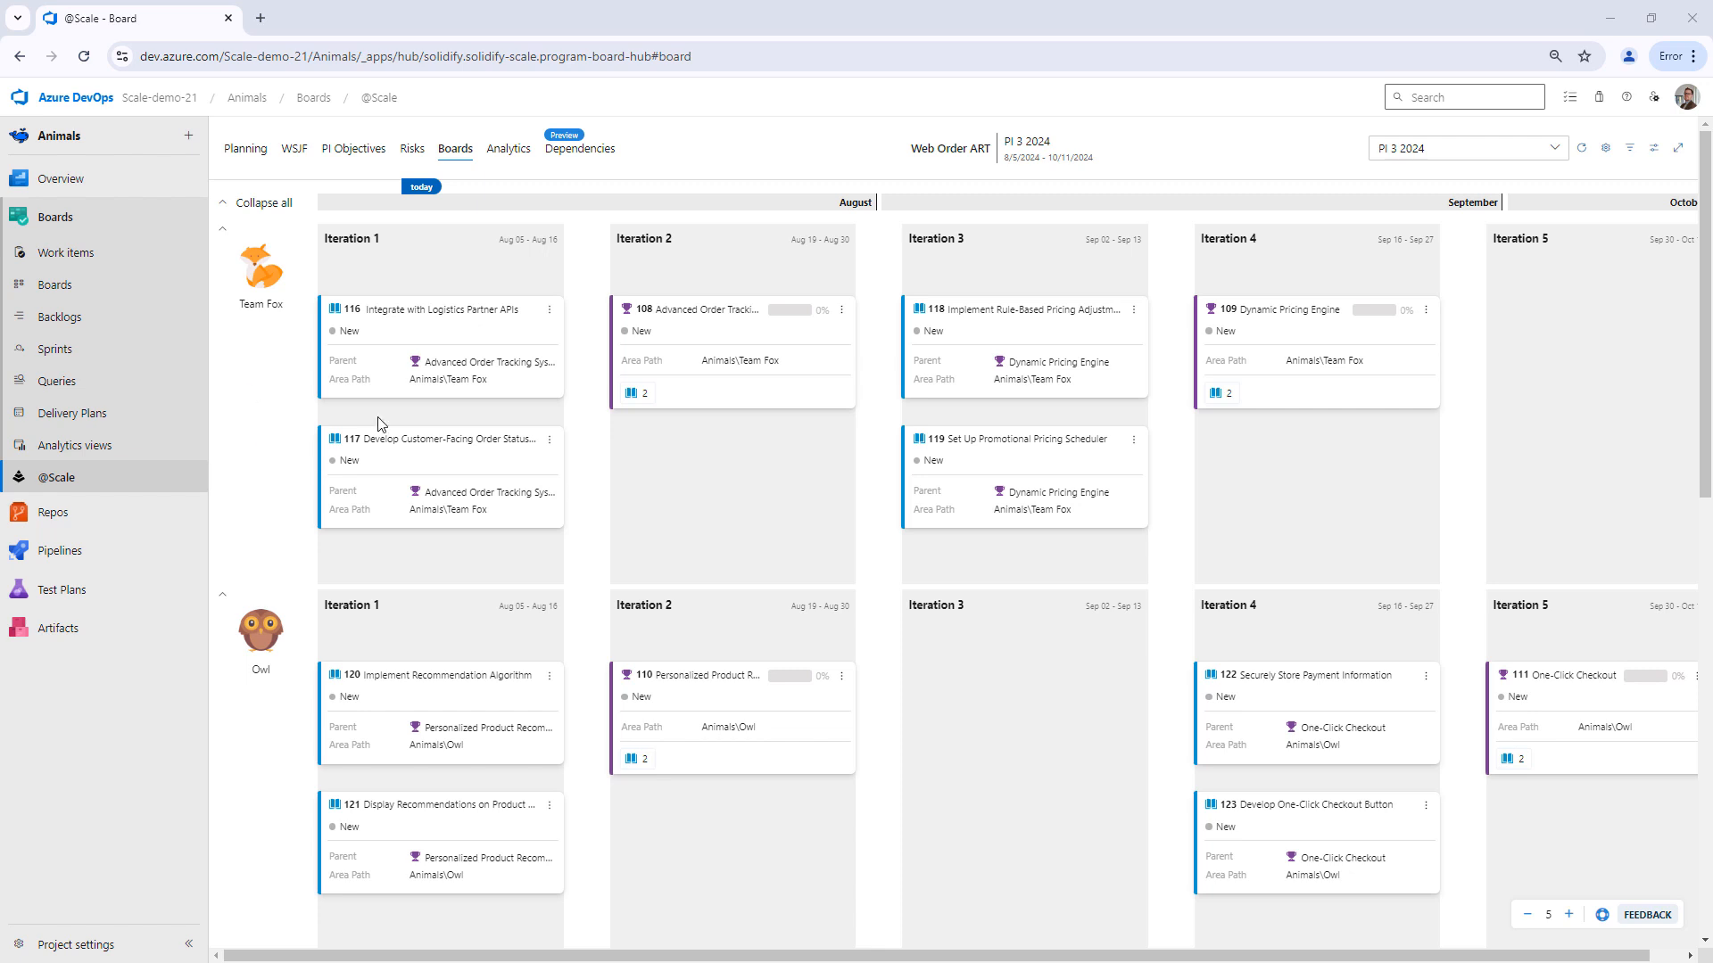
mouse_move(653, 386)
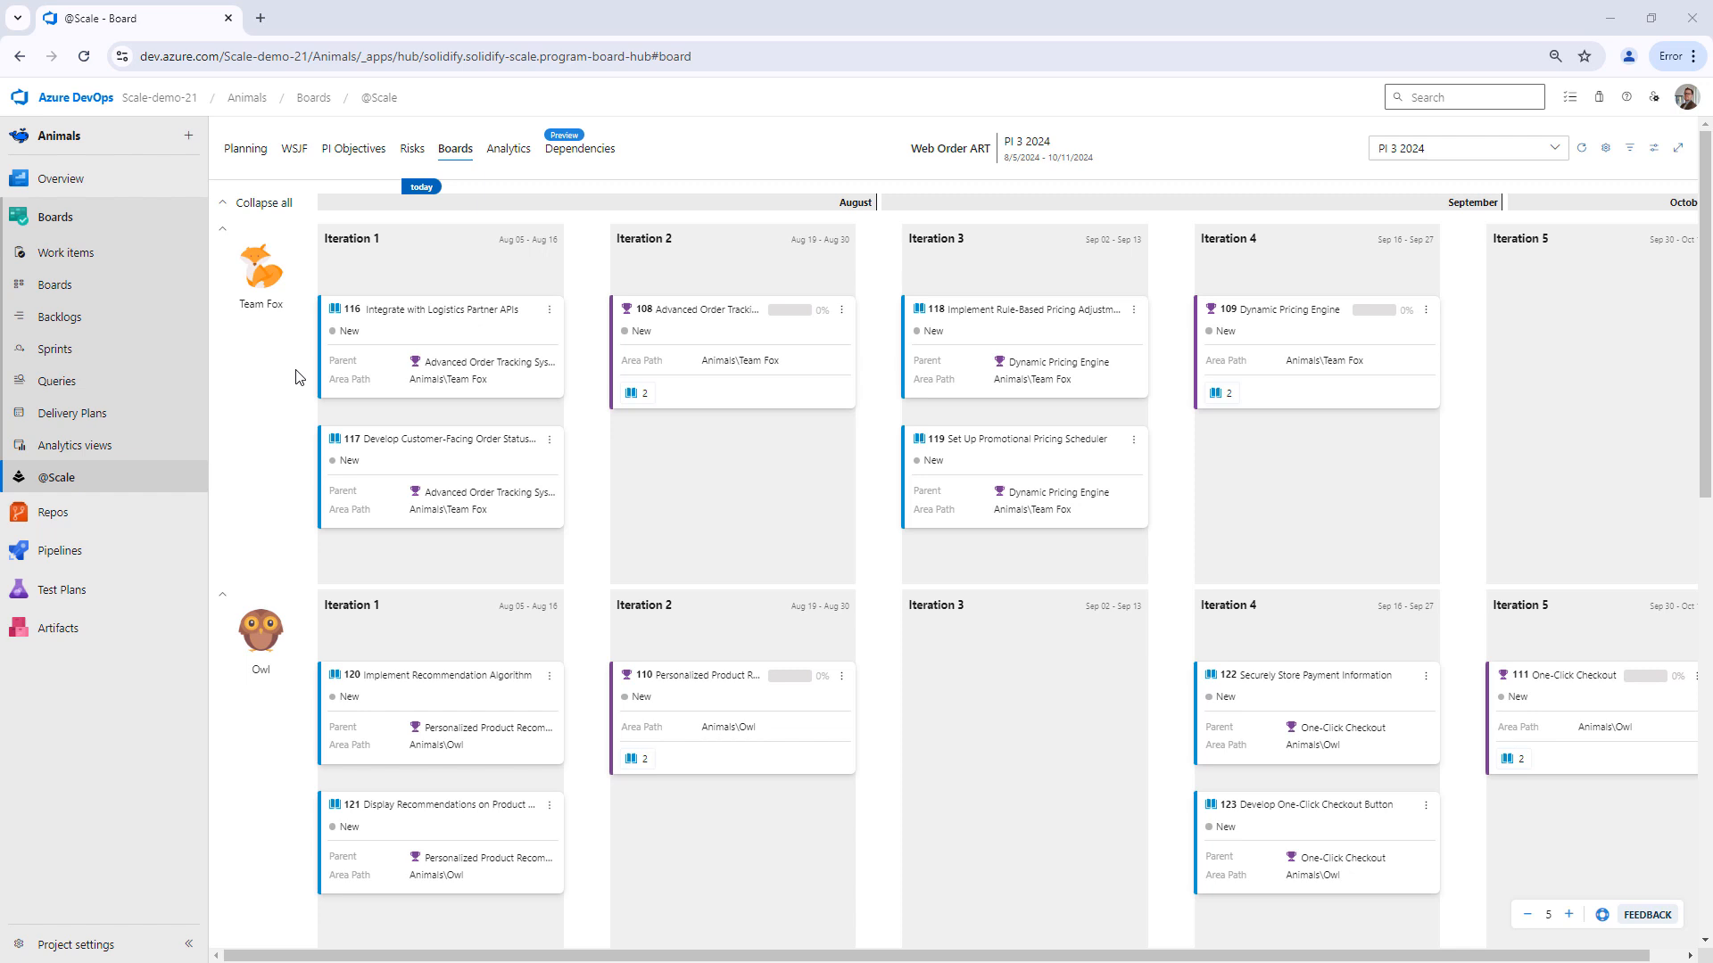
mouse_move(268, 302)
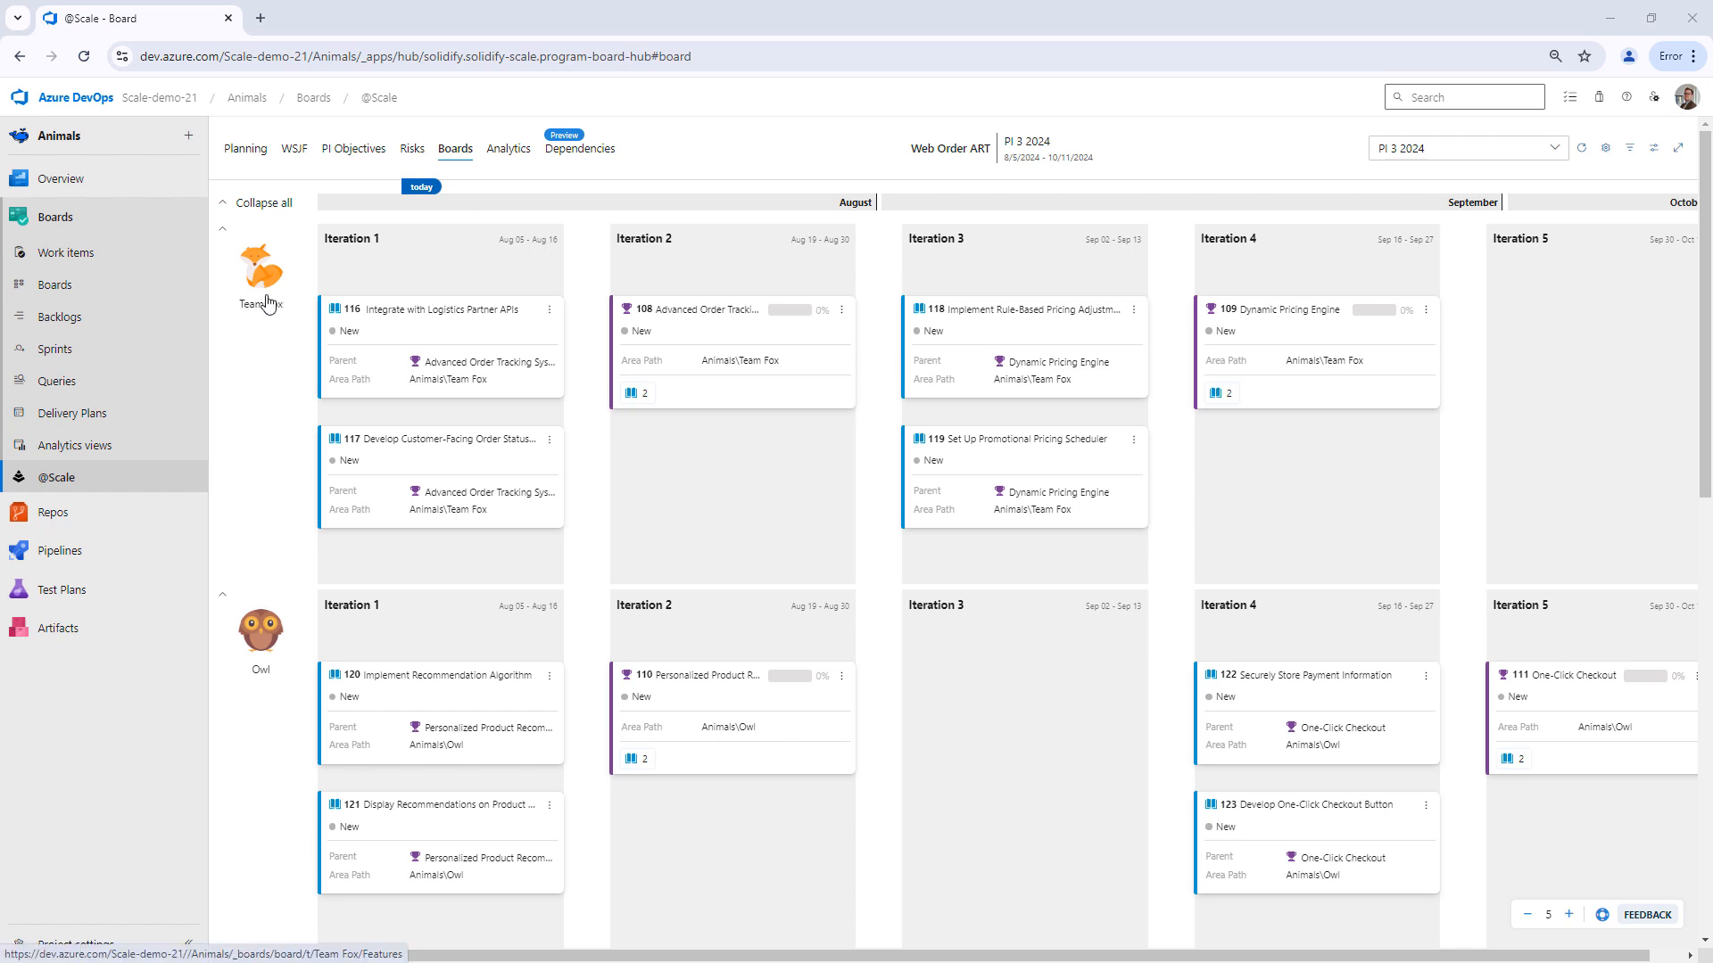
mouse_move(262, 664)
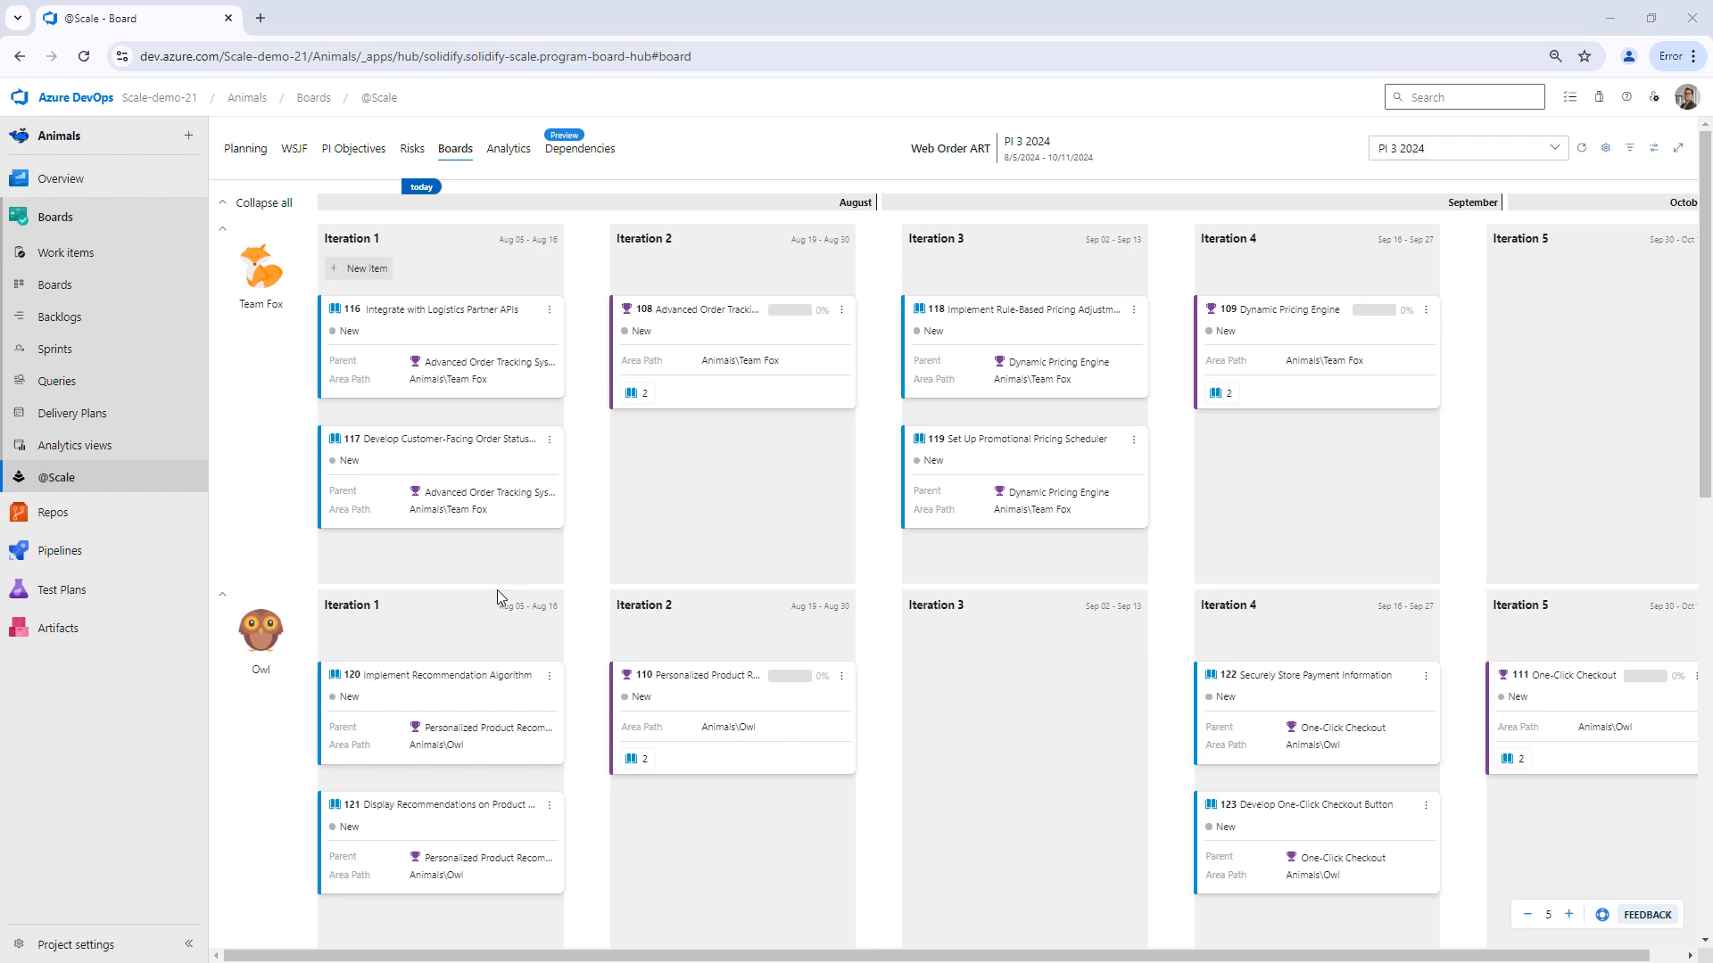
mouse_move(273, 492)
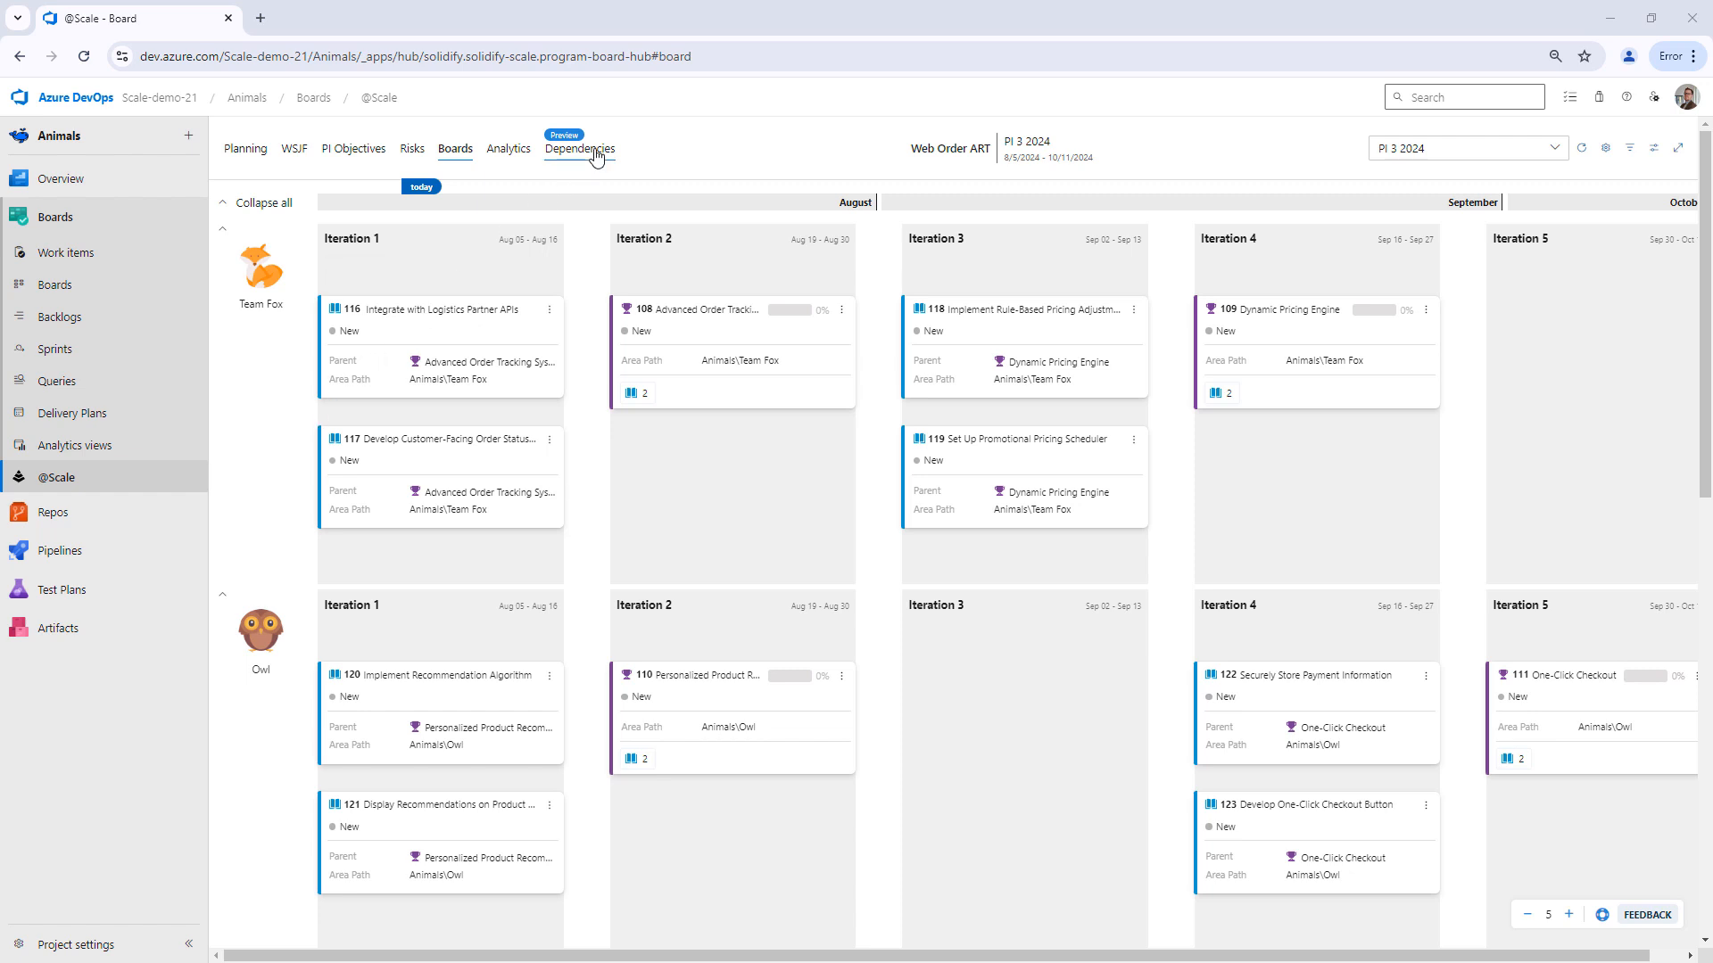
left_click(580, 149)
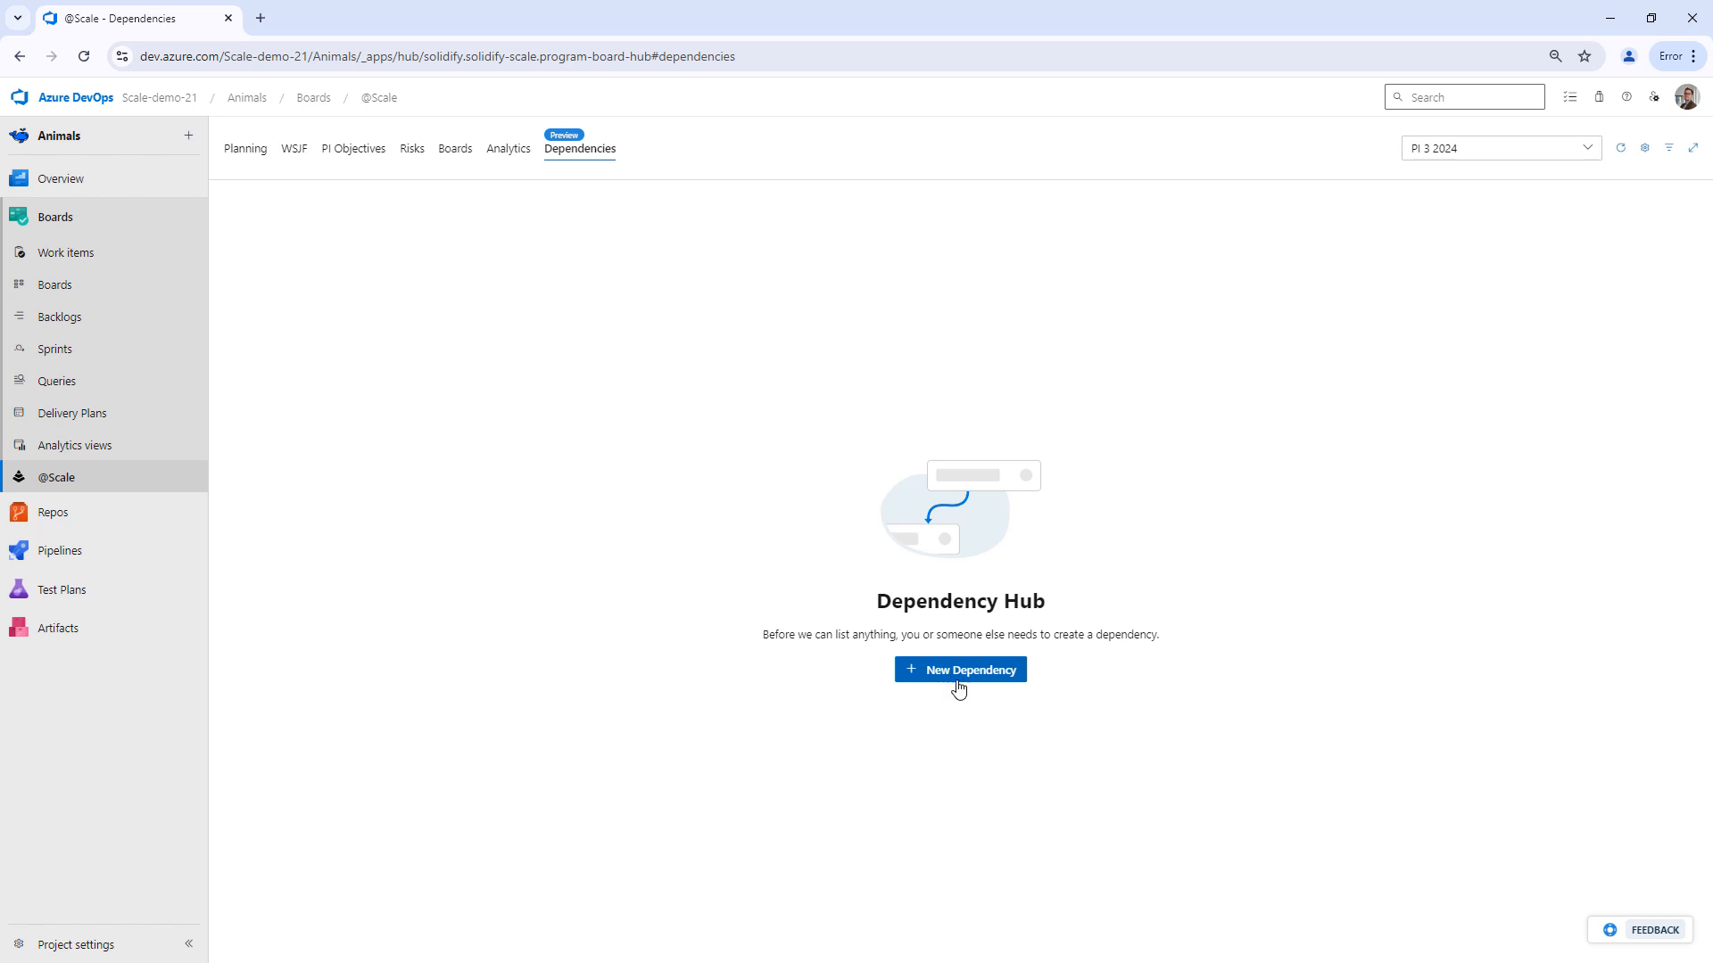
Step: Start a new dependency 'Secure payment storage' with Owl depending on Team Fox
left_click(959, 668)
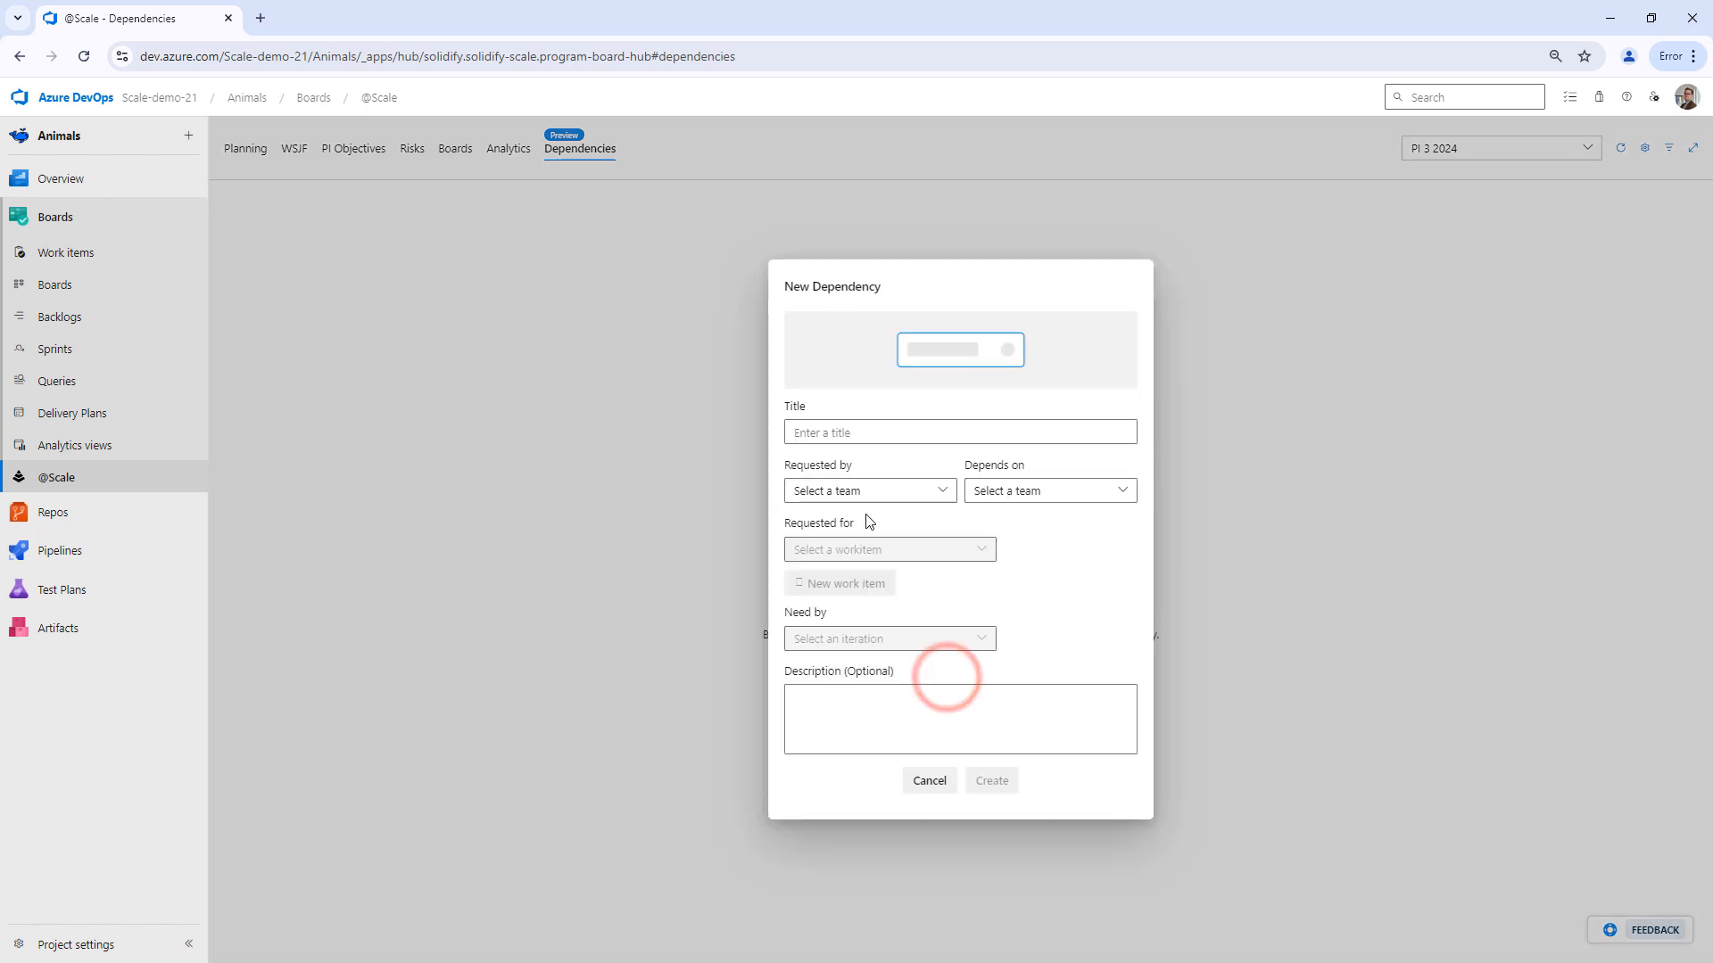
left_click(959, 431)
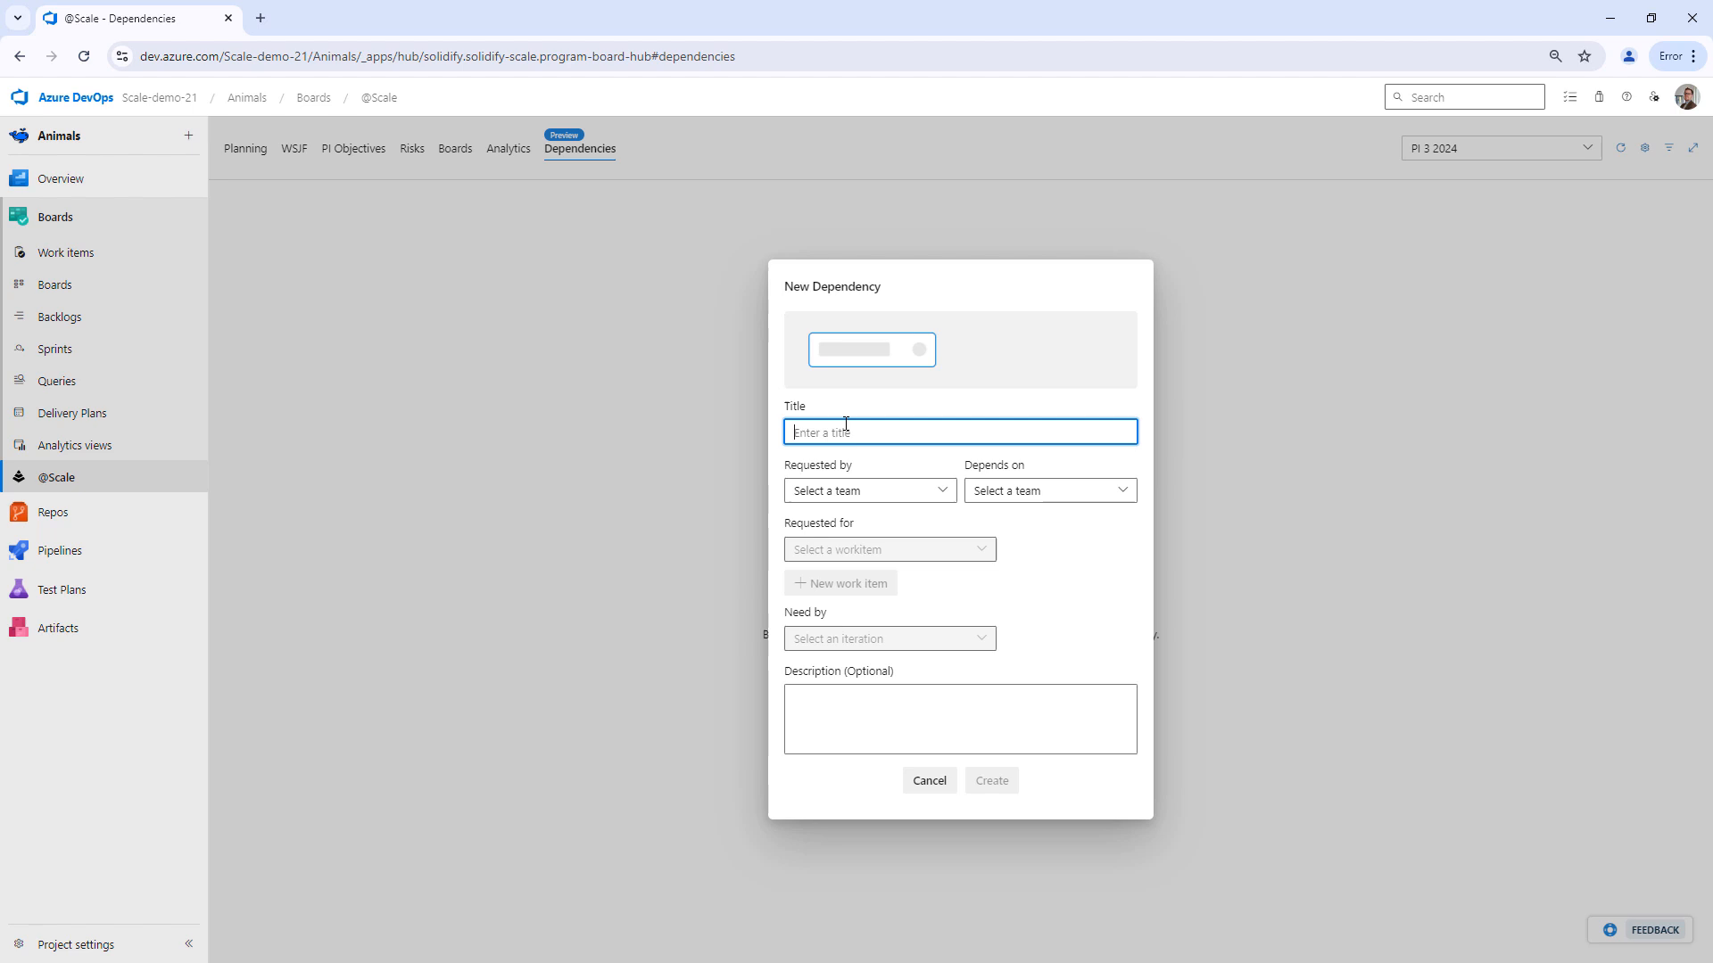
type("Secure payment storage")
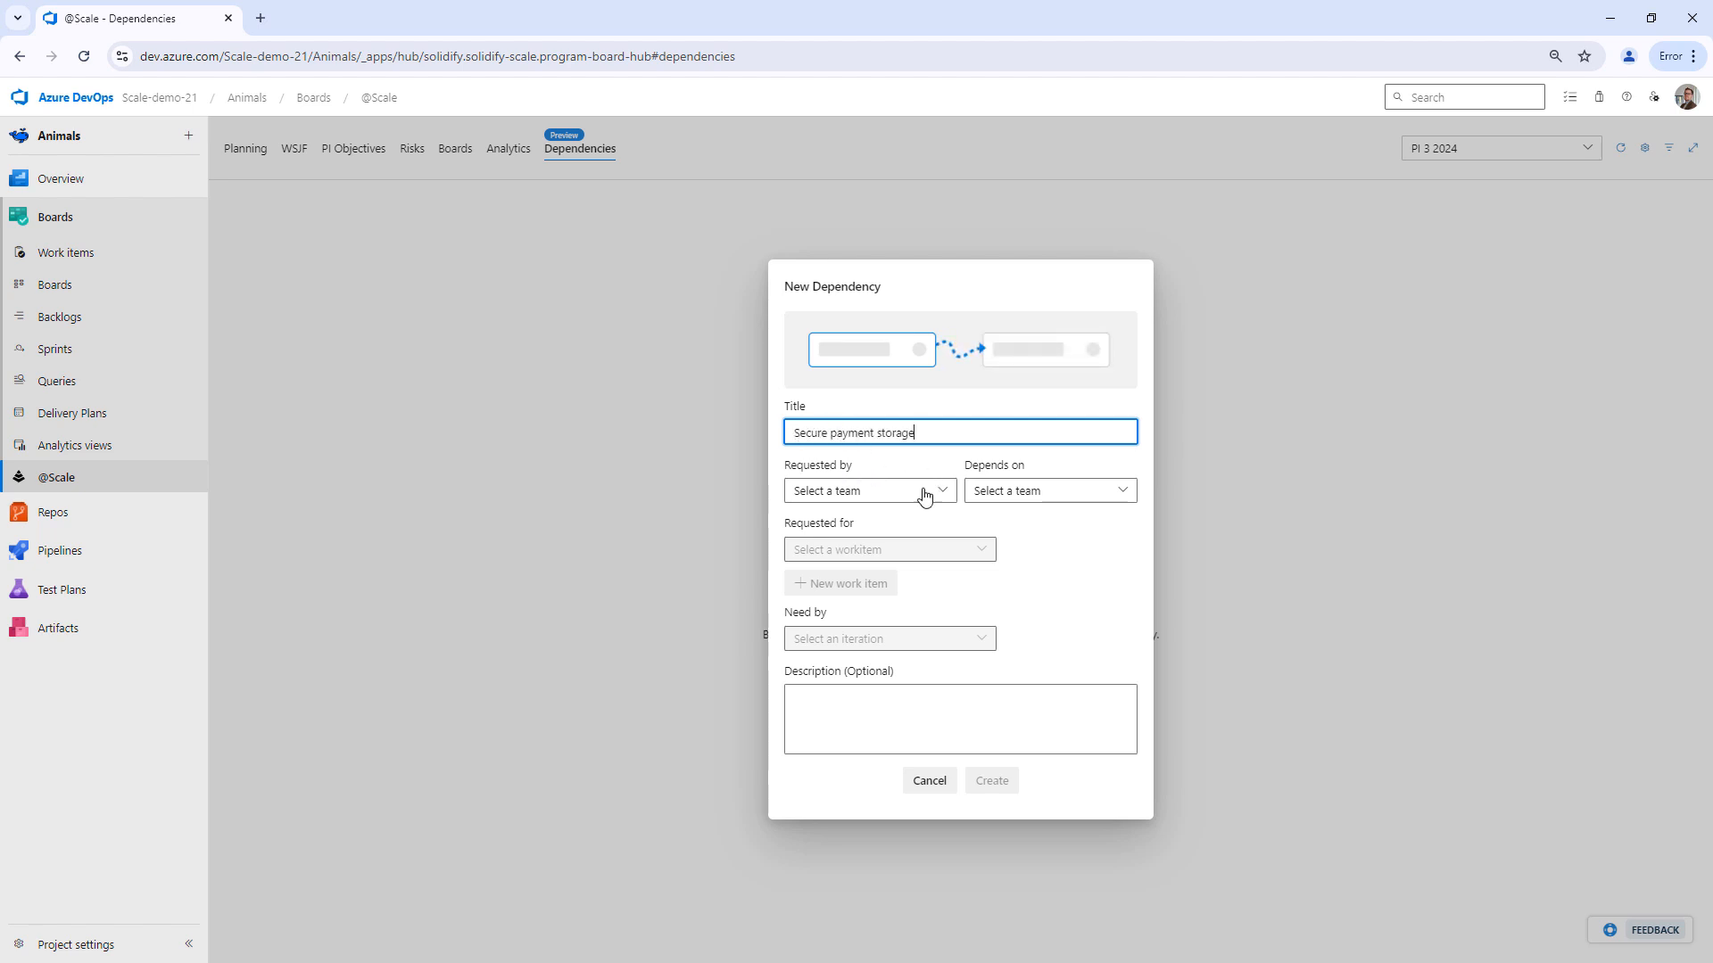
left_click(867, 490)
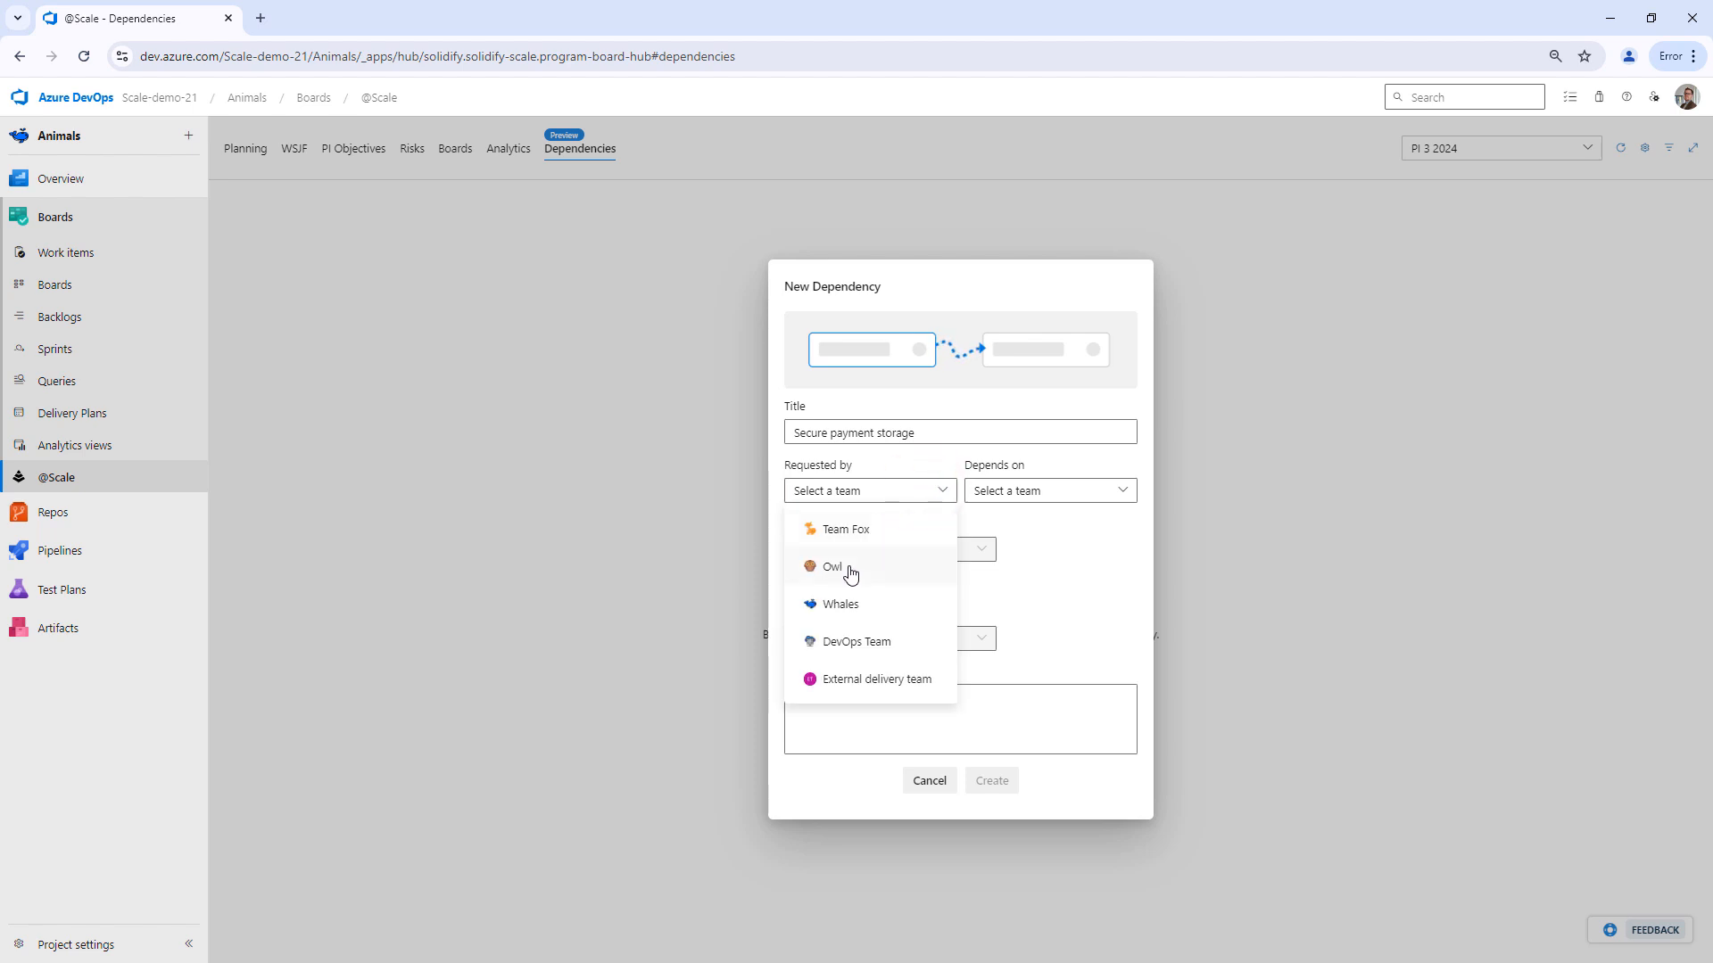
left_click(832, 568)
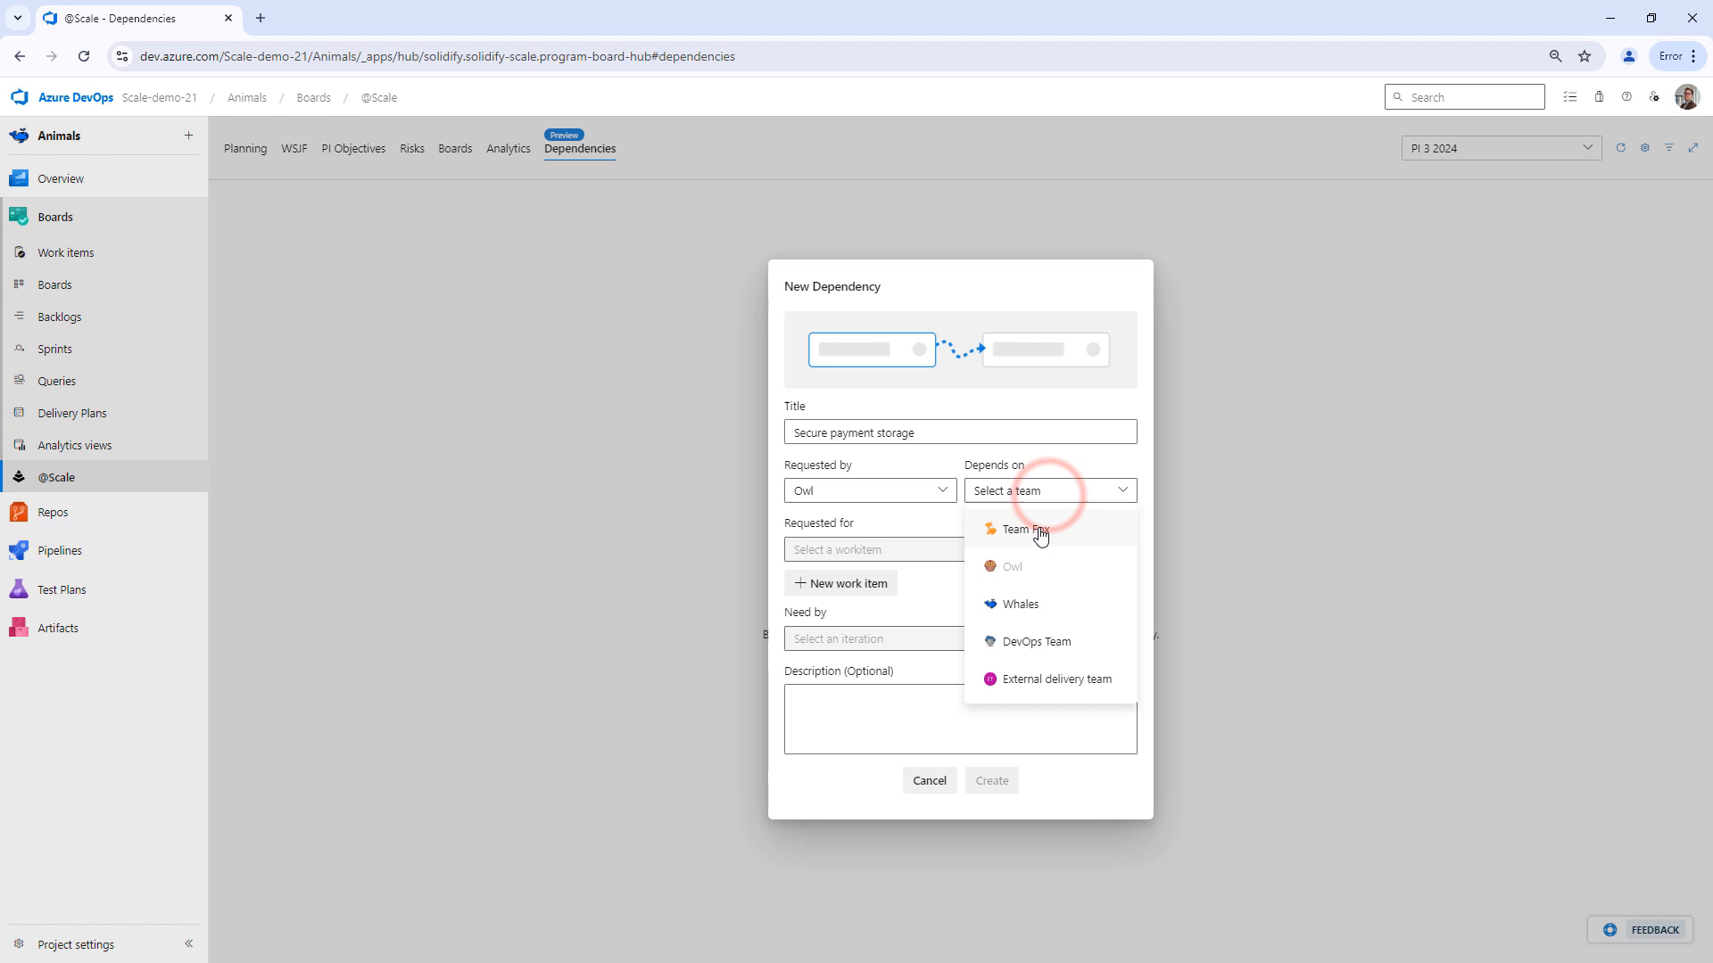
left_click(1020, 530)
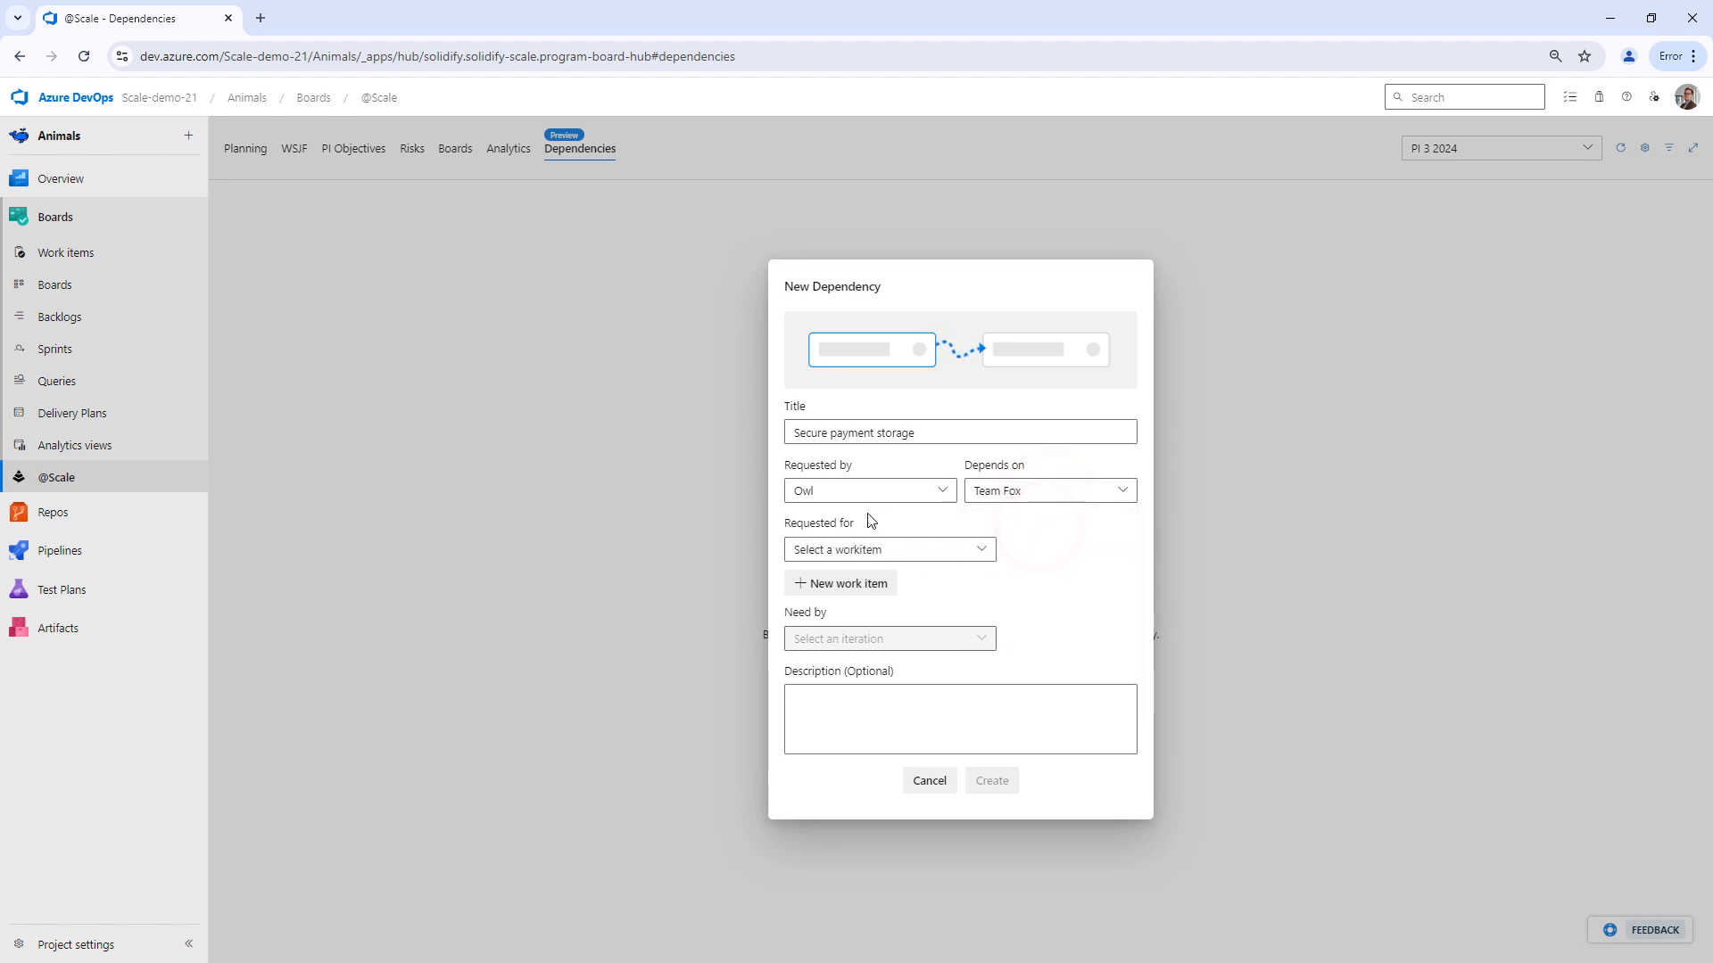
mouse_move(750, 515)
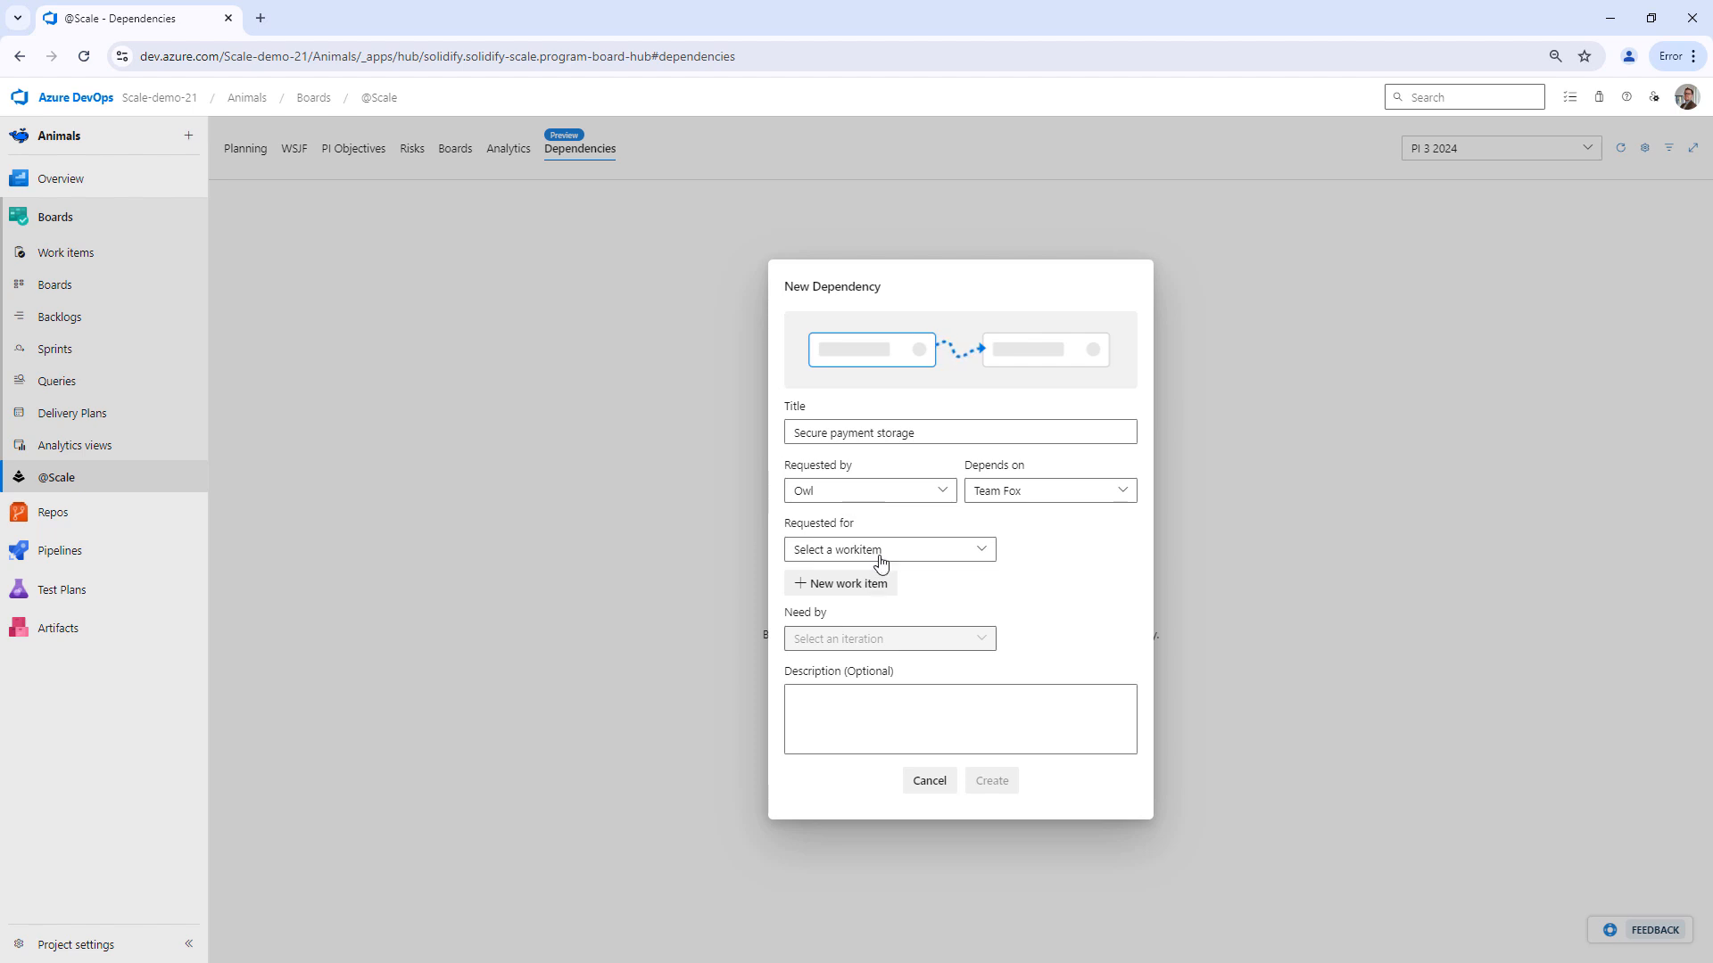
Step: Request it for One-Click Checkout, needed by Iteration 1
left_click(884, 549)
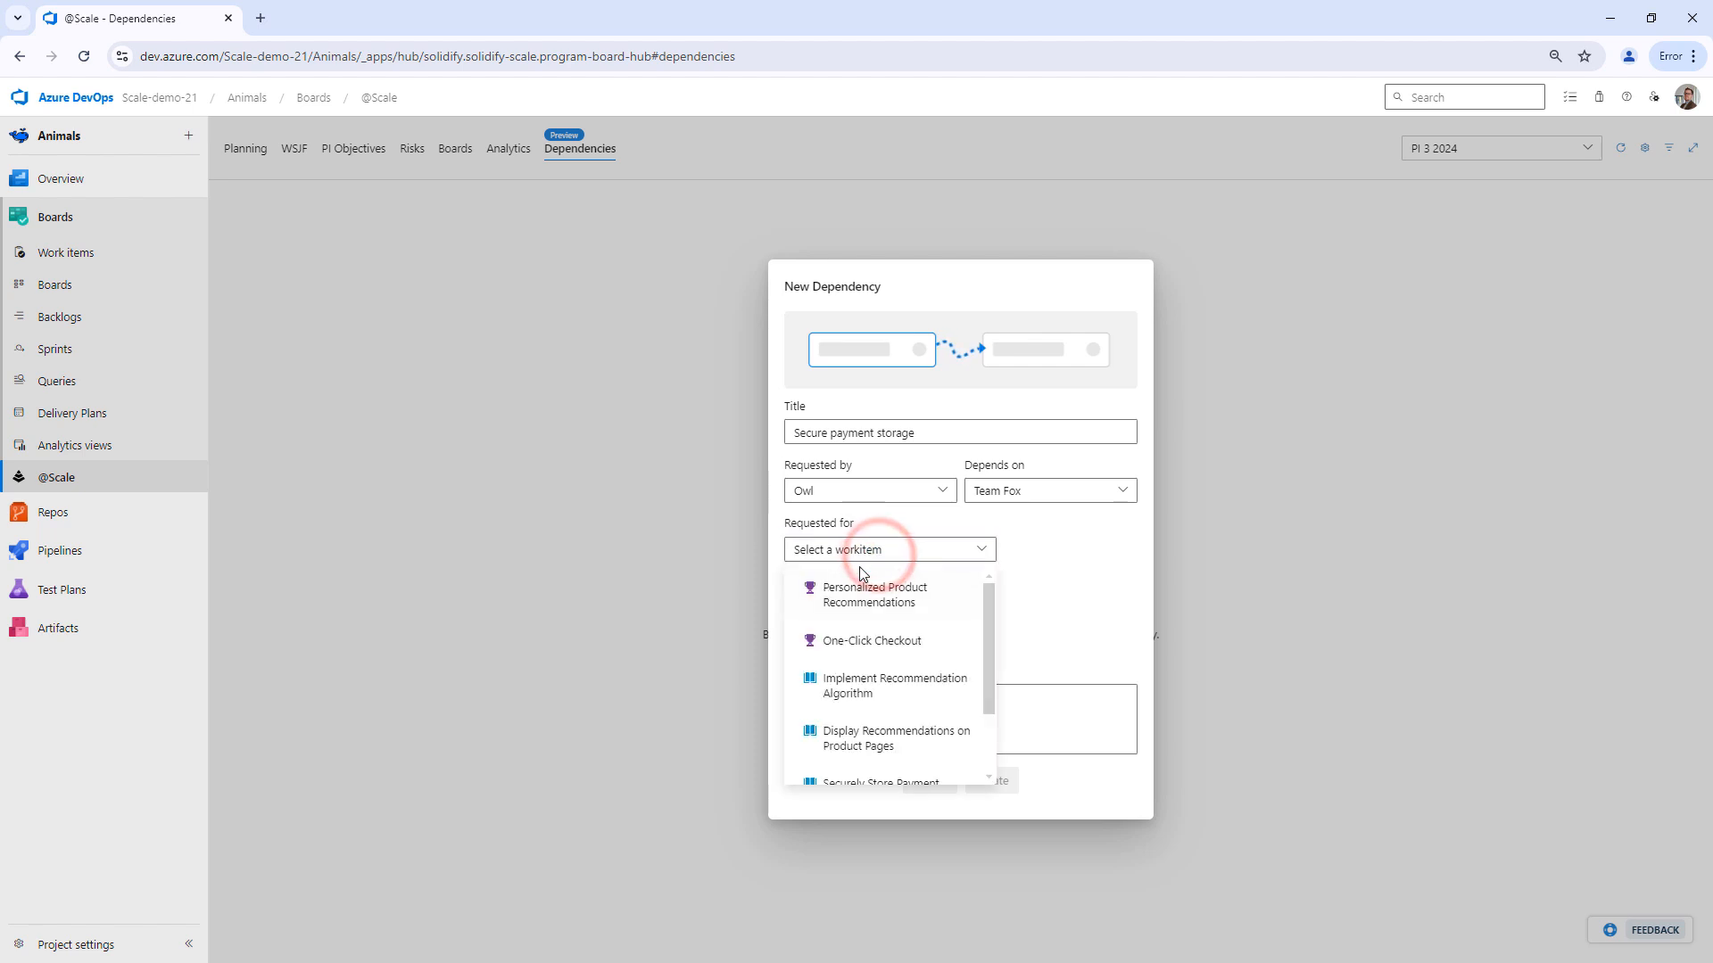
mouse_move(873, 644)
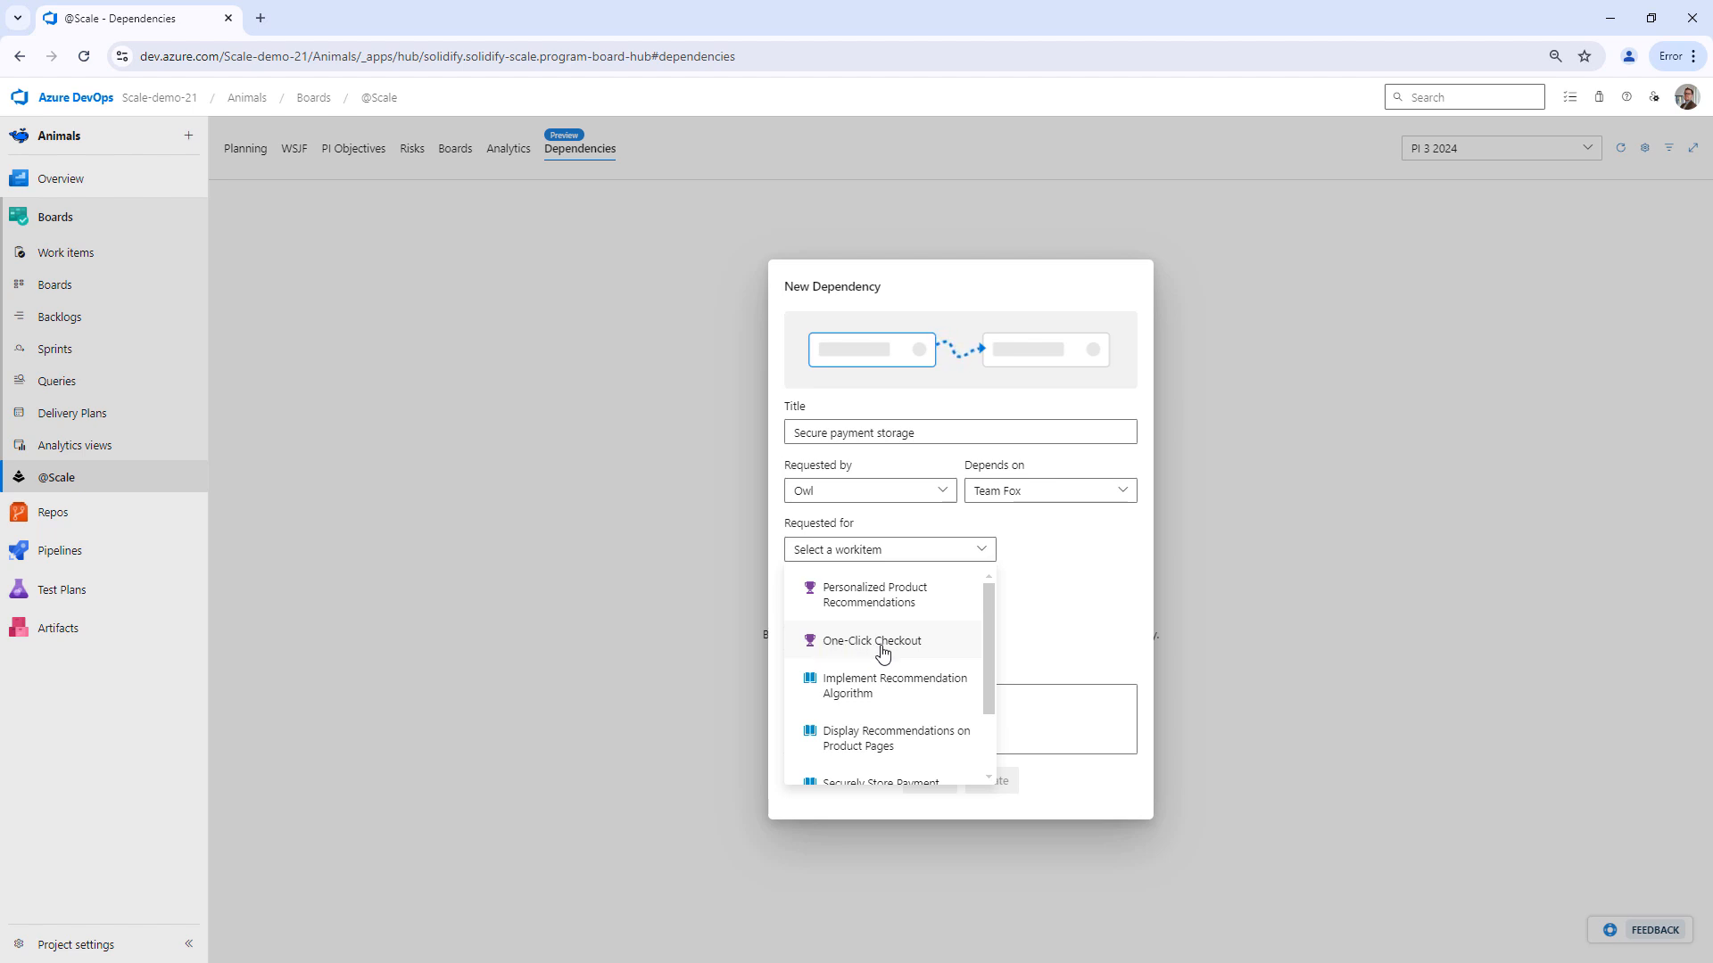
left_click(870, 640)
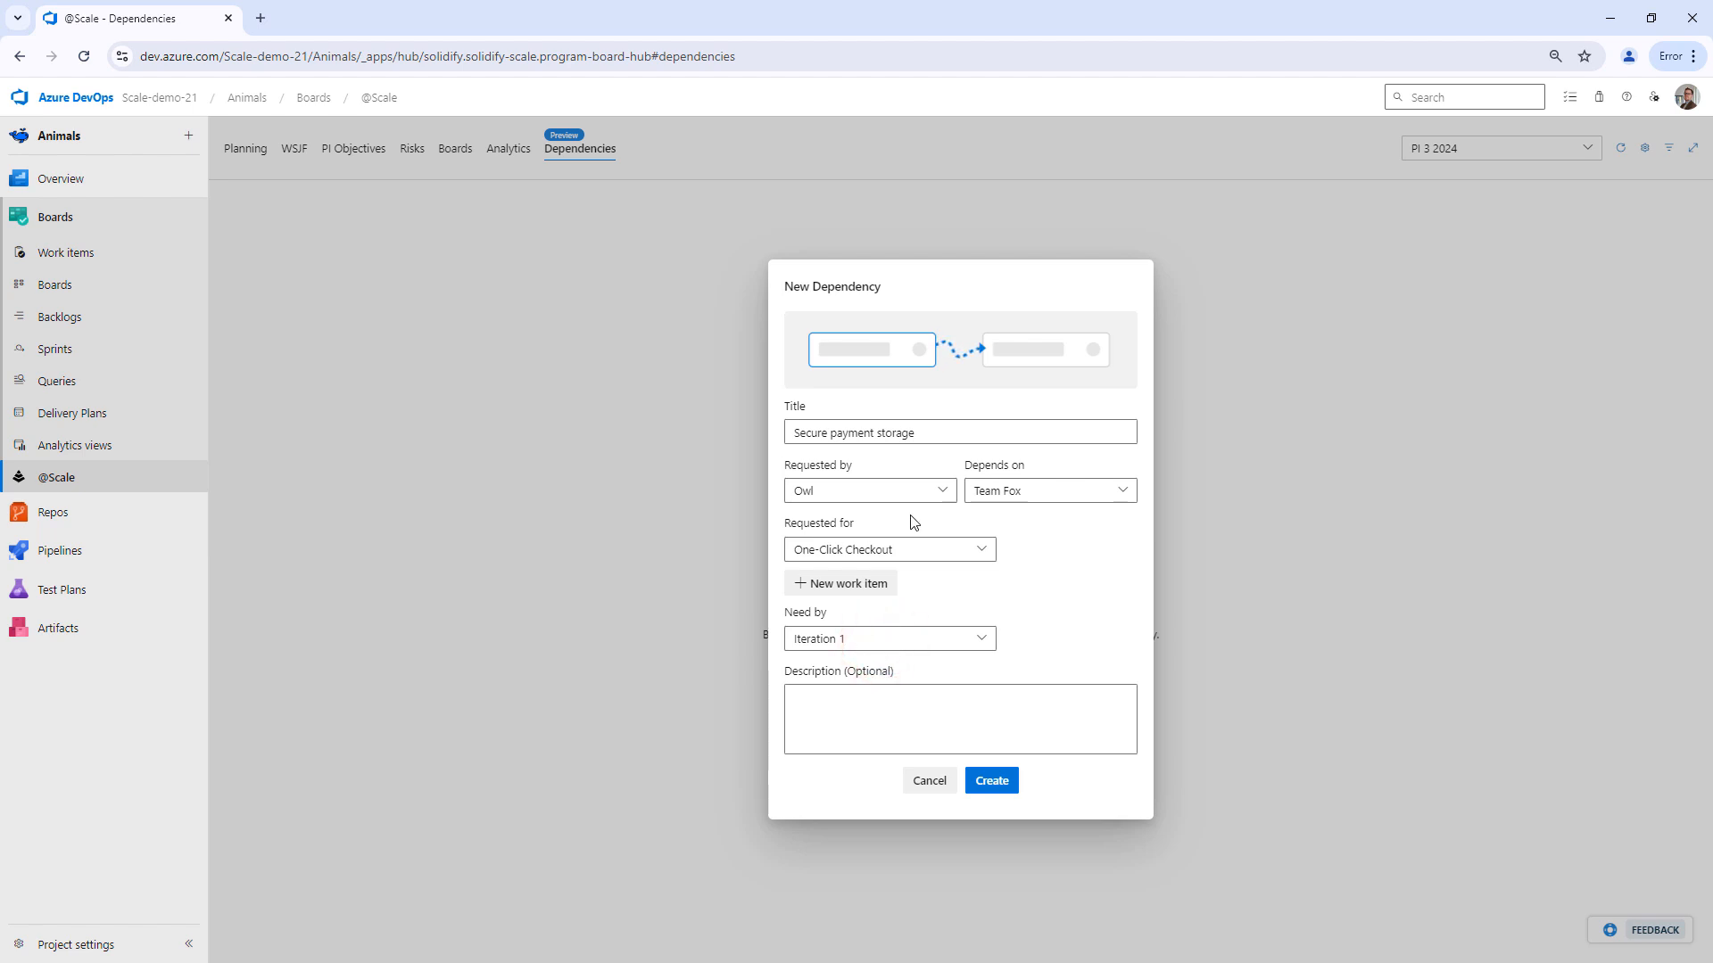
mouse_move(881, 549)
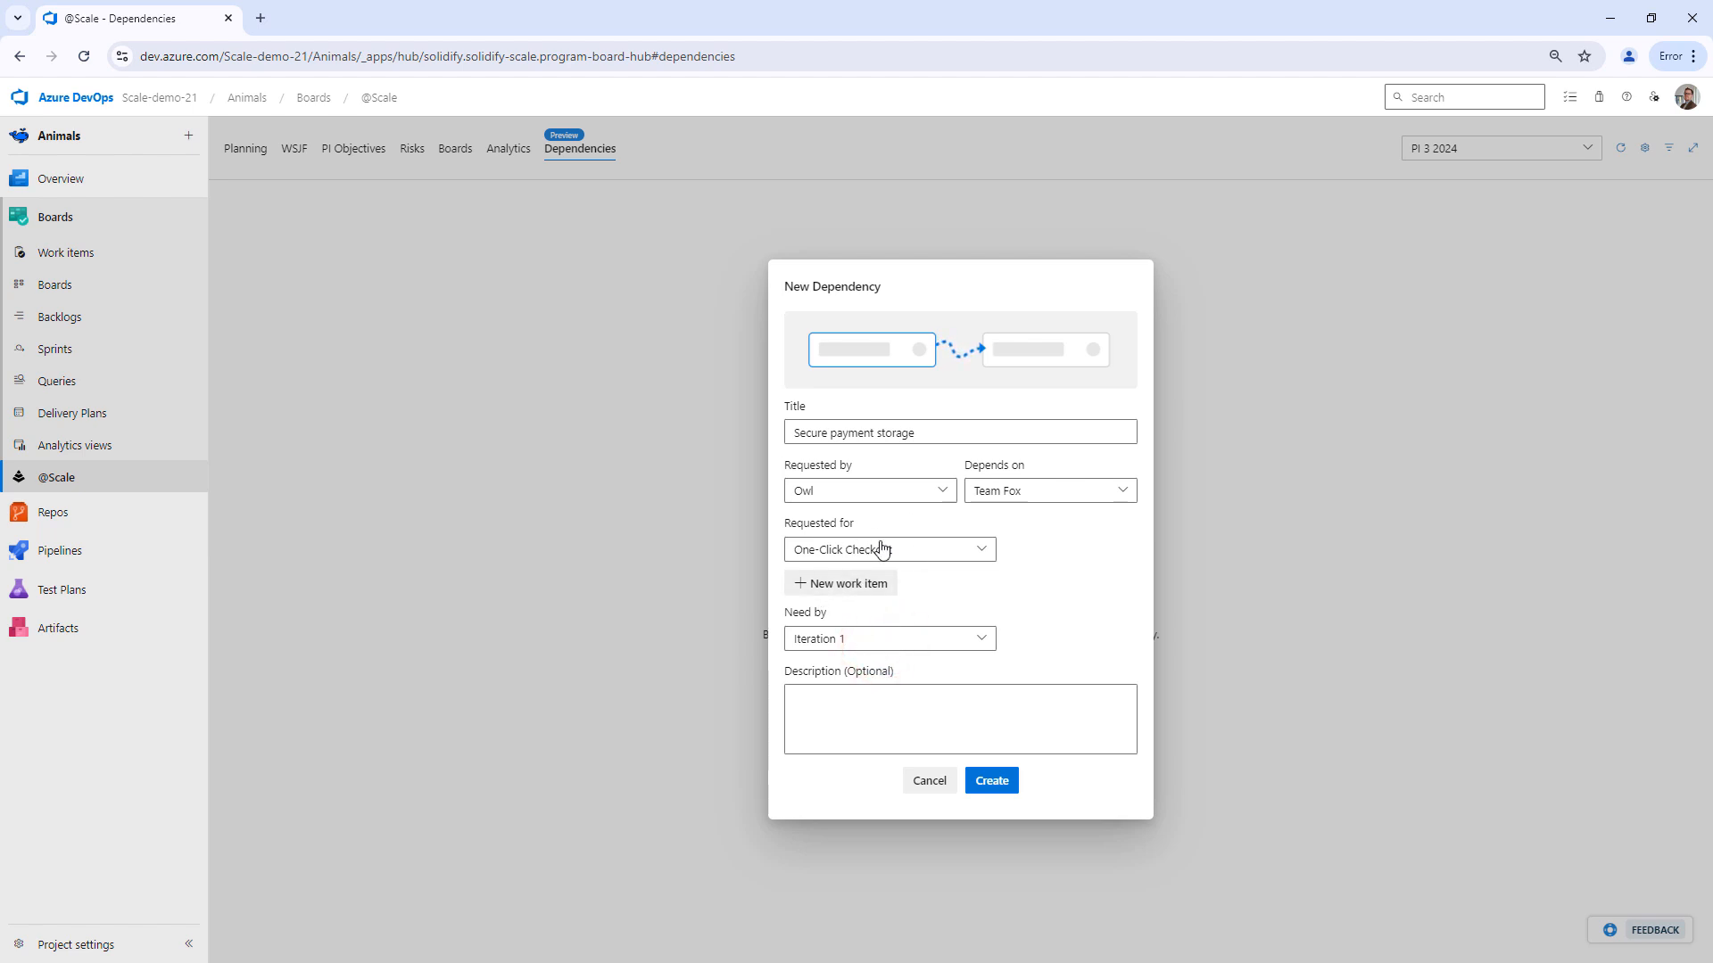
mouse_move(891, 651)
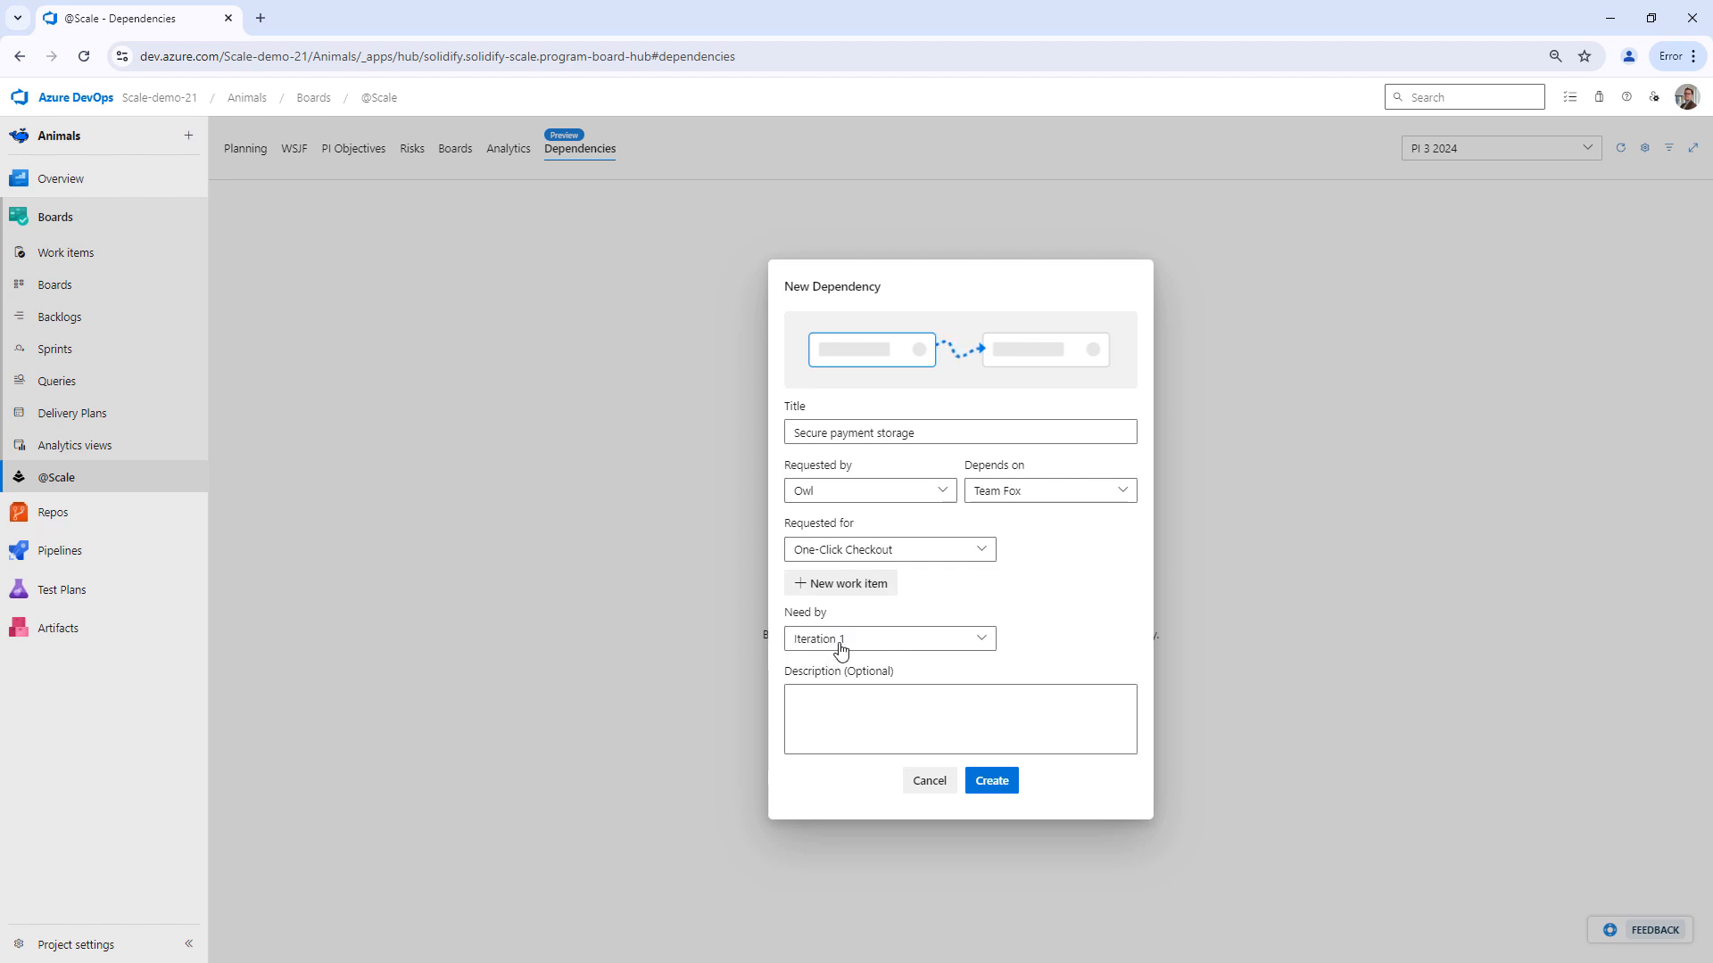
left_click(888, 638)
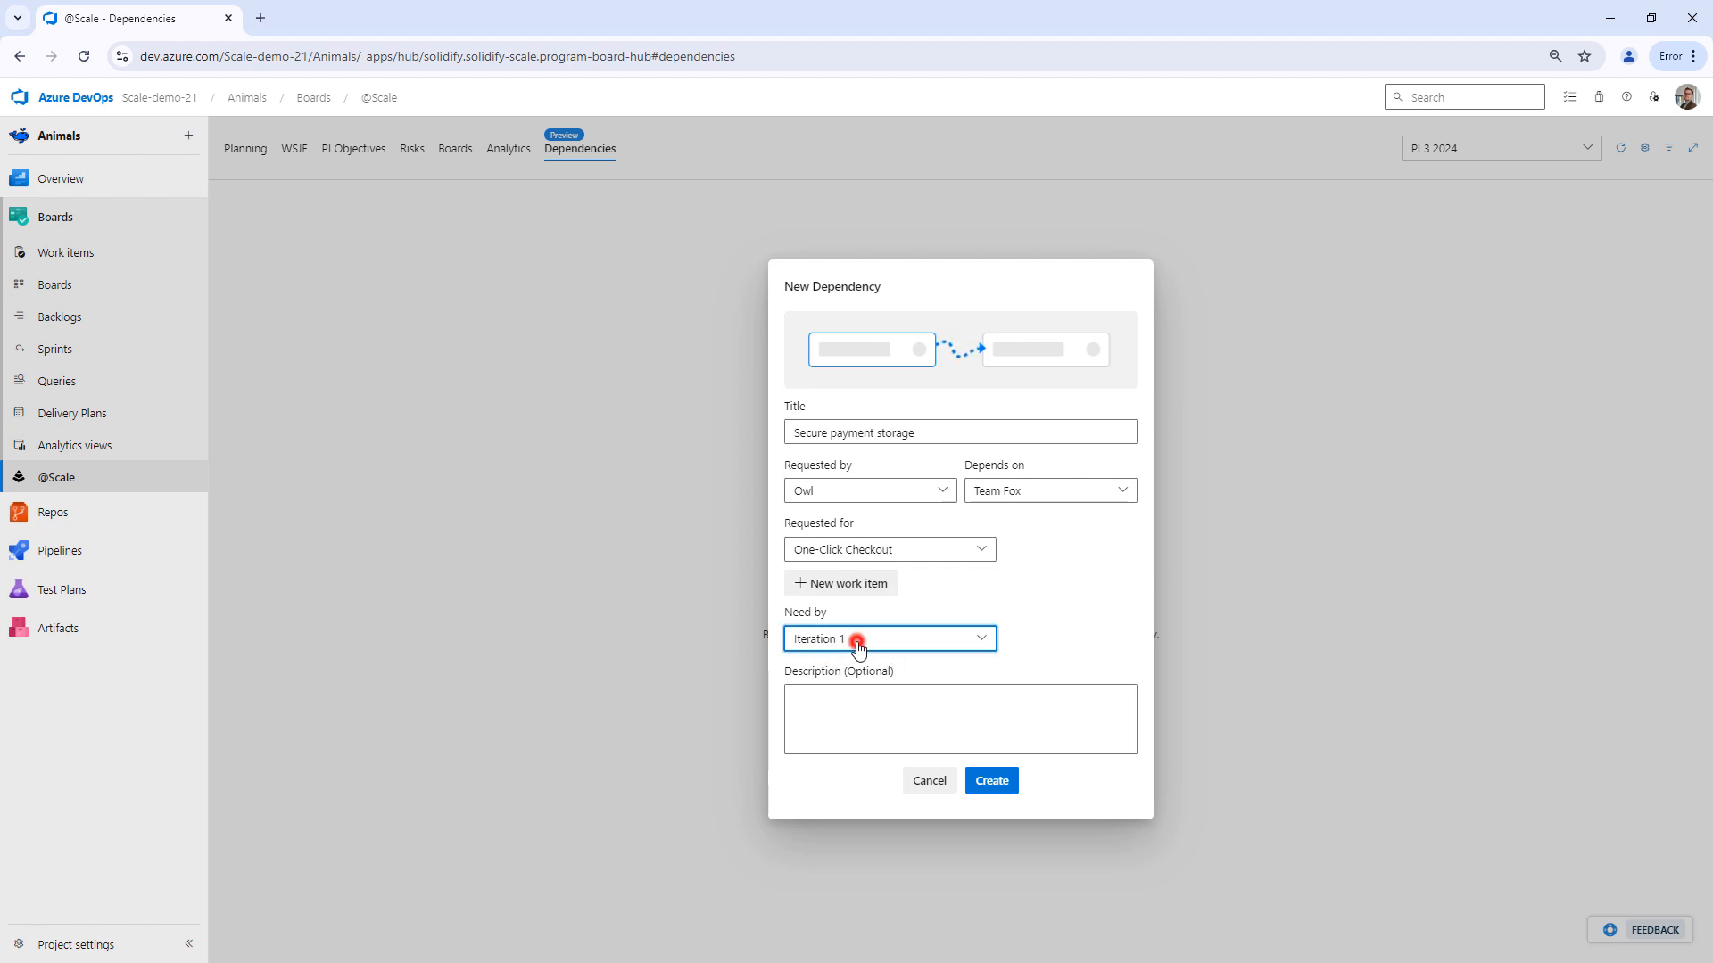
left_click(888, 638)
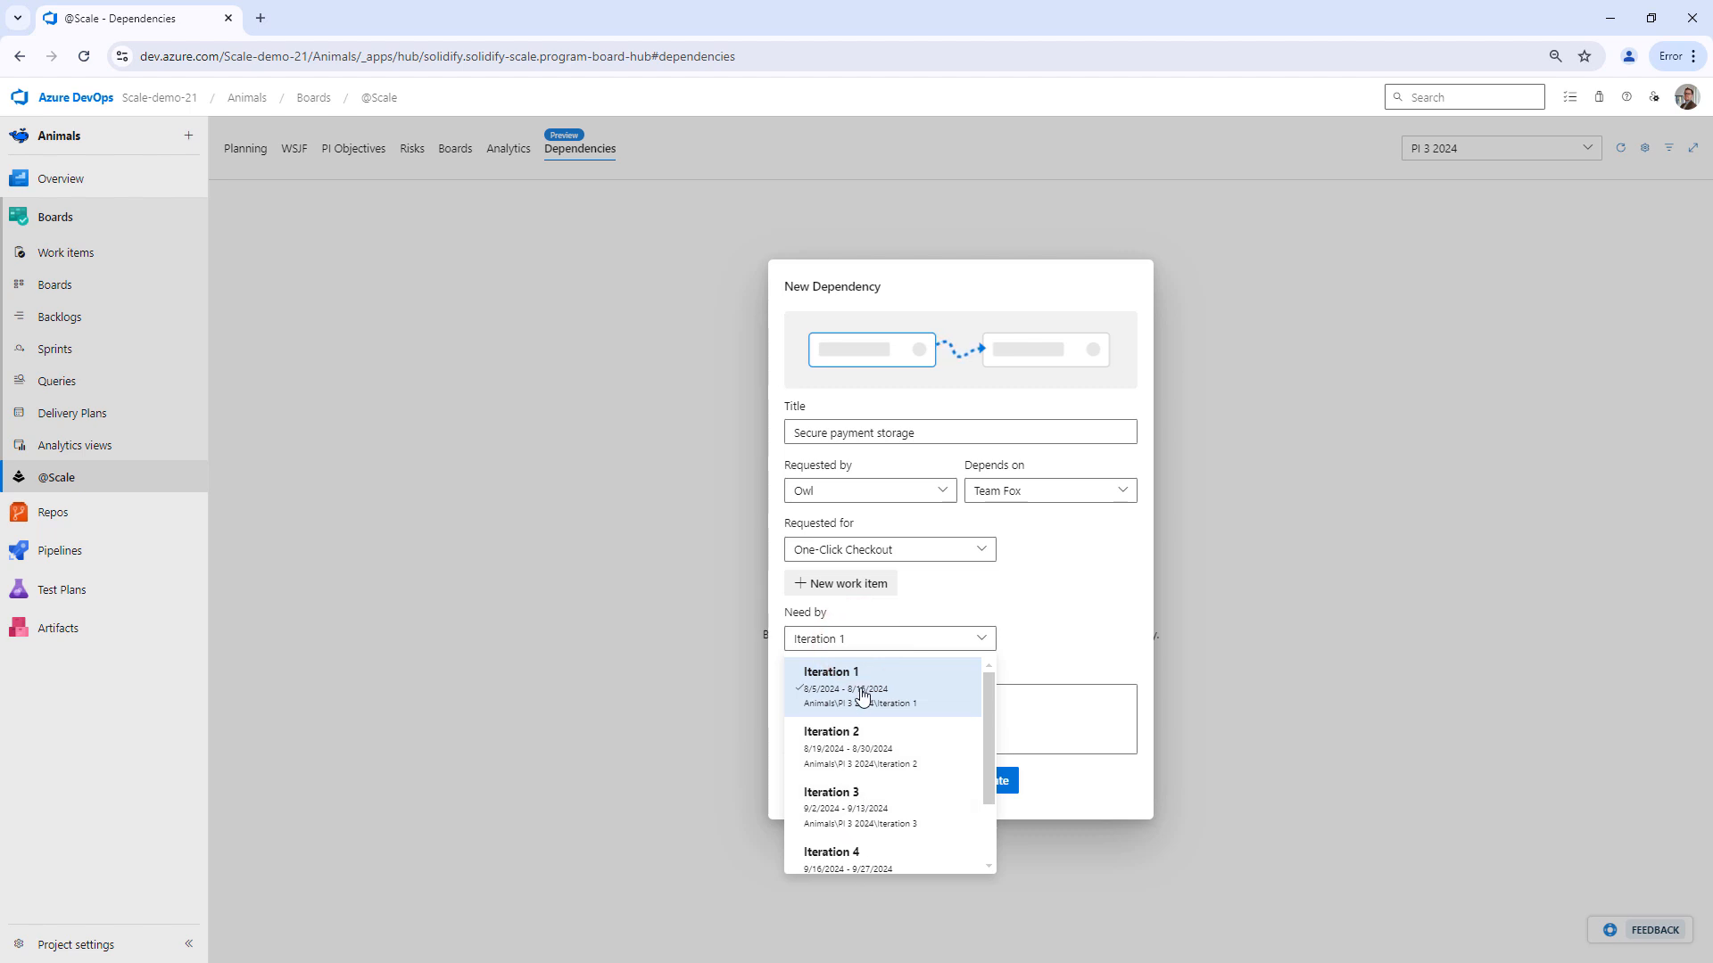
left_click(833, 688)
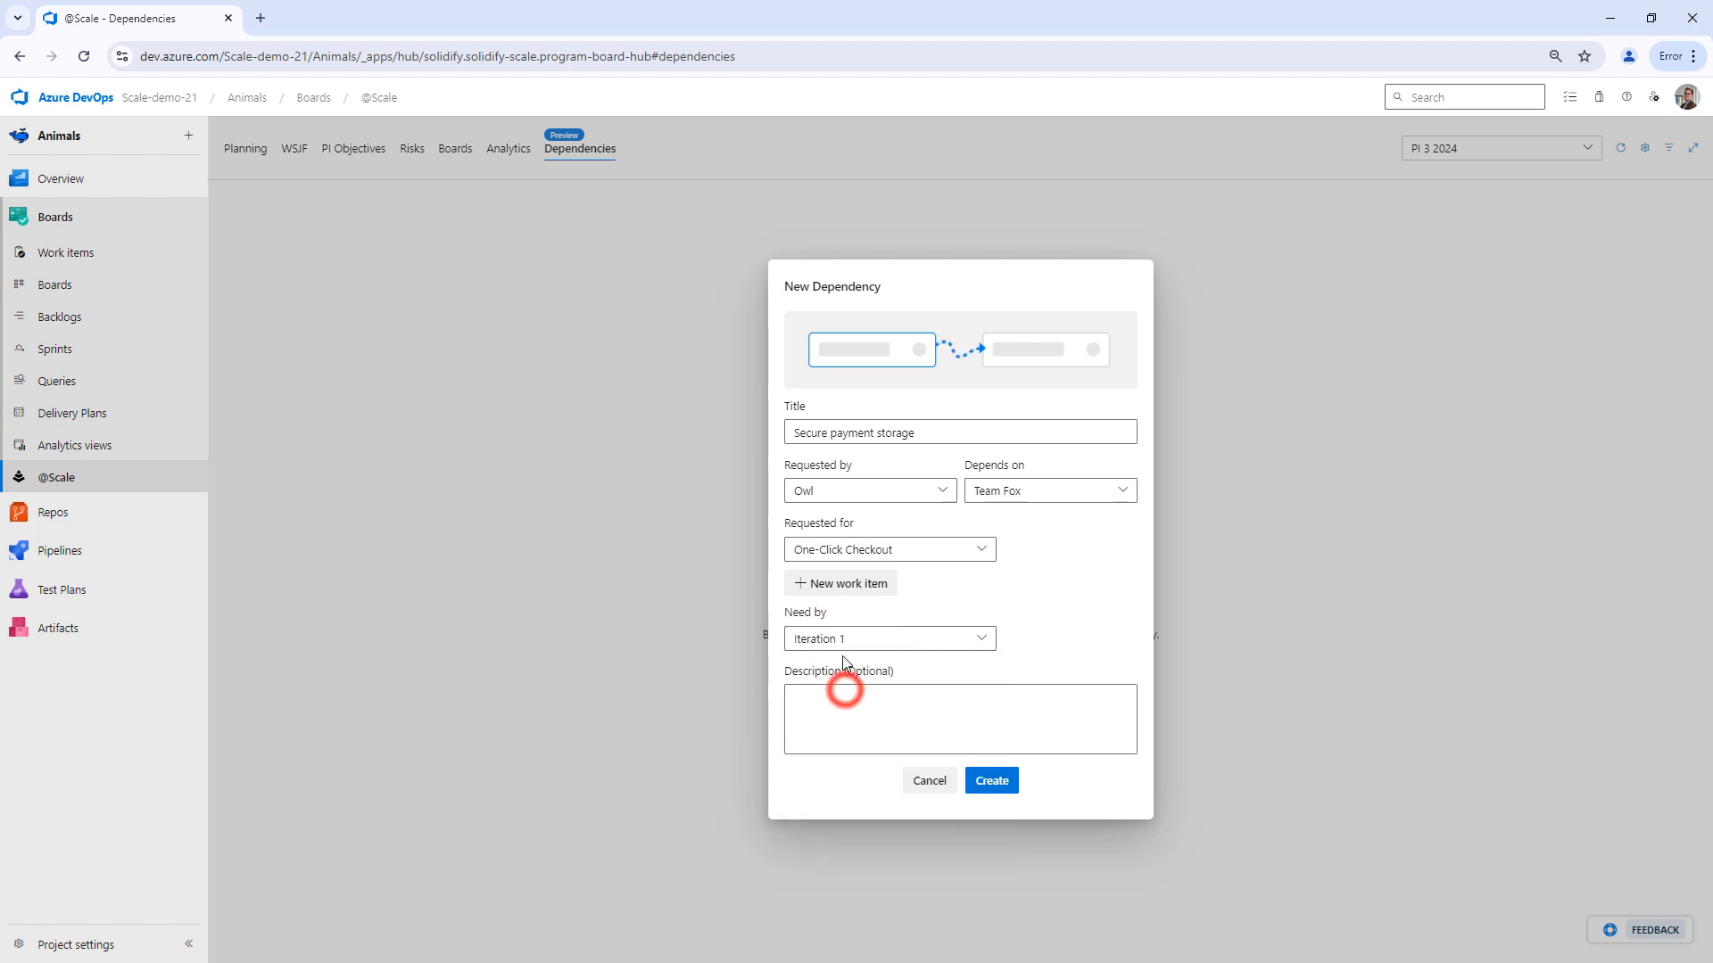
left_click(959, 719)
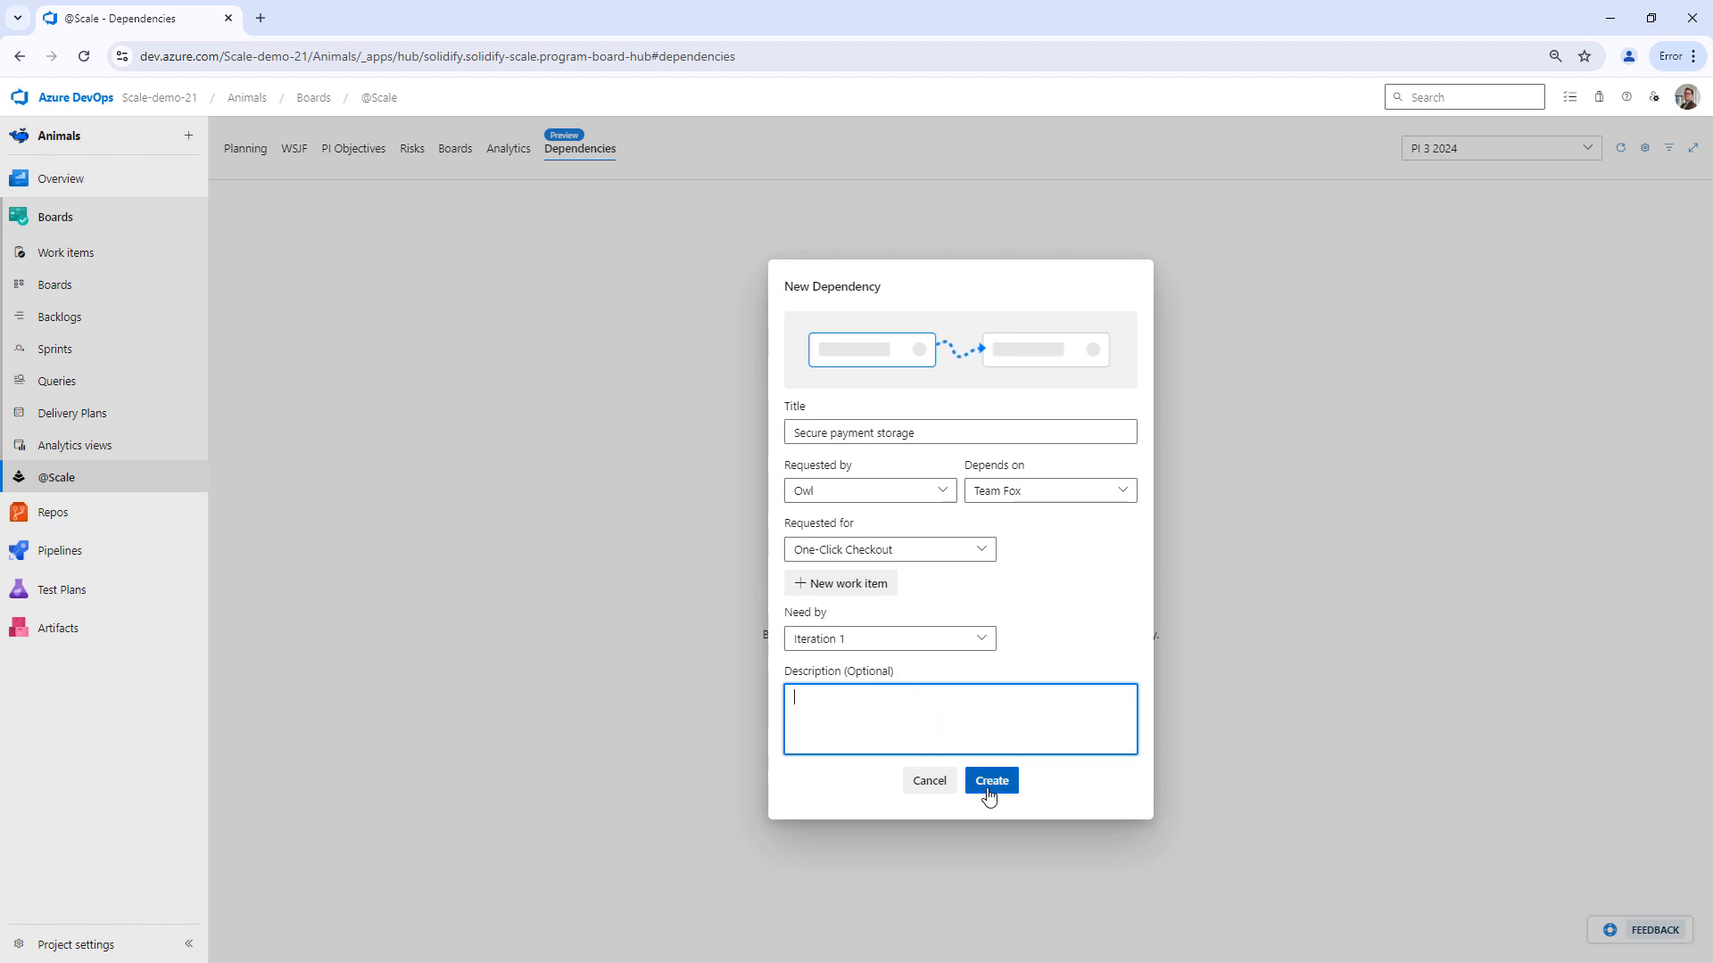
Step: Create 'Secure payment storage', now listed as one pending, waiting dependency
left_click(989, 779)
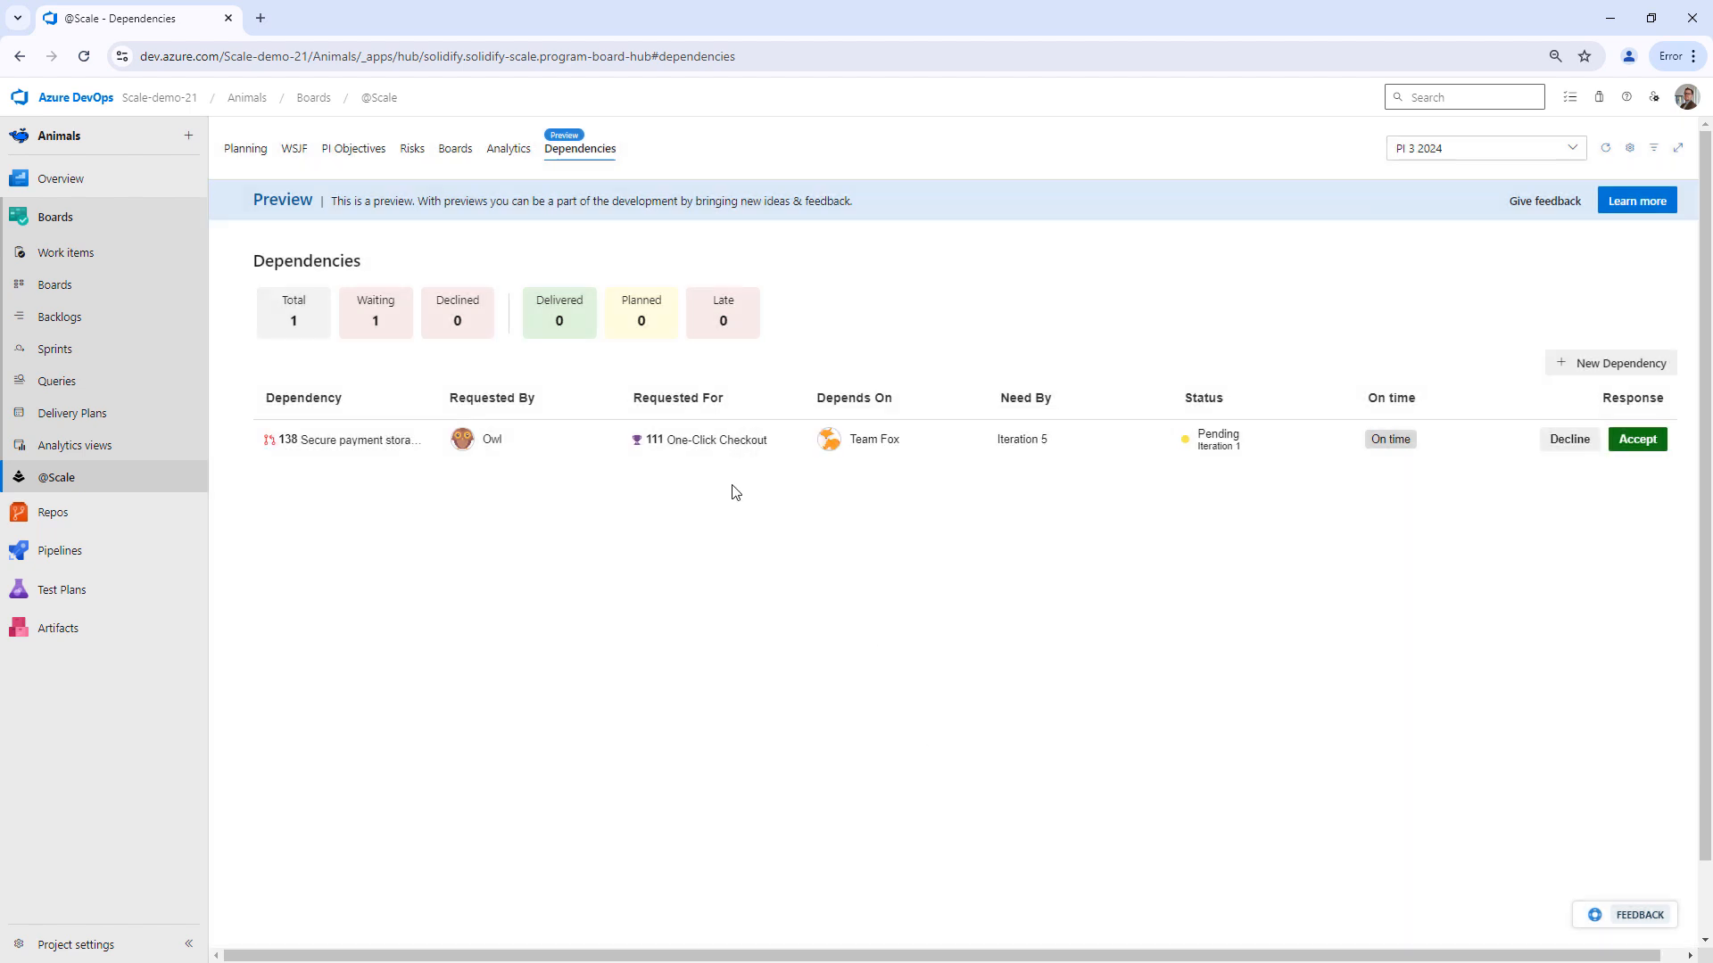
mouse_move(434, 453)
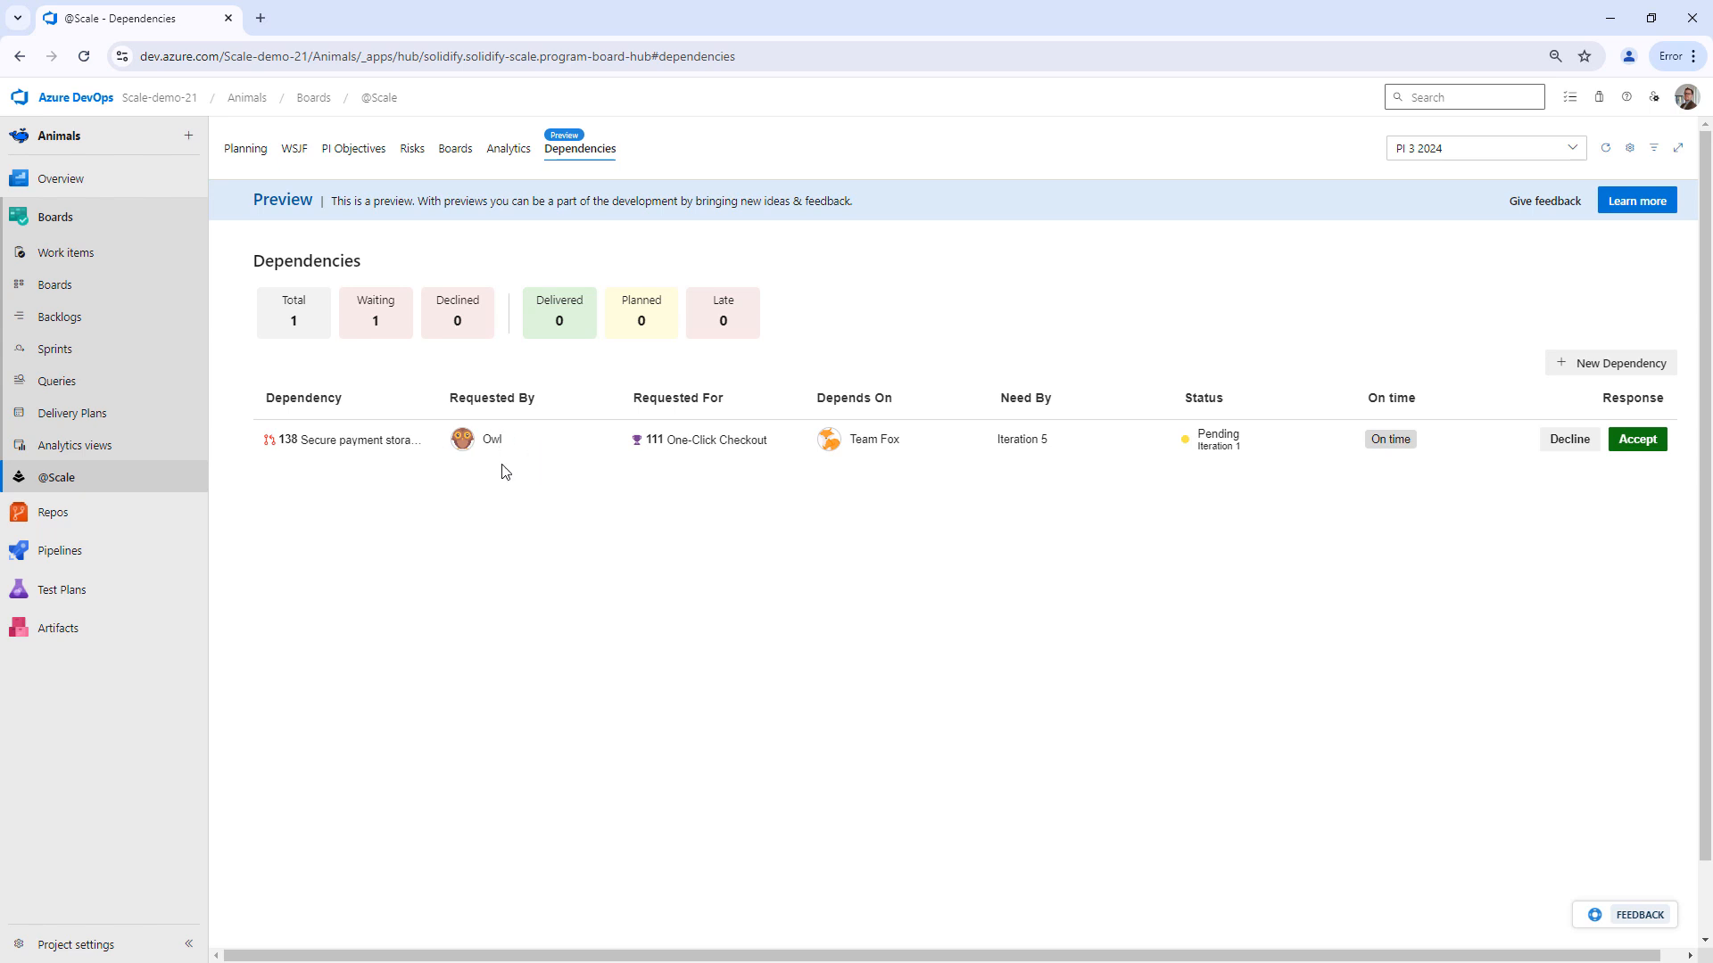
mouse_move(716, 439)
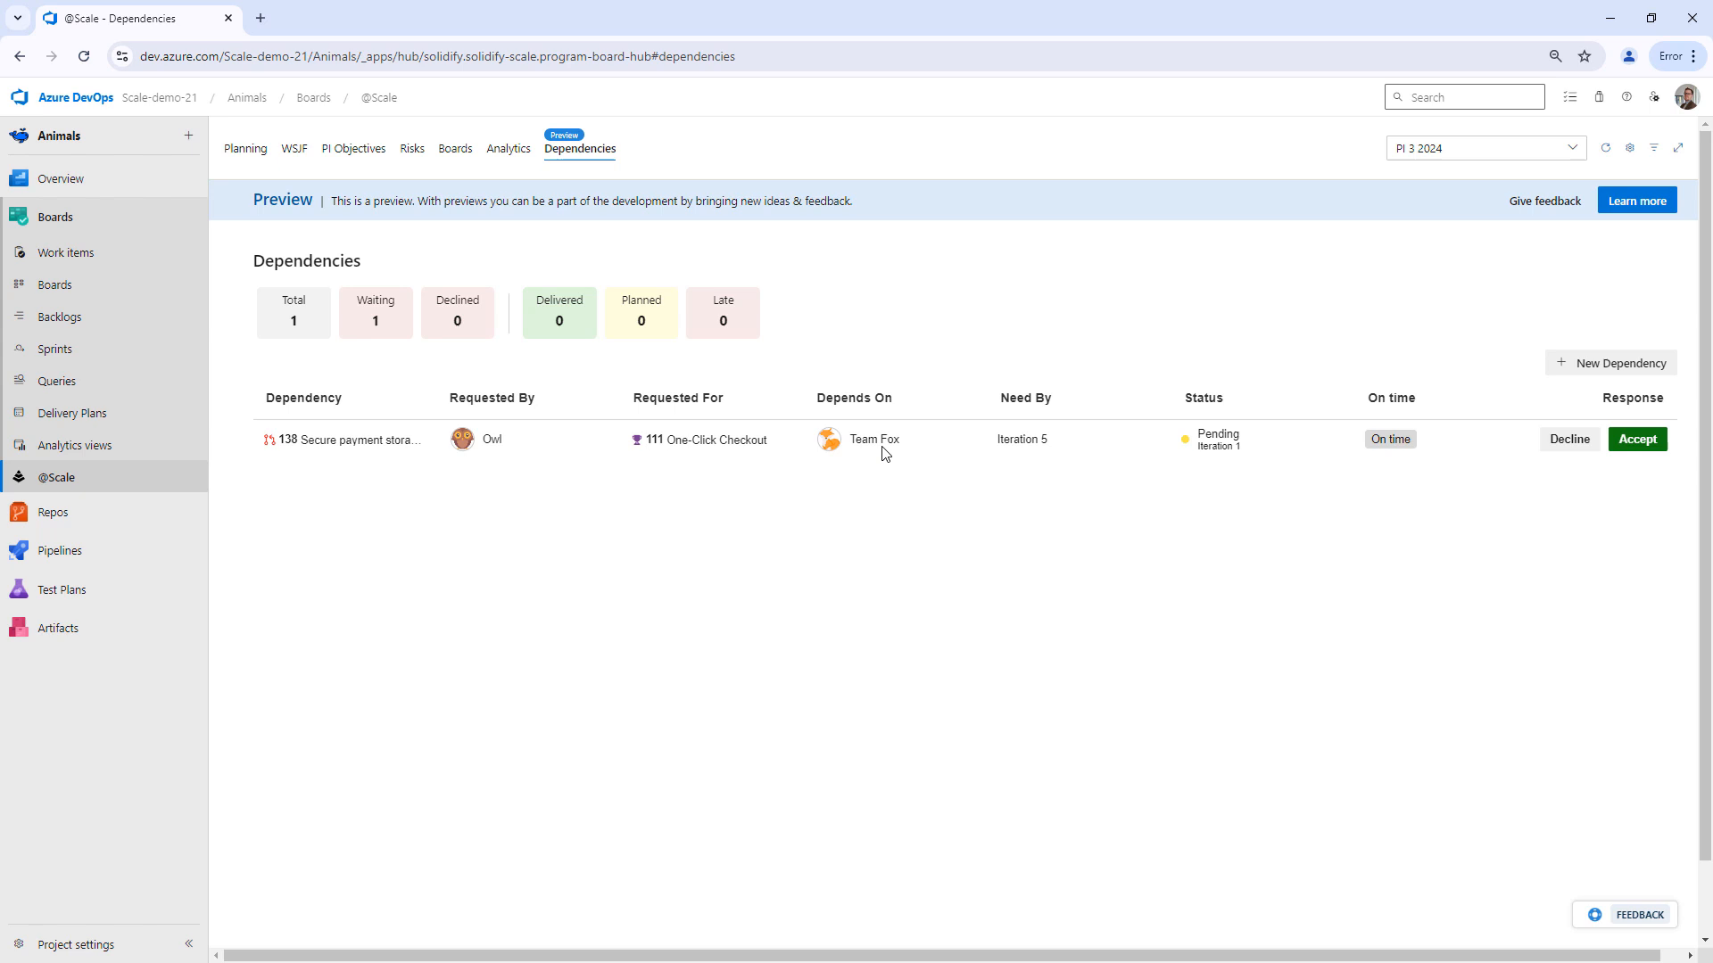
mouse_move(875, 426)
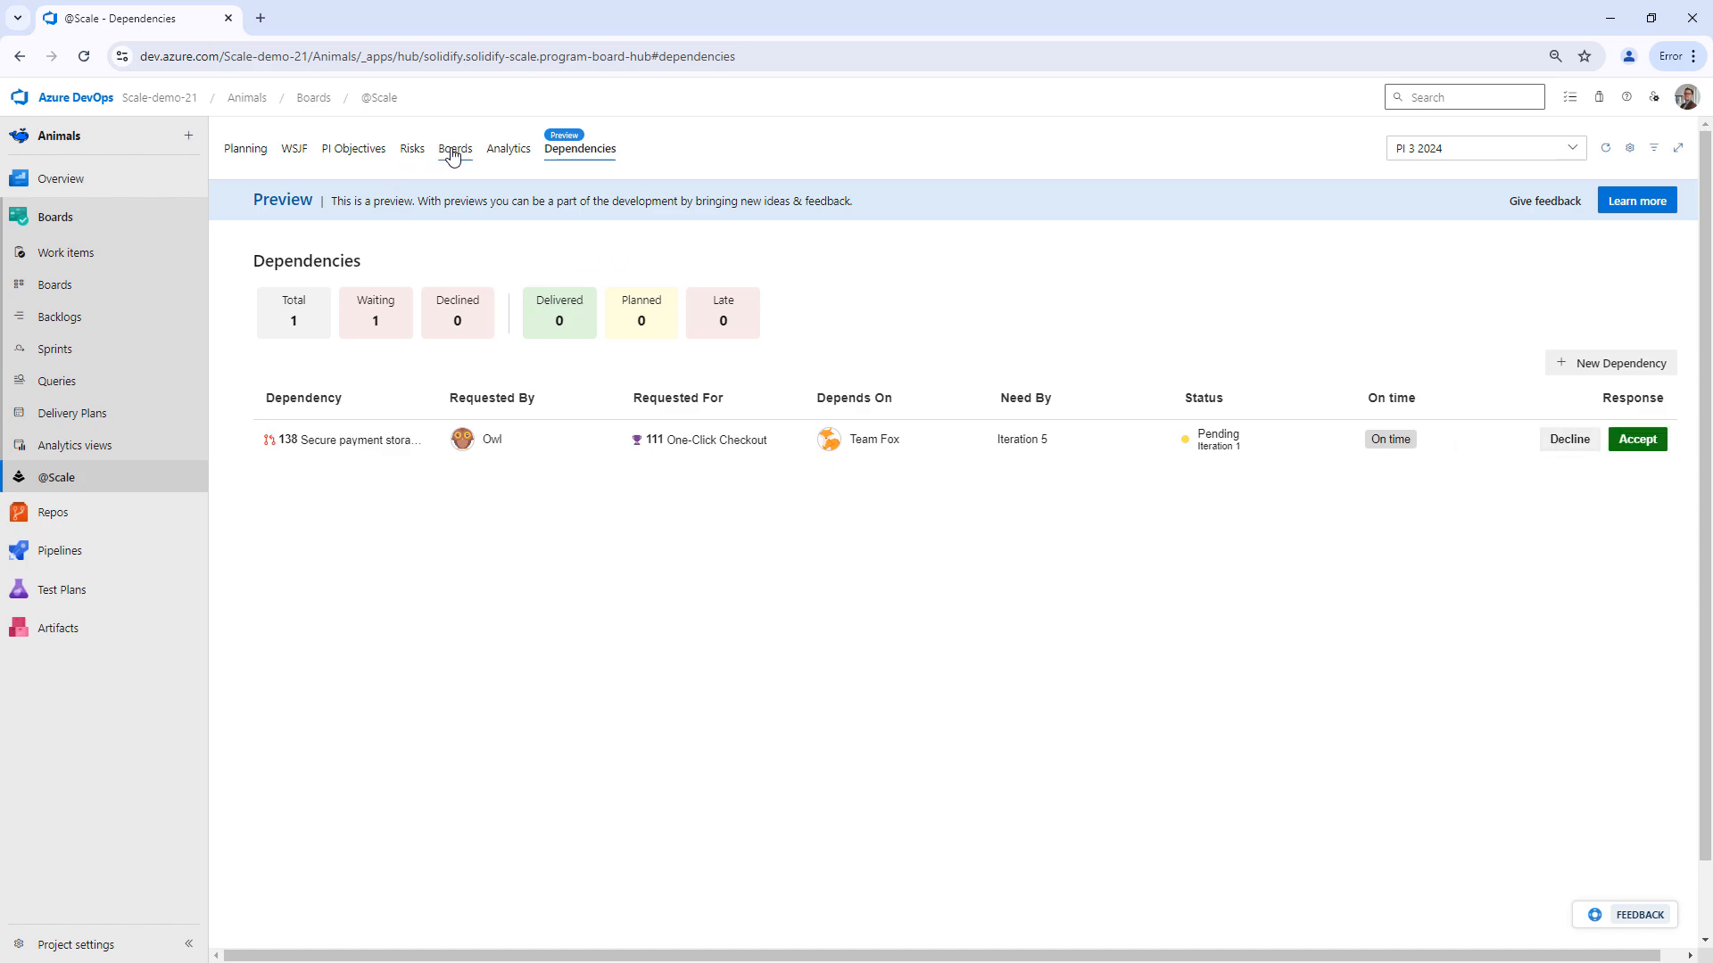
left_click(456, 149)
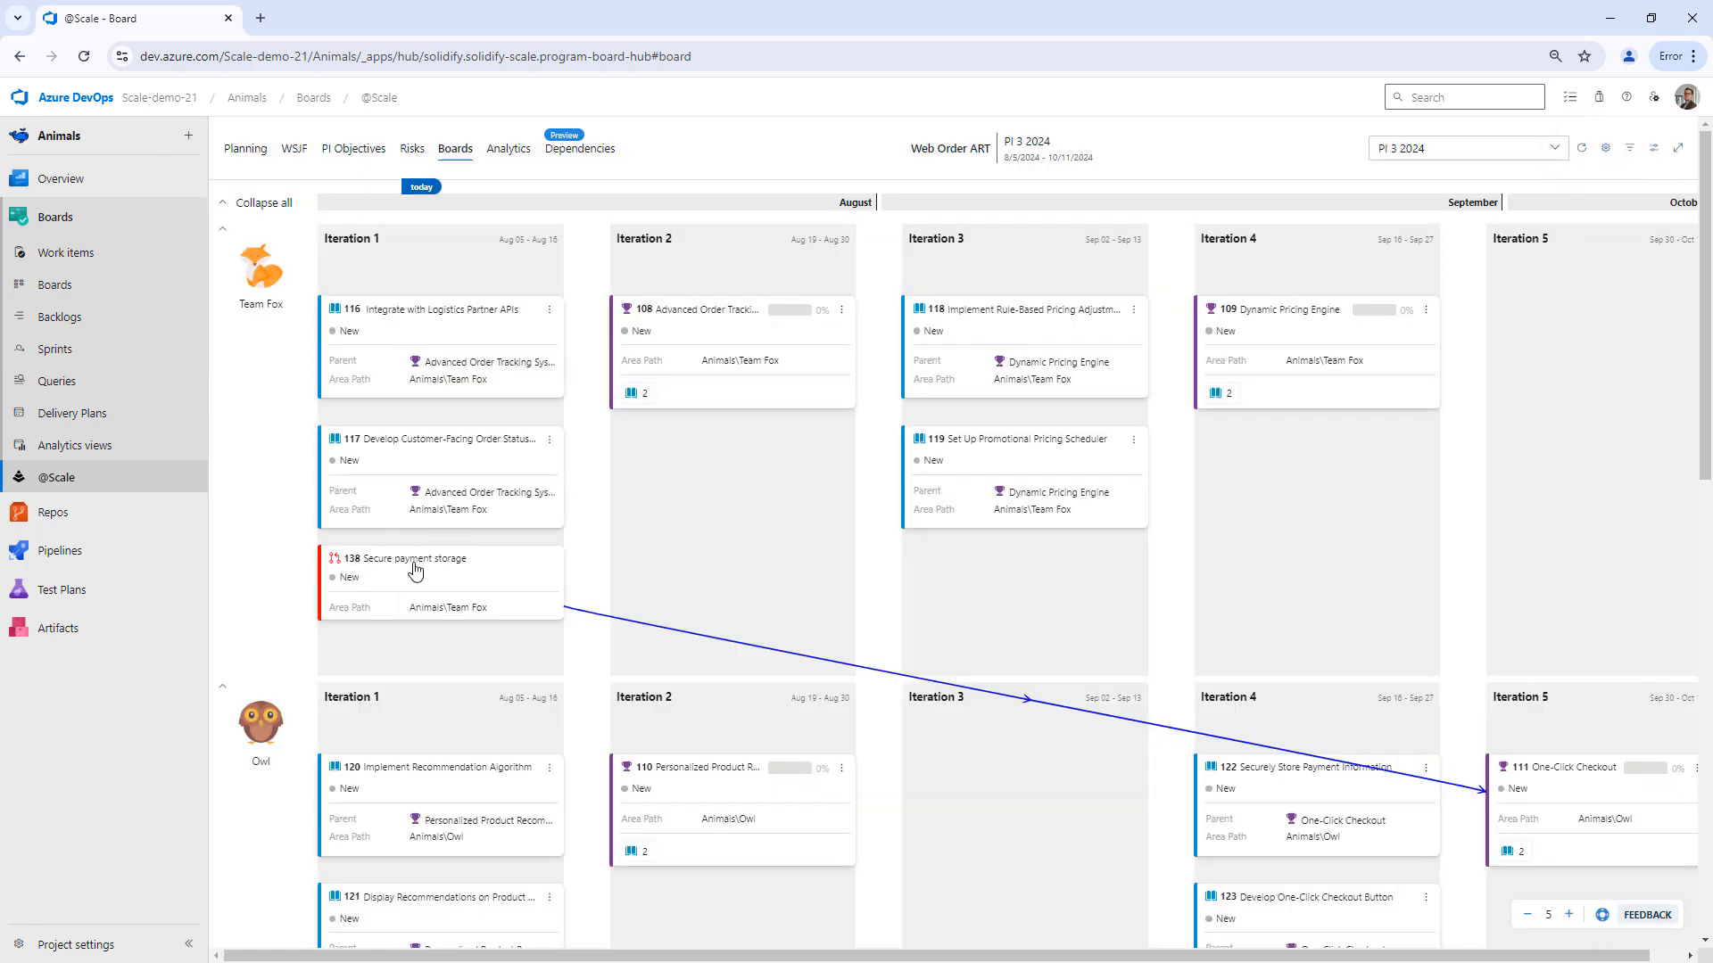
mouse_move(385, 574)
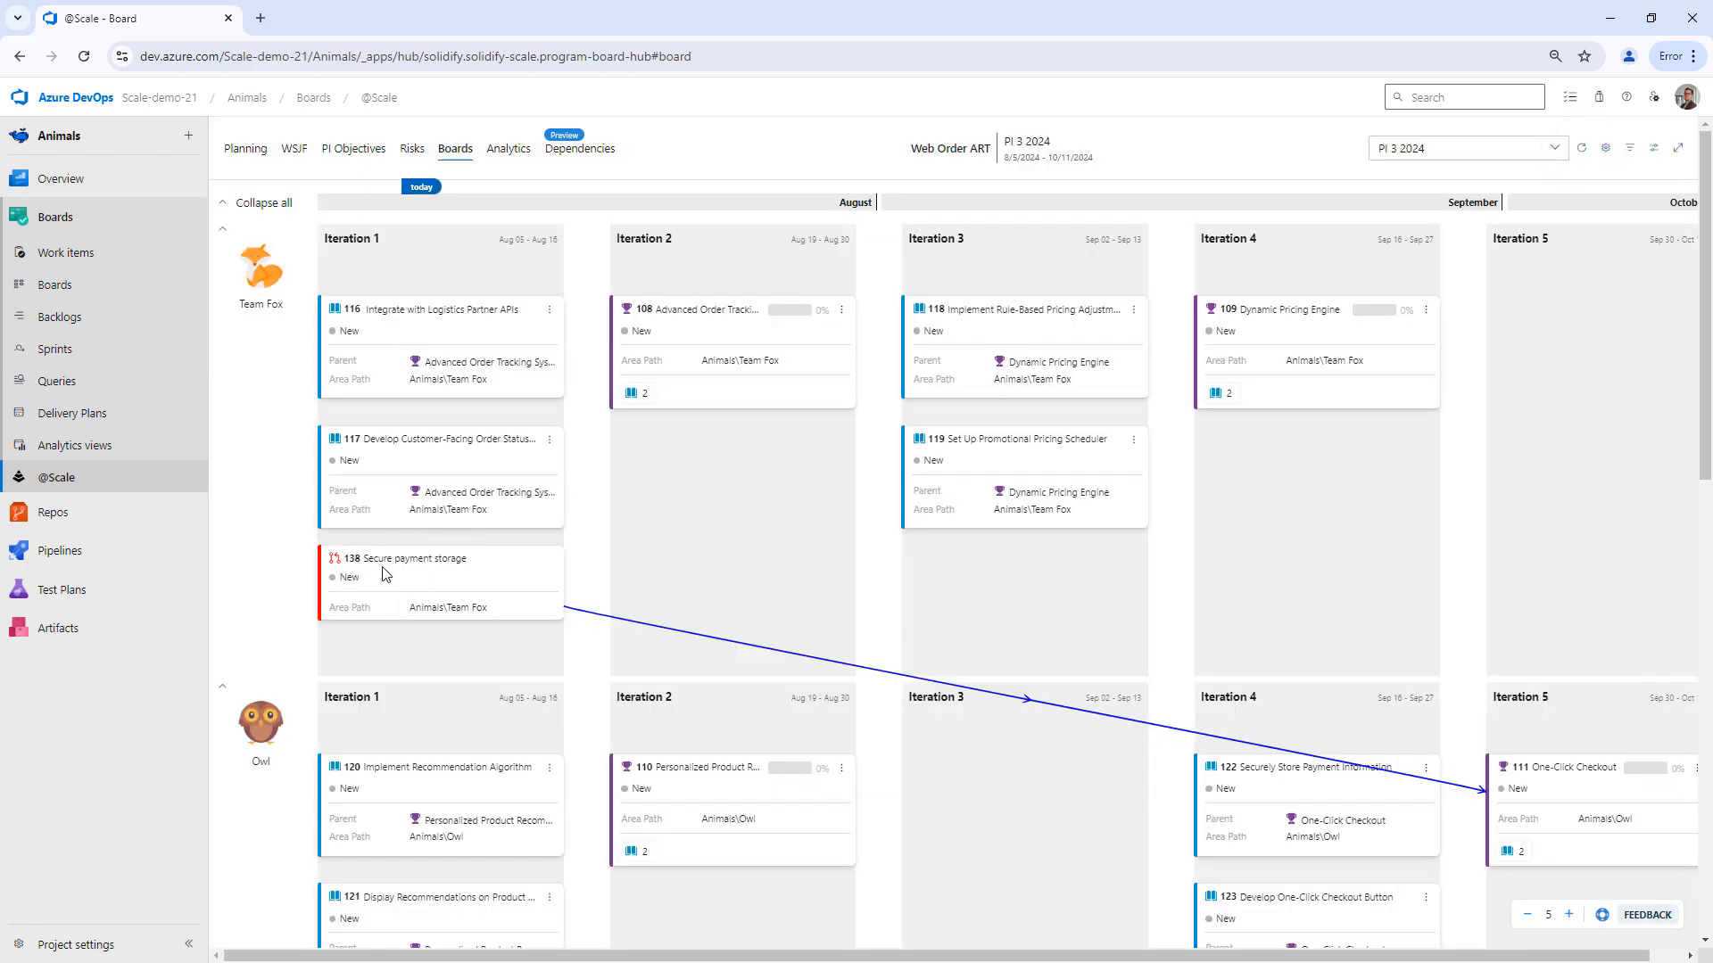
left_click(412, 559)
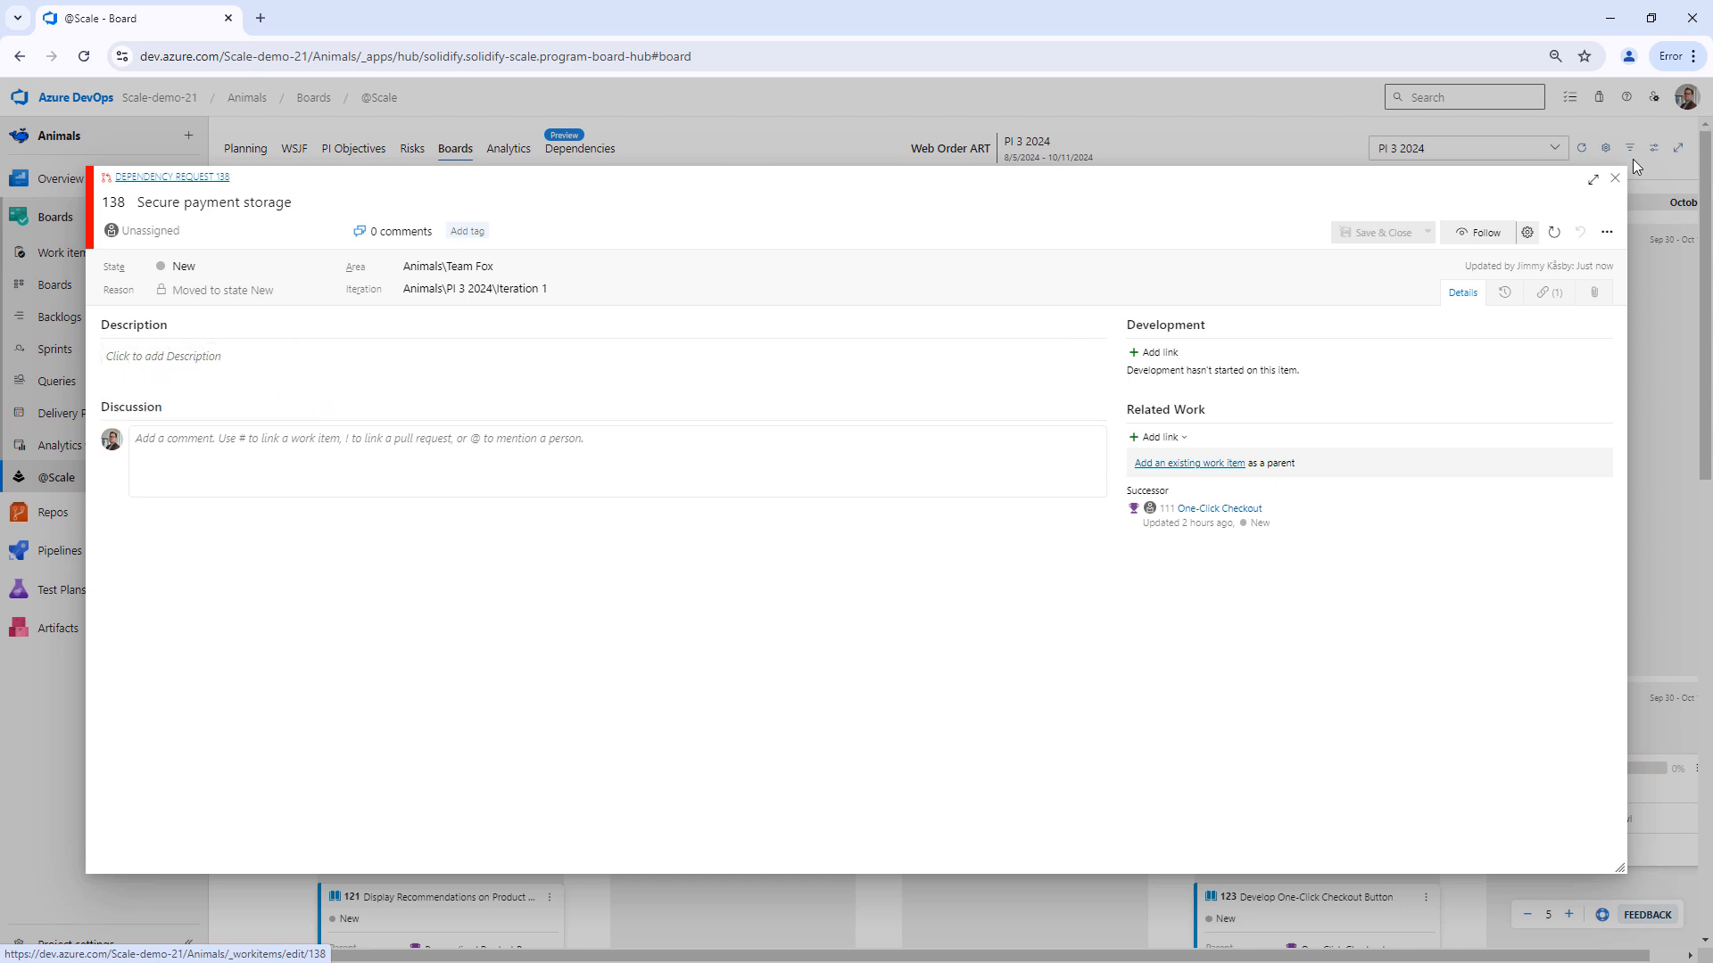
left_click(1614, 178)
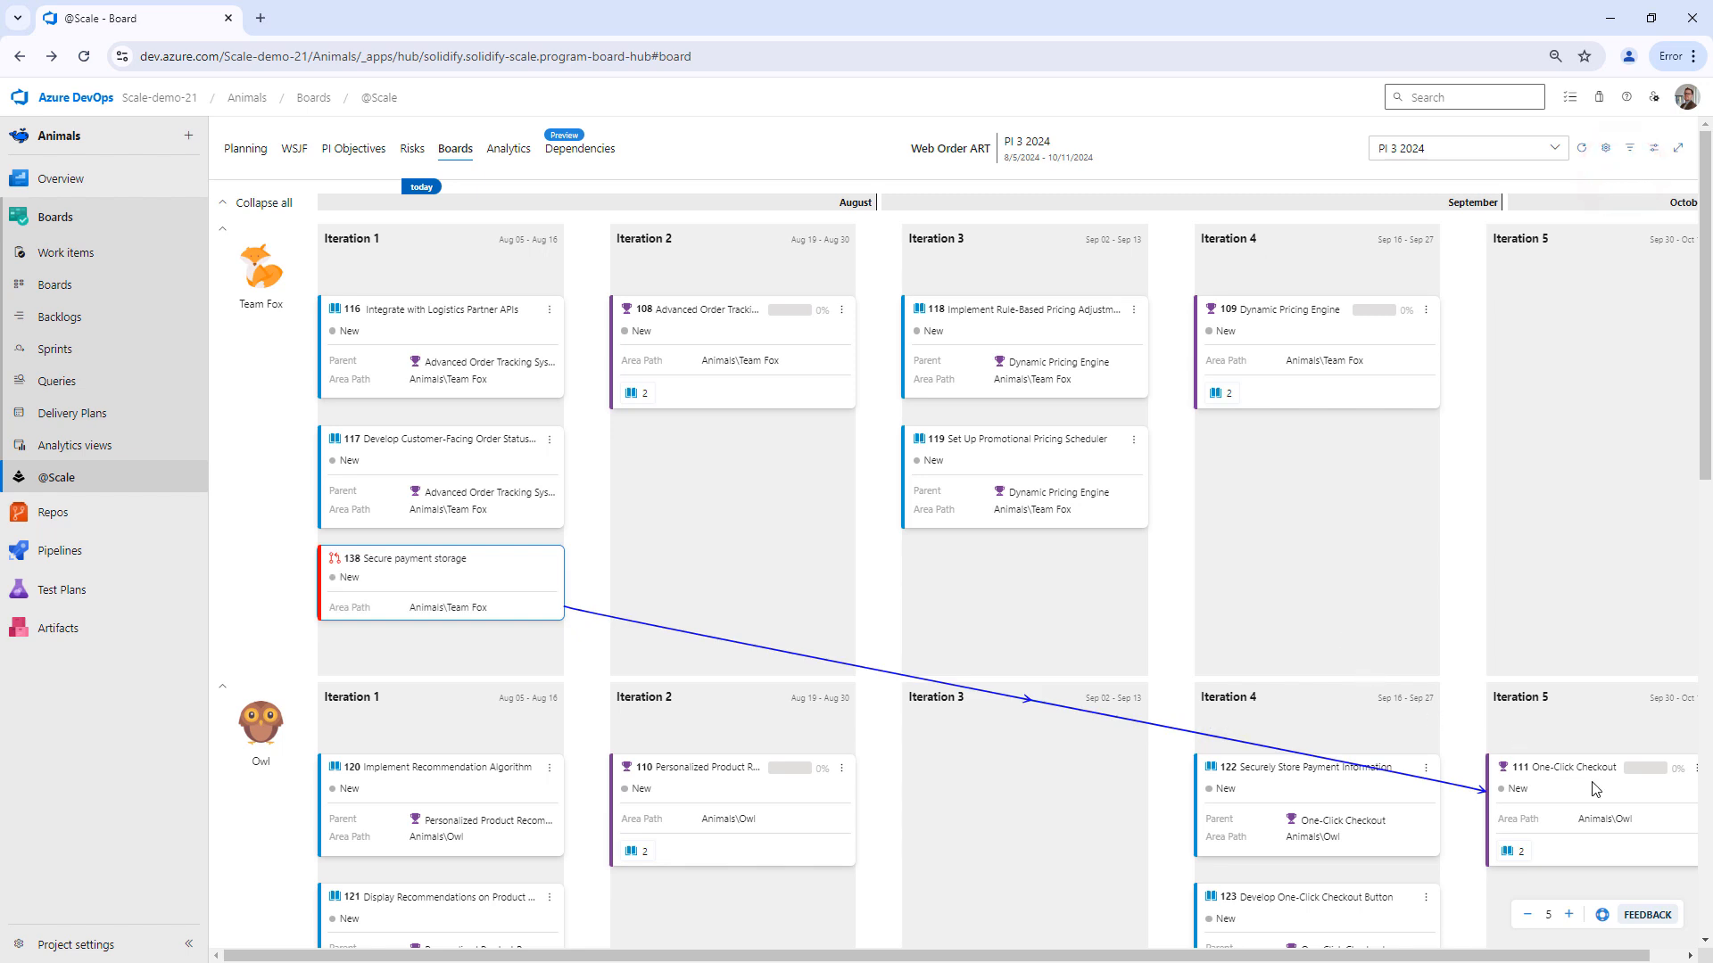
mouse_move(598, 168)
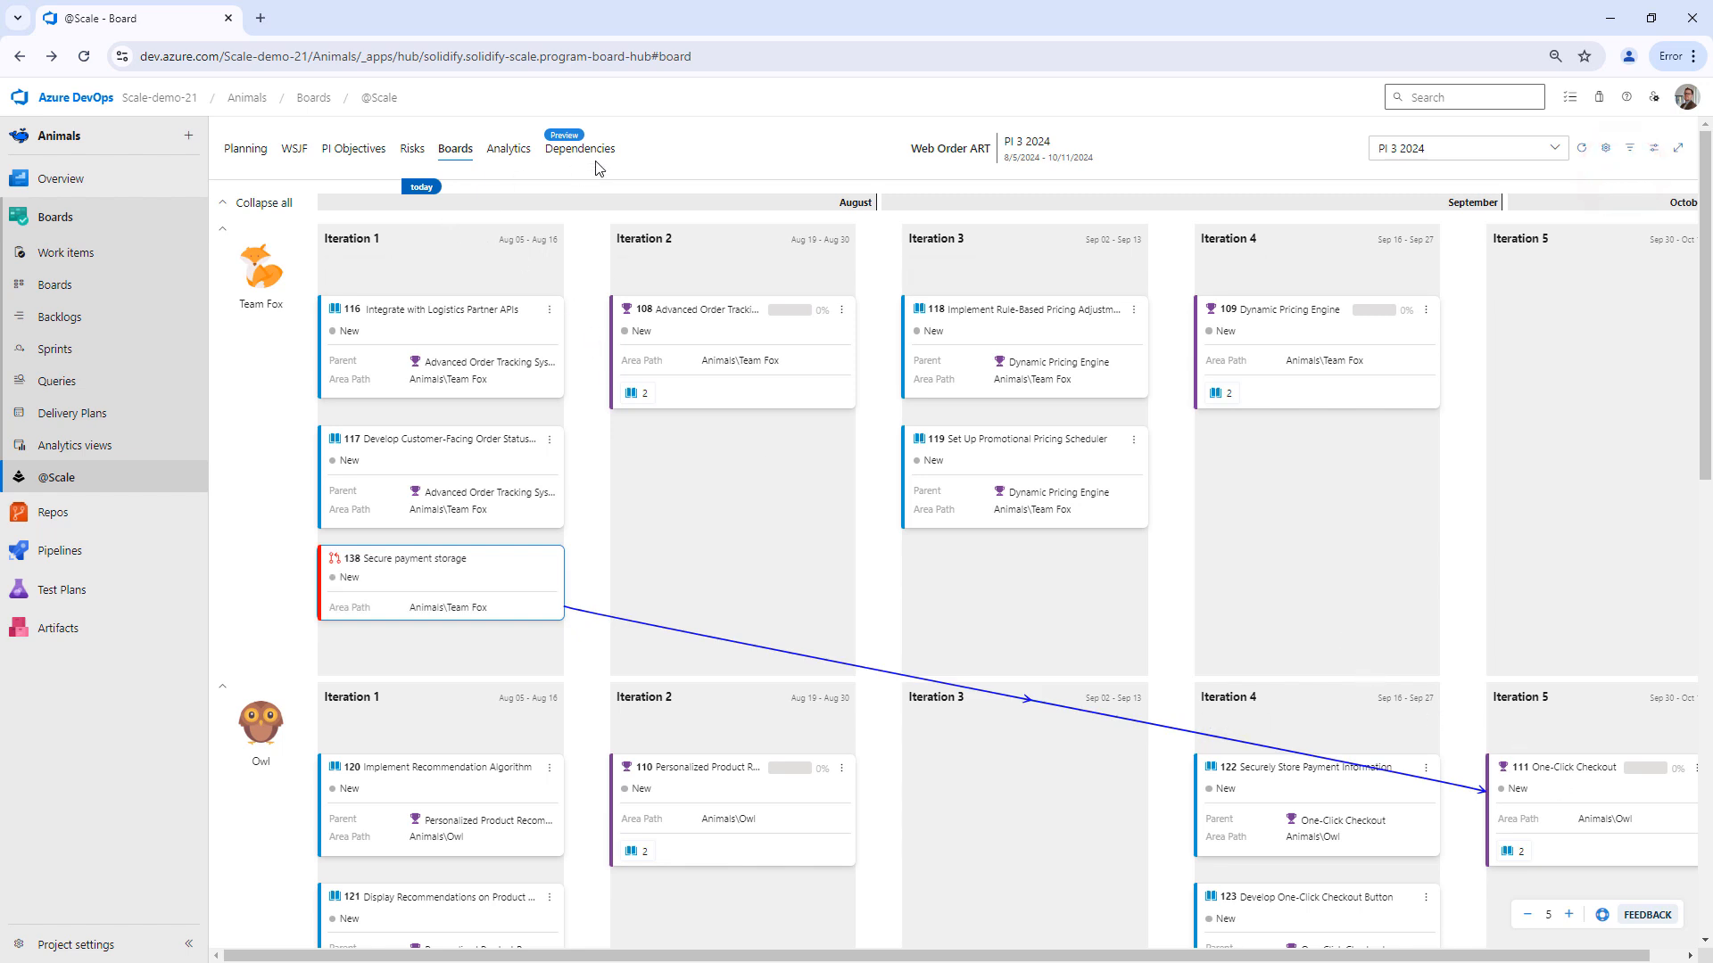
Step: Return to the Dependencies hub showing pending request 138 from Owl
left_click(580, 149)
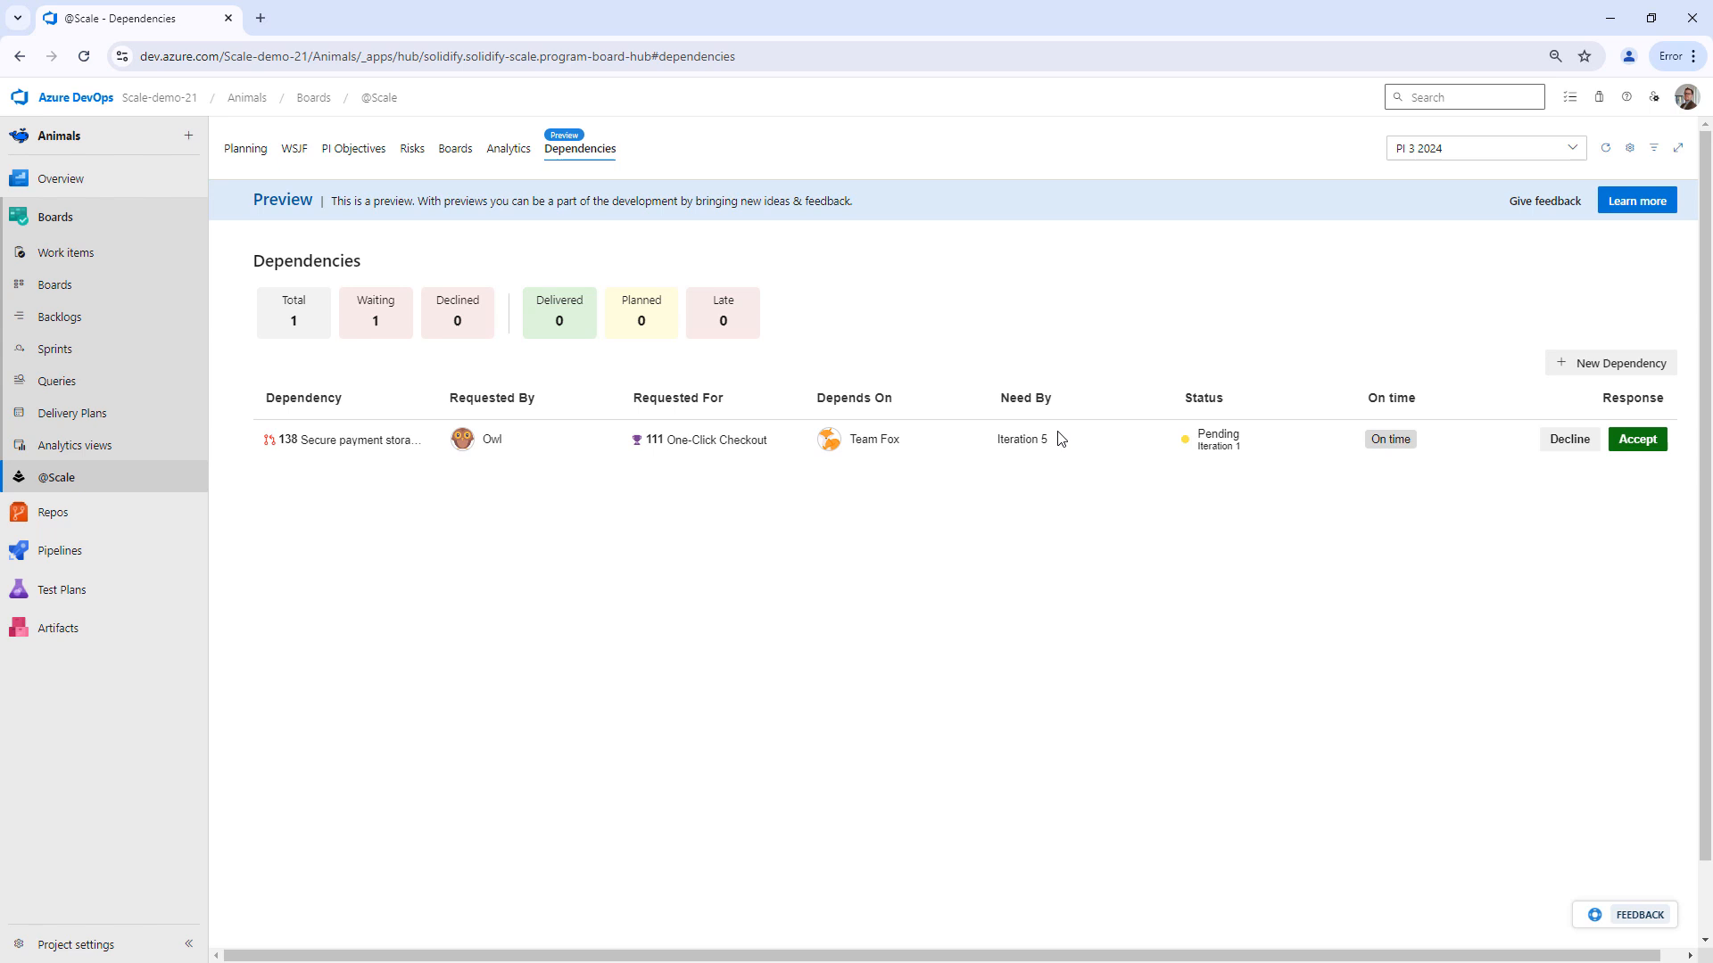
mouse_move(1284, 501)
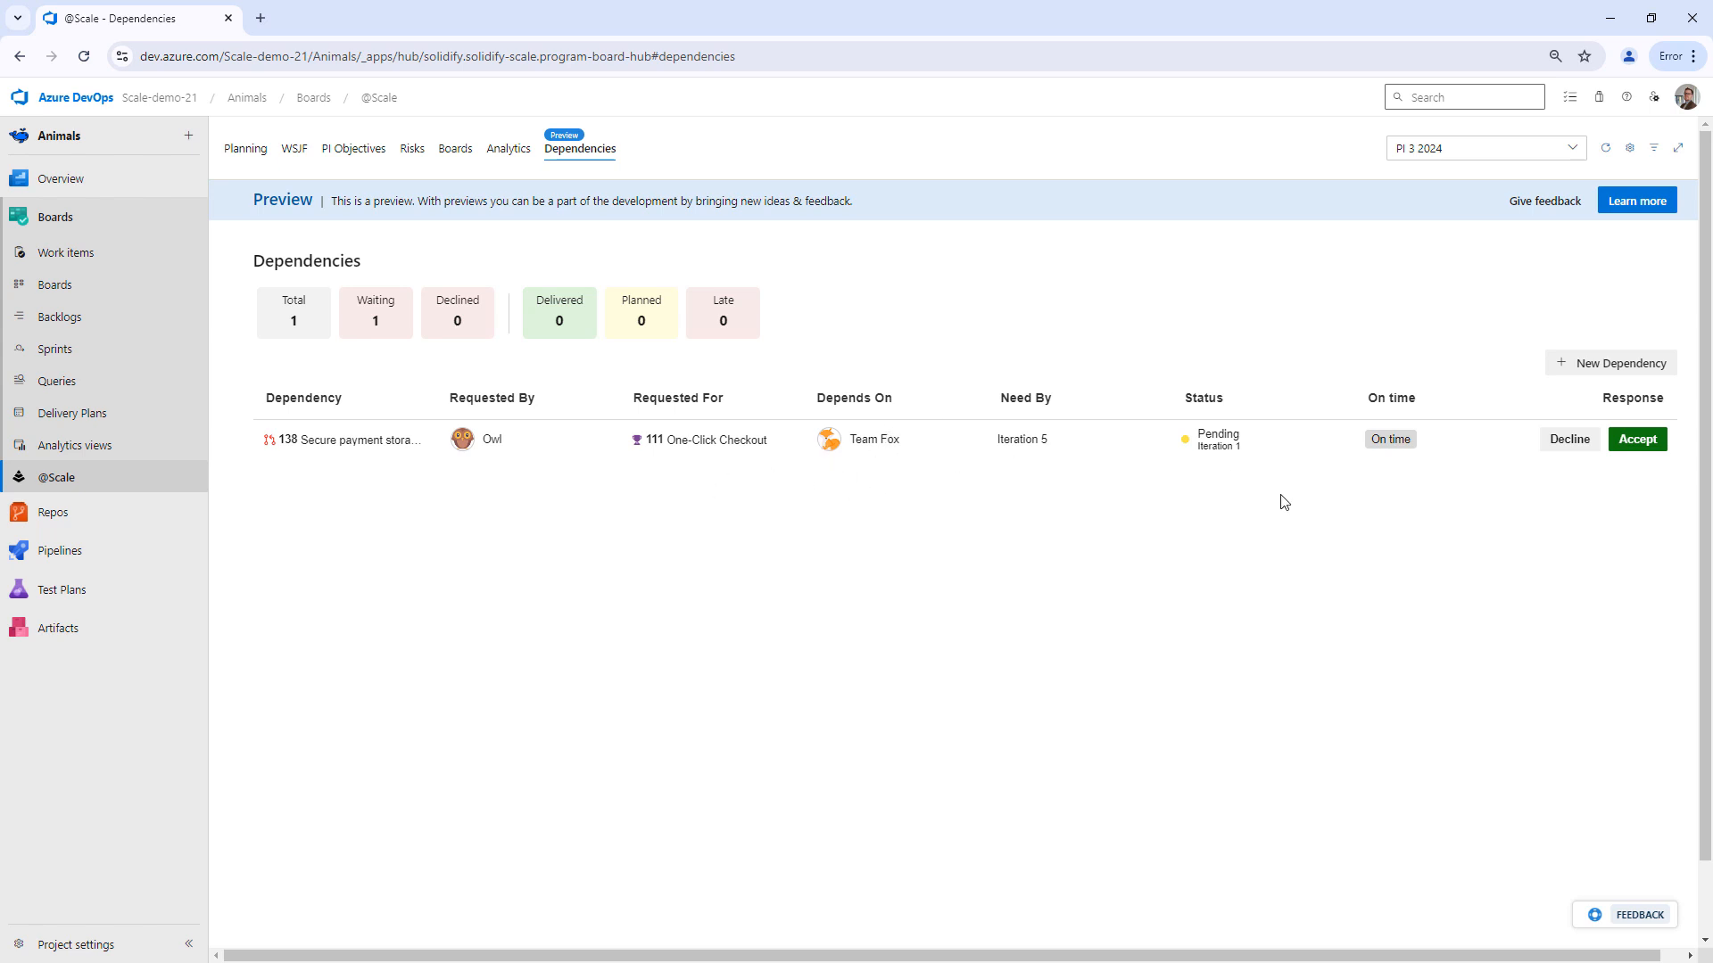
mouse_move(1635, 451)
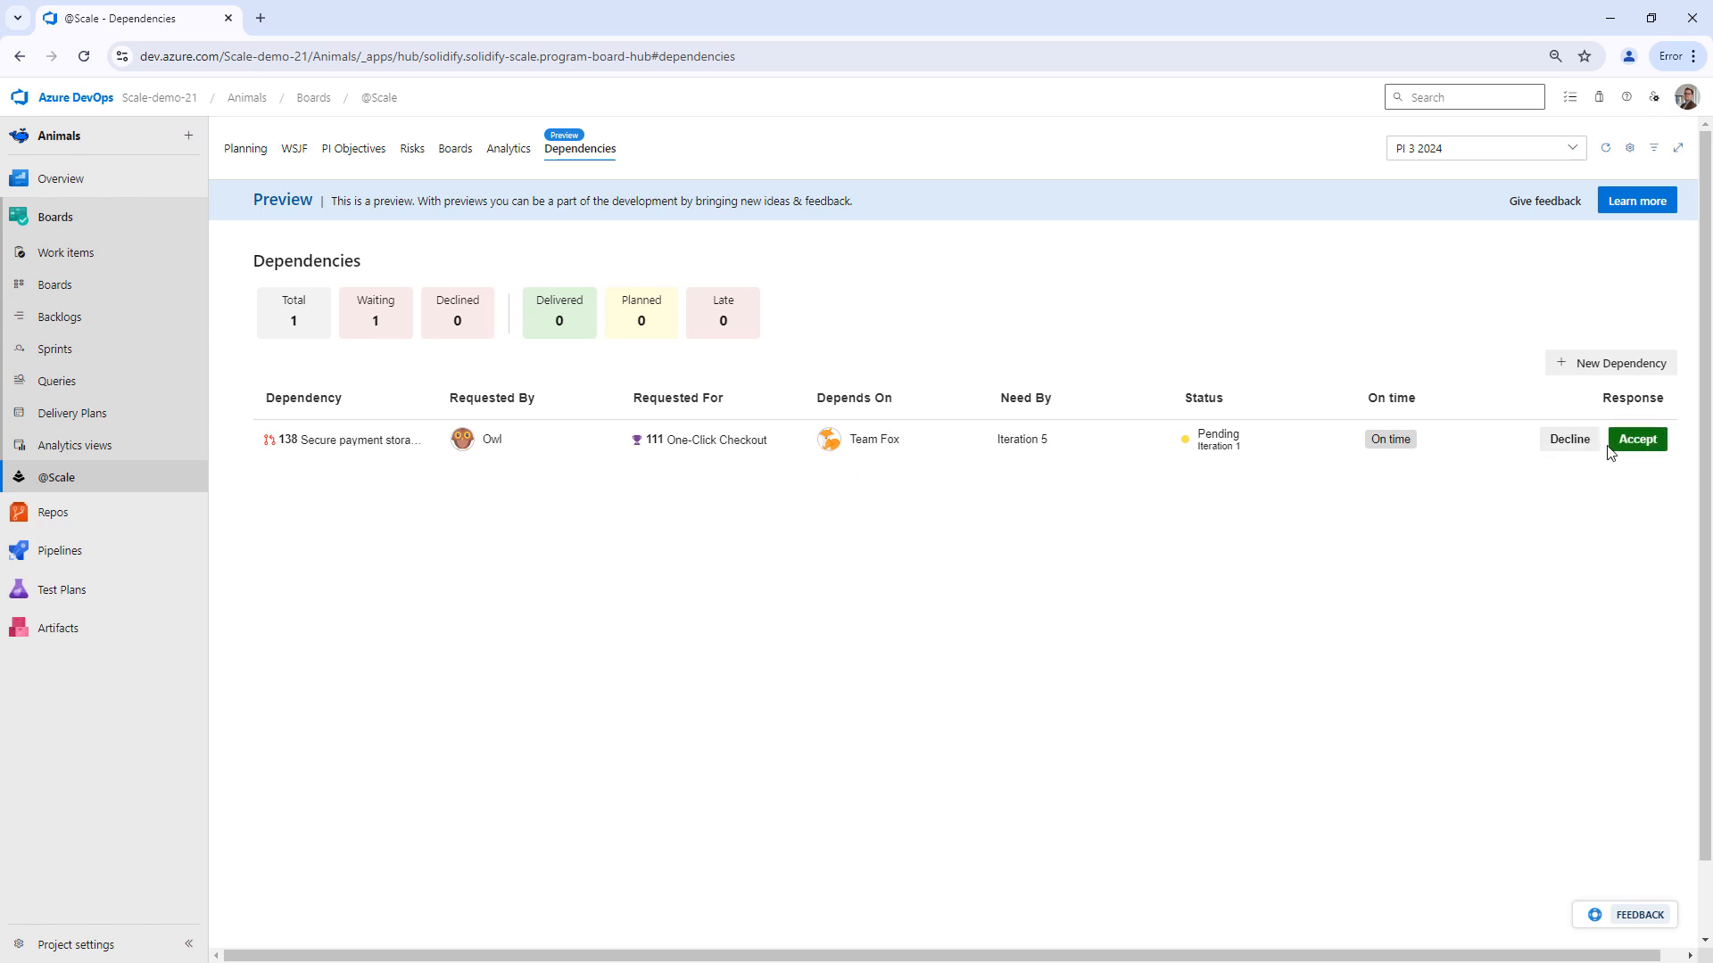
mouse_move(1570, 439)
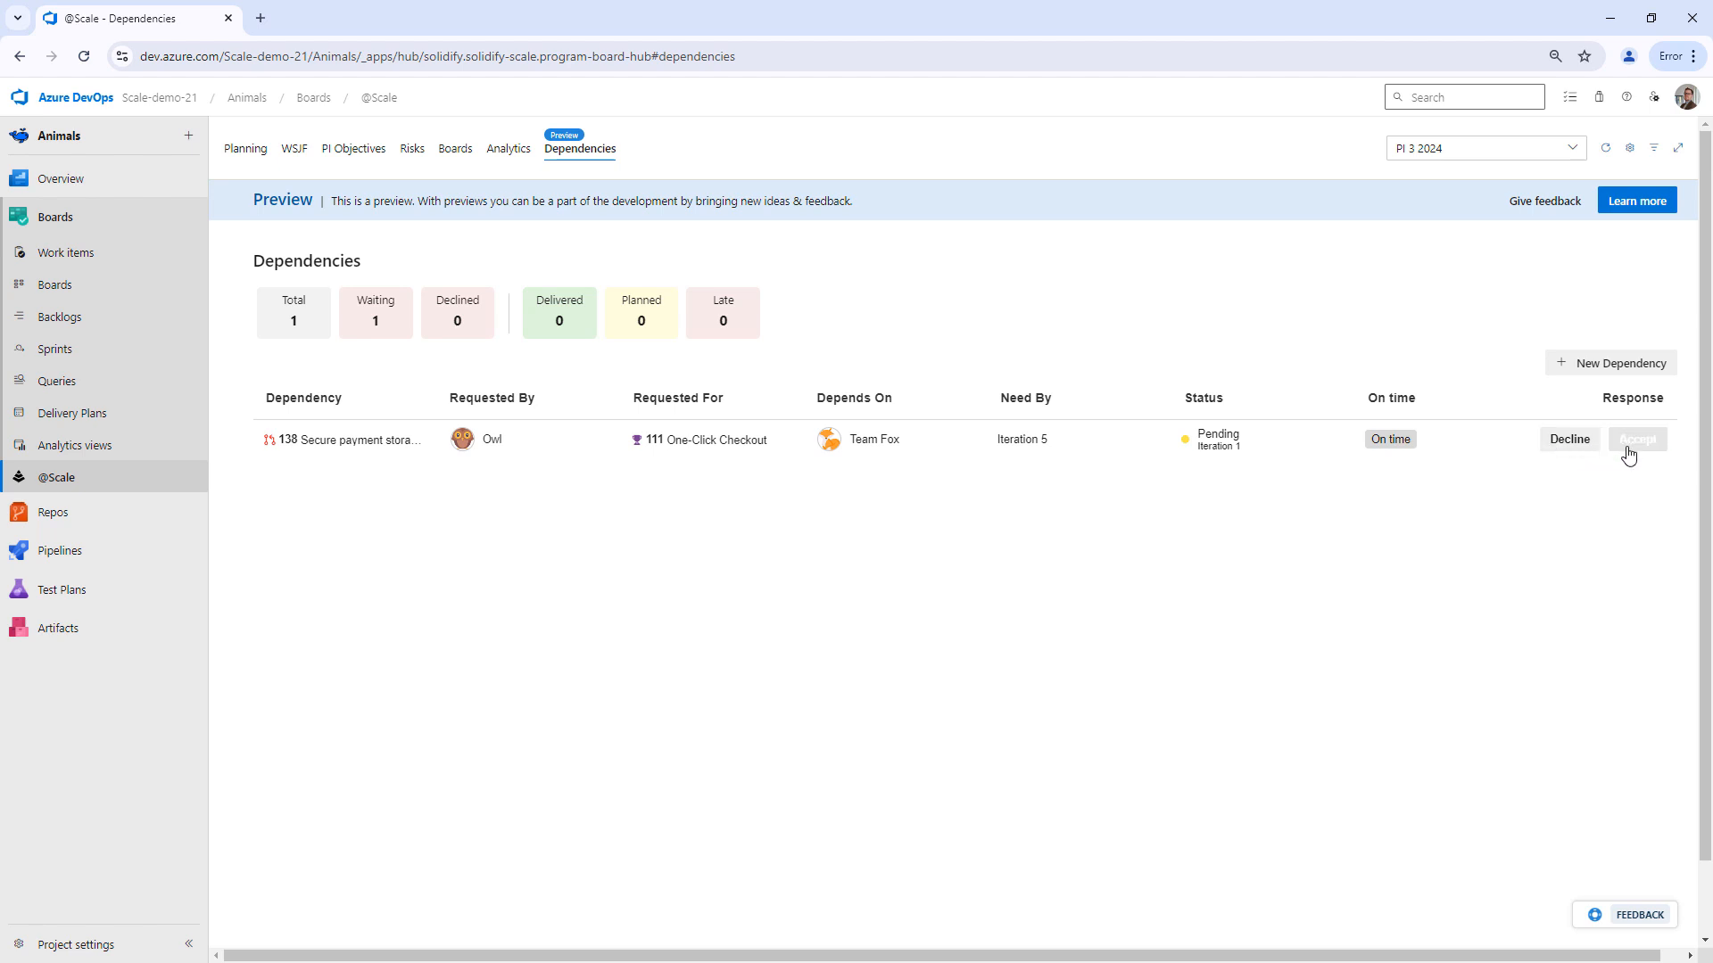
Step: Begin accepting dependency 138 and open the solving work item selector
left_click(1635, 438)
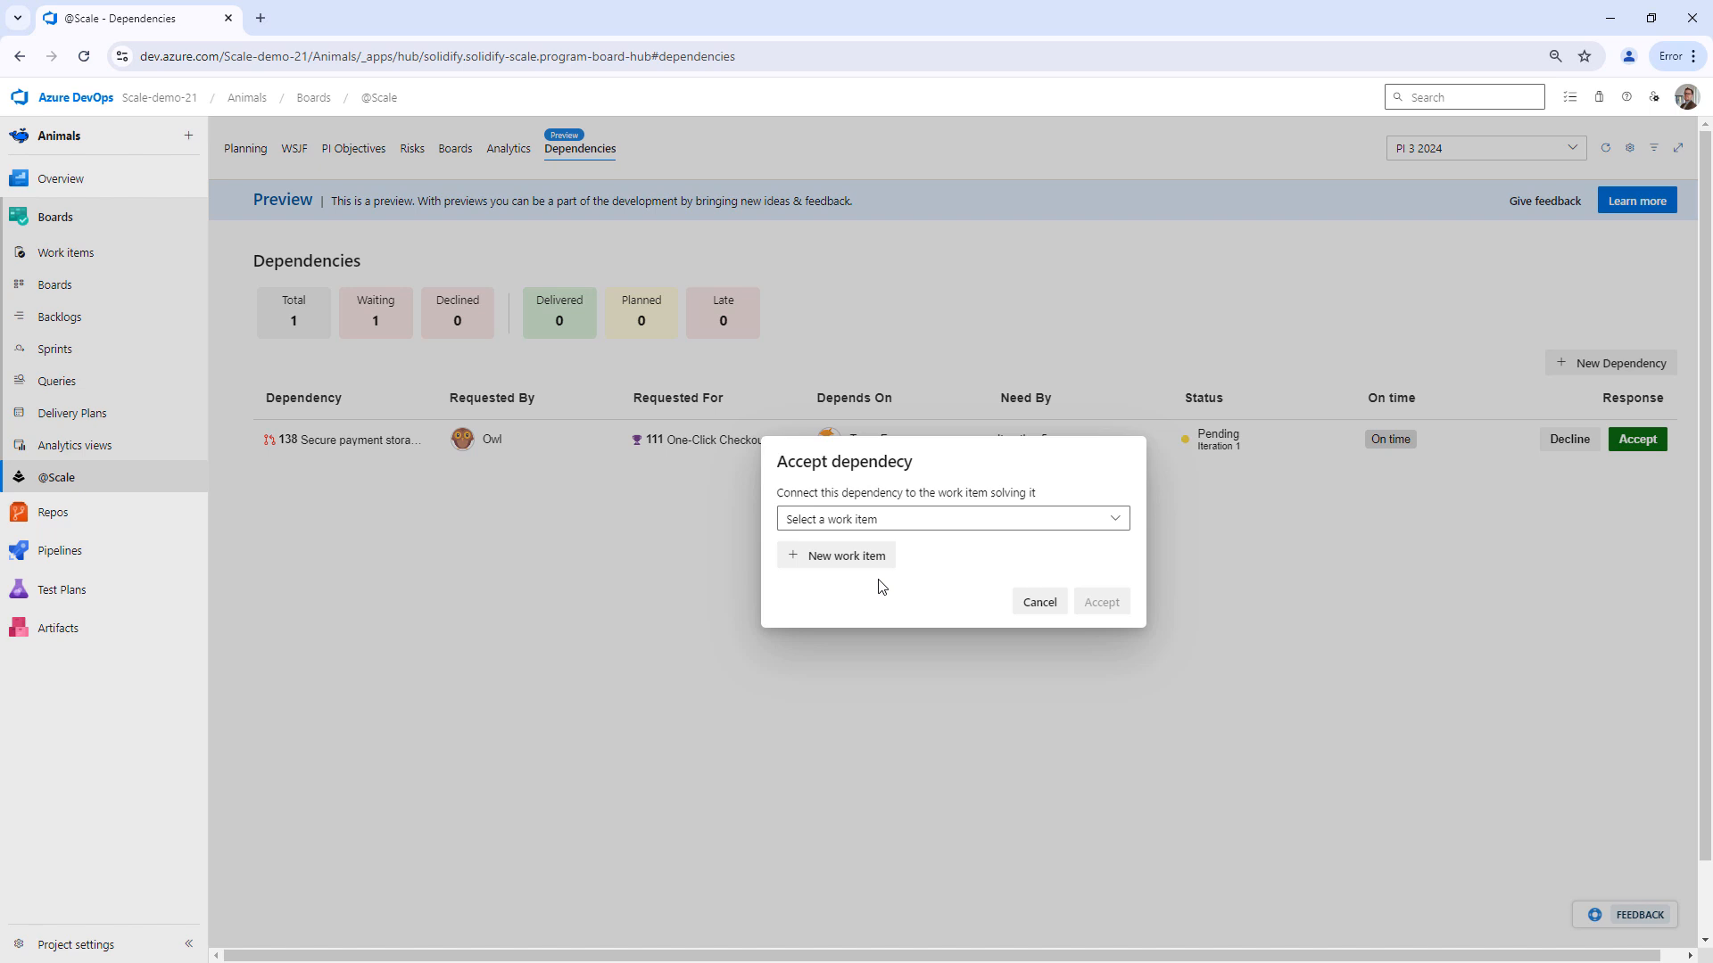
mouse_move(905, 521)
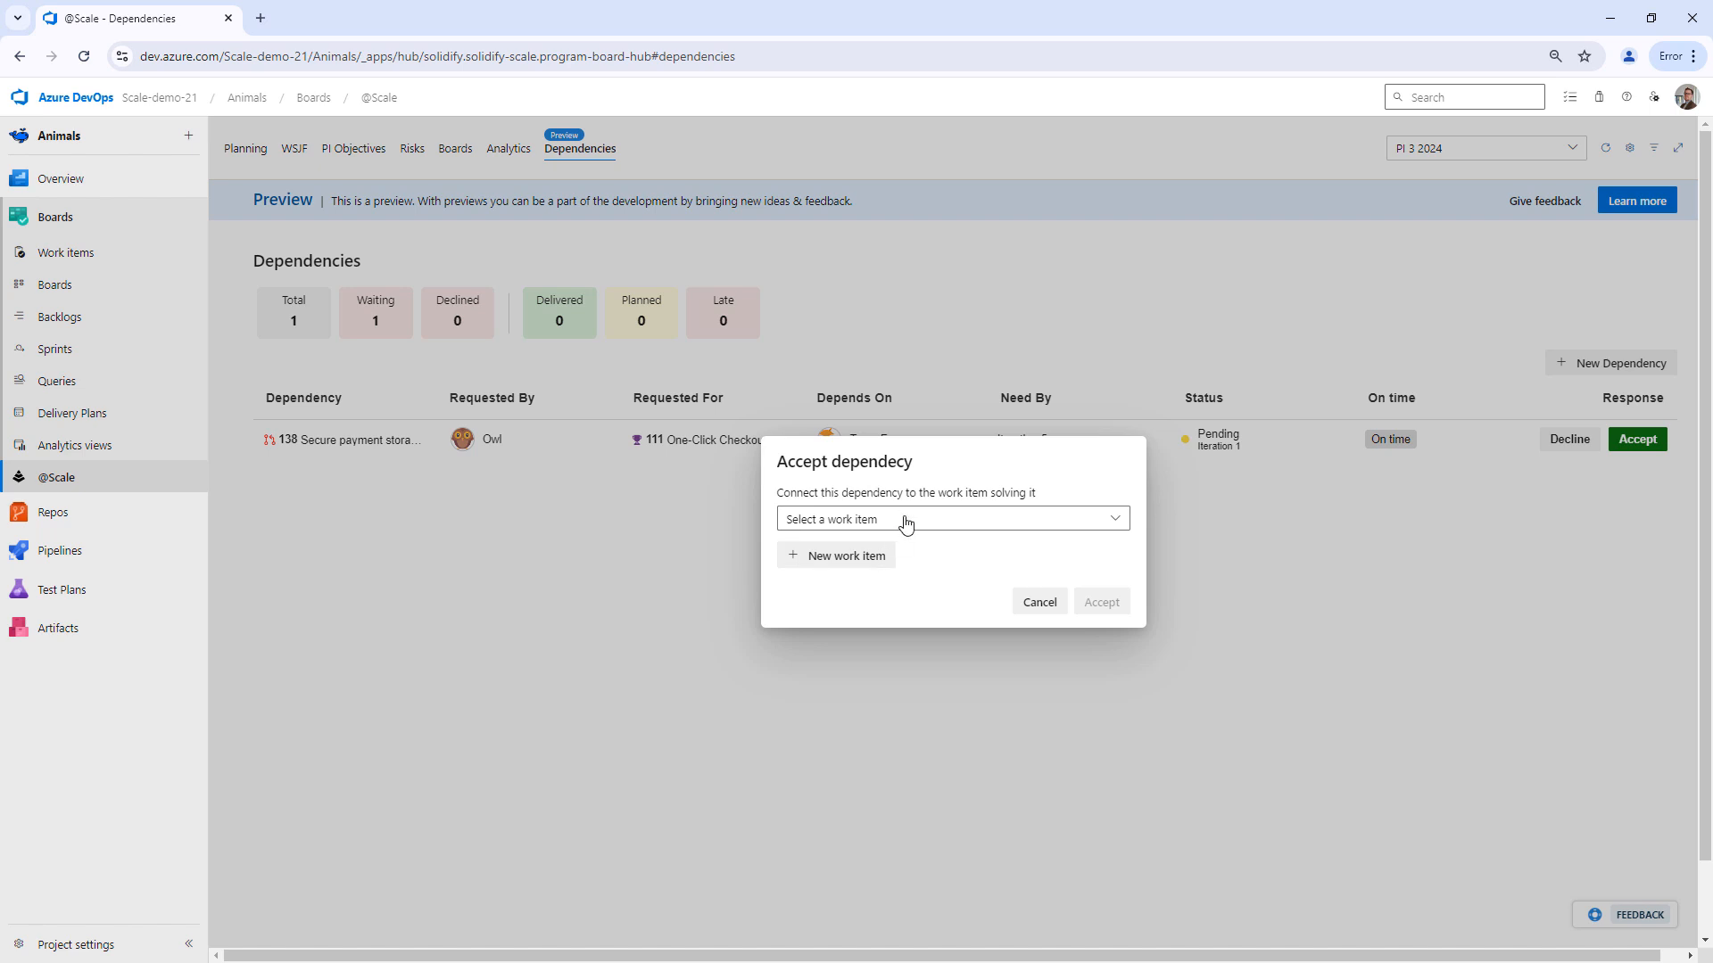
mouse_move(908, 530)
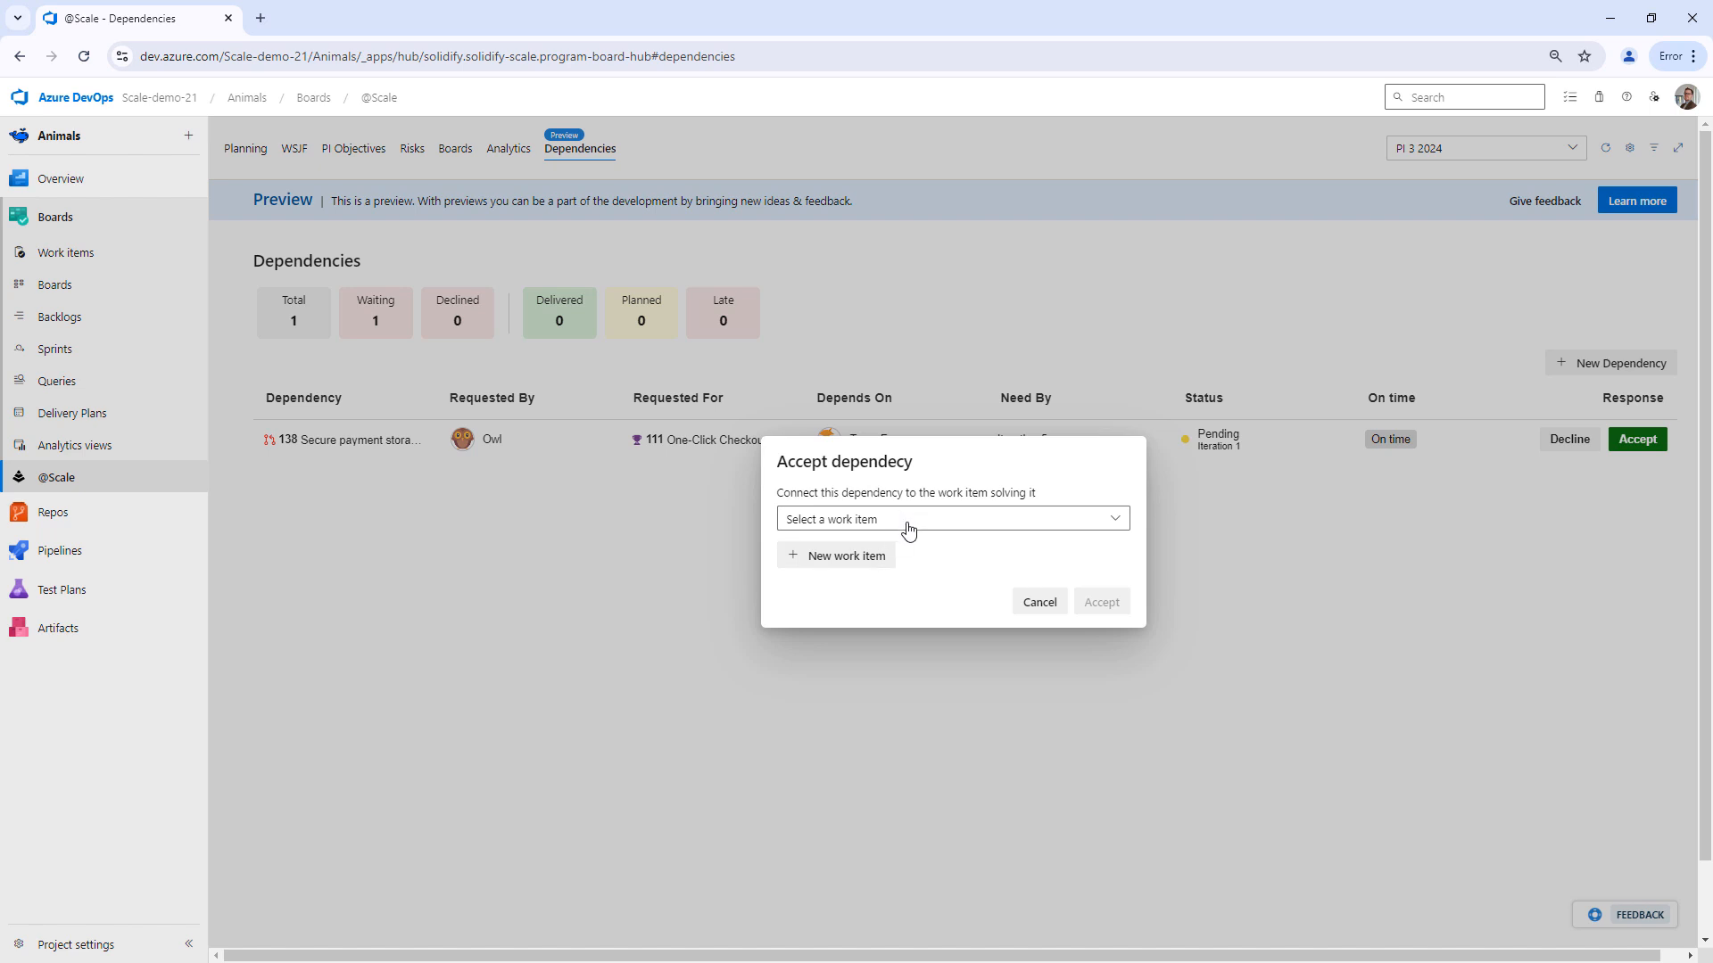
mouse_move(952, 529)
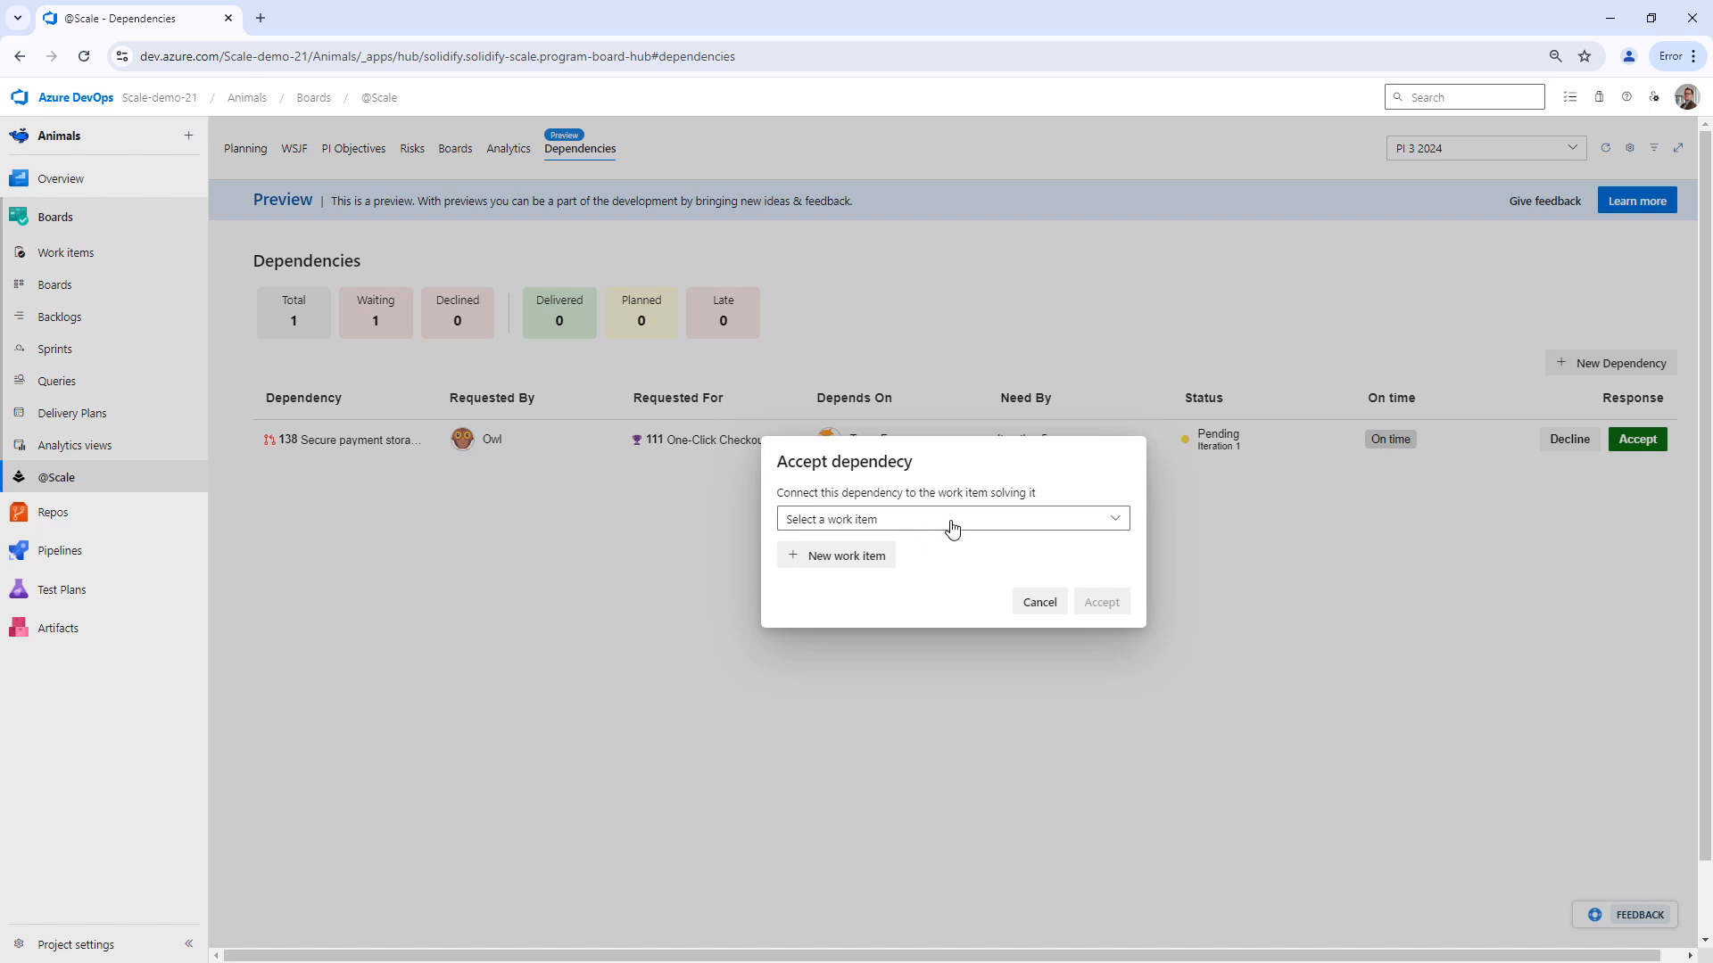
left_click(950, 518)
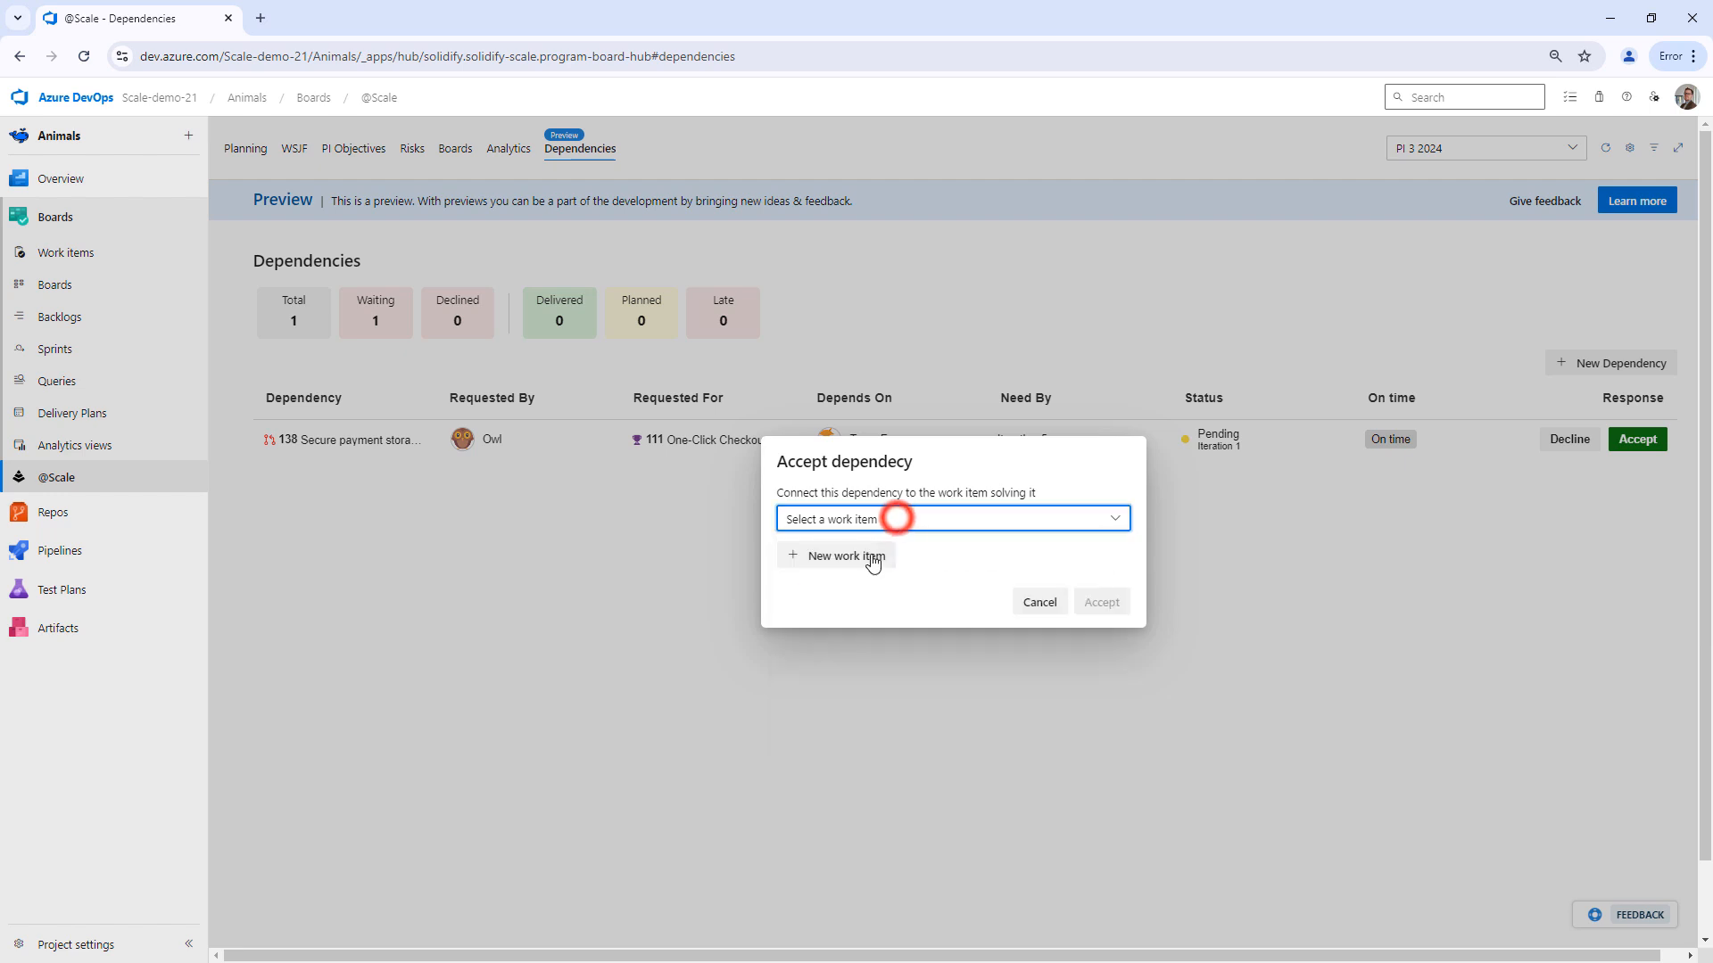
mouse_move(842, 568)
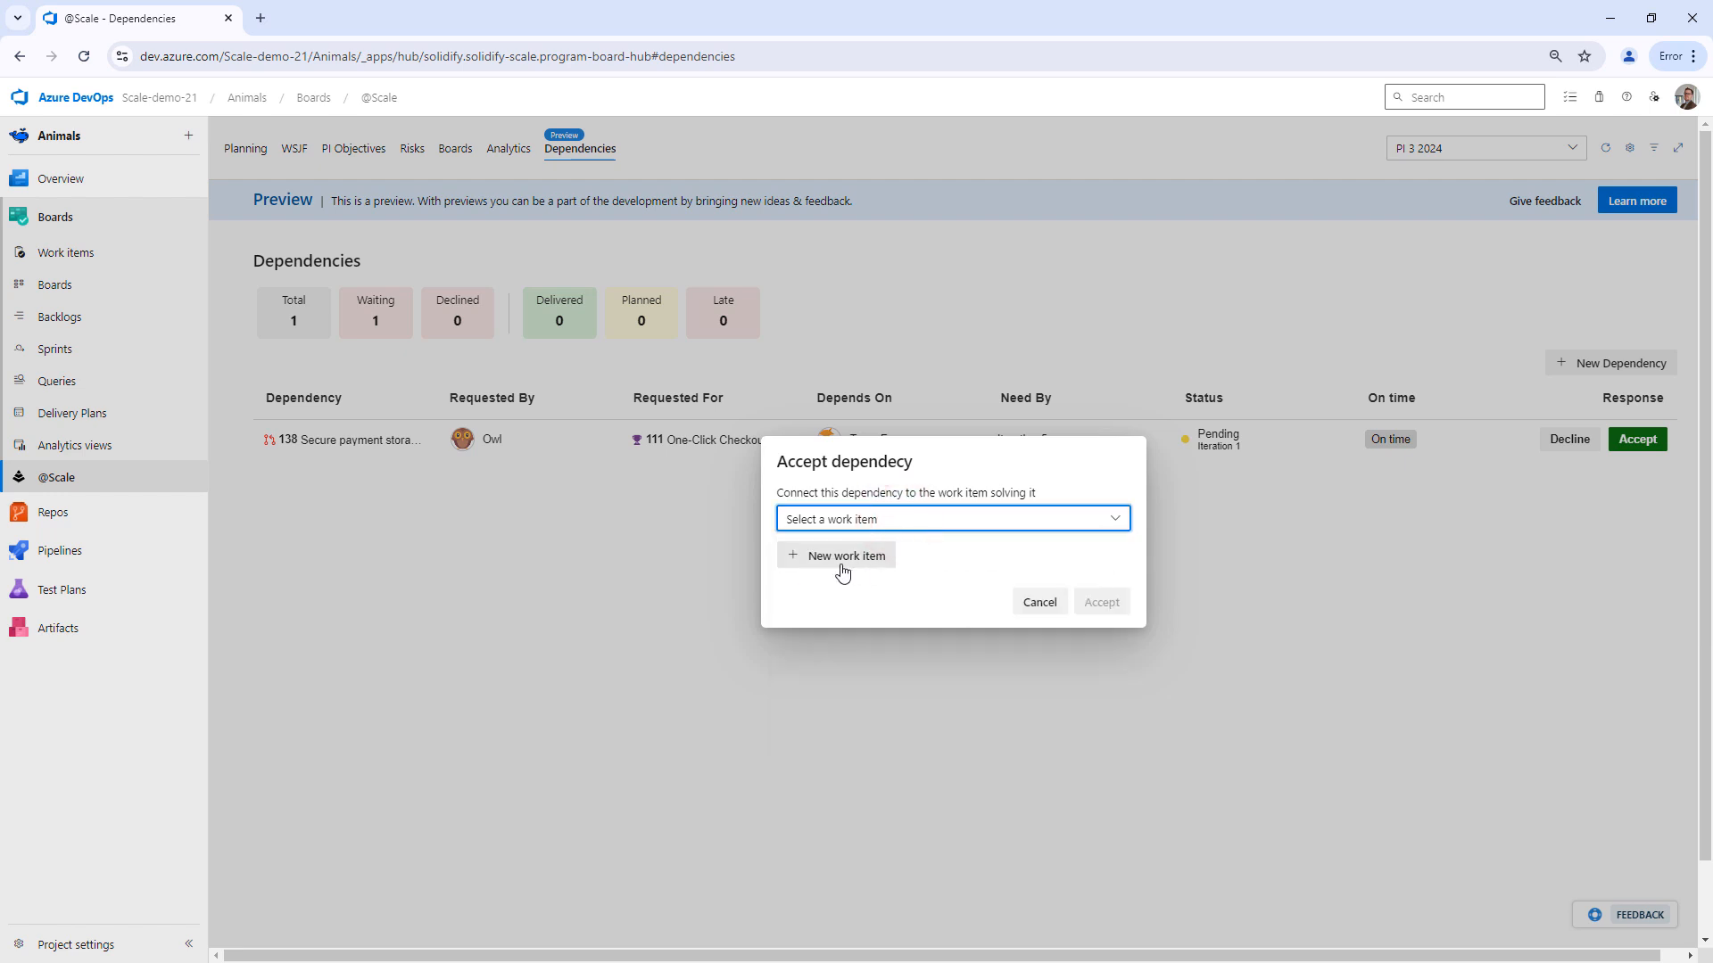
Step: Accept 138 with new User Story 139 'Secure payment storage' in Iteration 1
left_click(843, 562)
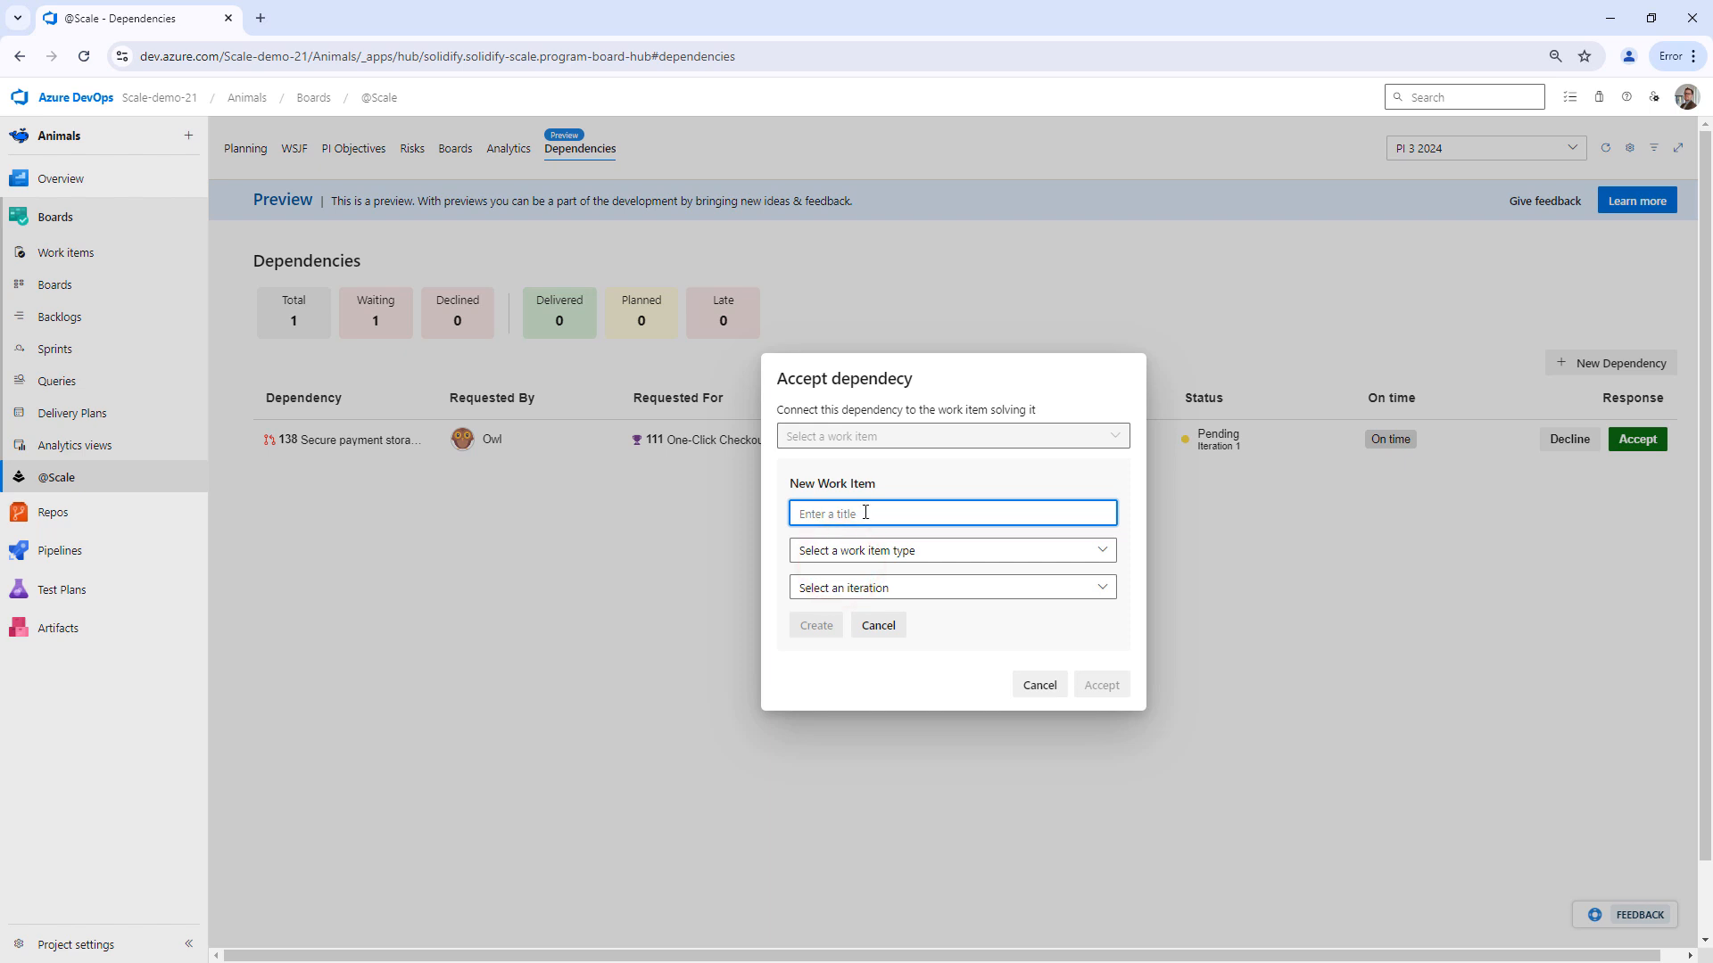
type("Secure payment storage")
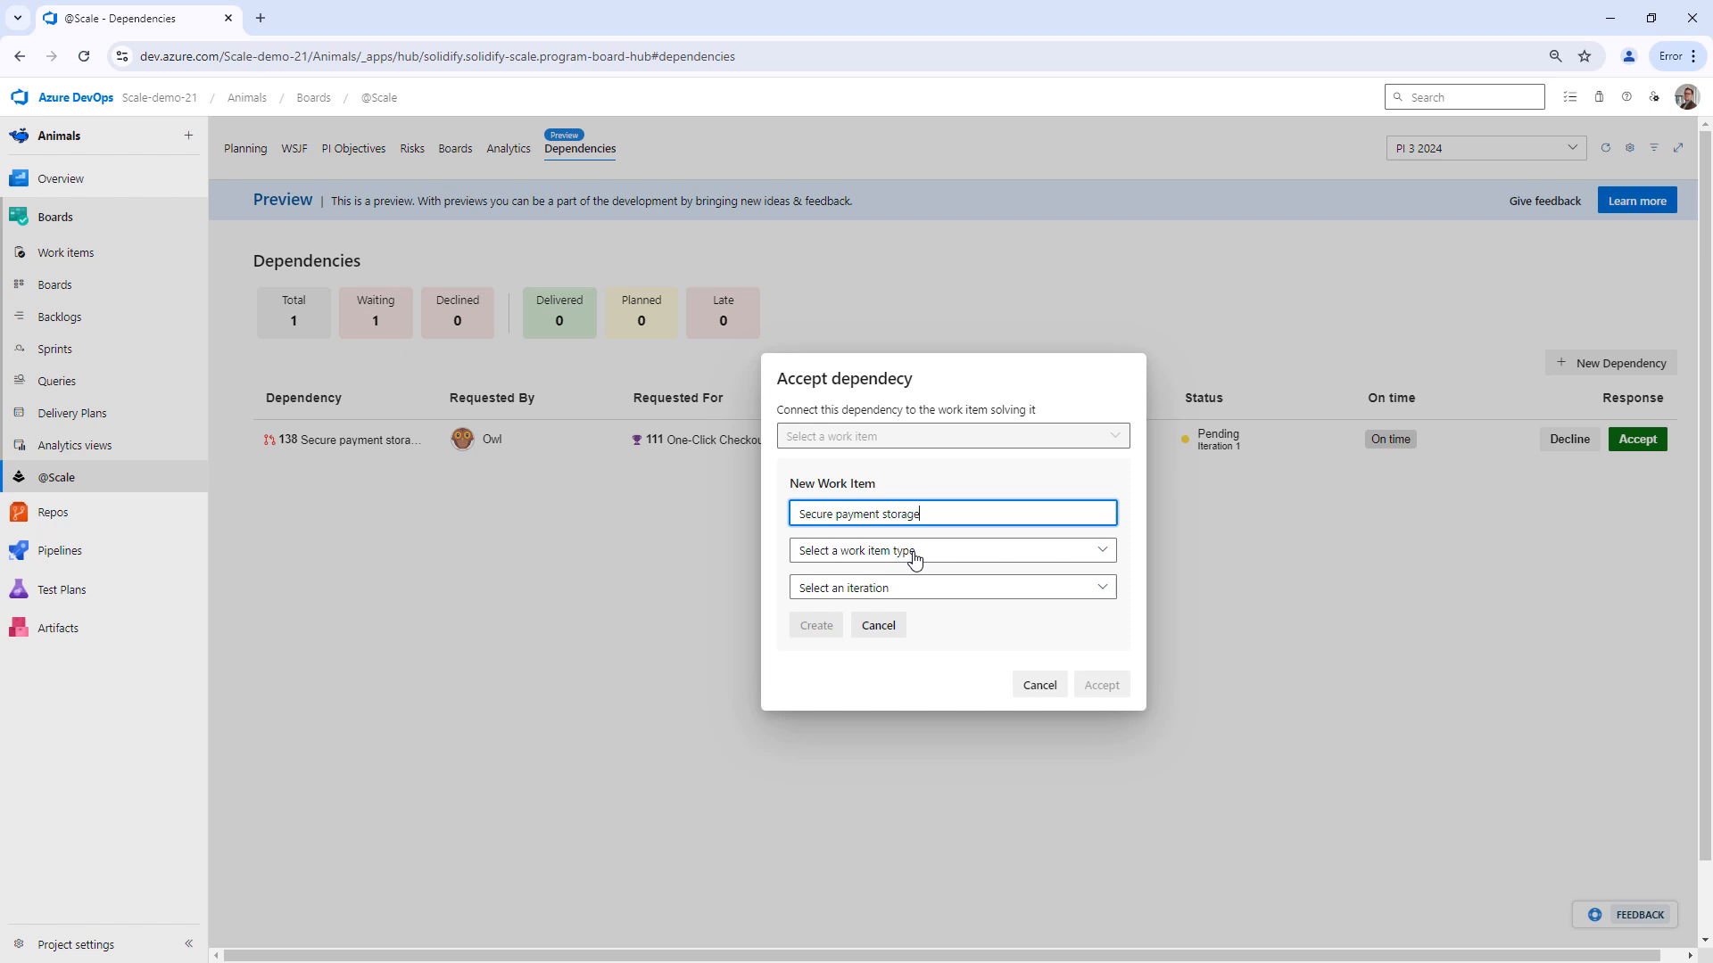
left_click(950, 549)
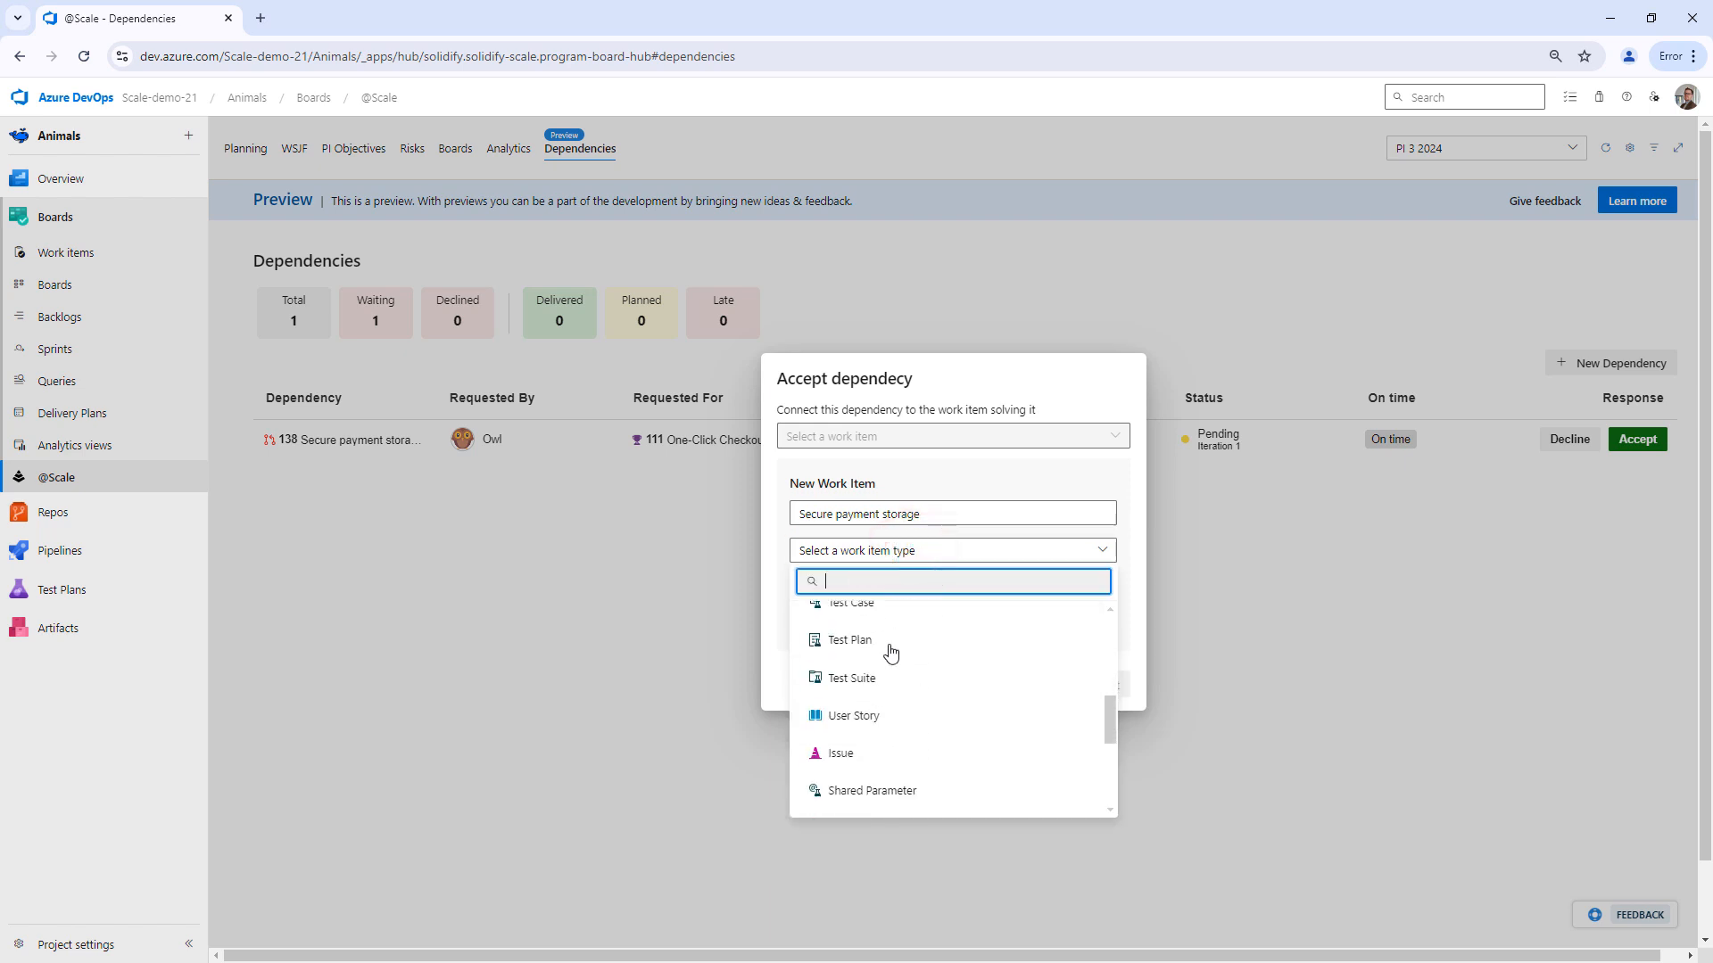
type("user")
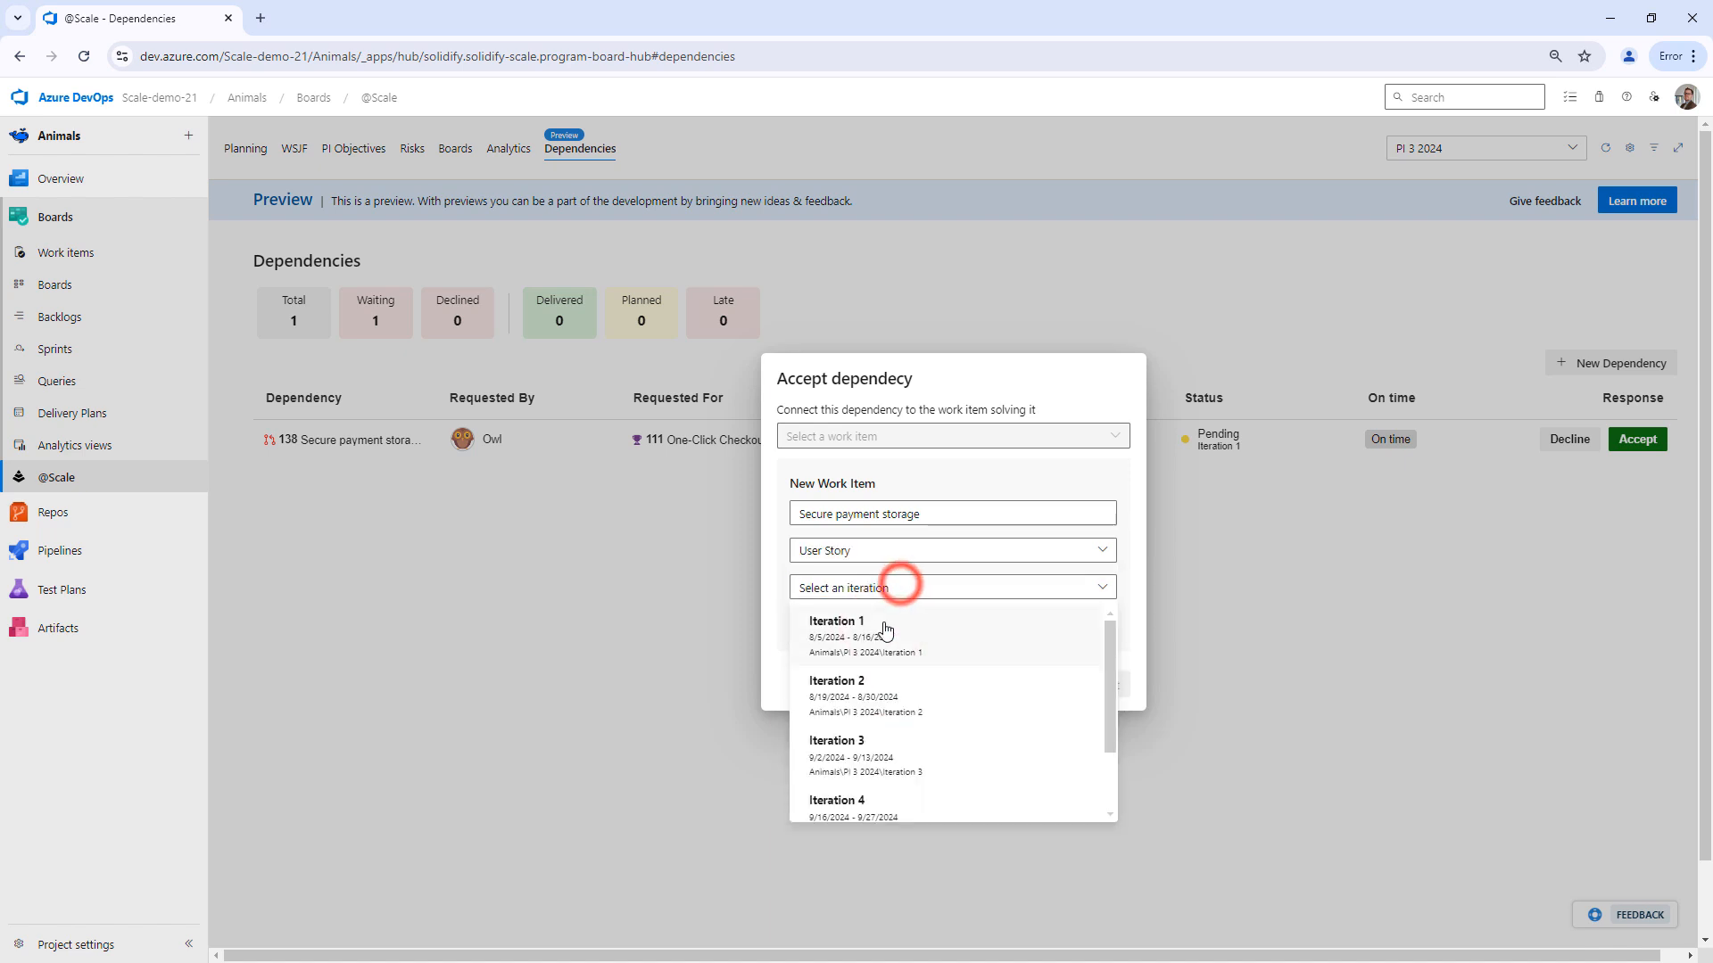
left_click(836, 628)
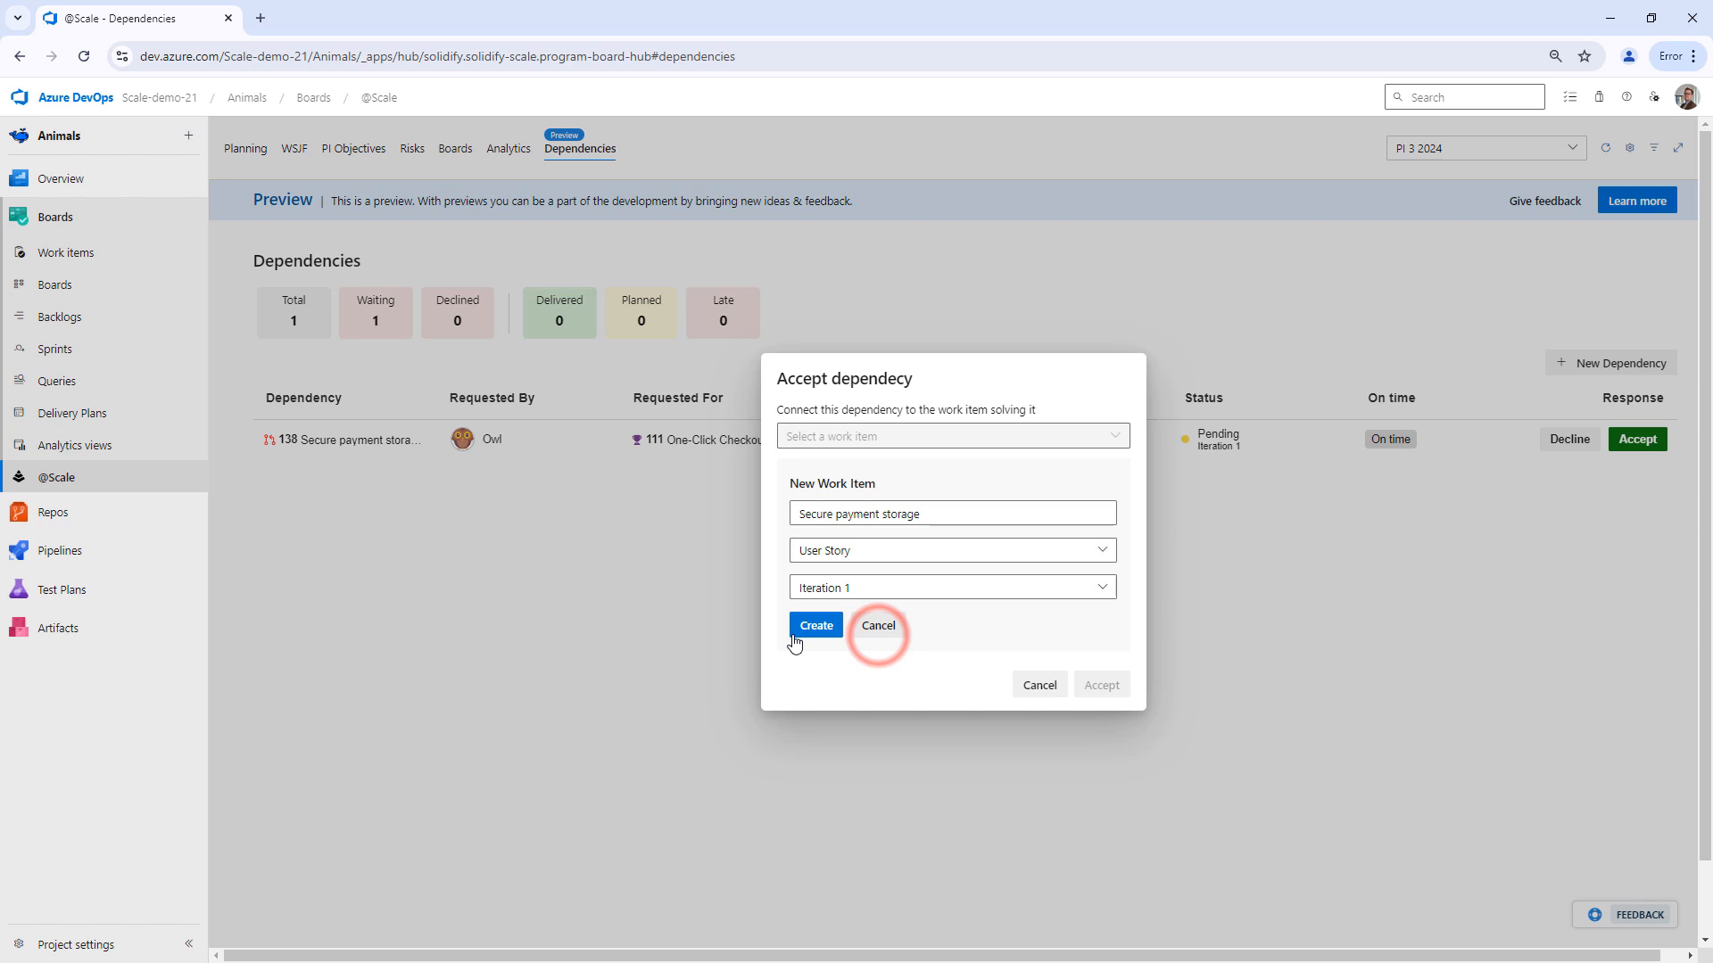
left_click(814, 624)
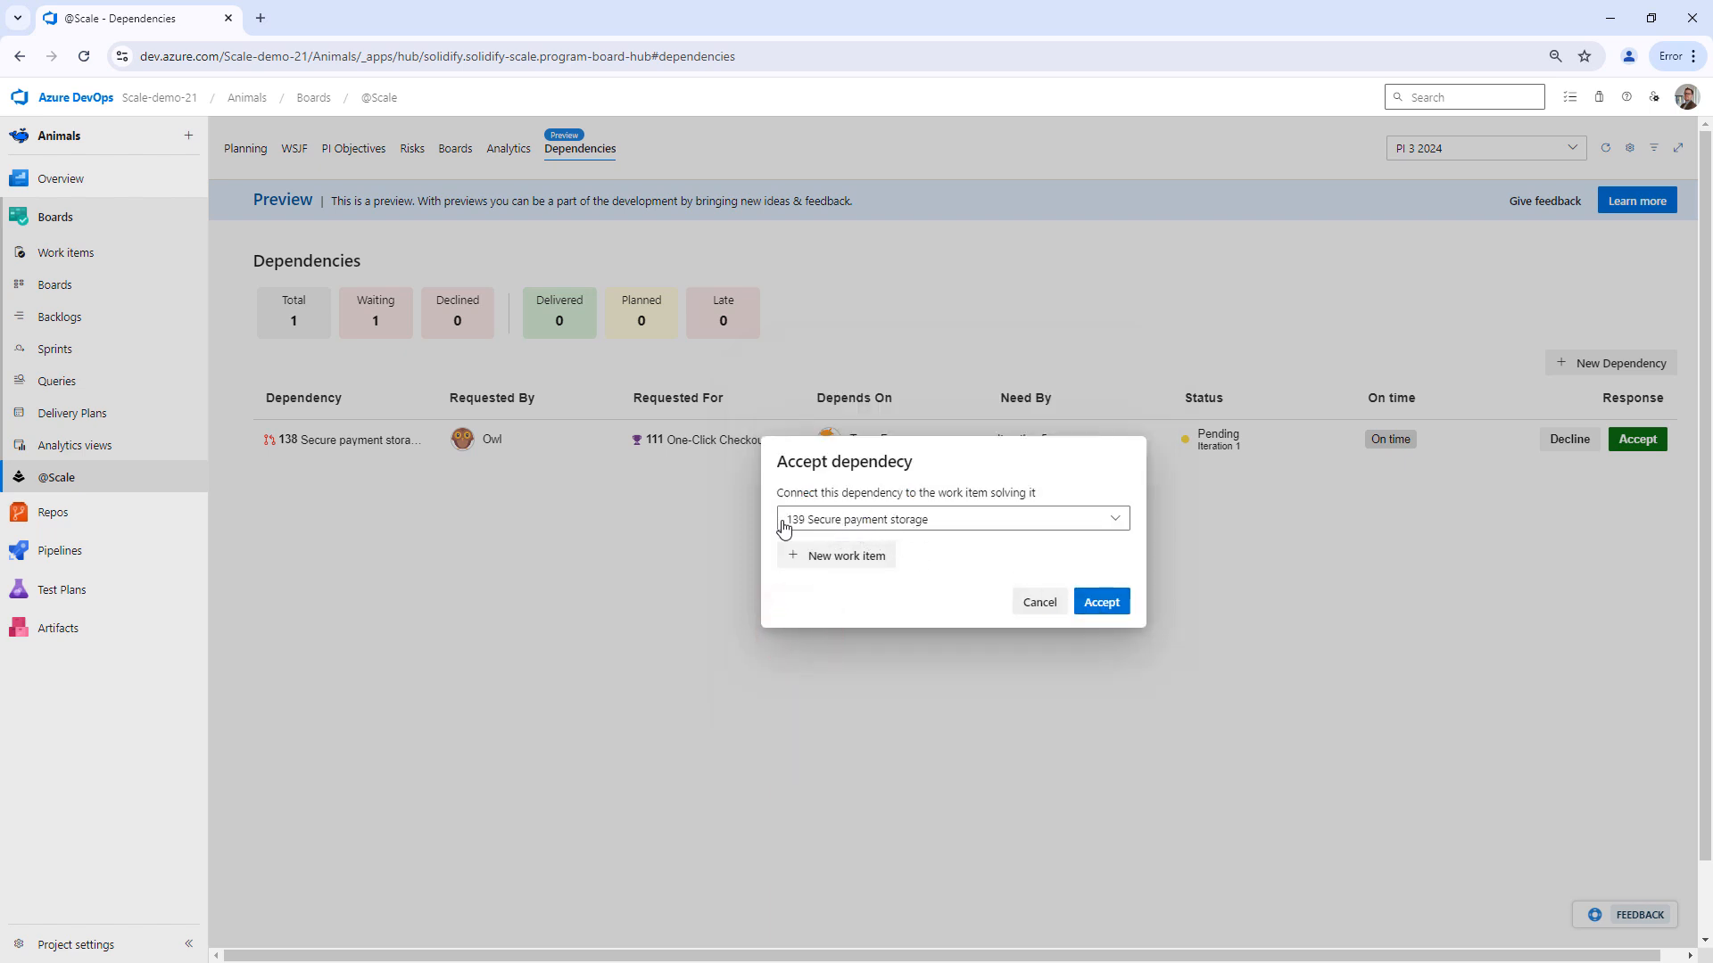
left_click(1100, 602)
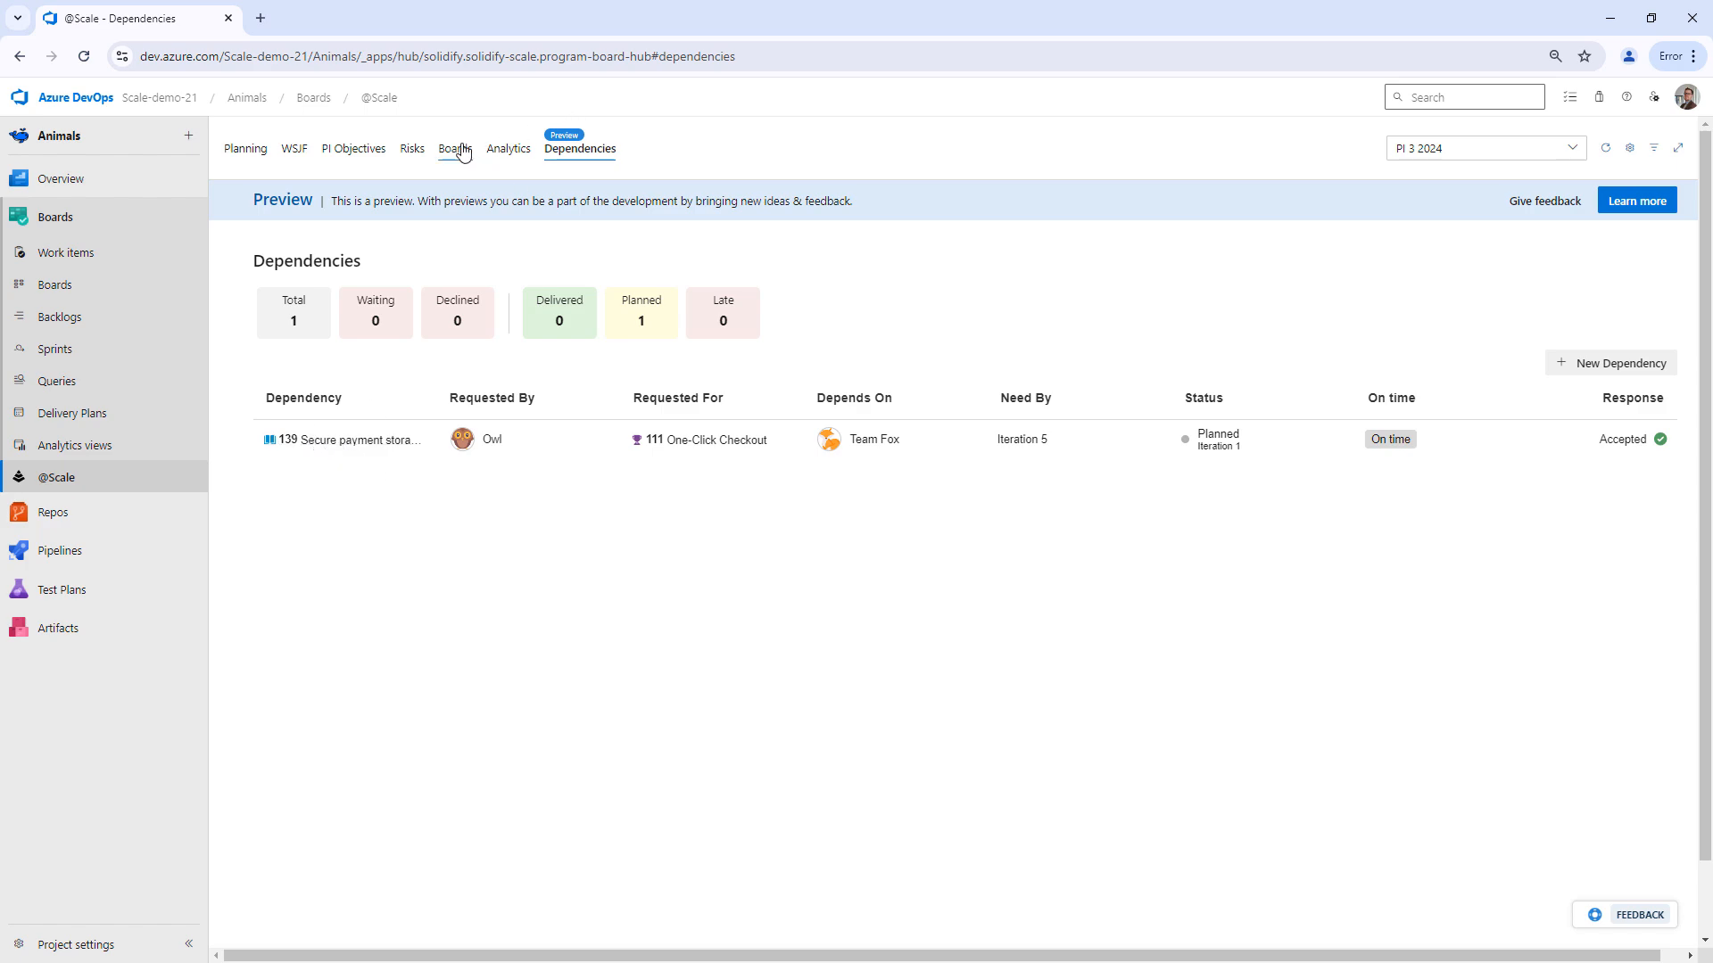
Step: Go back to the program board showing accepted card 138 and story 139
left_click(454, 149)
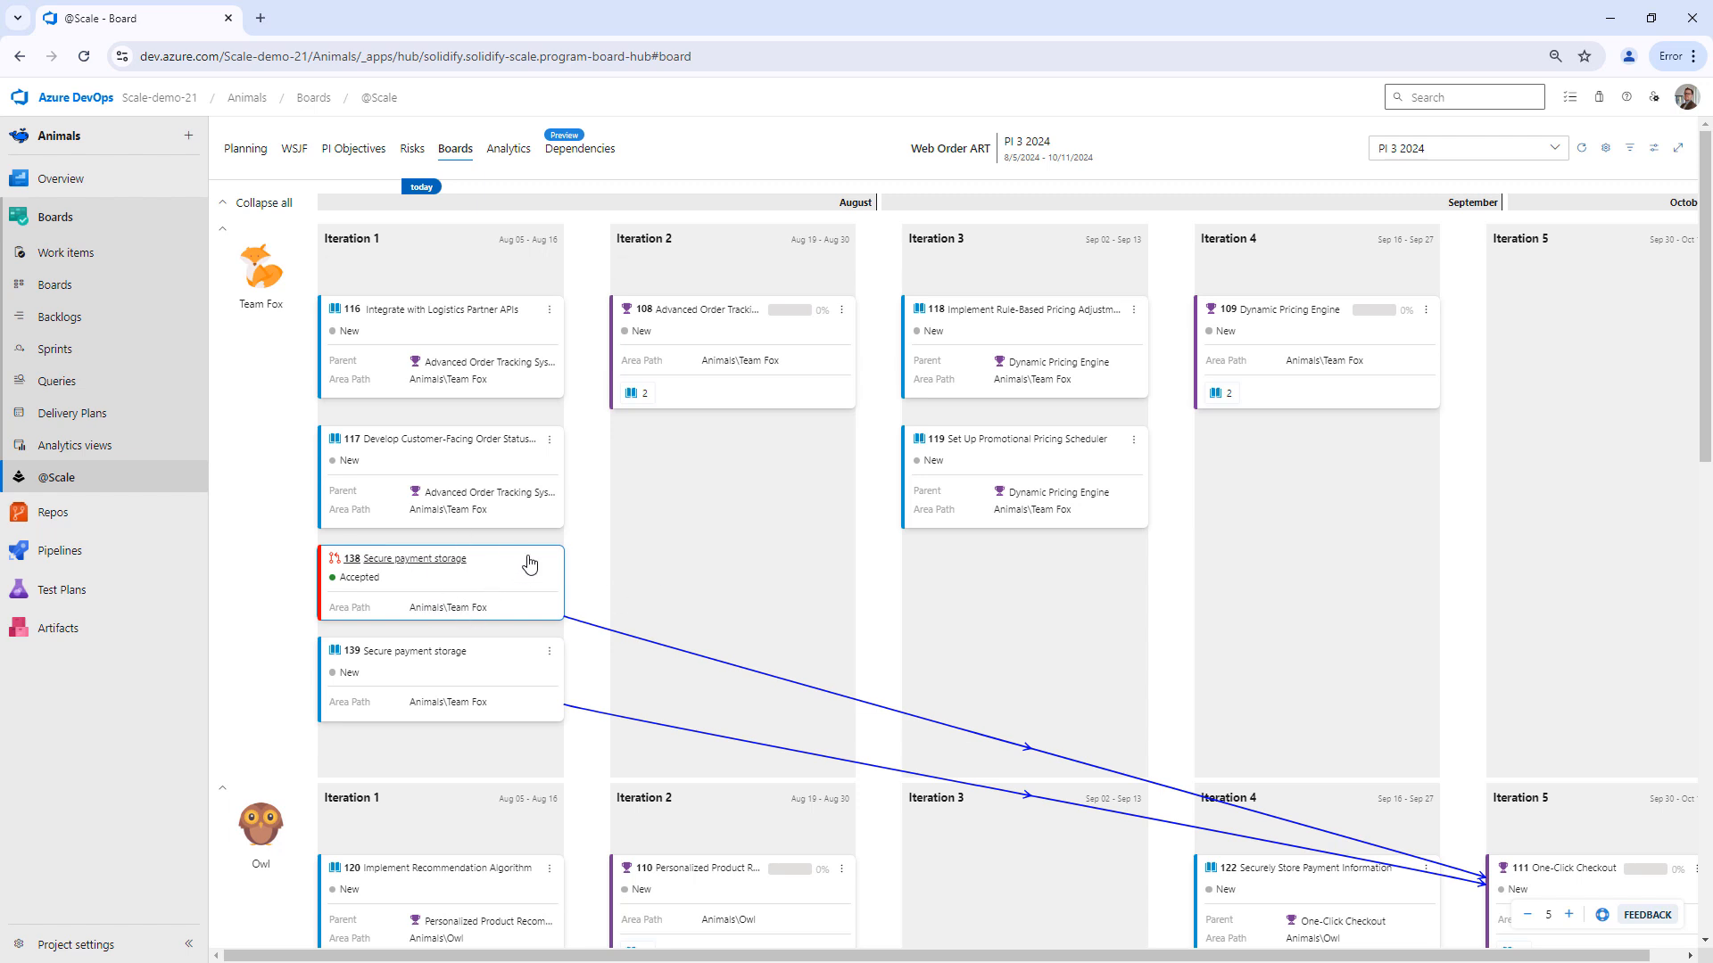
mouse_move(475, 602)
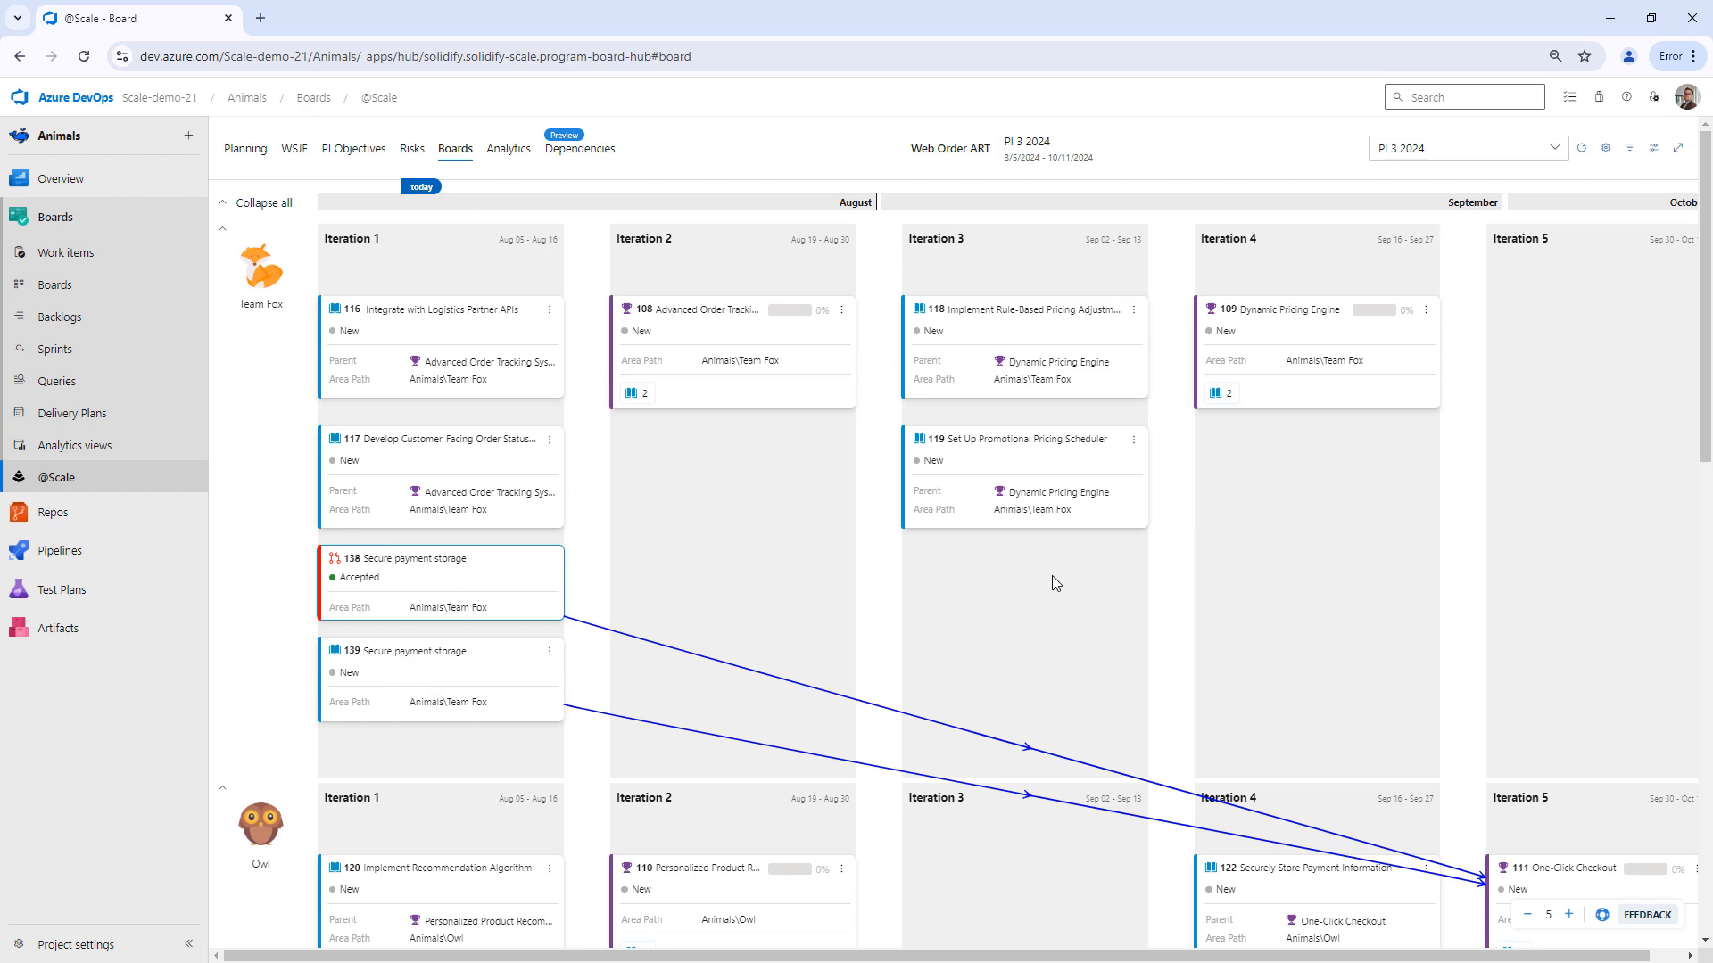
mouse_move(1604, 147)
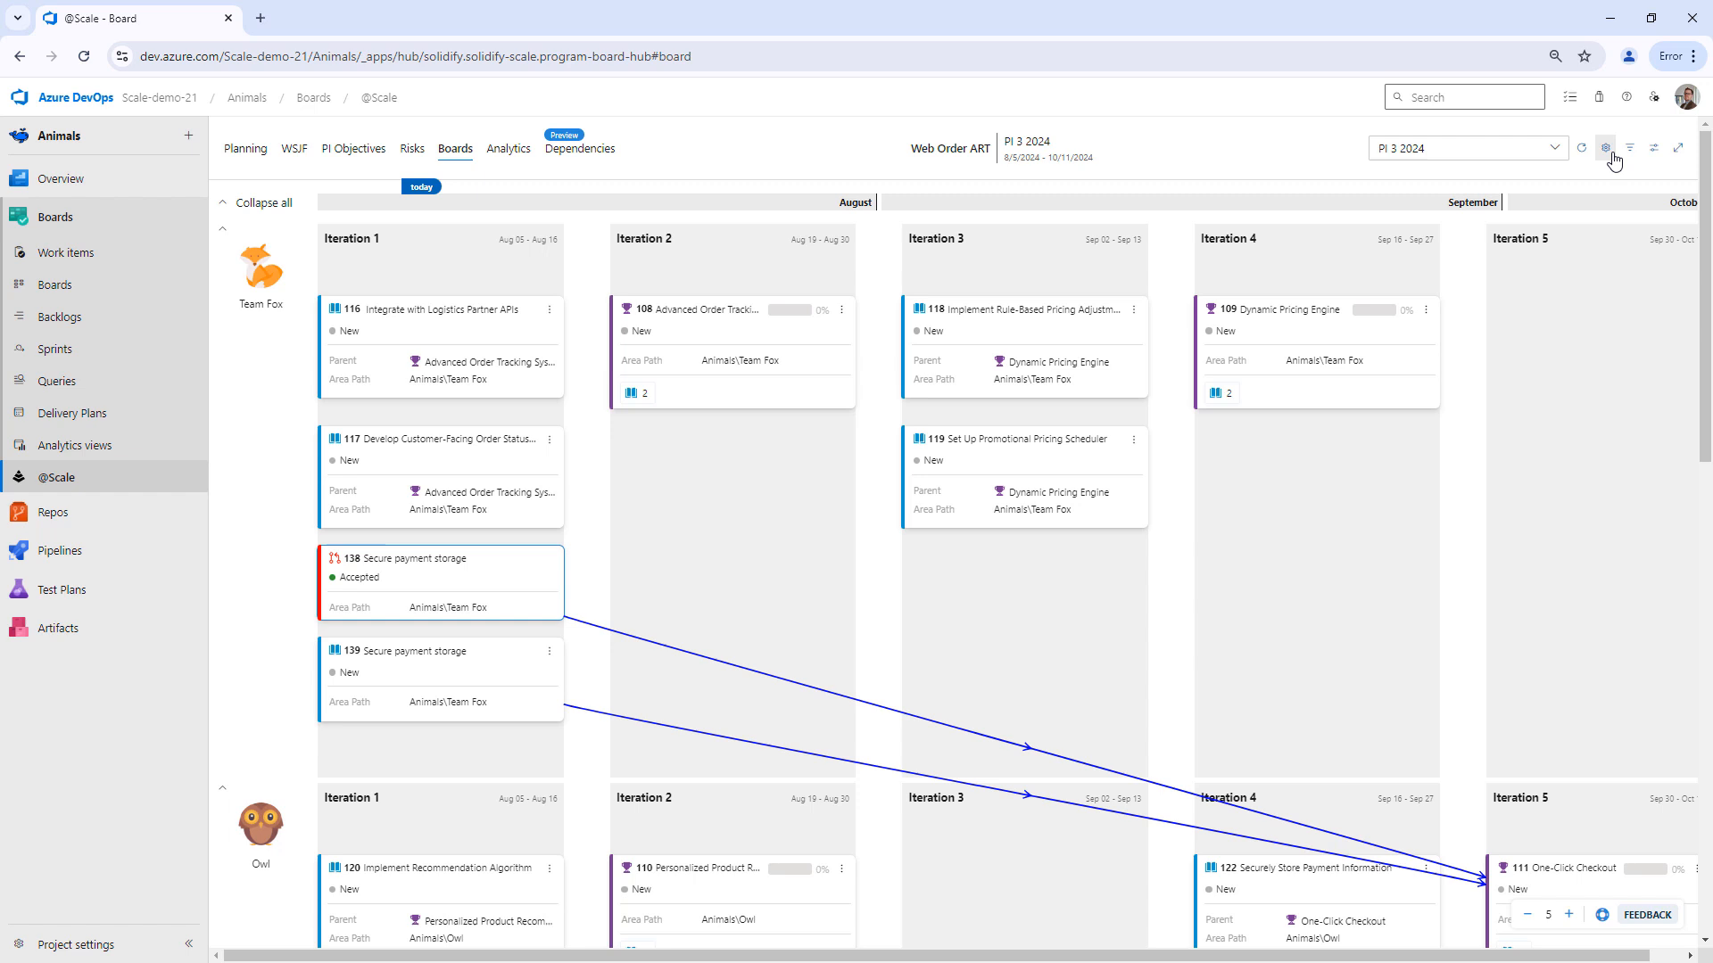
Step: Add an Accepted state card exclusion to hide accepted Dependency Requests from the board
left_click(1605, 147)
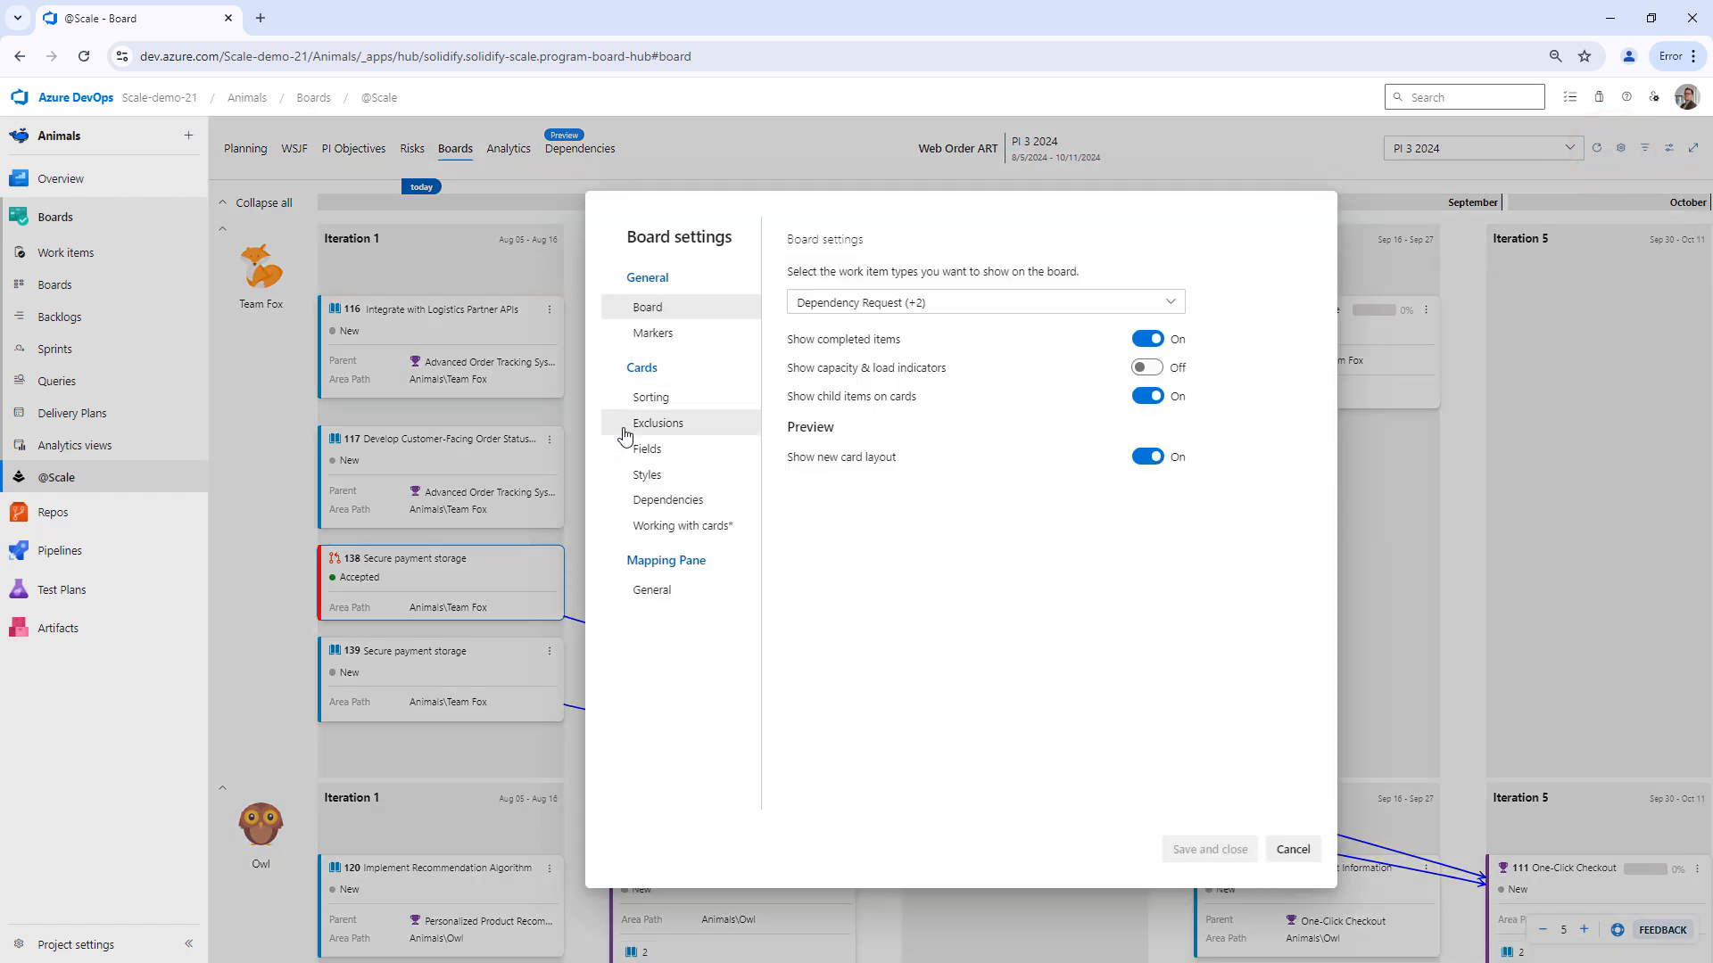
left_click(657, 423)
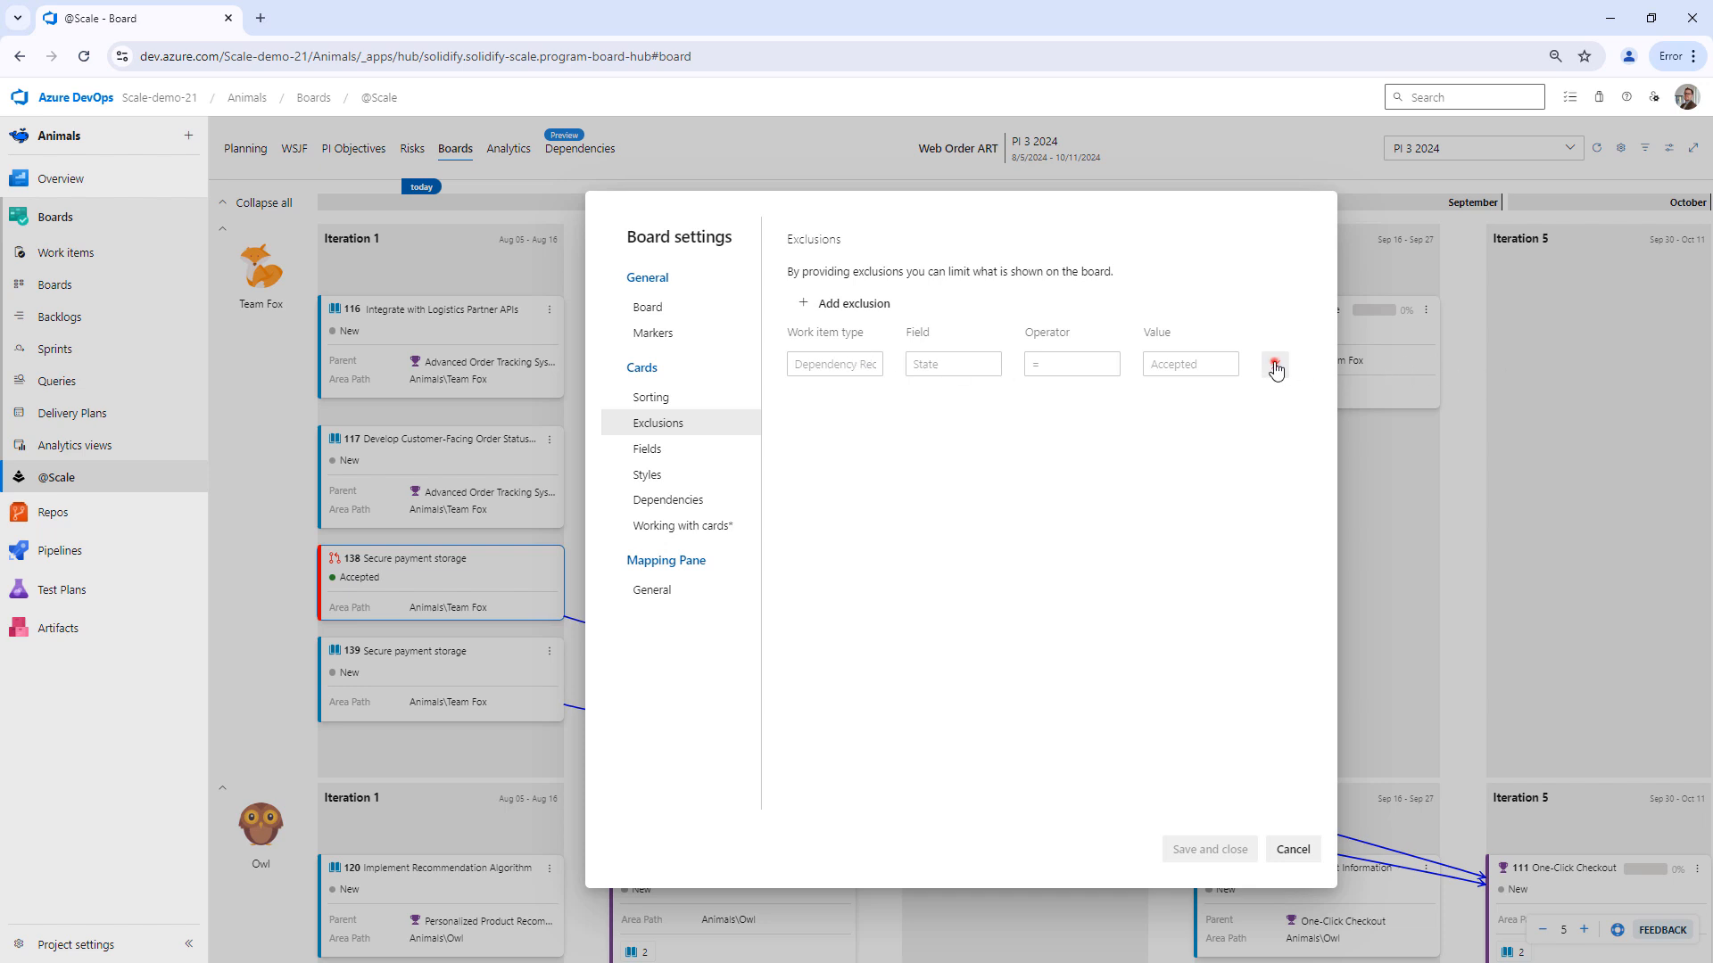
left_click(835, 363)
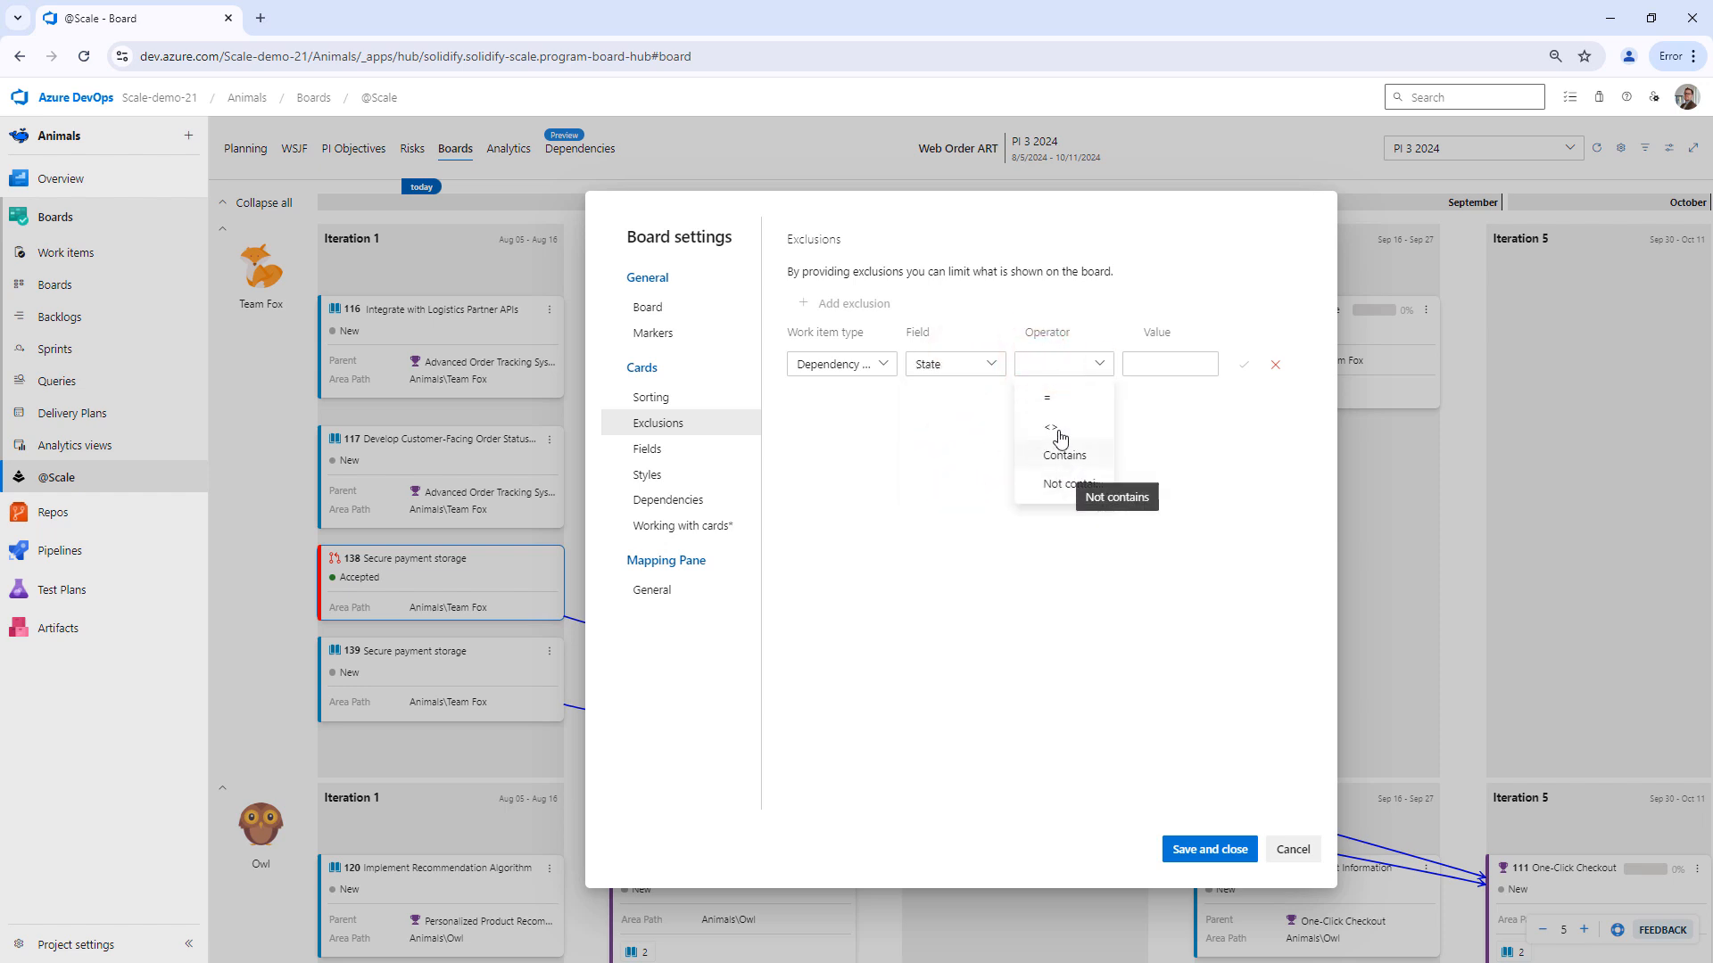
type("Ad")
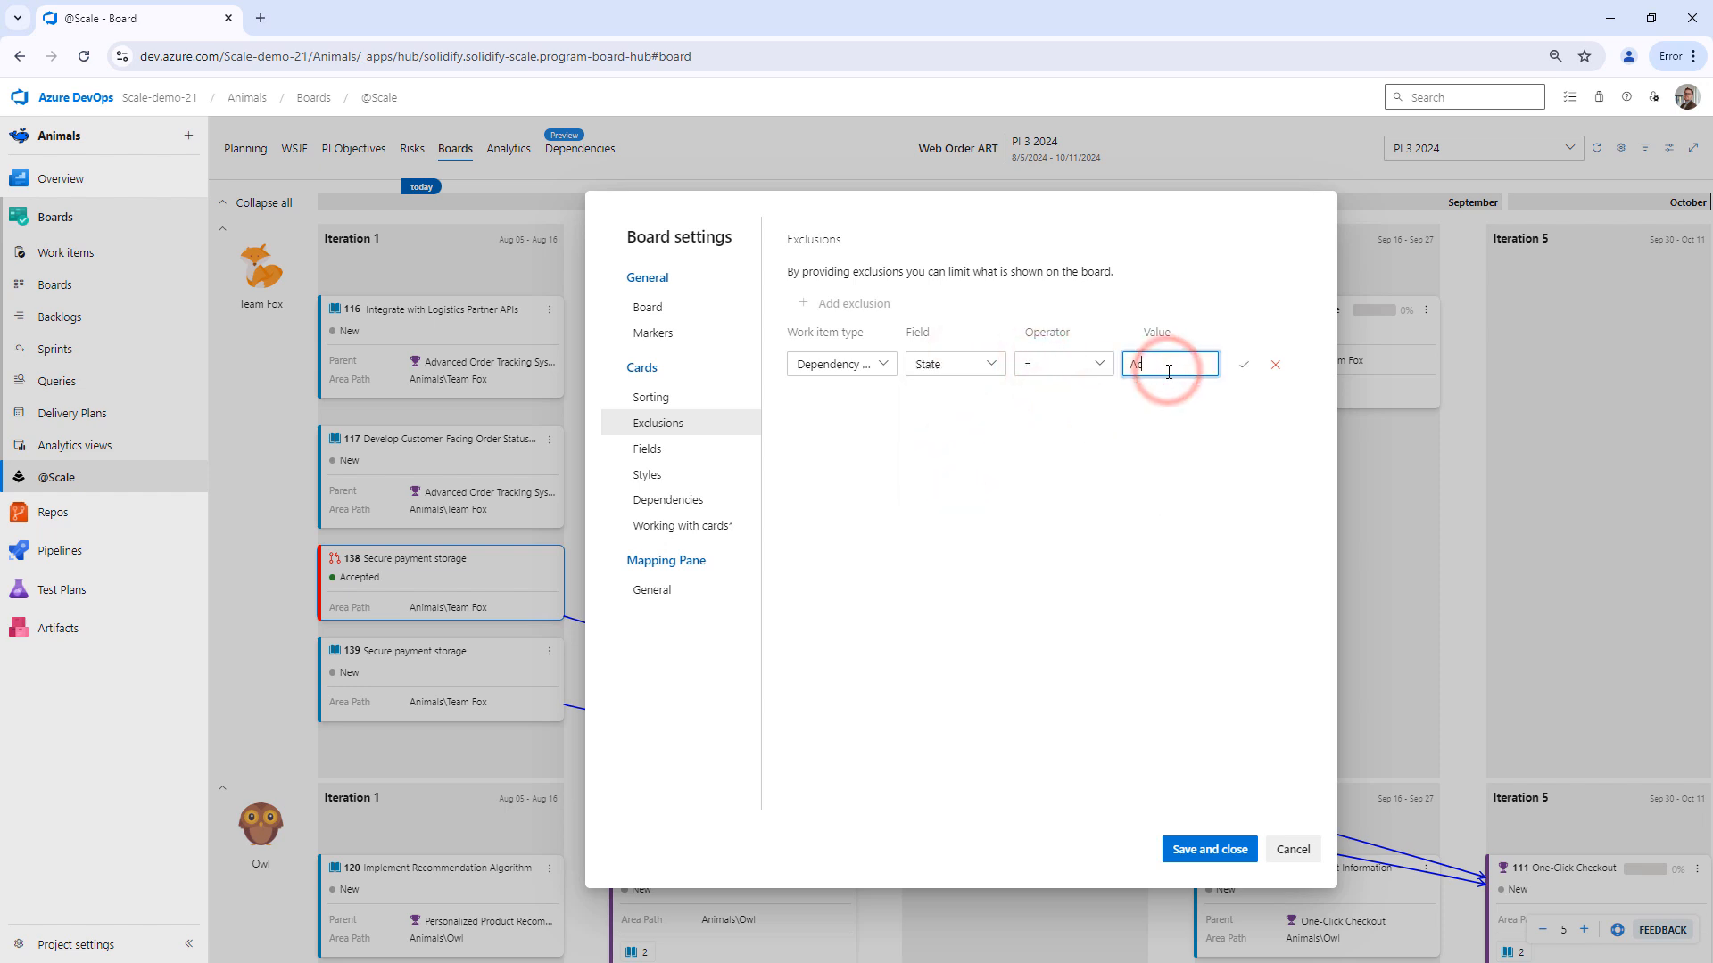
type("Accepted")
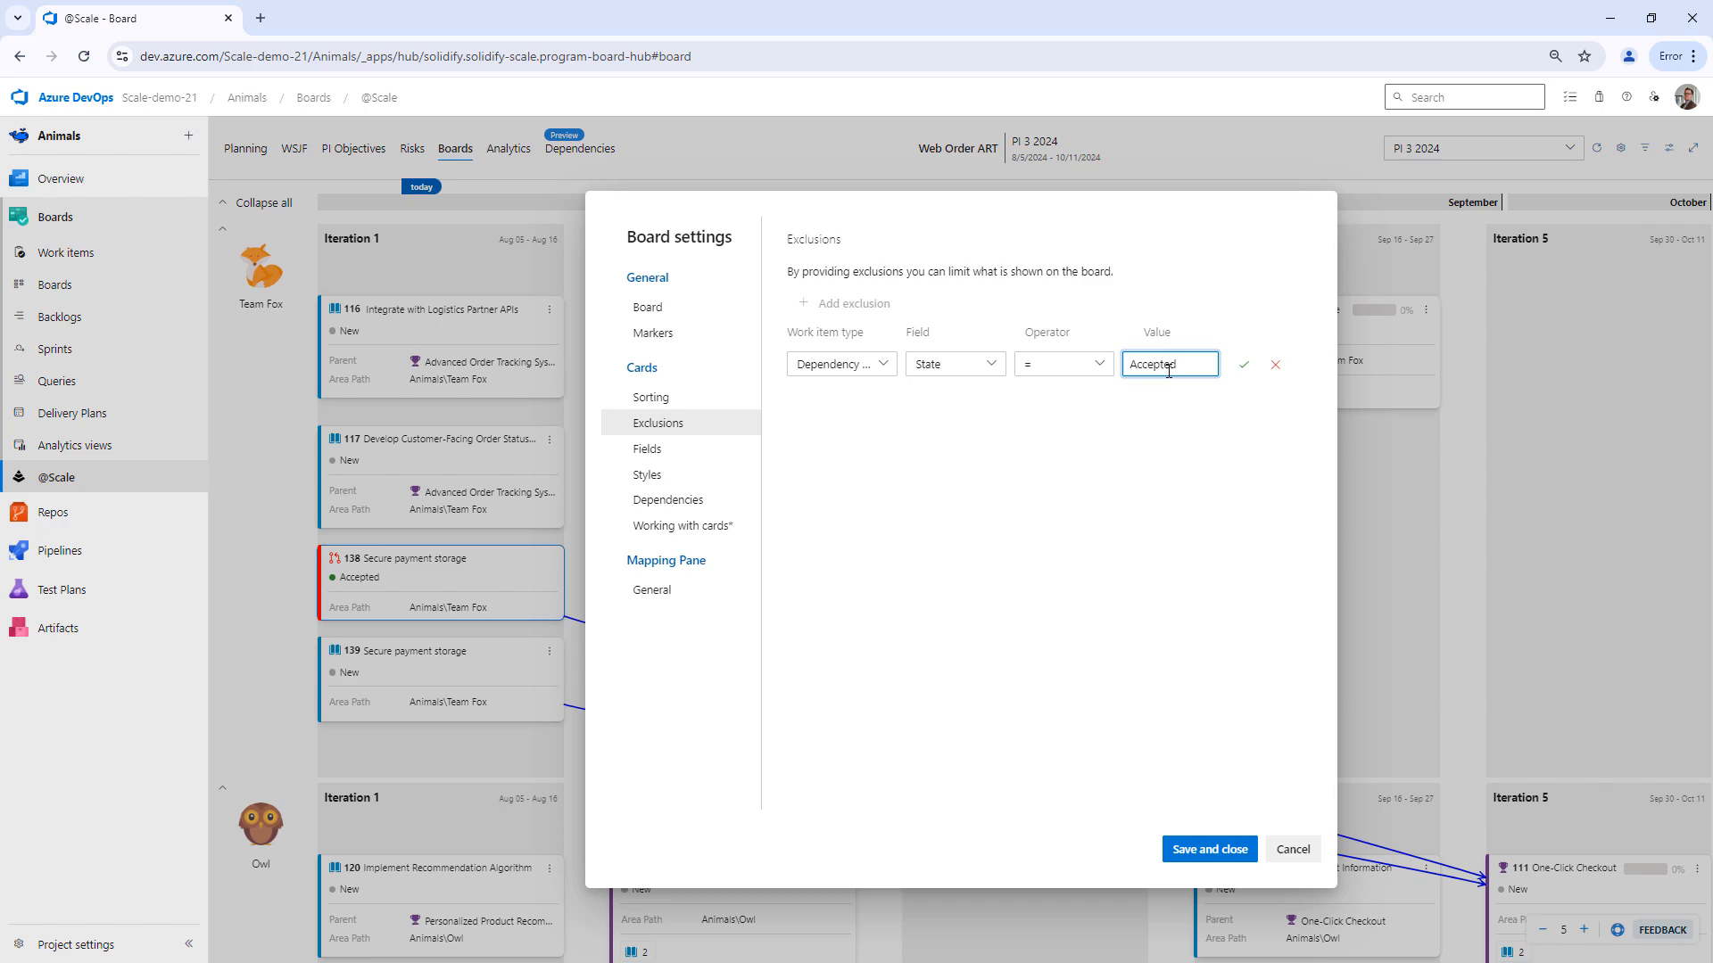
left_click(1208, 848)
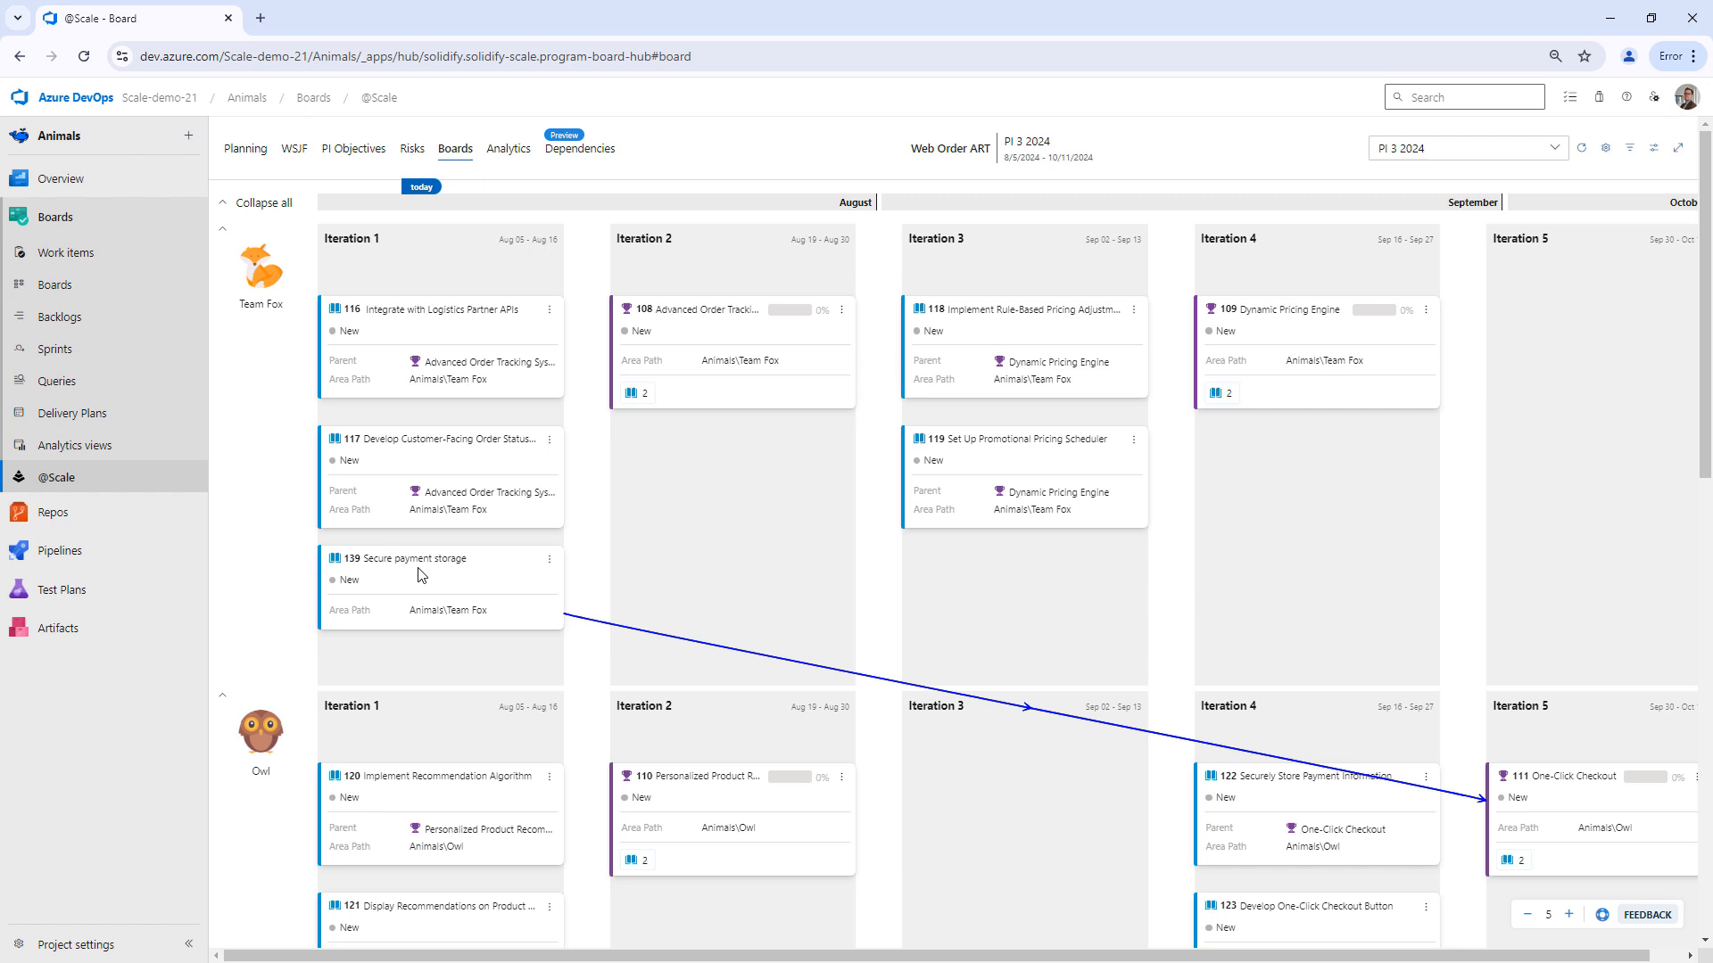
mouse_move(370, 606)
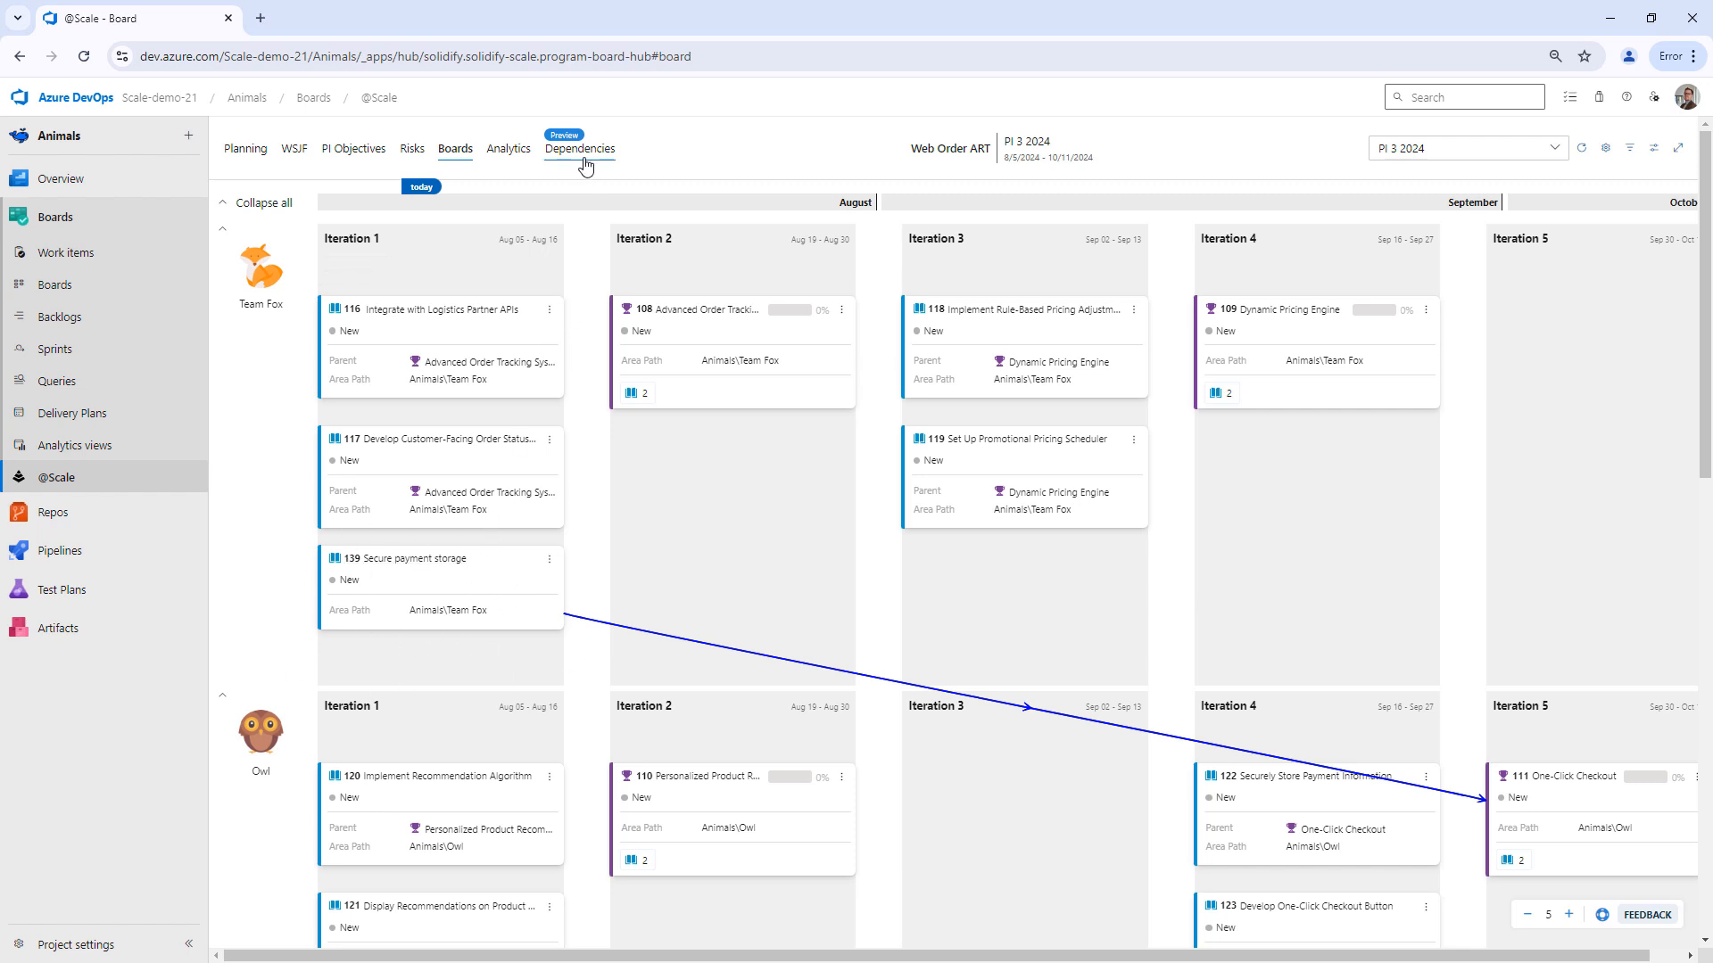
Step: Move story 139 to Iteration 5 and feature 111 to Iteration 4, then confirm the Late flag
left_click(580, 149)
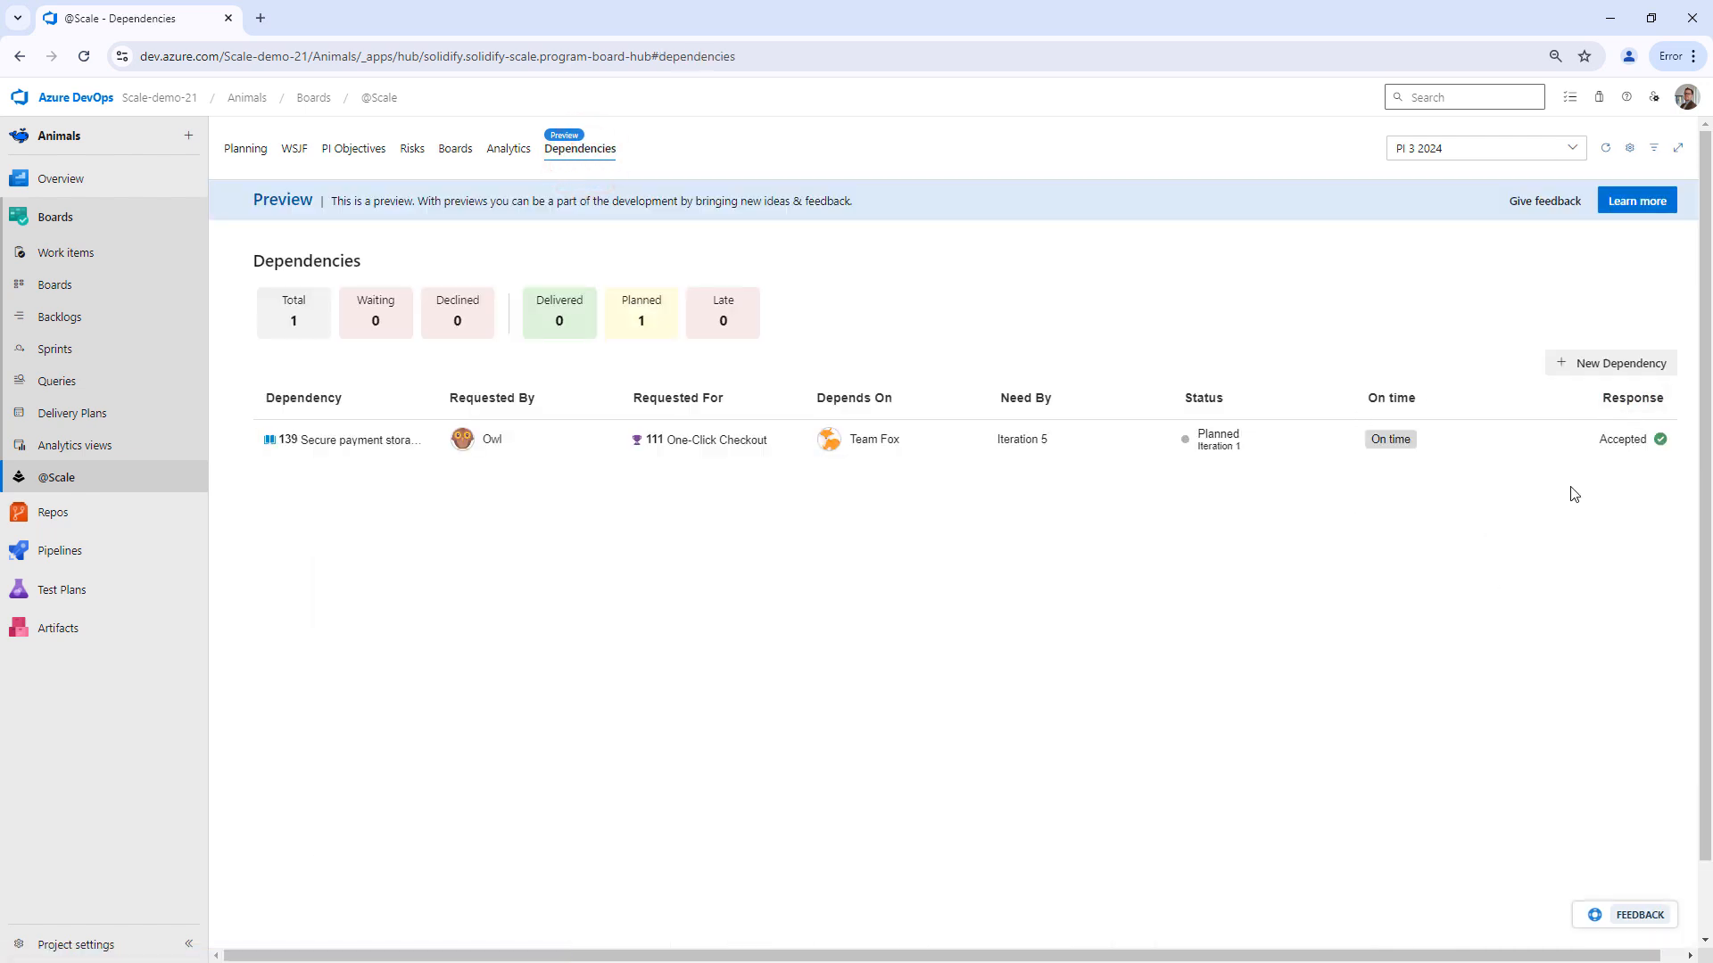
mouse_move(507, 179)
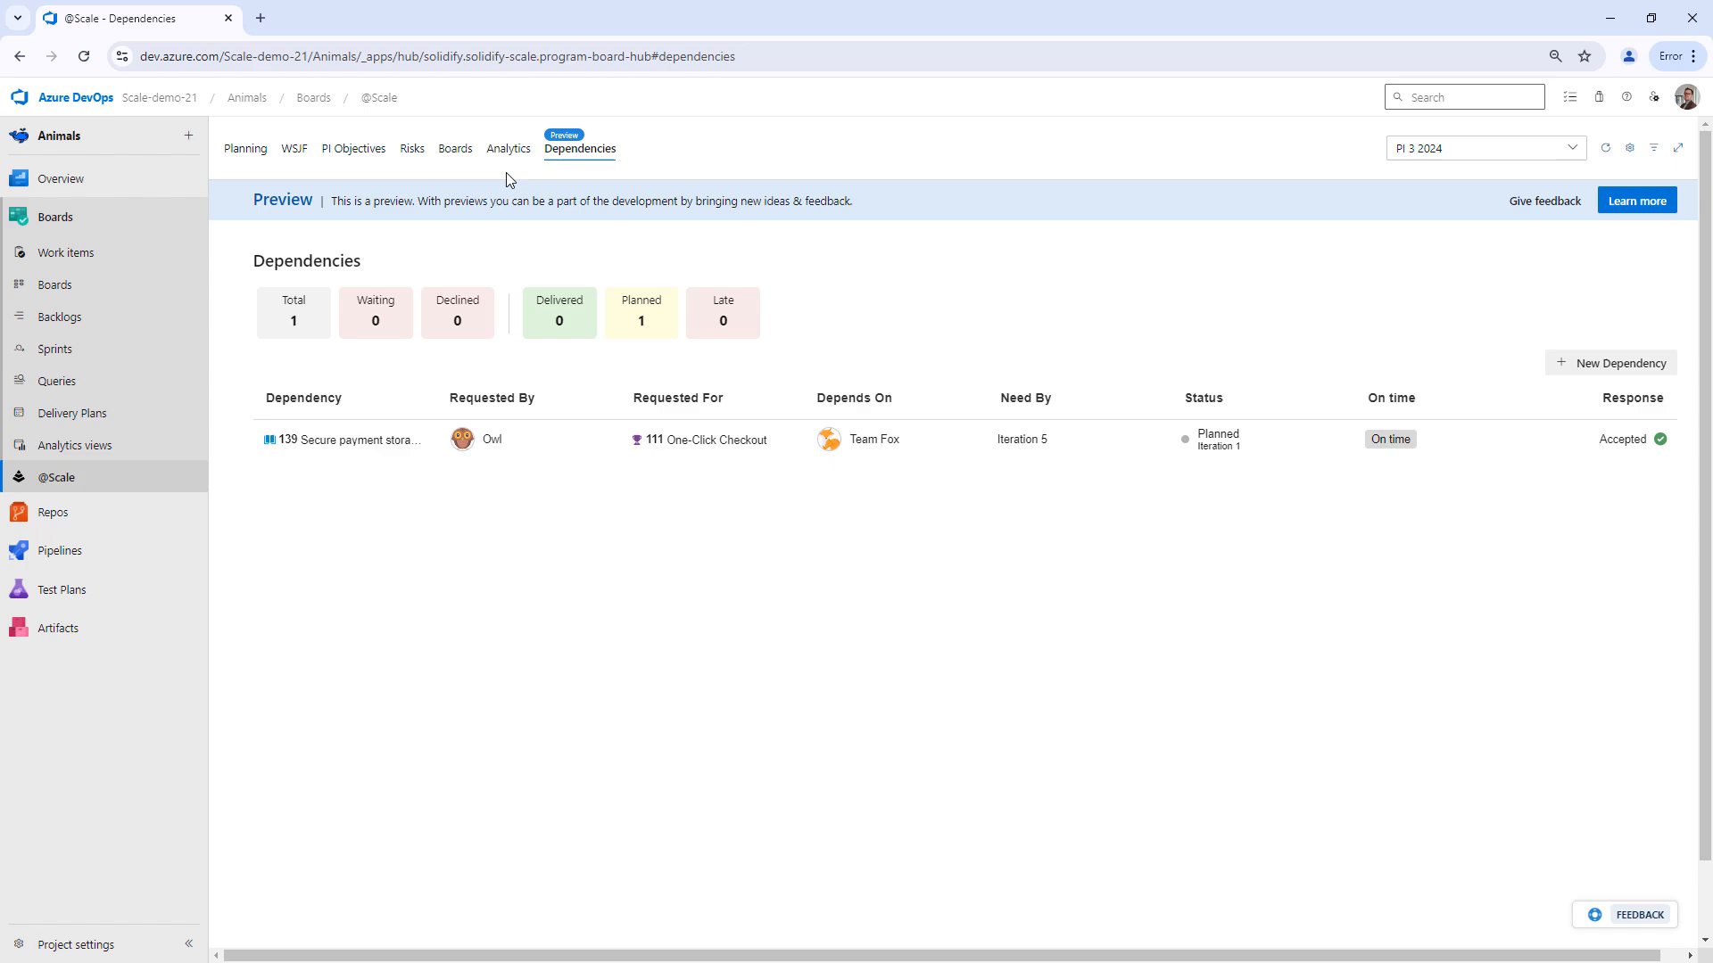
left_click(454, 149)
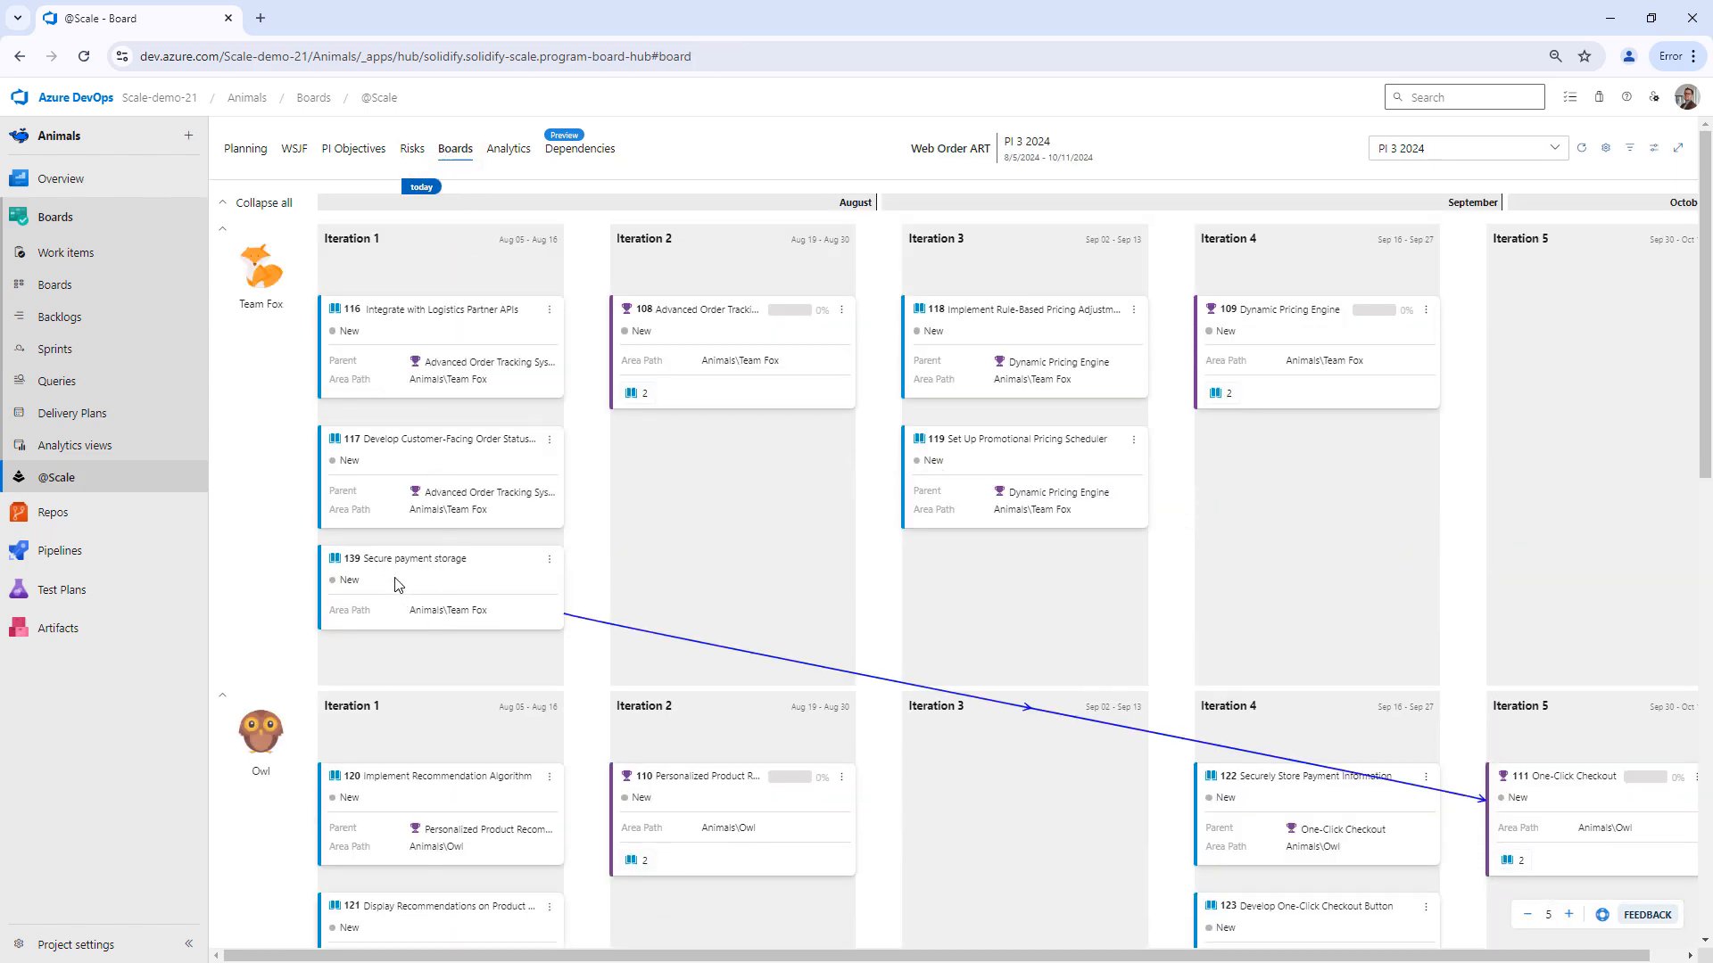
mouse_move(965, 734)
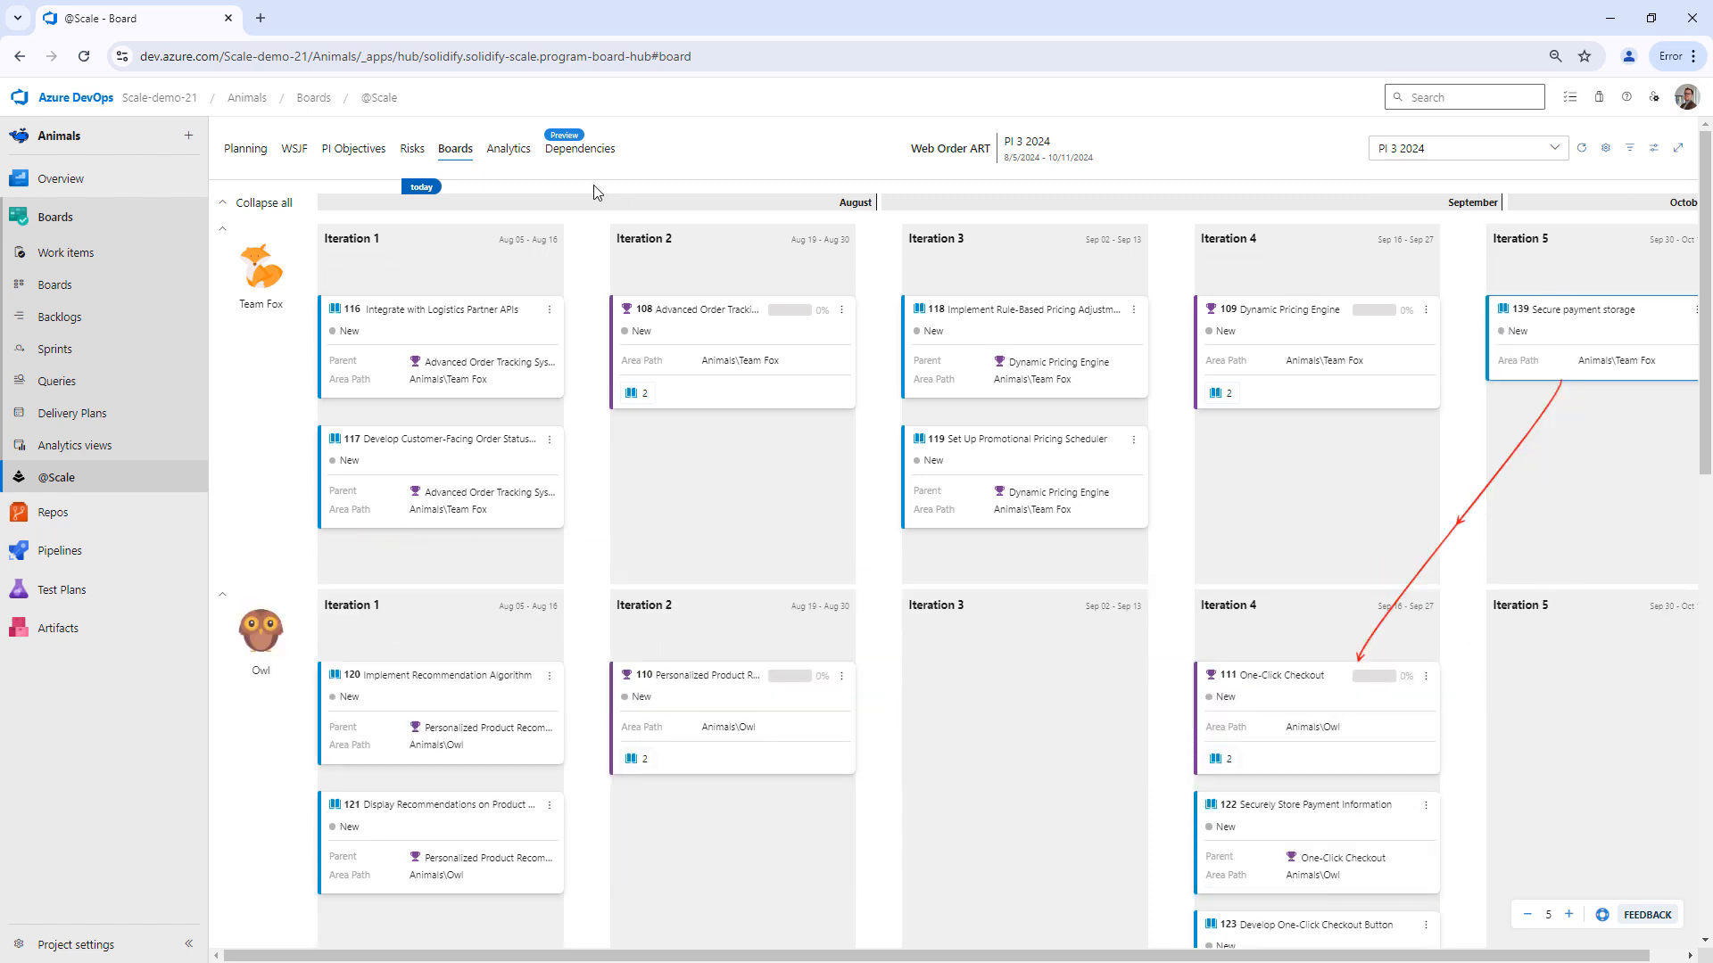
left_click(580, 149)
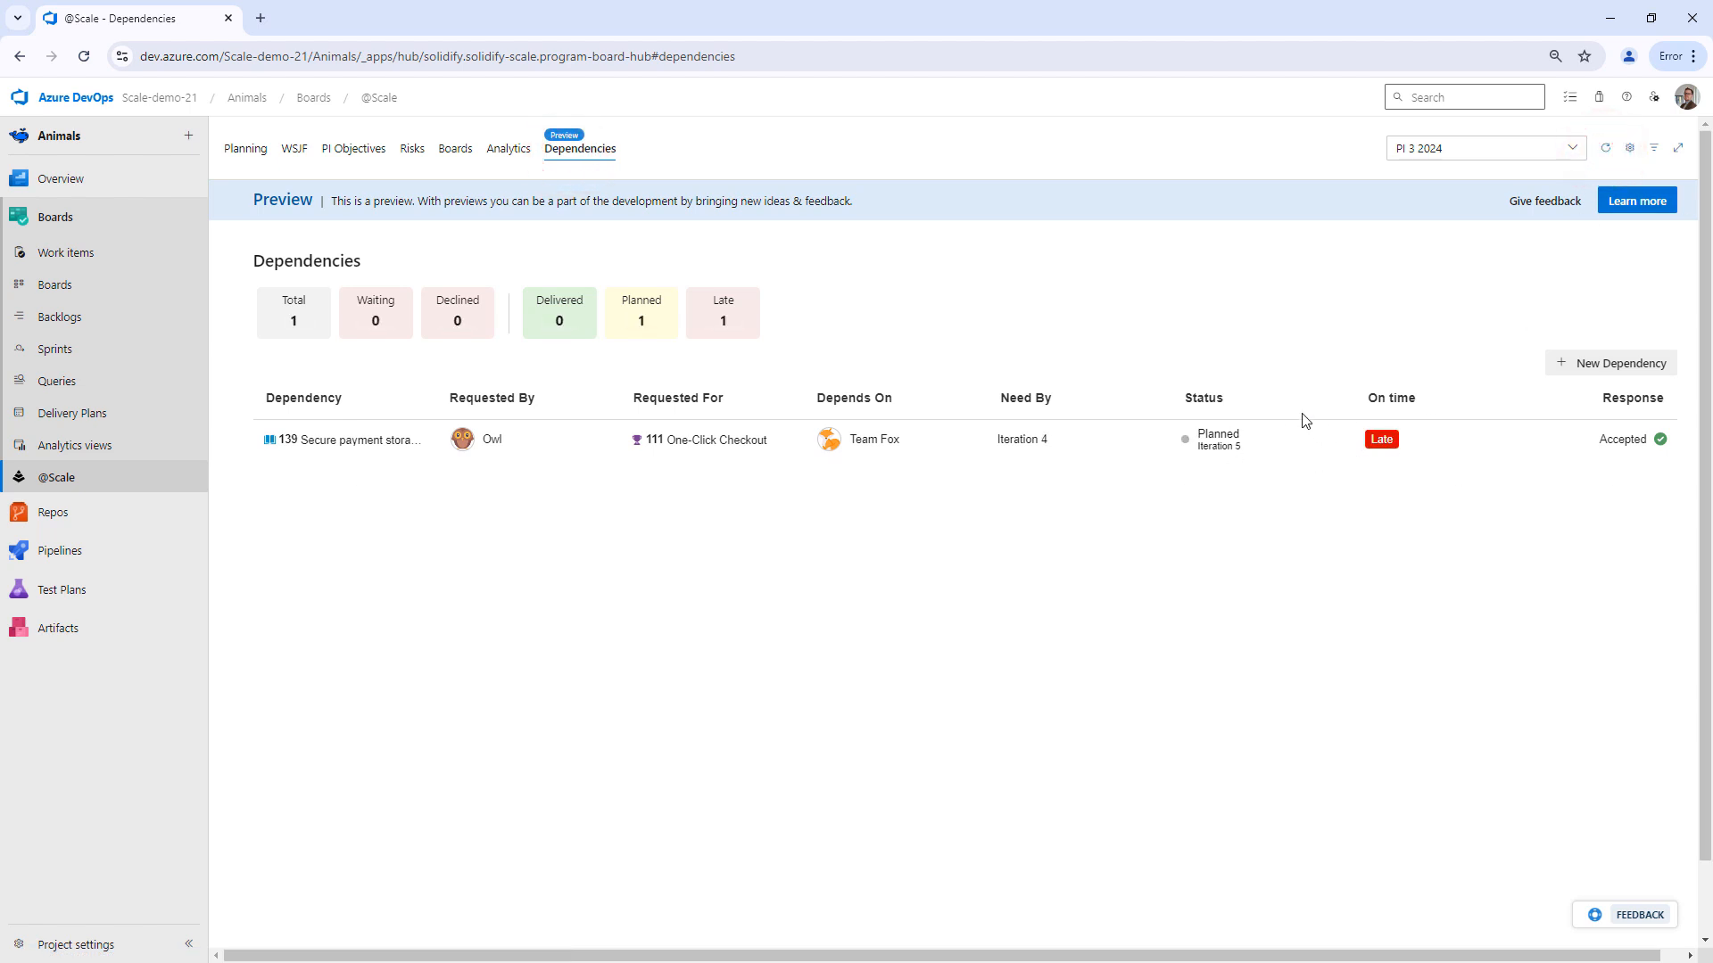
mouse_move(136, 233)
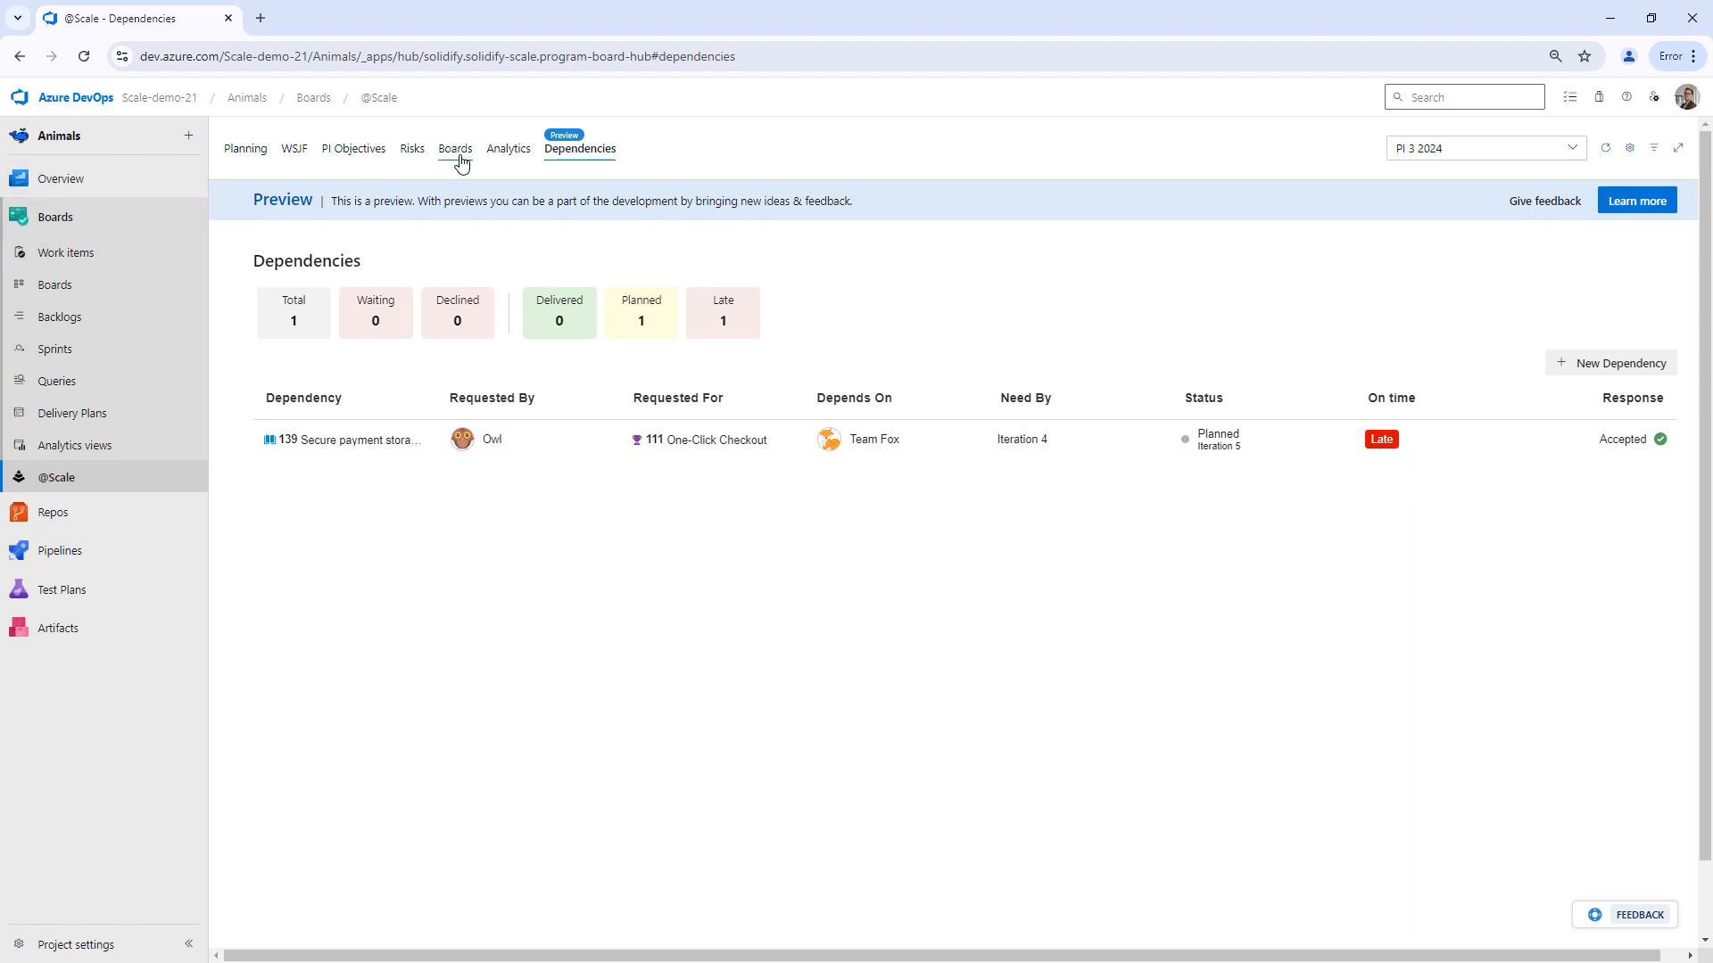
mouse_move(460, 163)
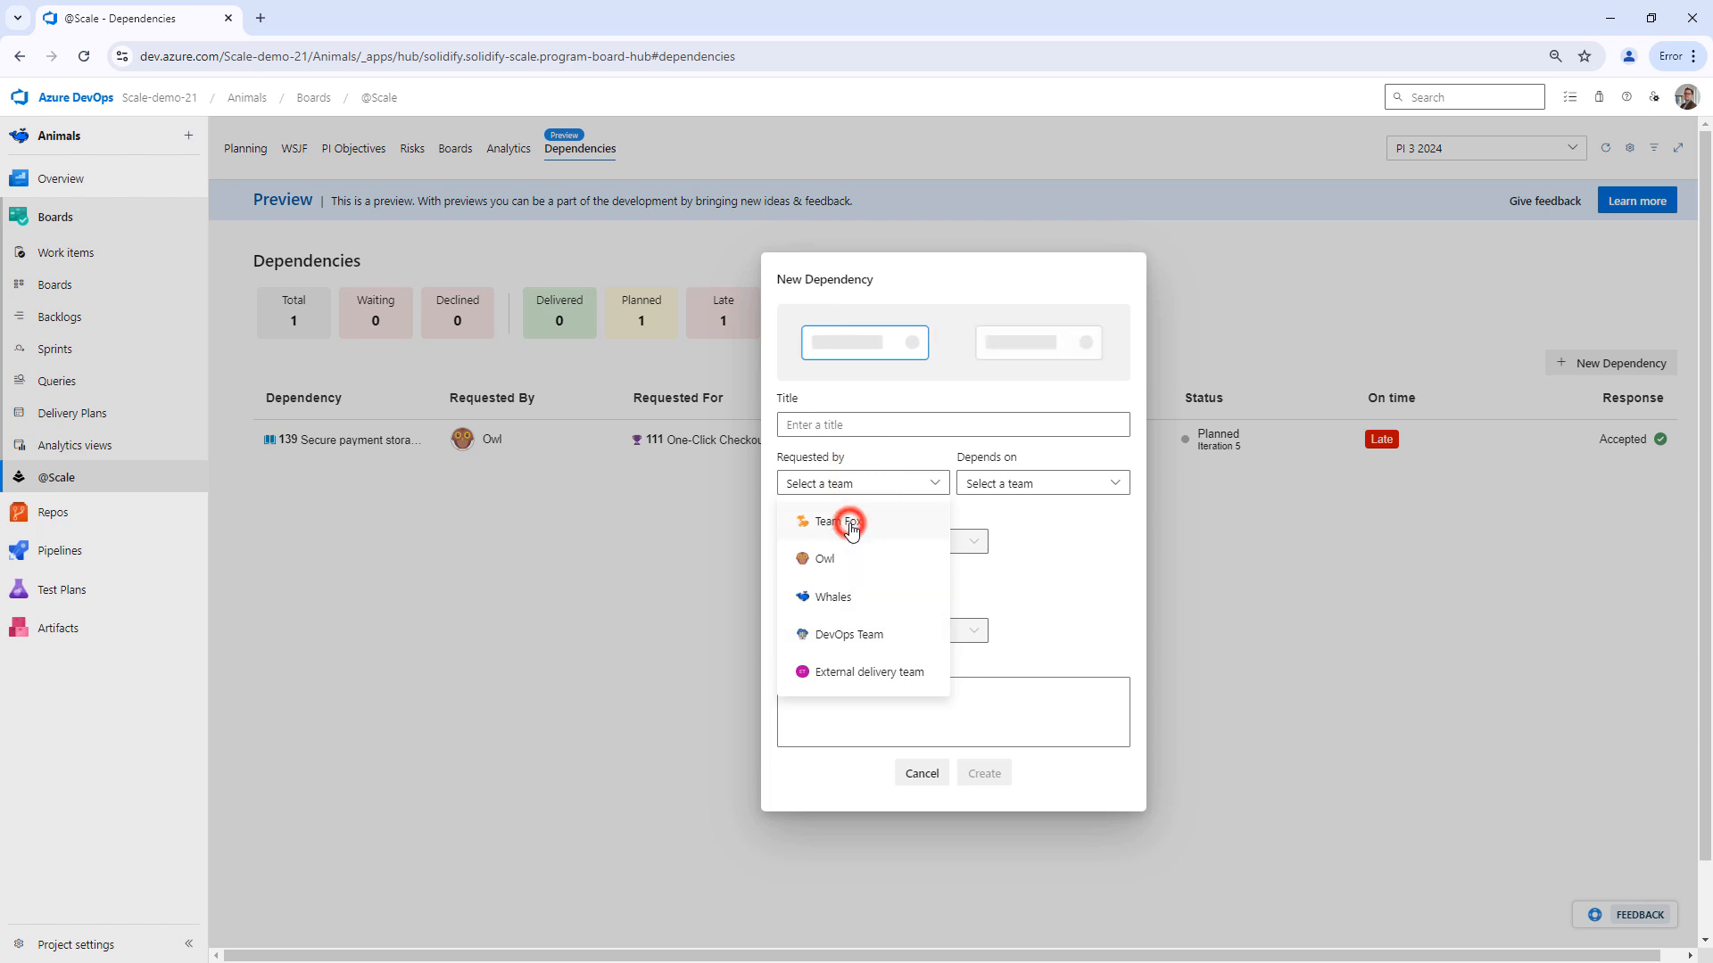
Step: Title the dependency 'Environment for test', requested by Team Fox on the DevOps Team
left_click(827, 522)
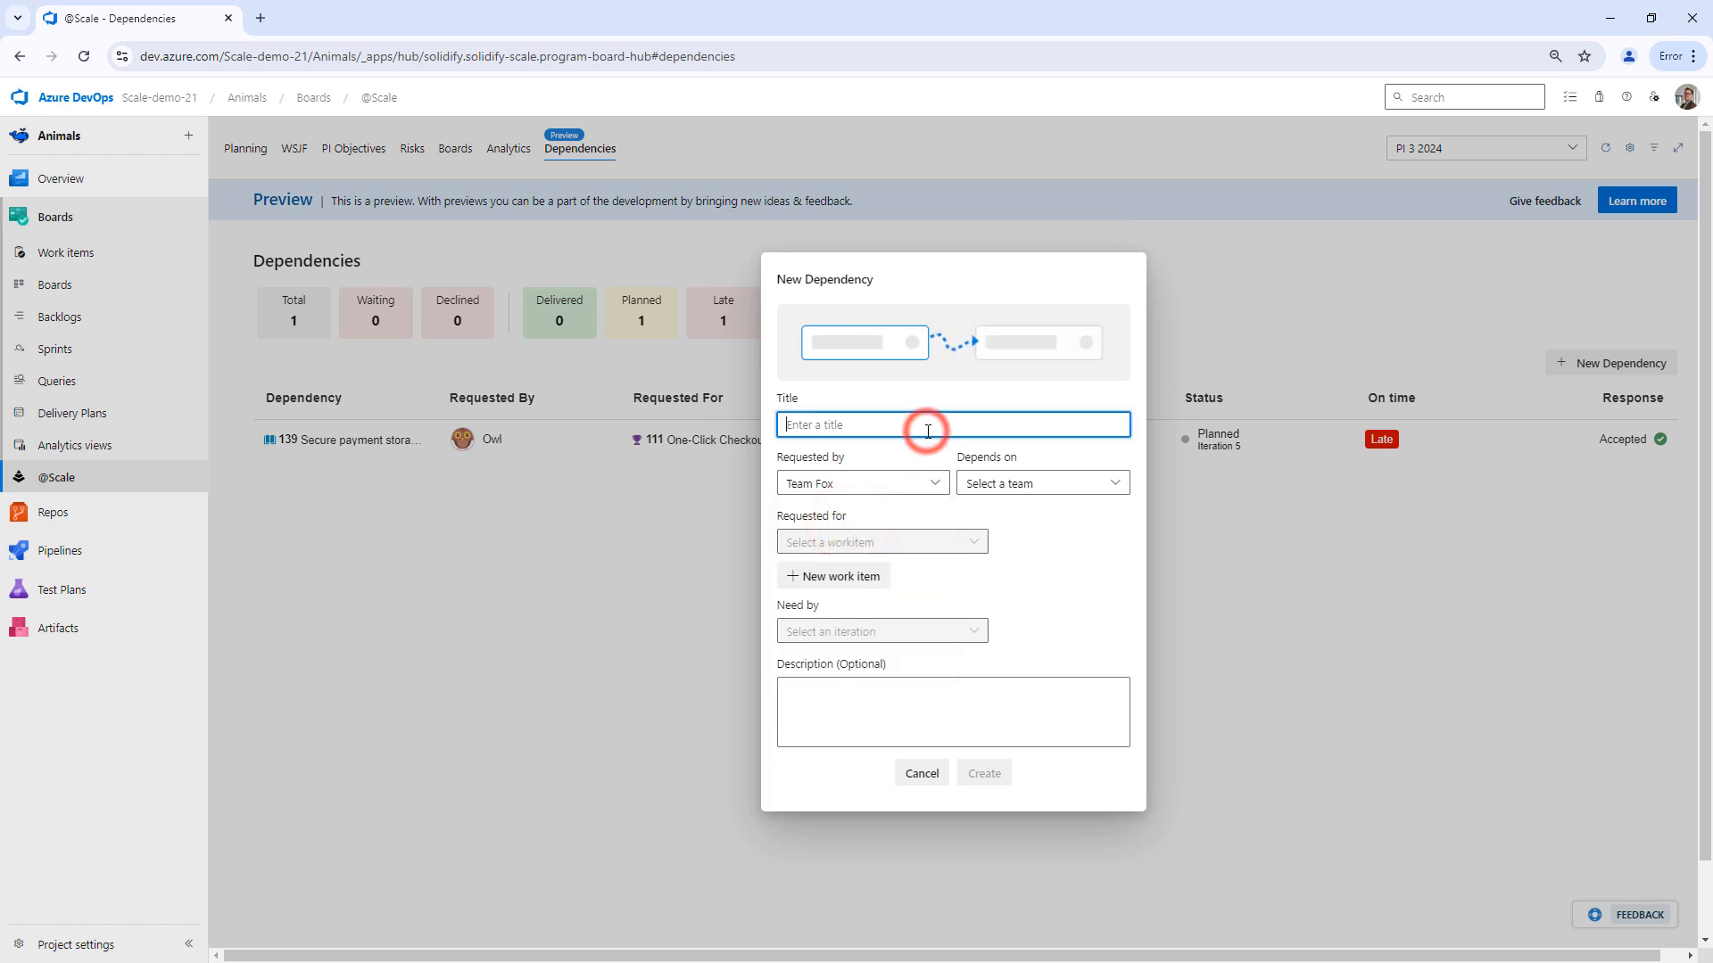
type("Environment for tes")
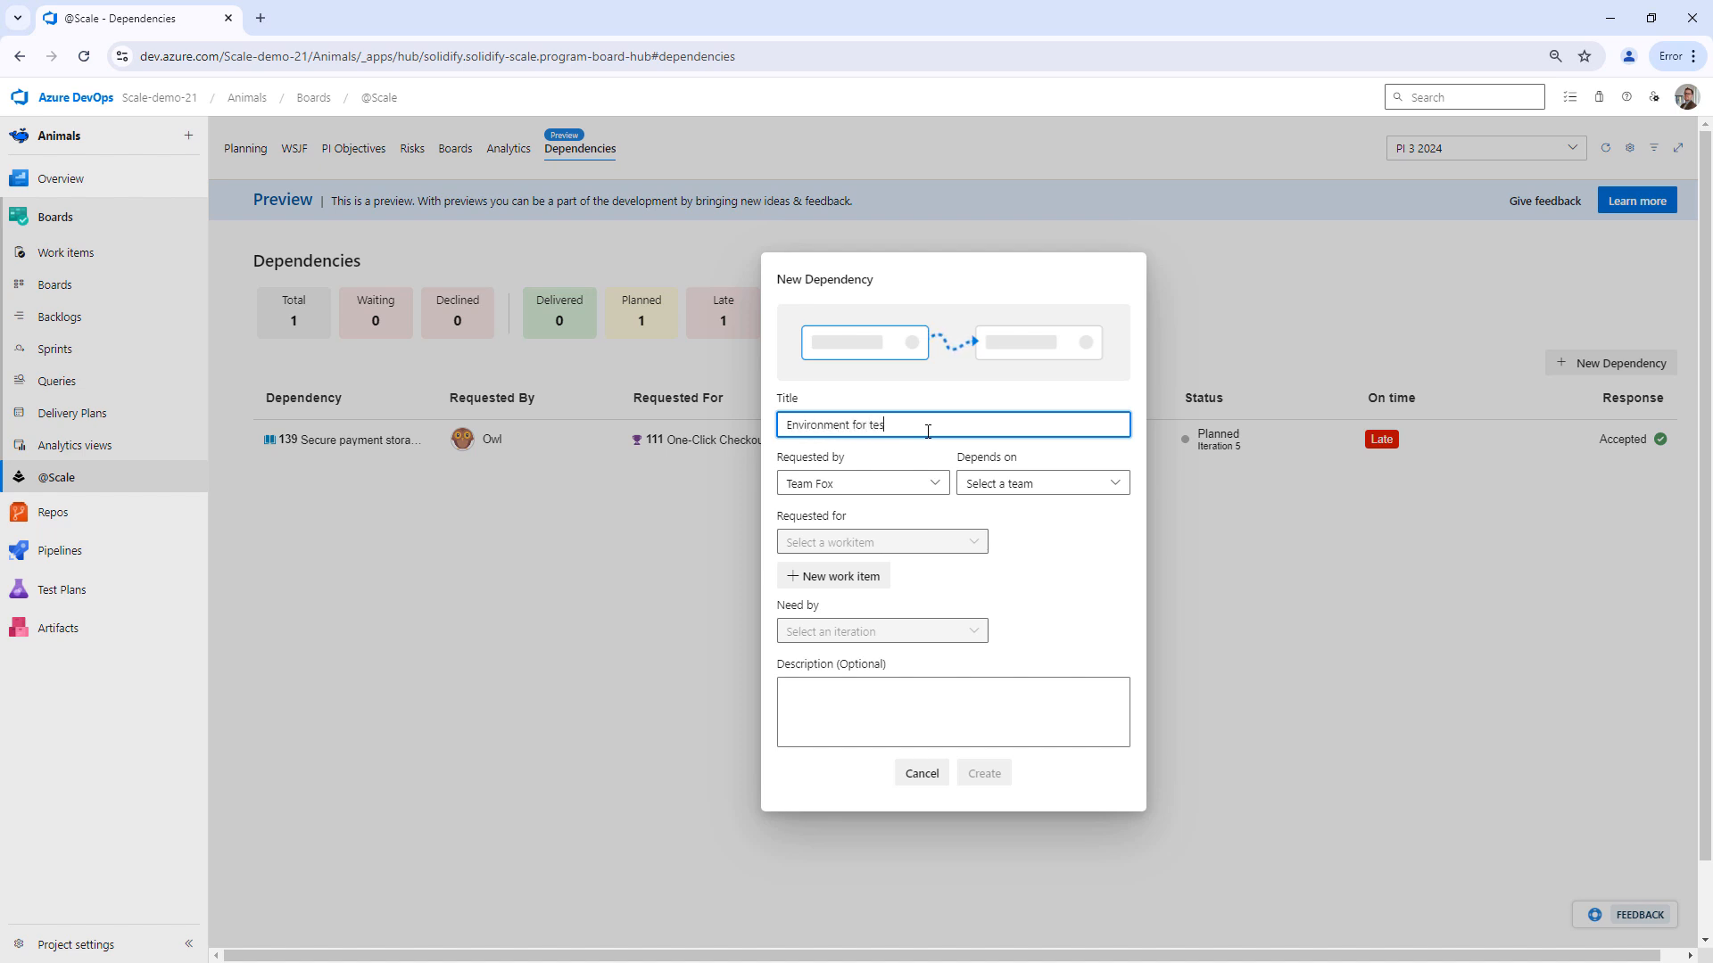
left_click(1038, 483)
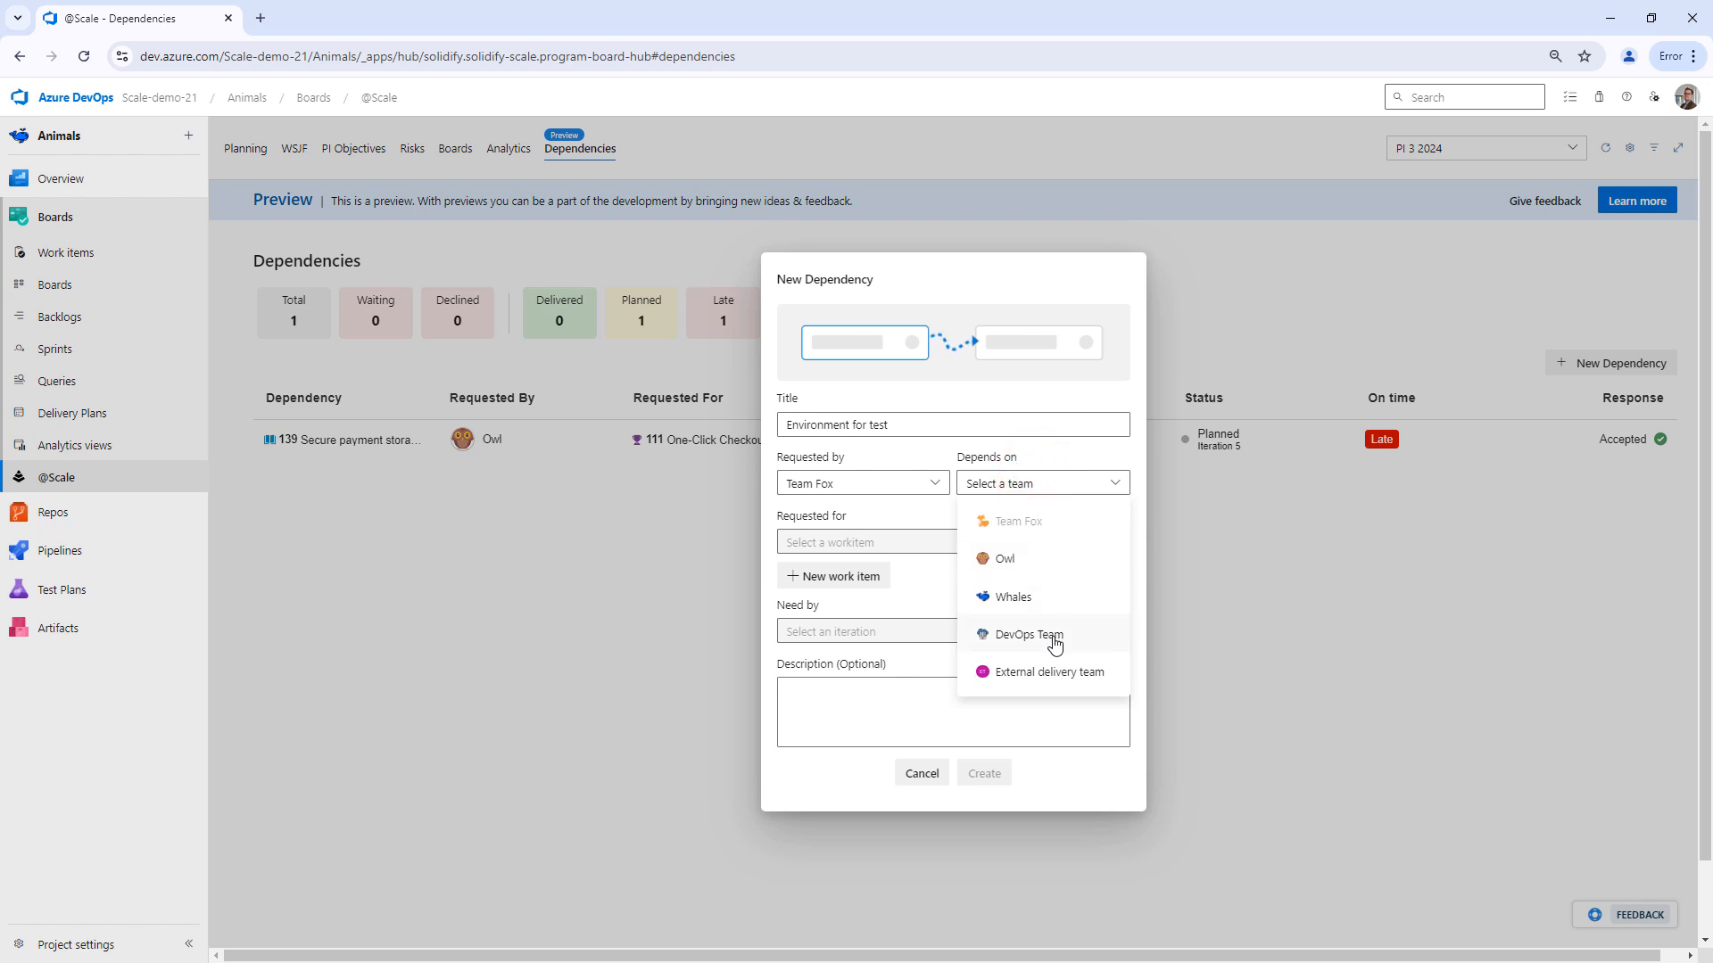
left_click(1020, 634)
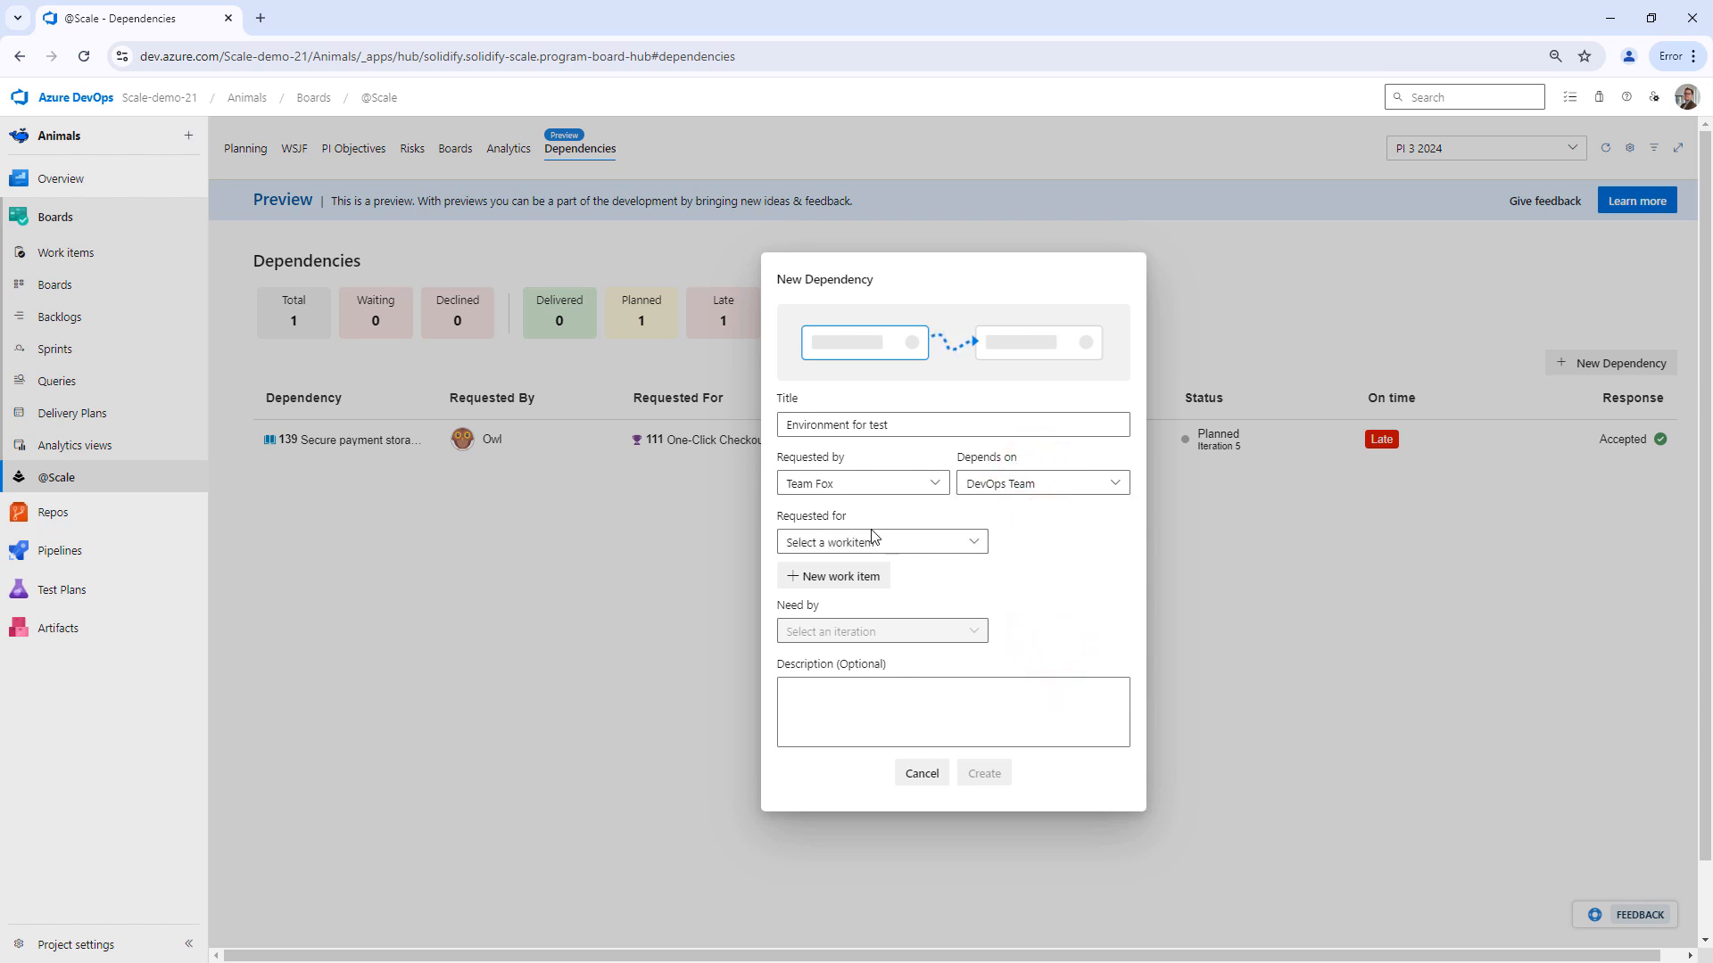
Step: Request it for Dynamic Pricing Engine, needed by Iteration 2
left_click(881, 541)
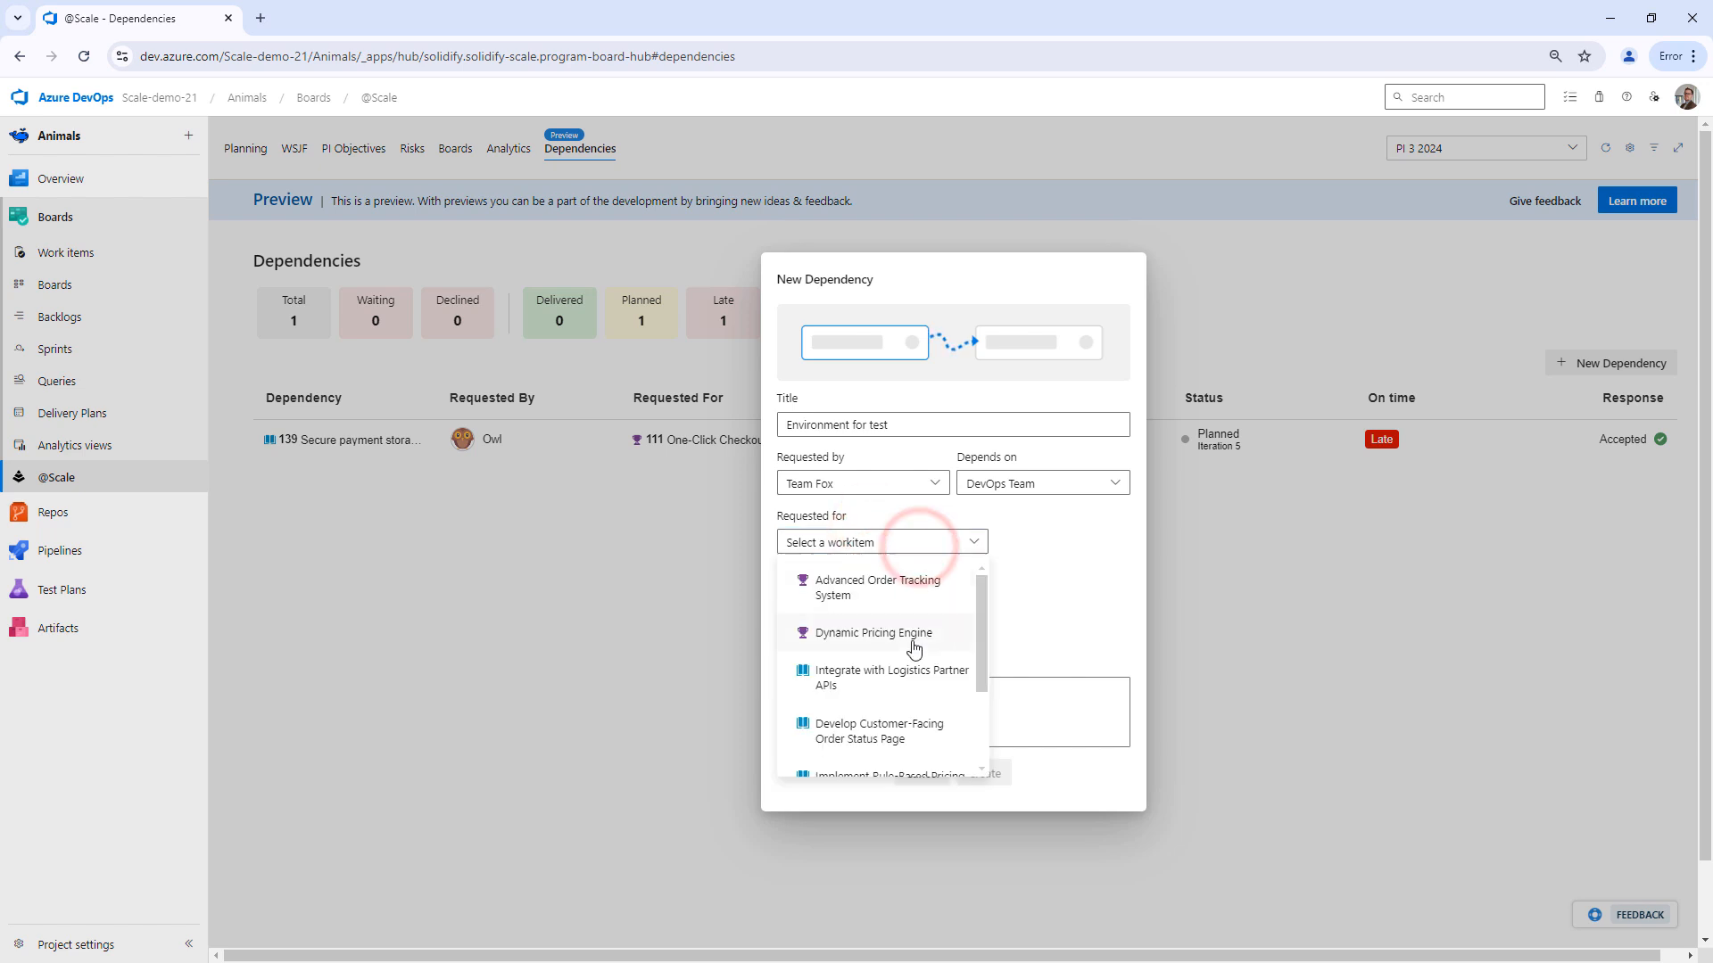
mouse_move(896, 644)
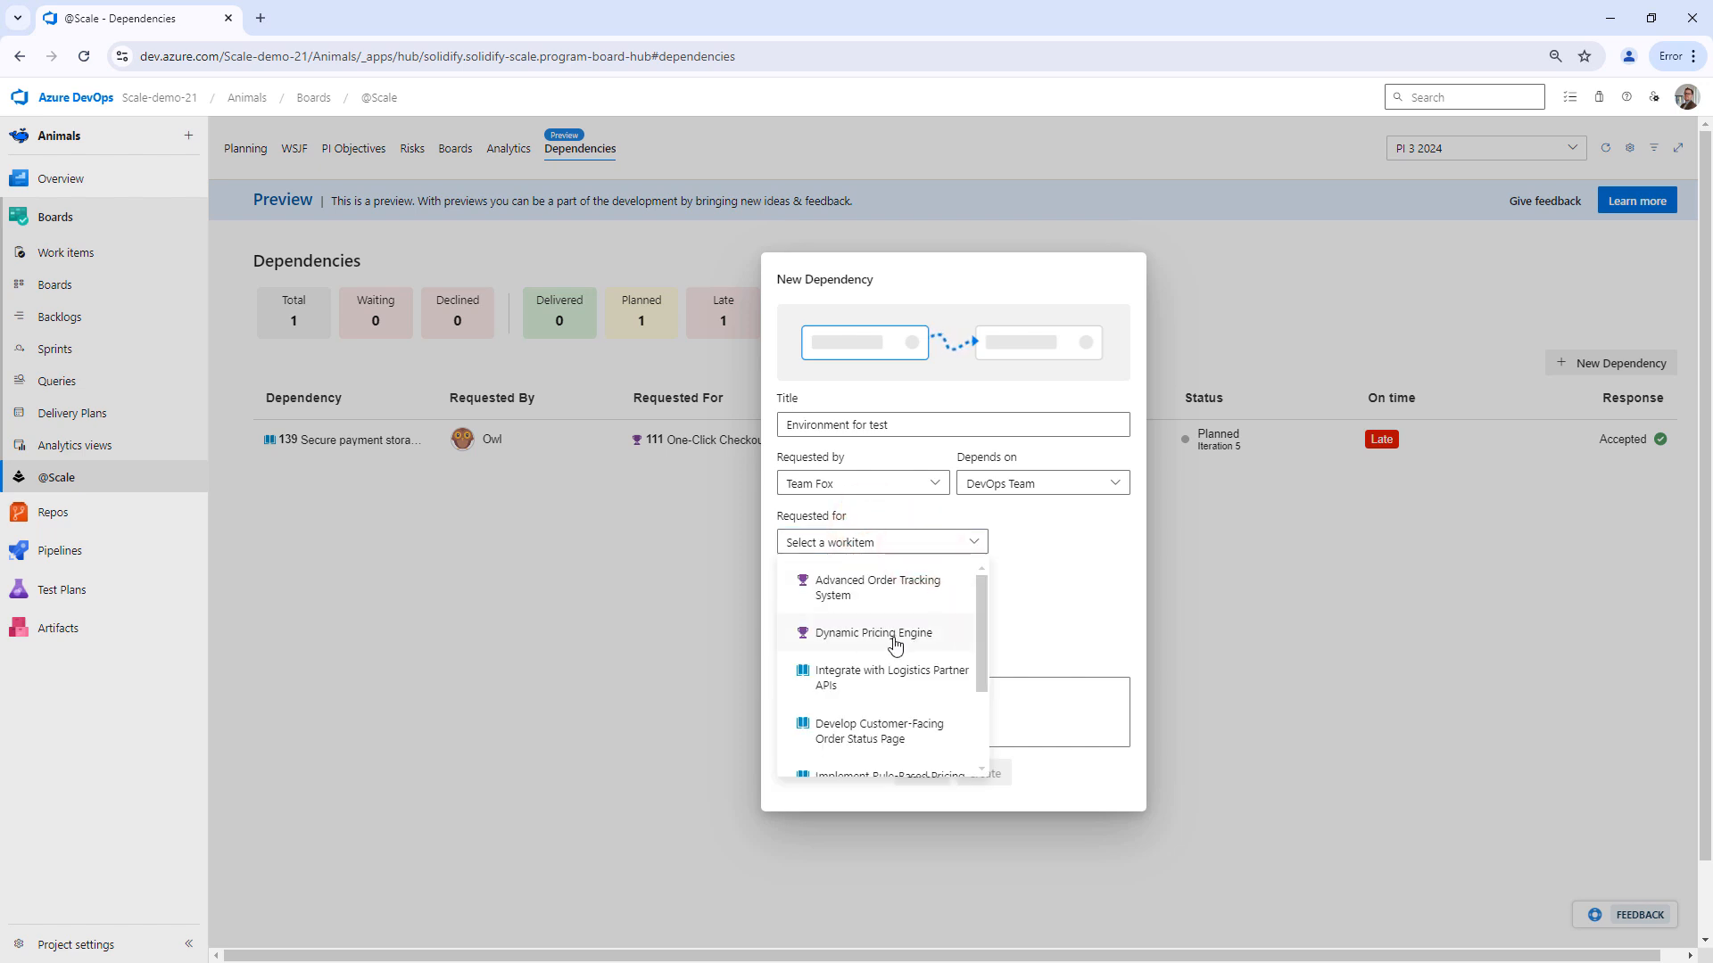
left_click(872, 632)
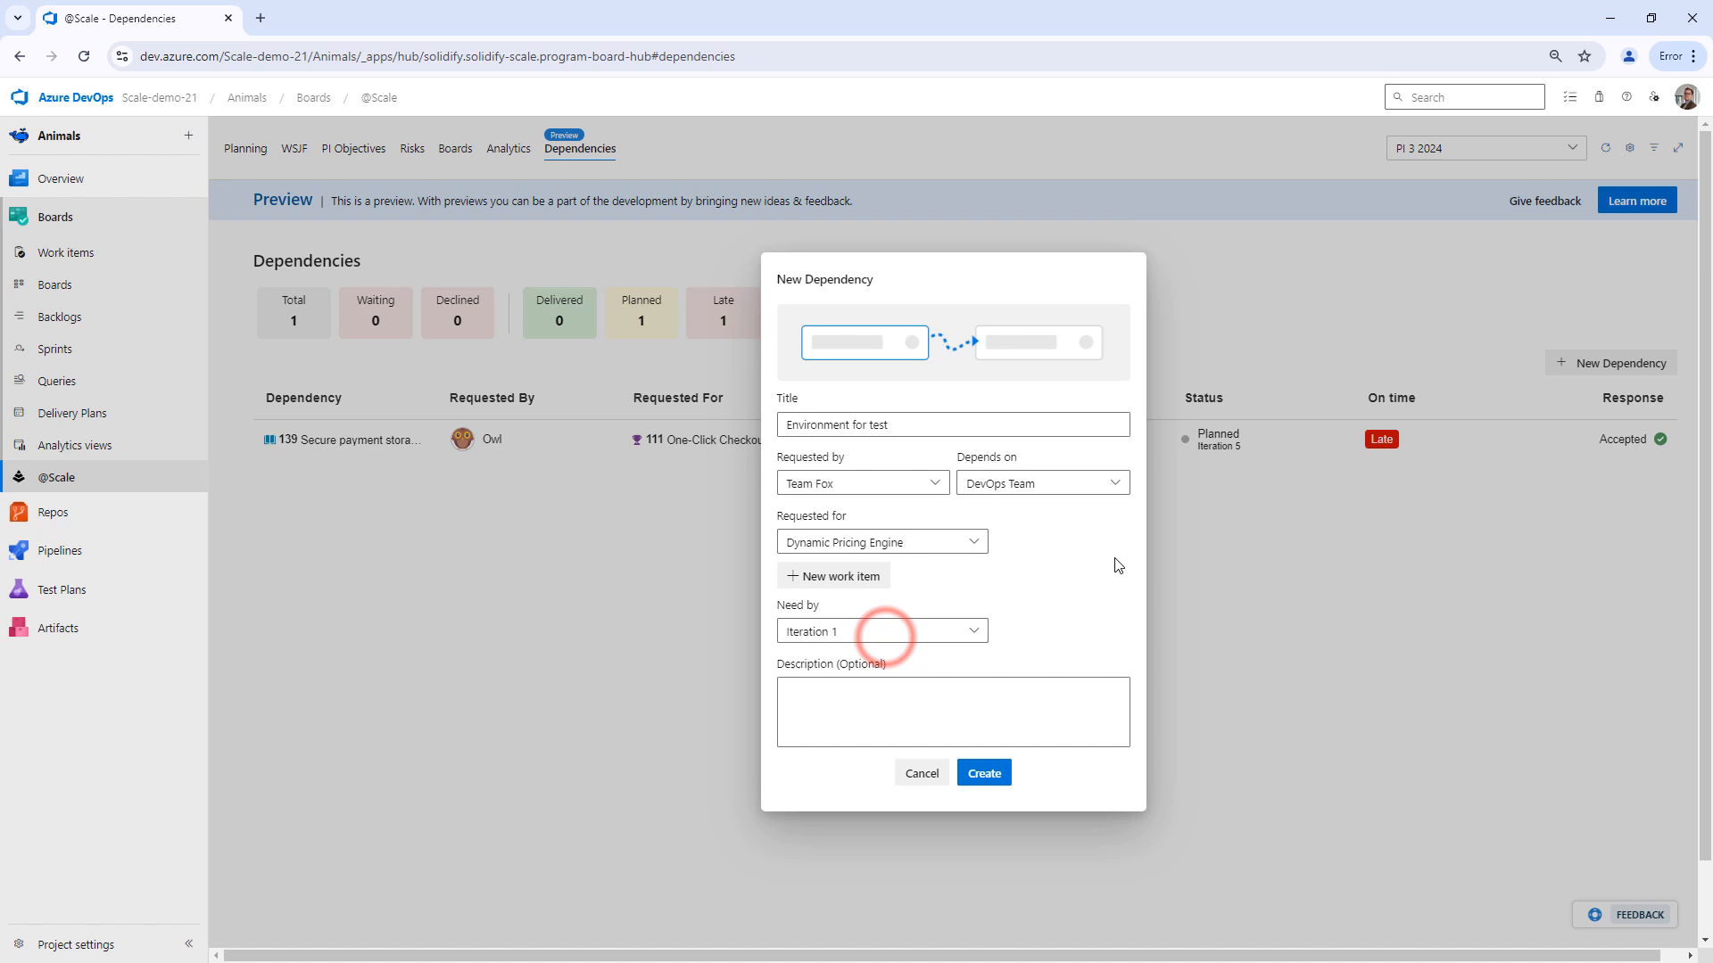
left_click(881, 630)
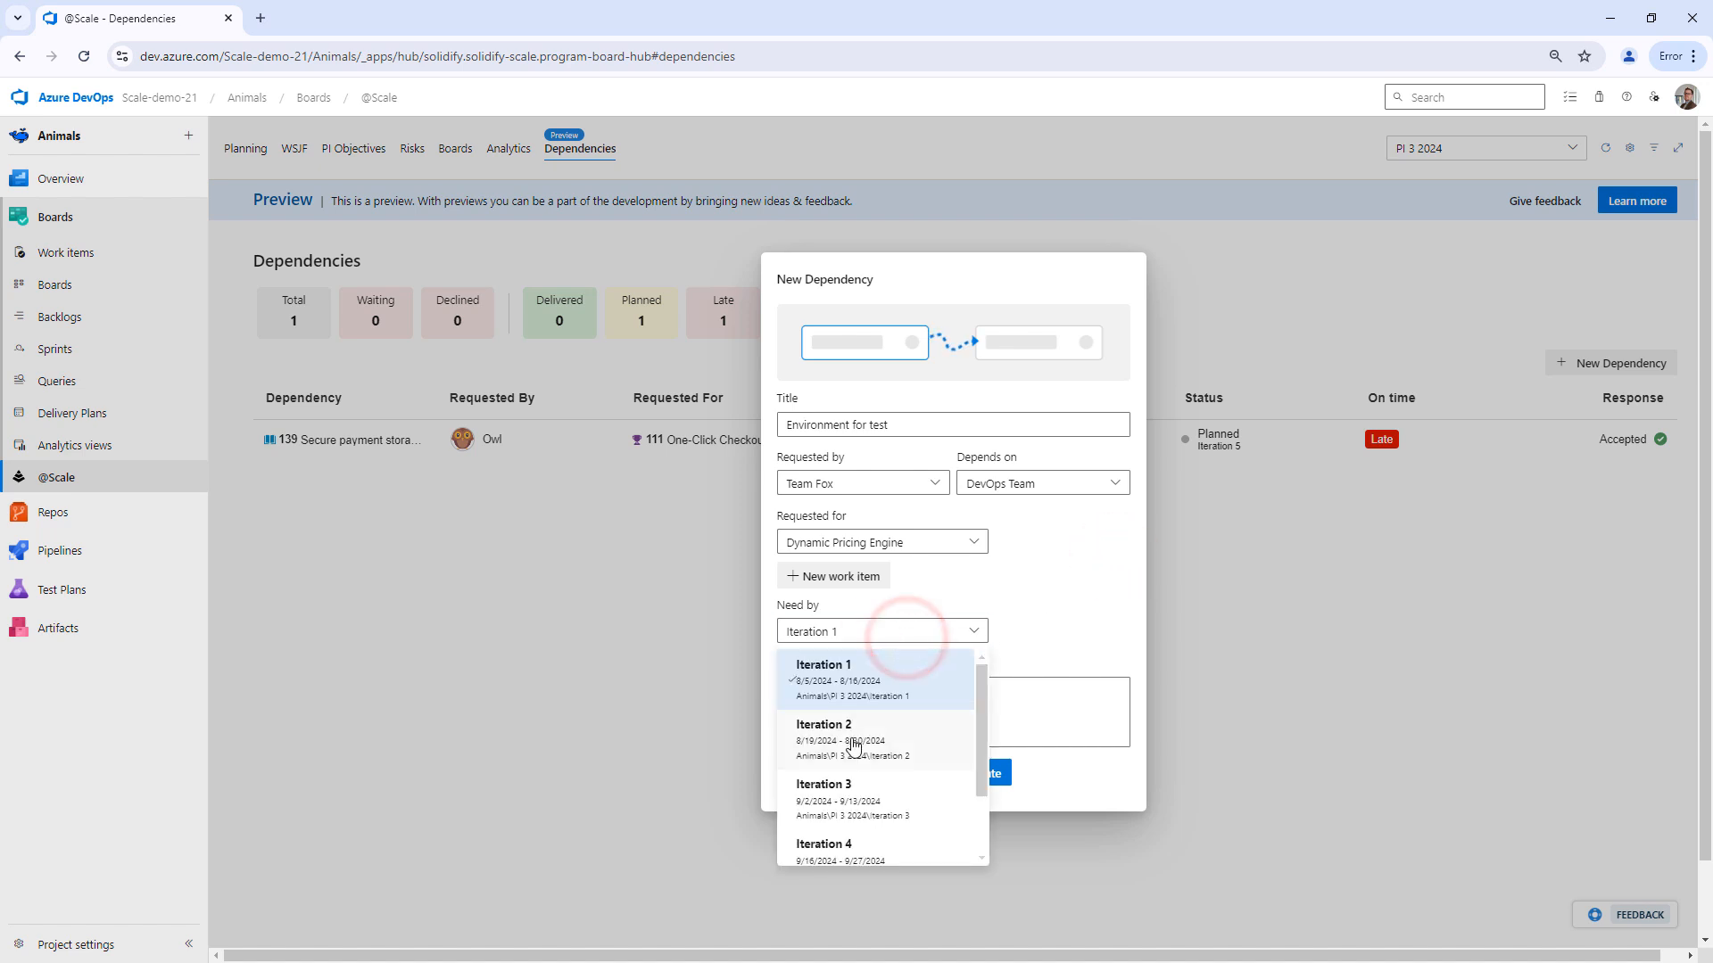
left_click(824, 724)
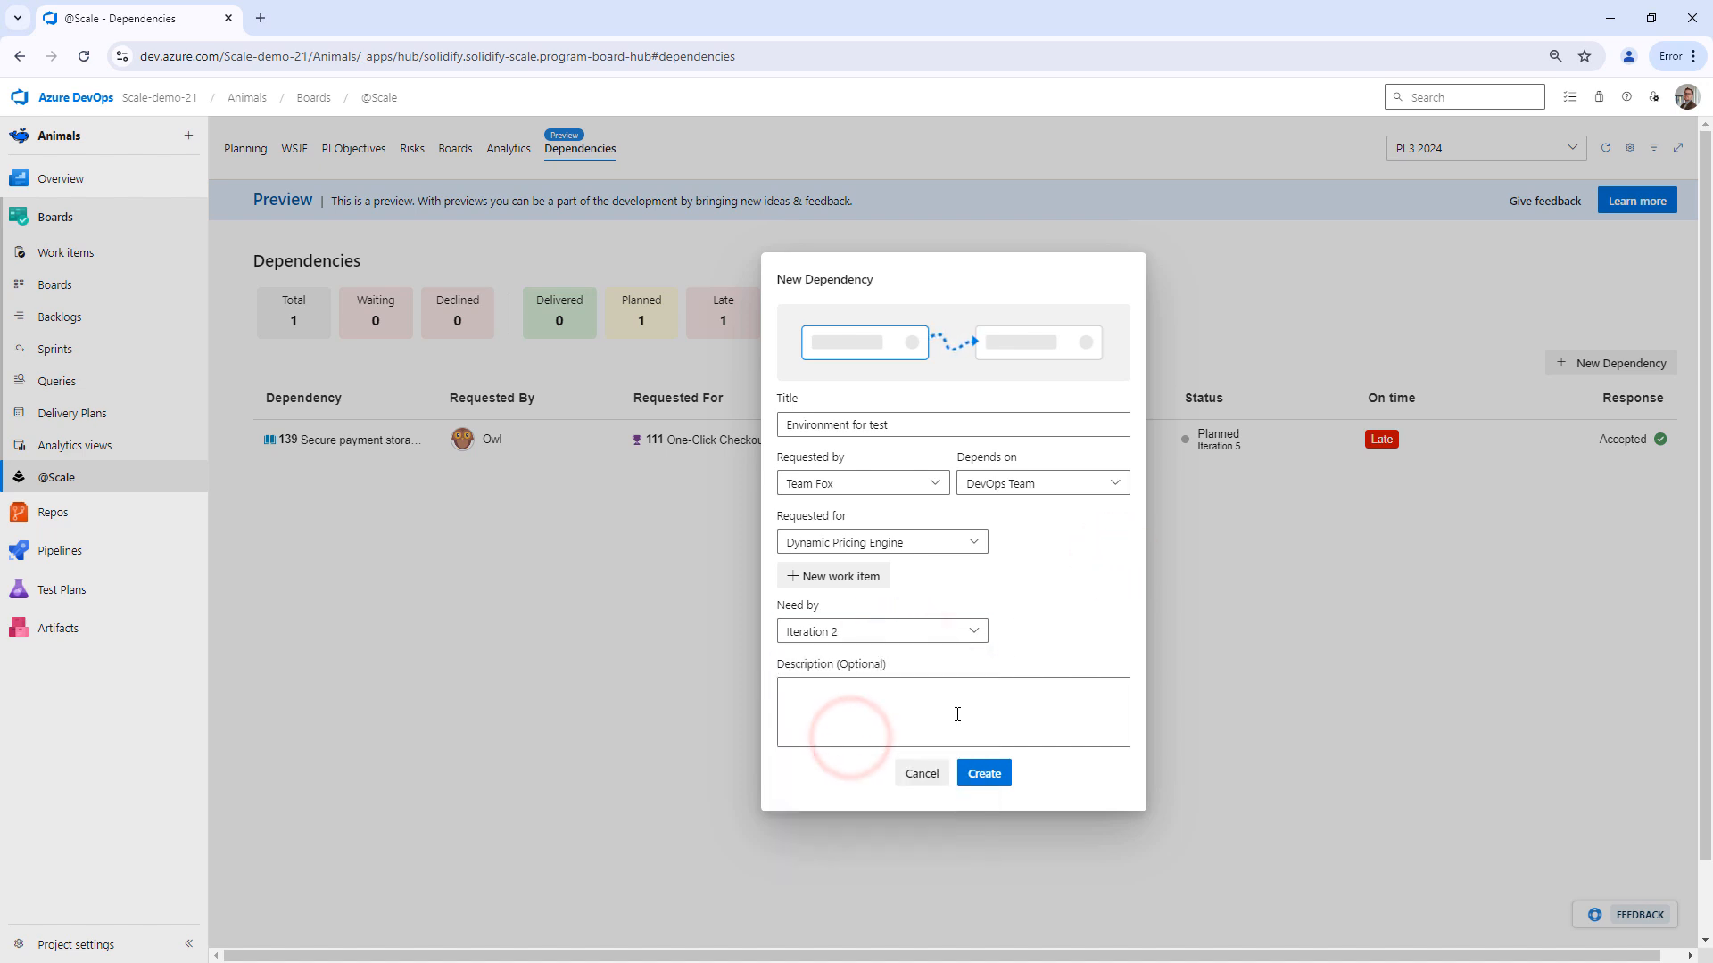
Step: Add the description 'We need this to test our new feature' and create the dependency
type("QW")
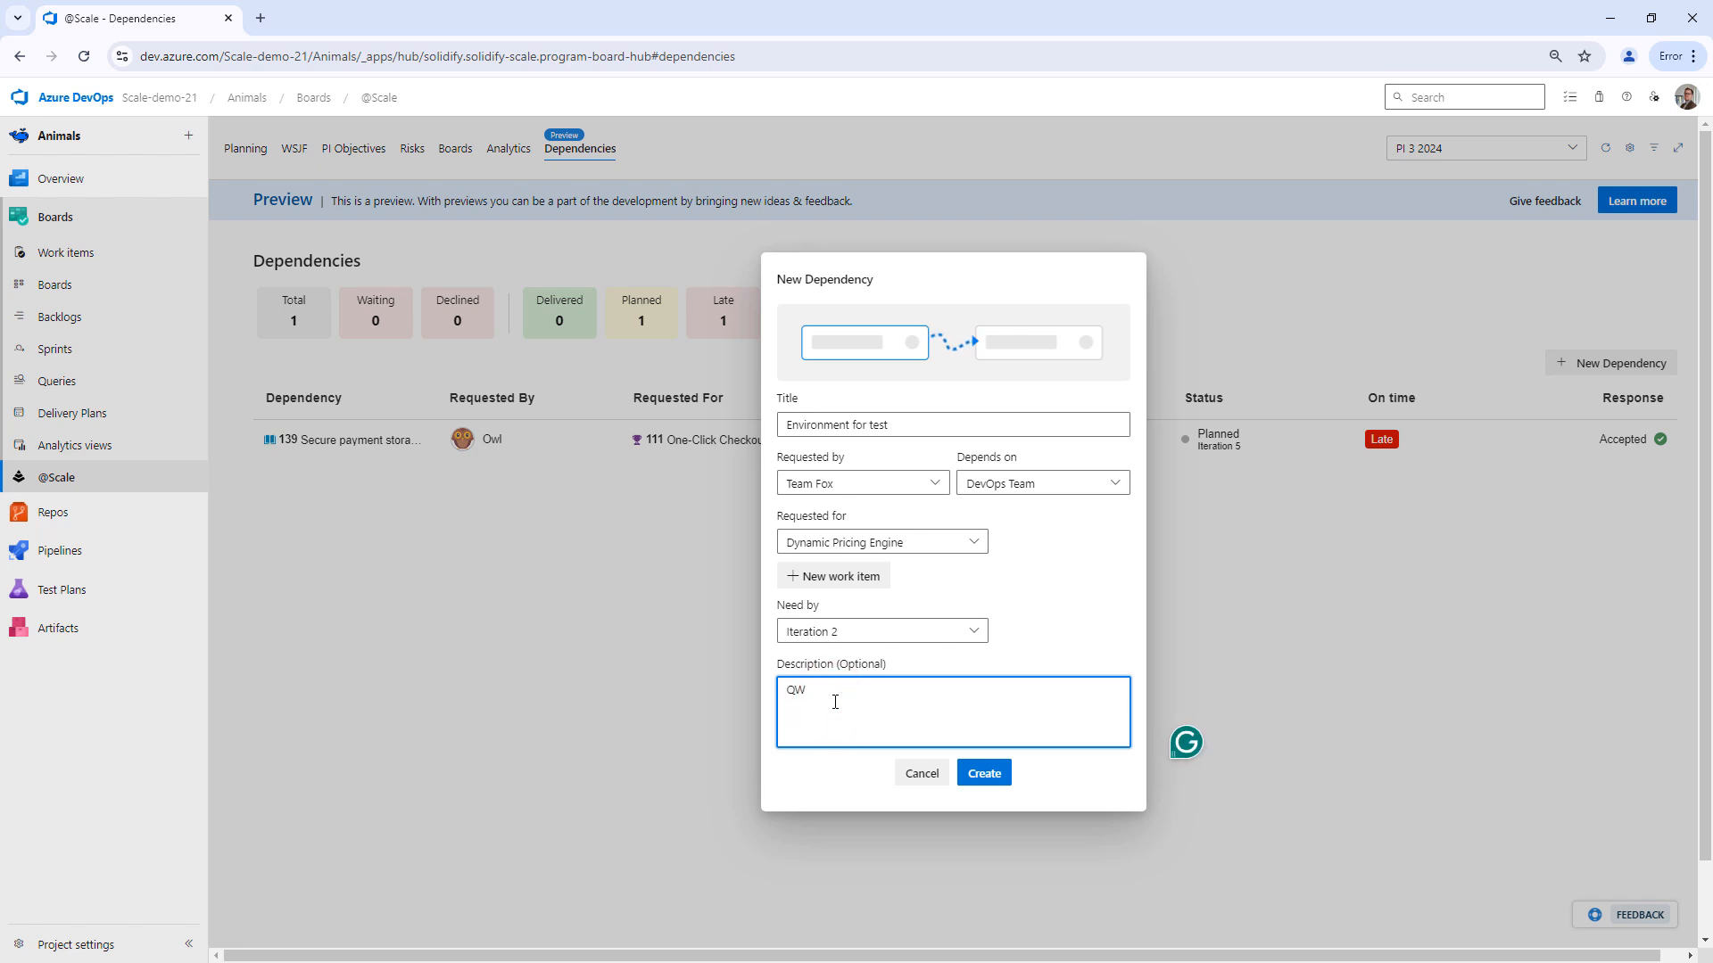
type("We need this")
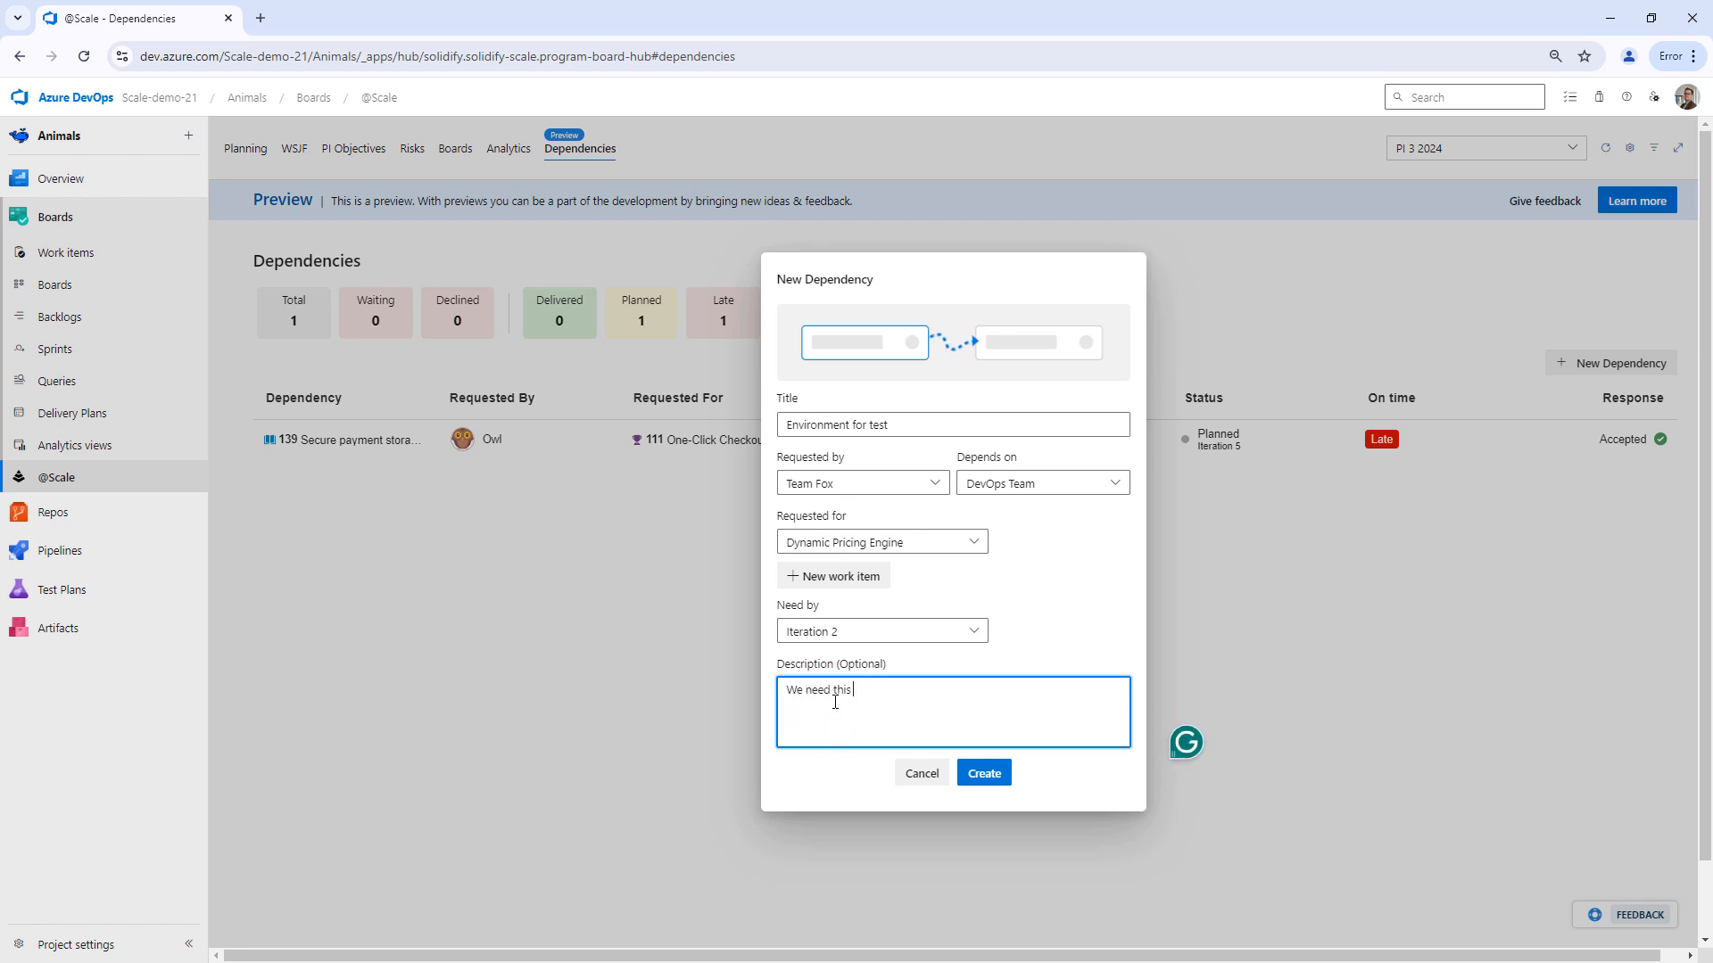
type("to test our new")
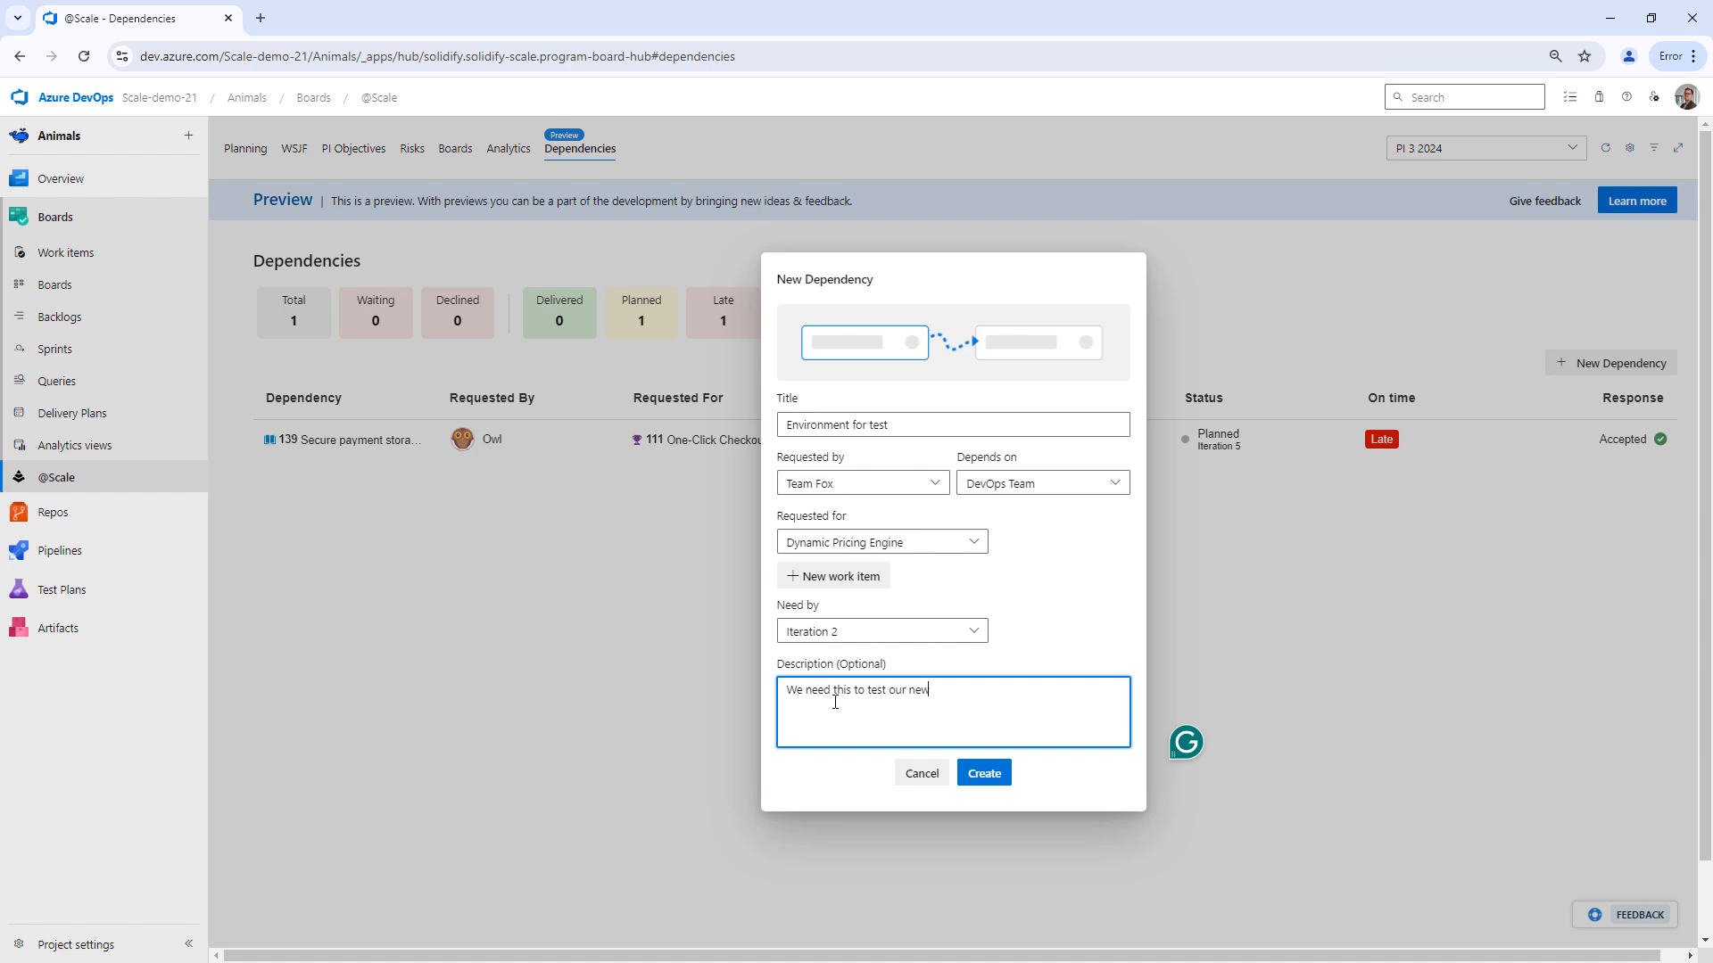
type("feature")
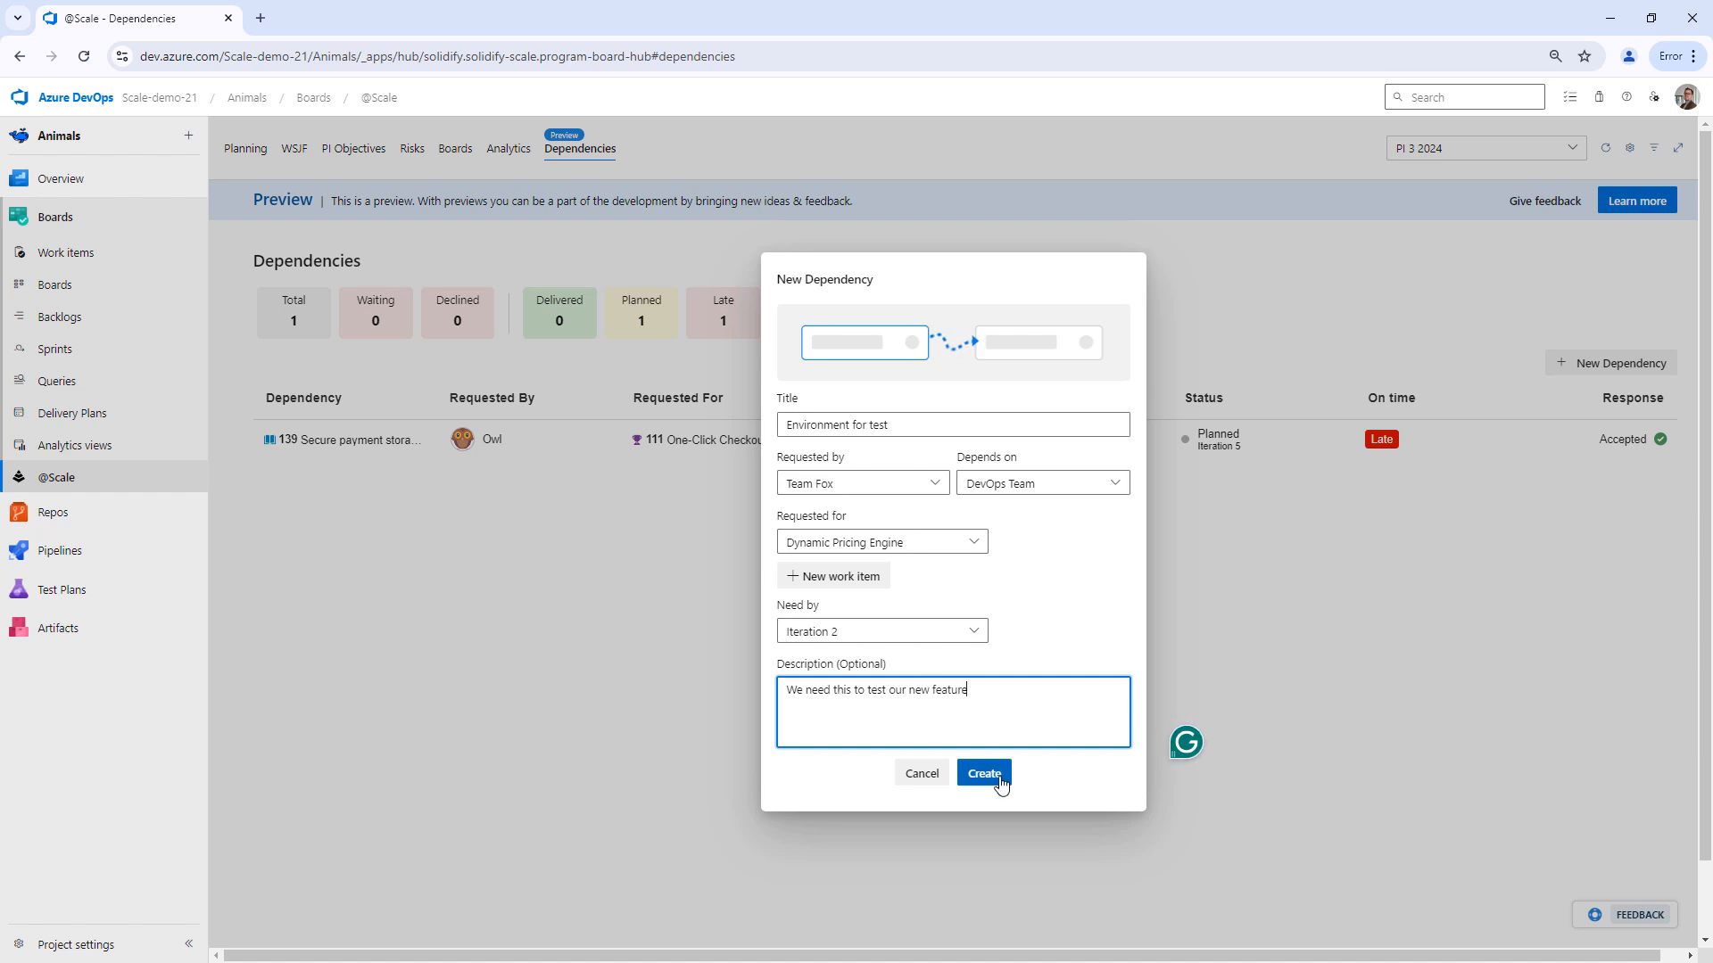
left_click(982, 772)
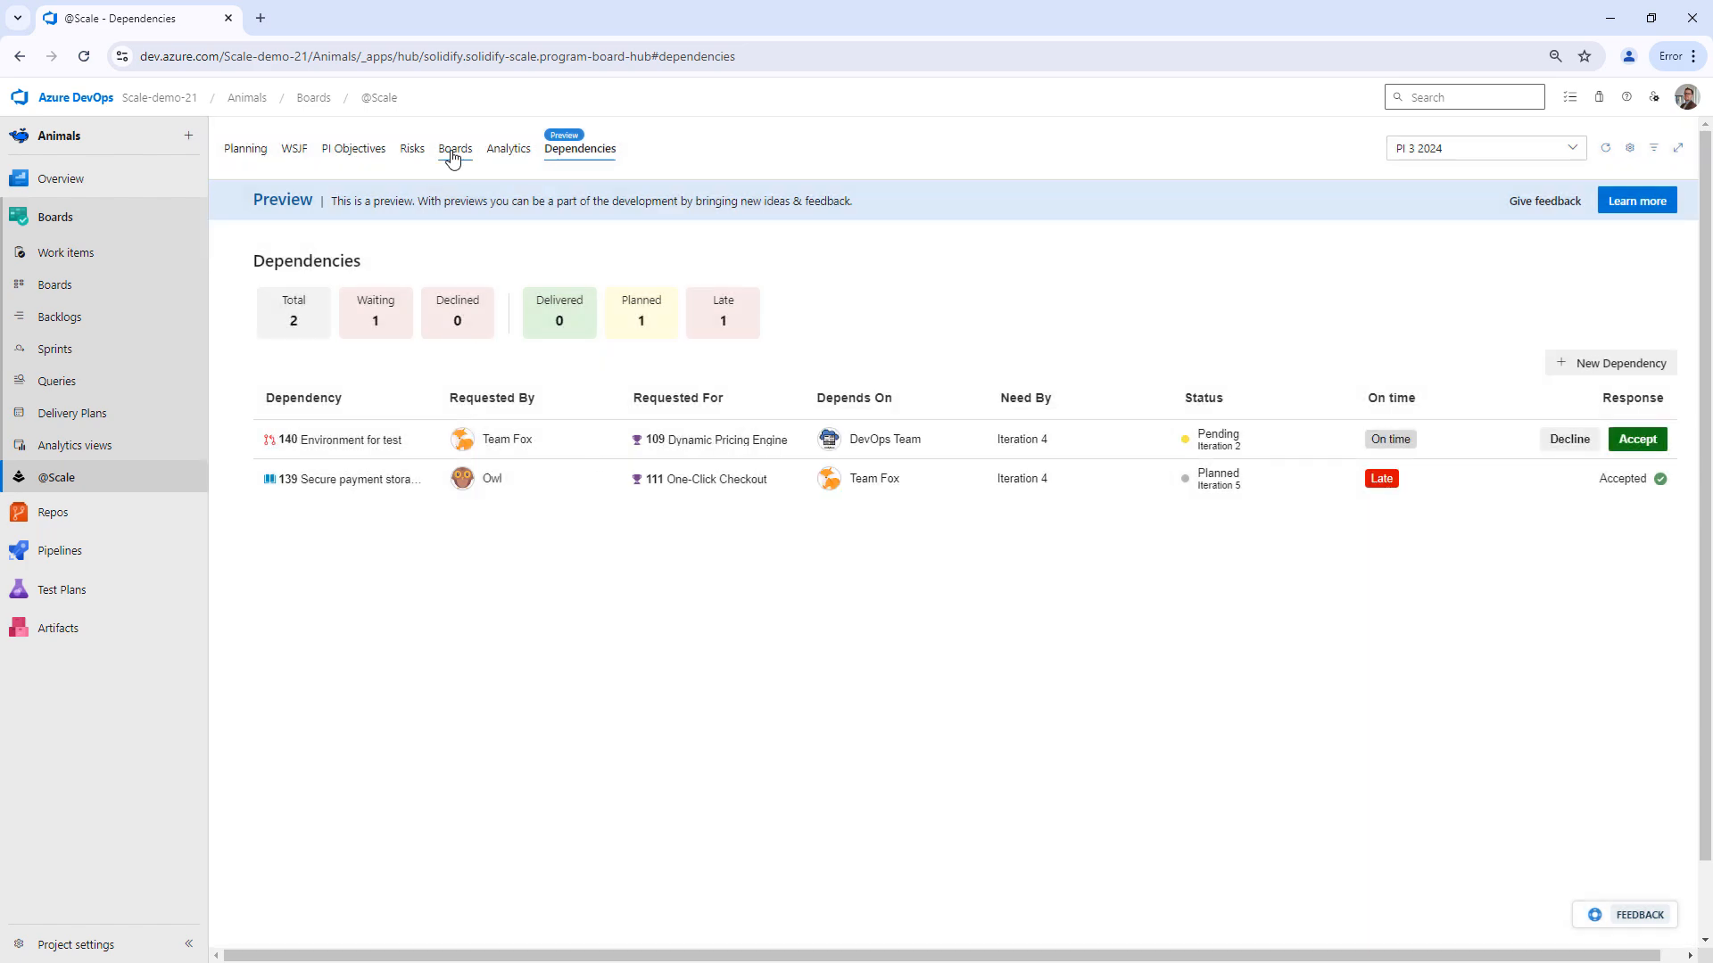
left_click(455, 149)
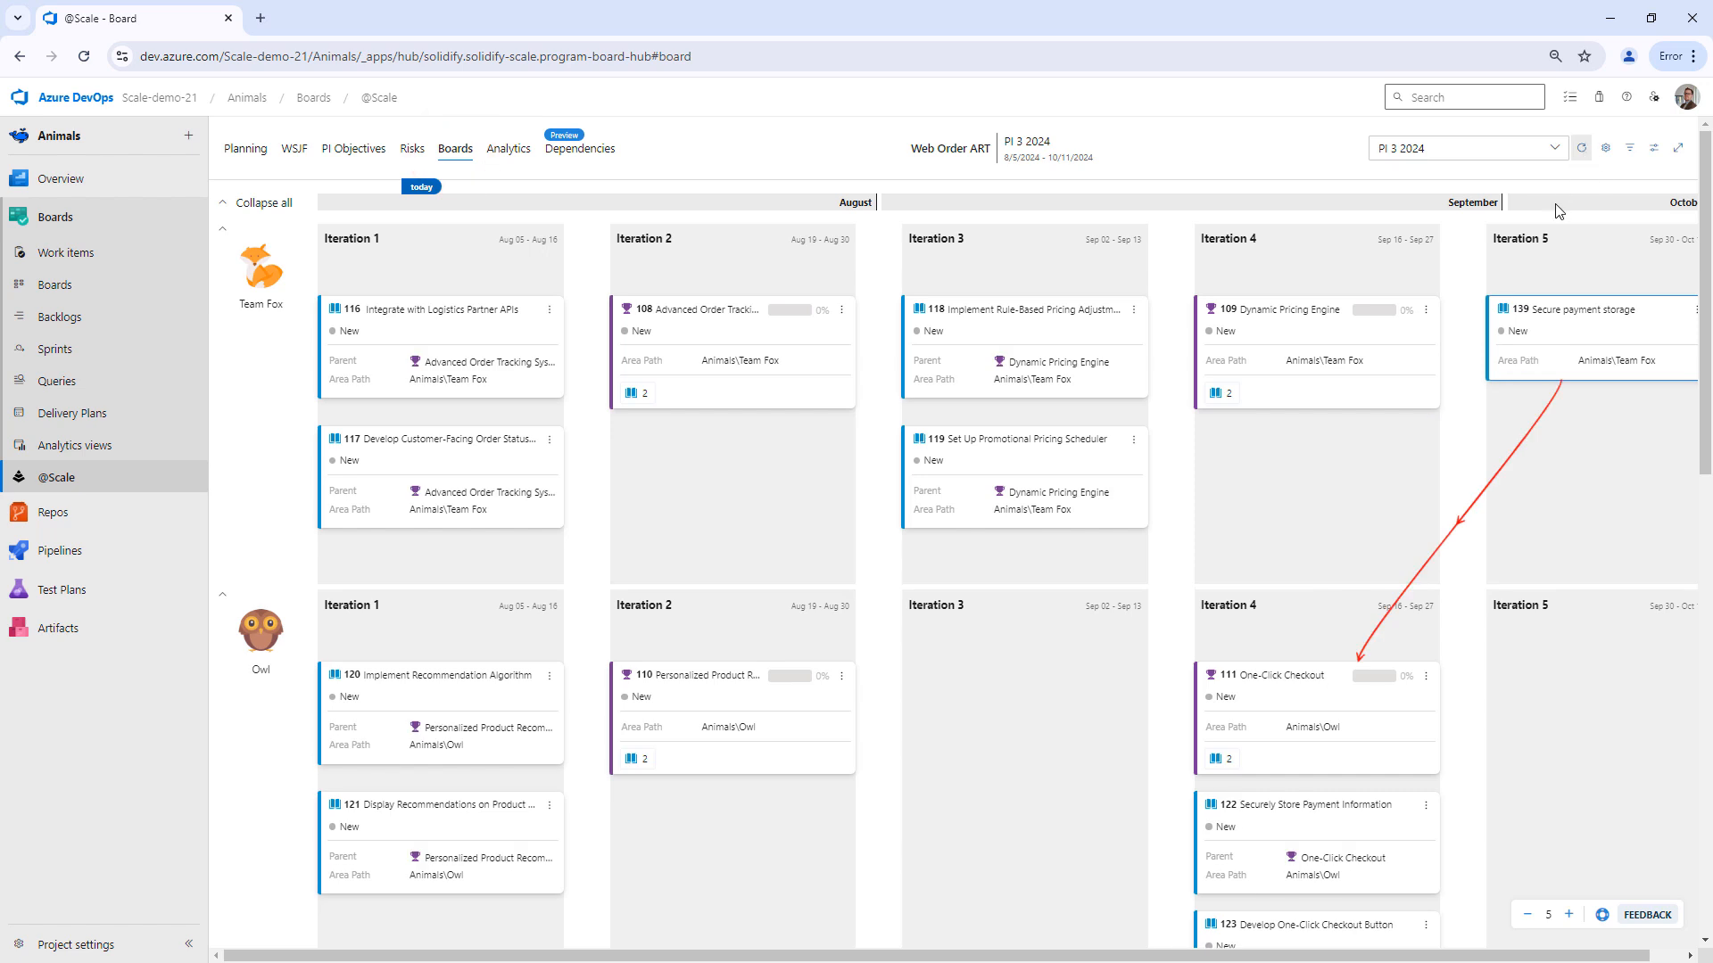
mouse_move(1600, 339)
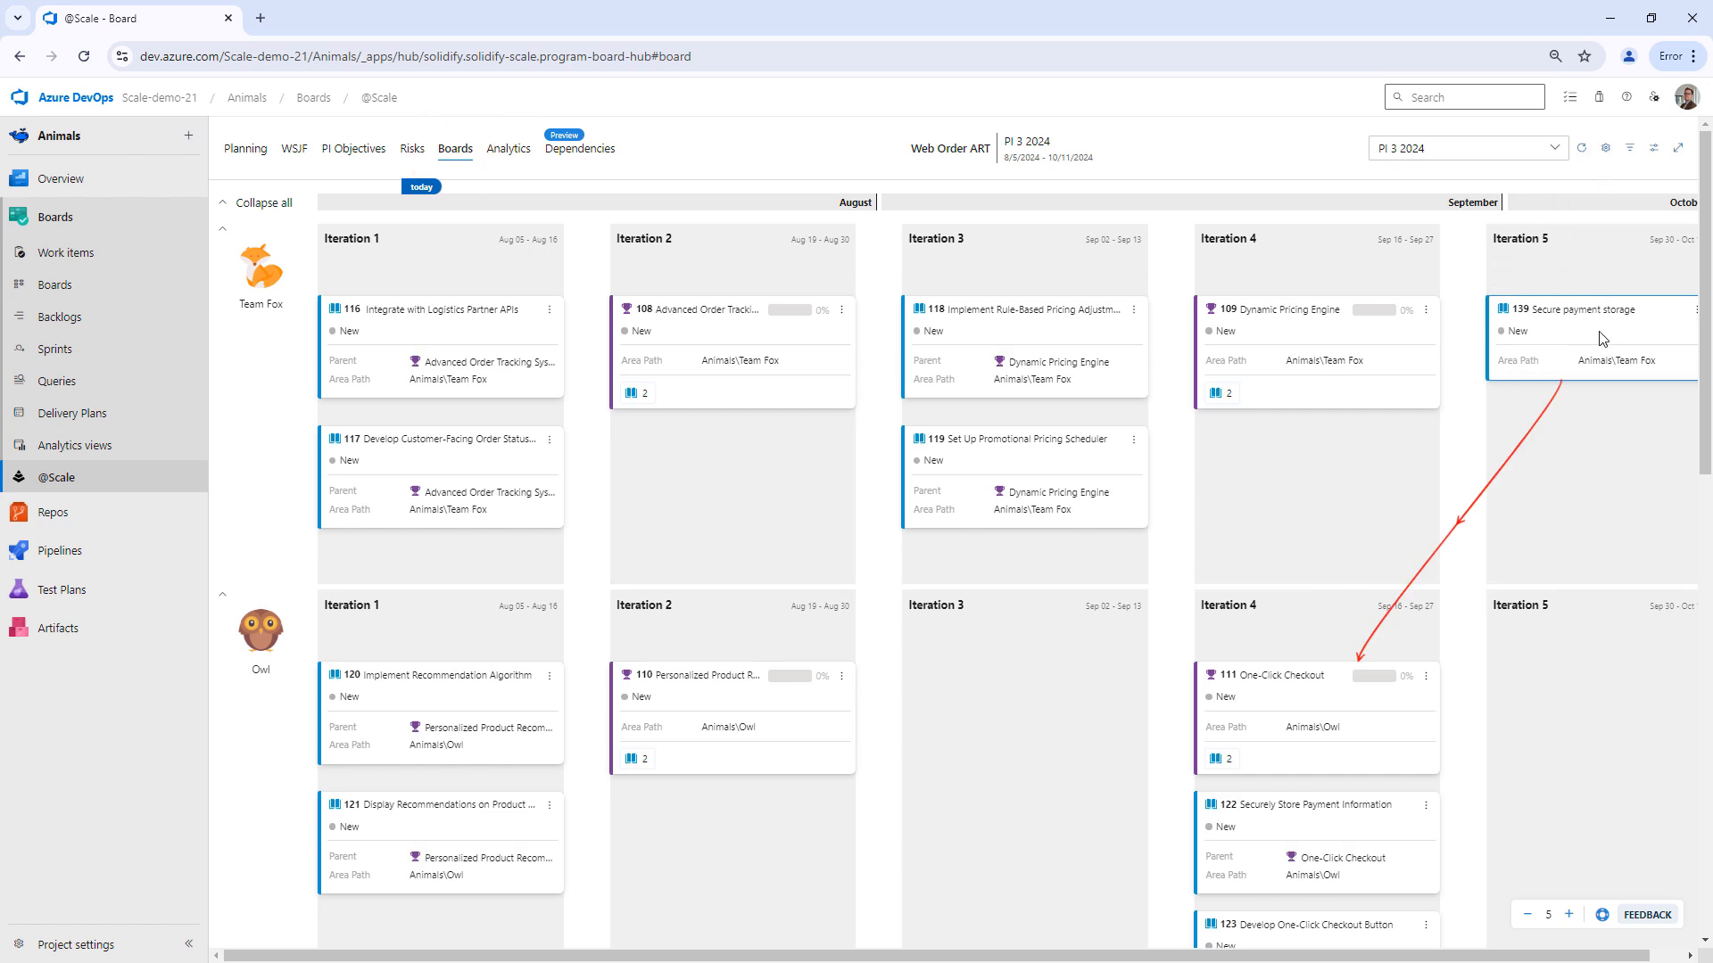
mouse_move(1581, 131)
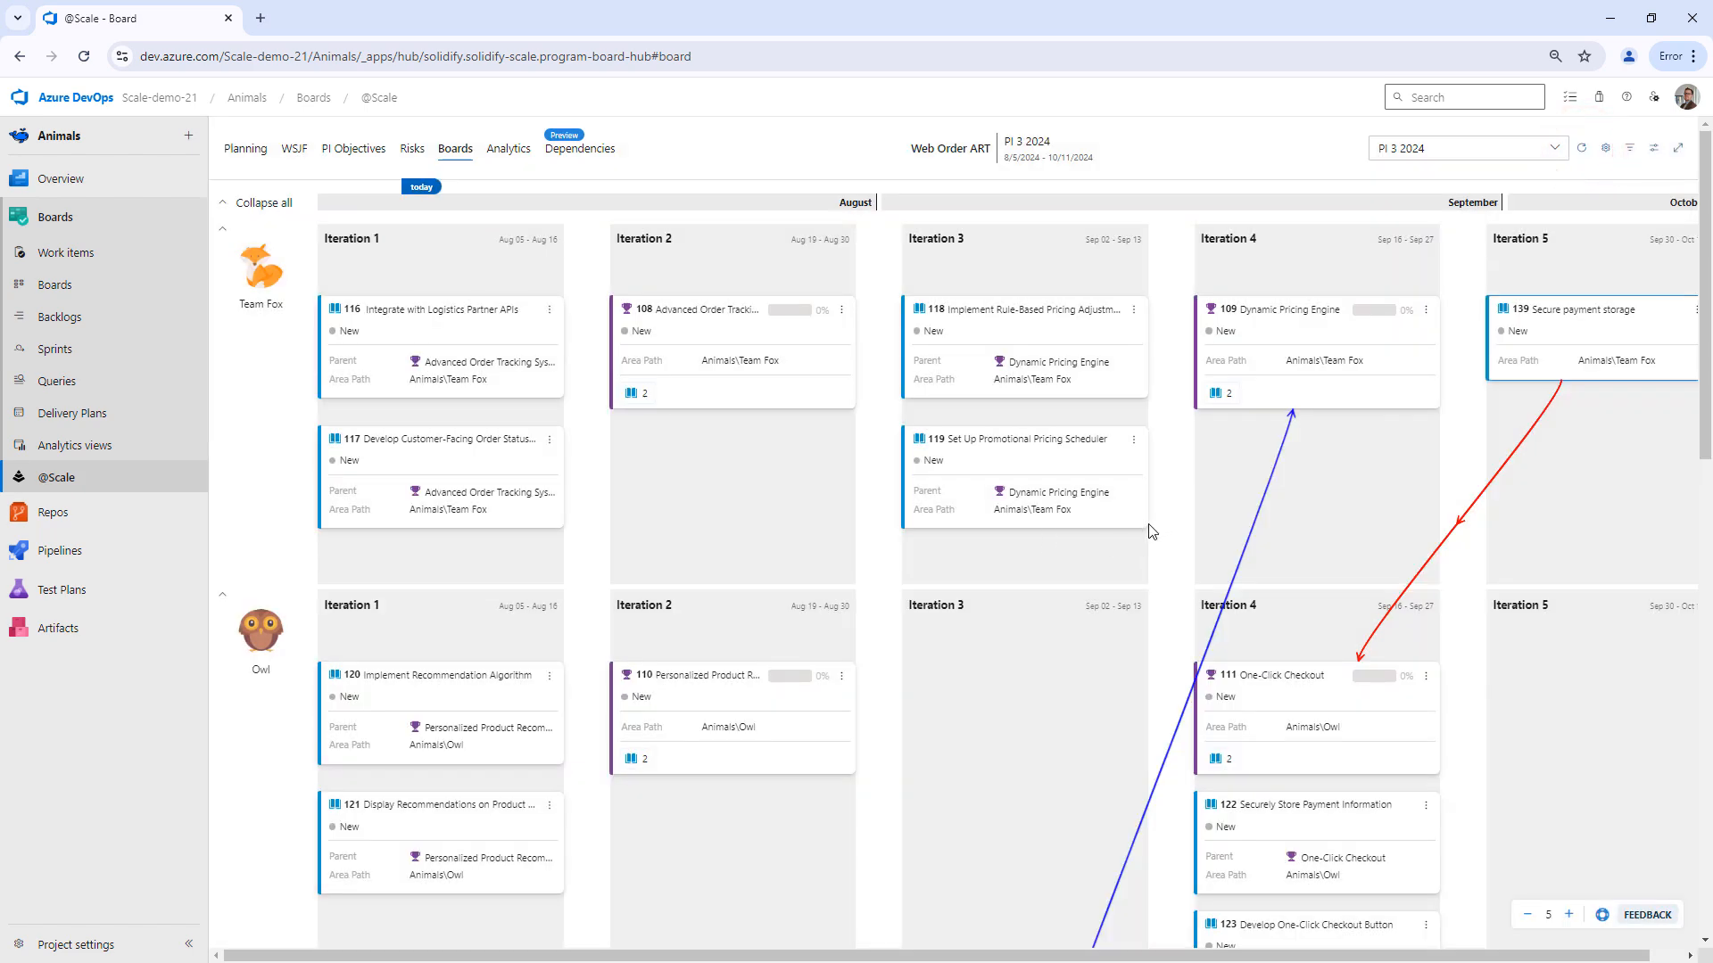
scroll("down", 3)
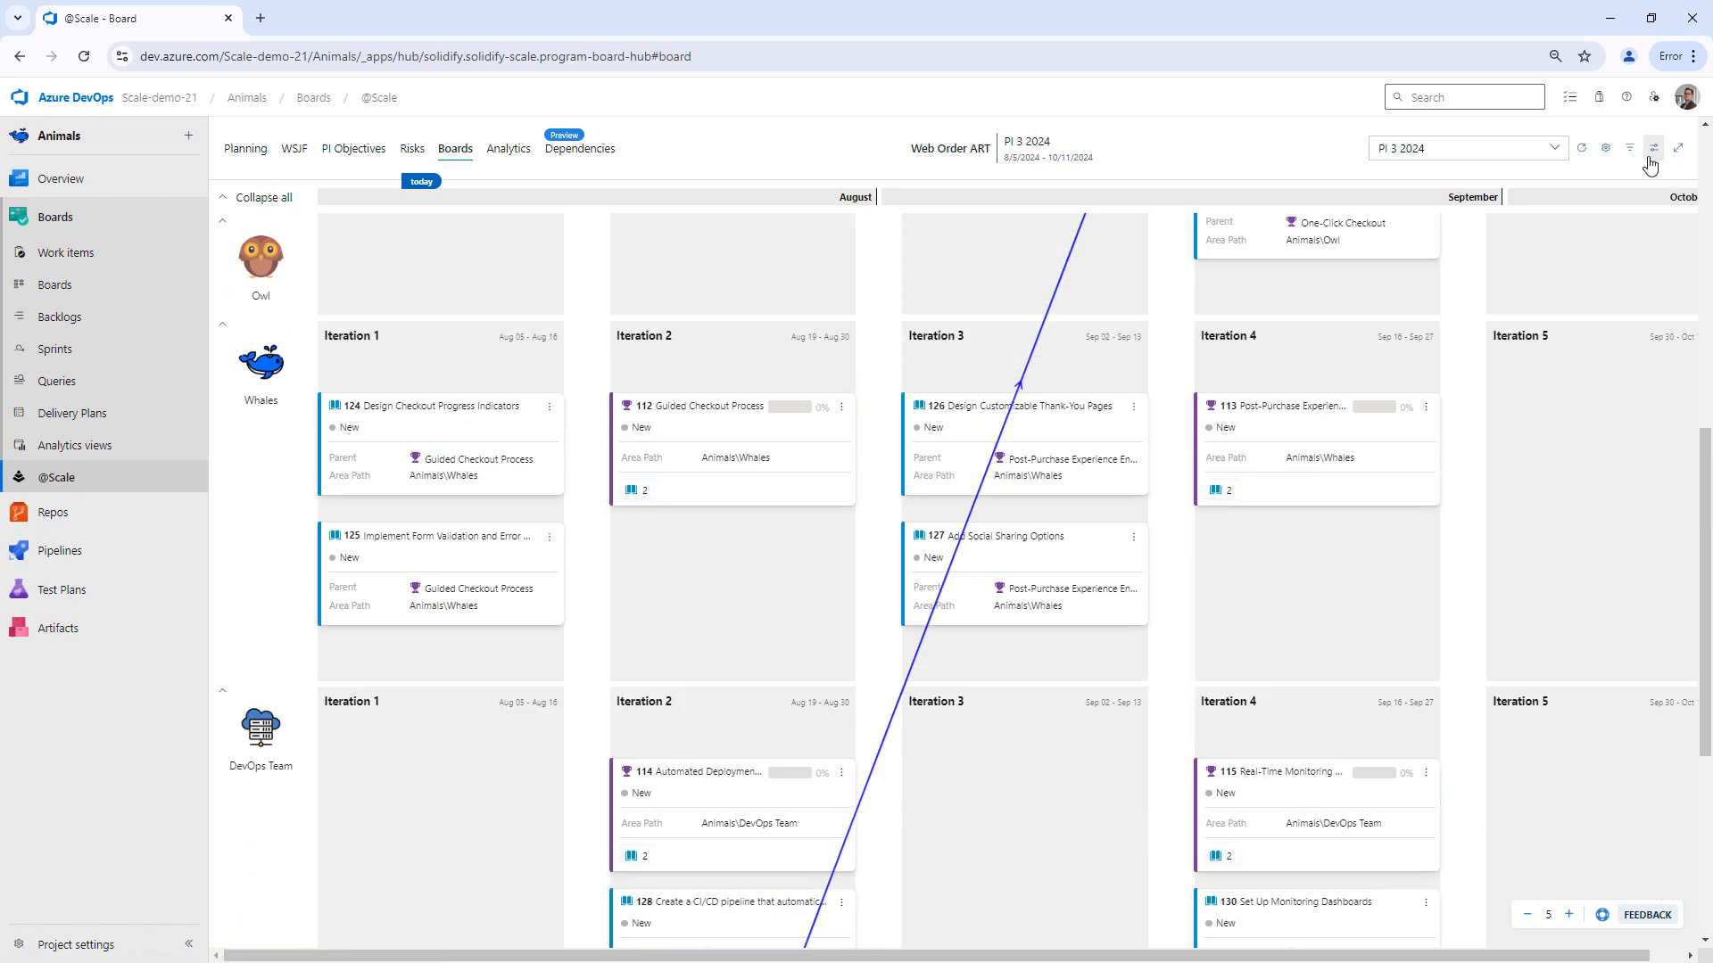
left_click(1653, 147)
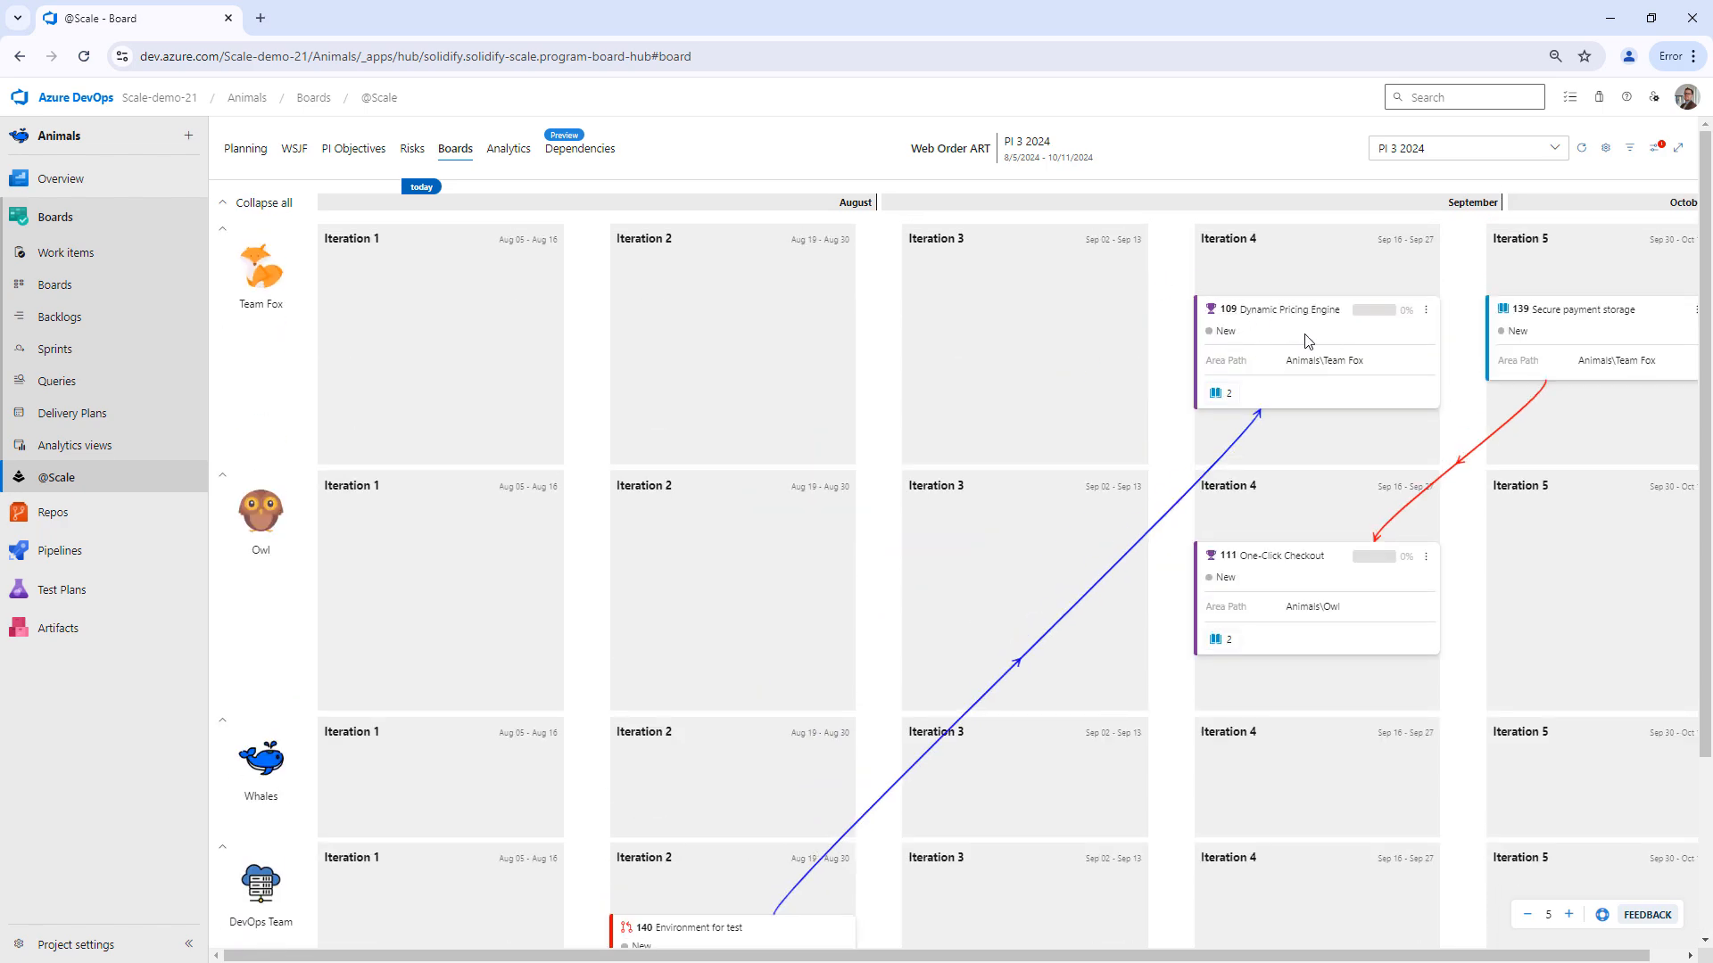
left_click(580, 149)
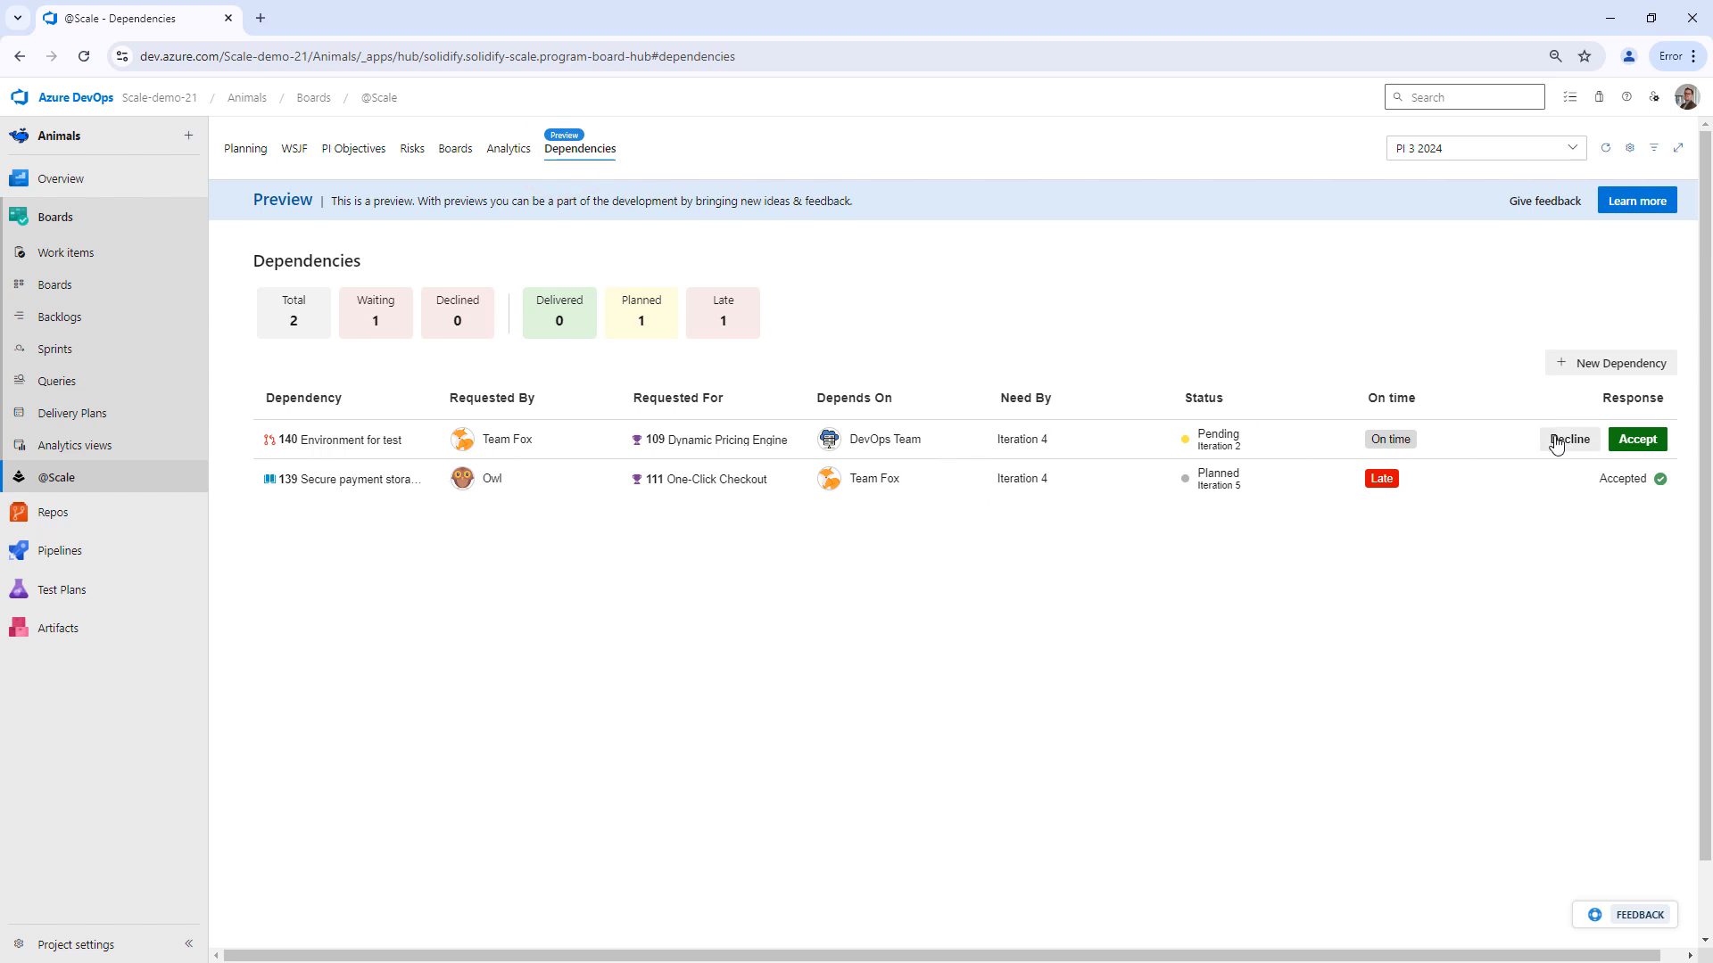
Step: Decline dependency 140 with reason 'We cannot commit, can w…', then view it on the program board
left_click(1567, 439)
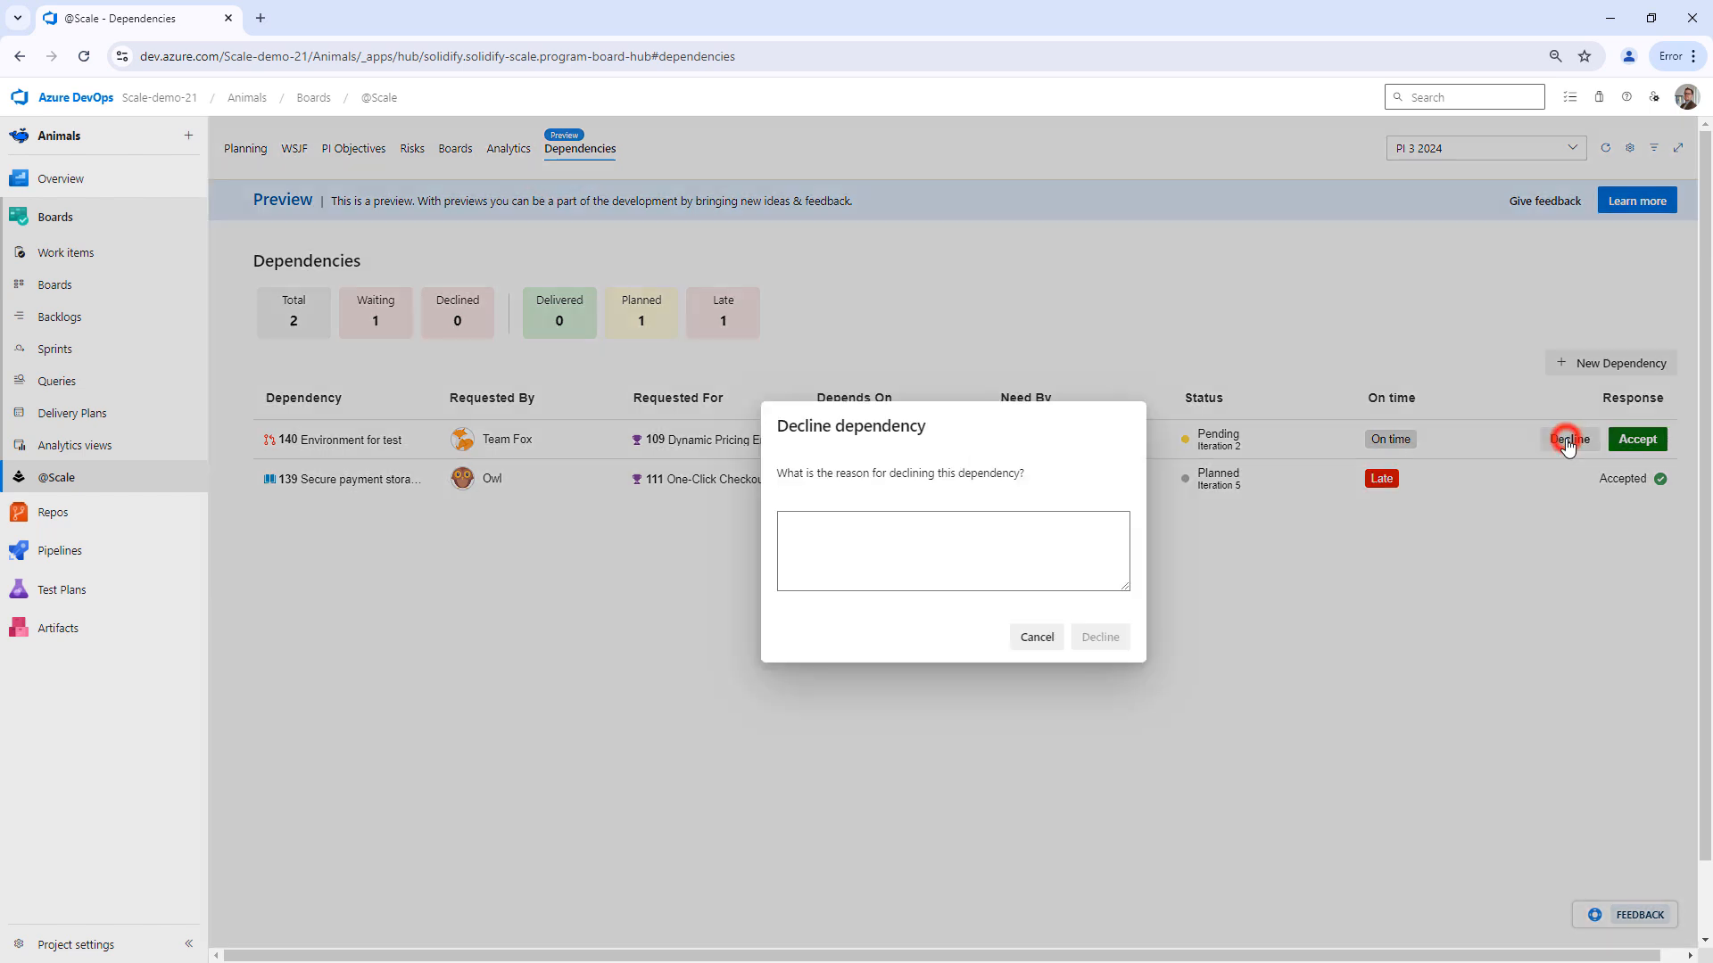
left_click(952, 550)
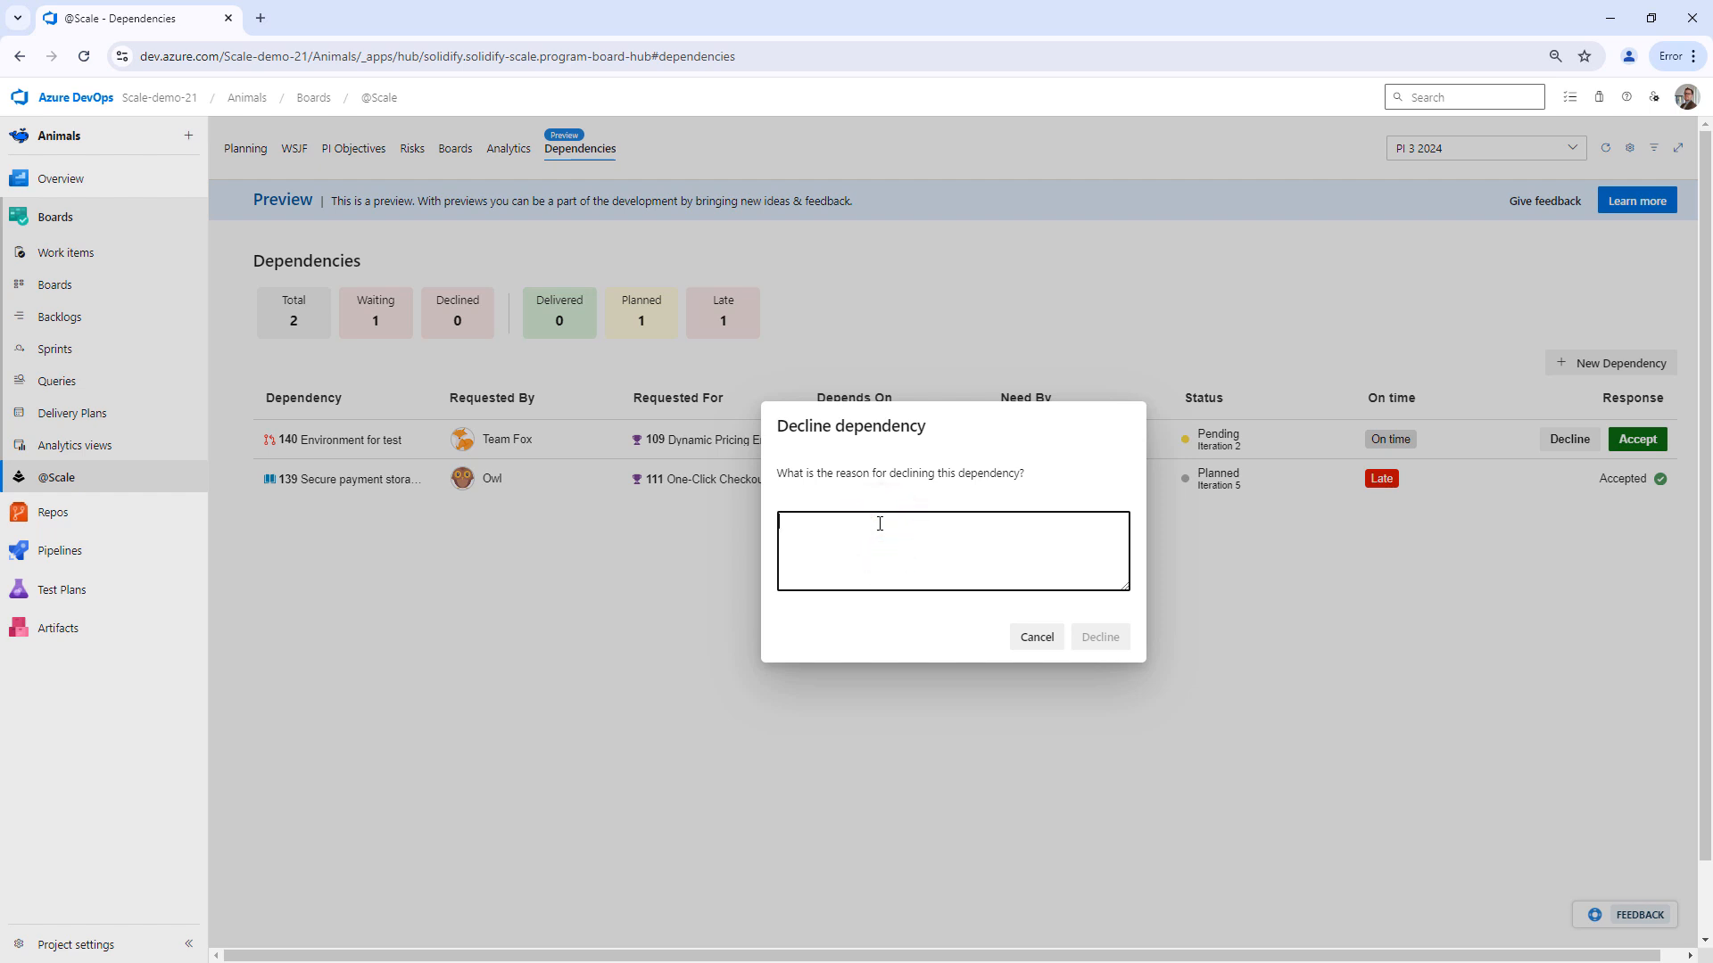
type("We cannot")
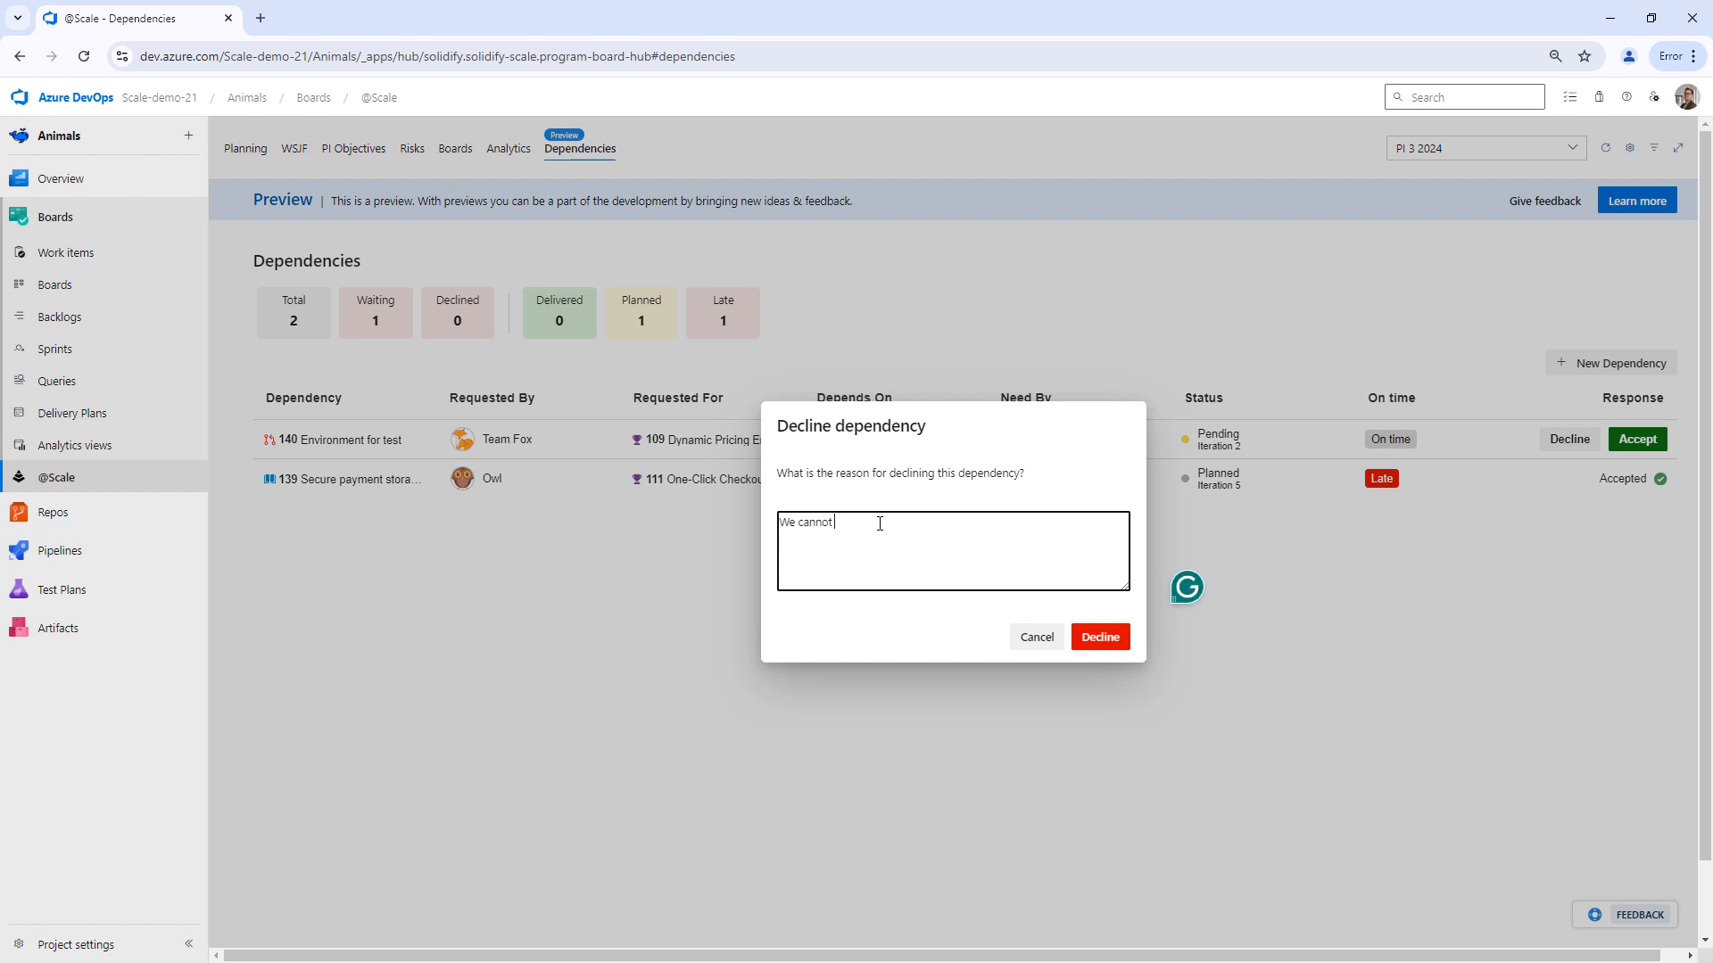
type("commit, can we do this next PI?")
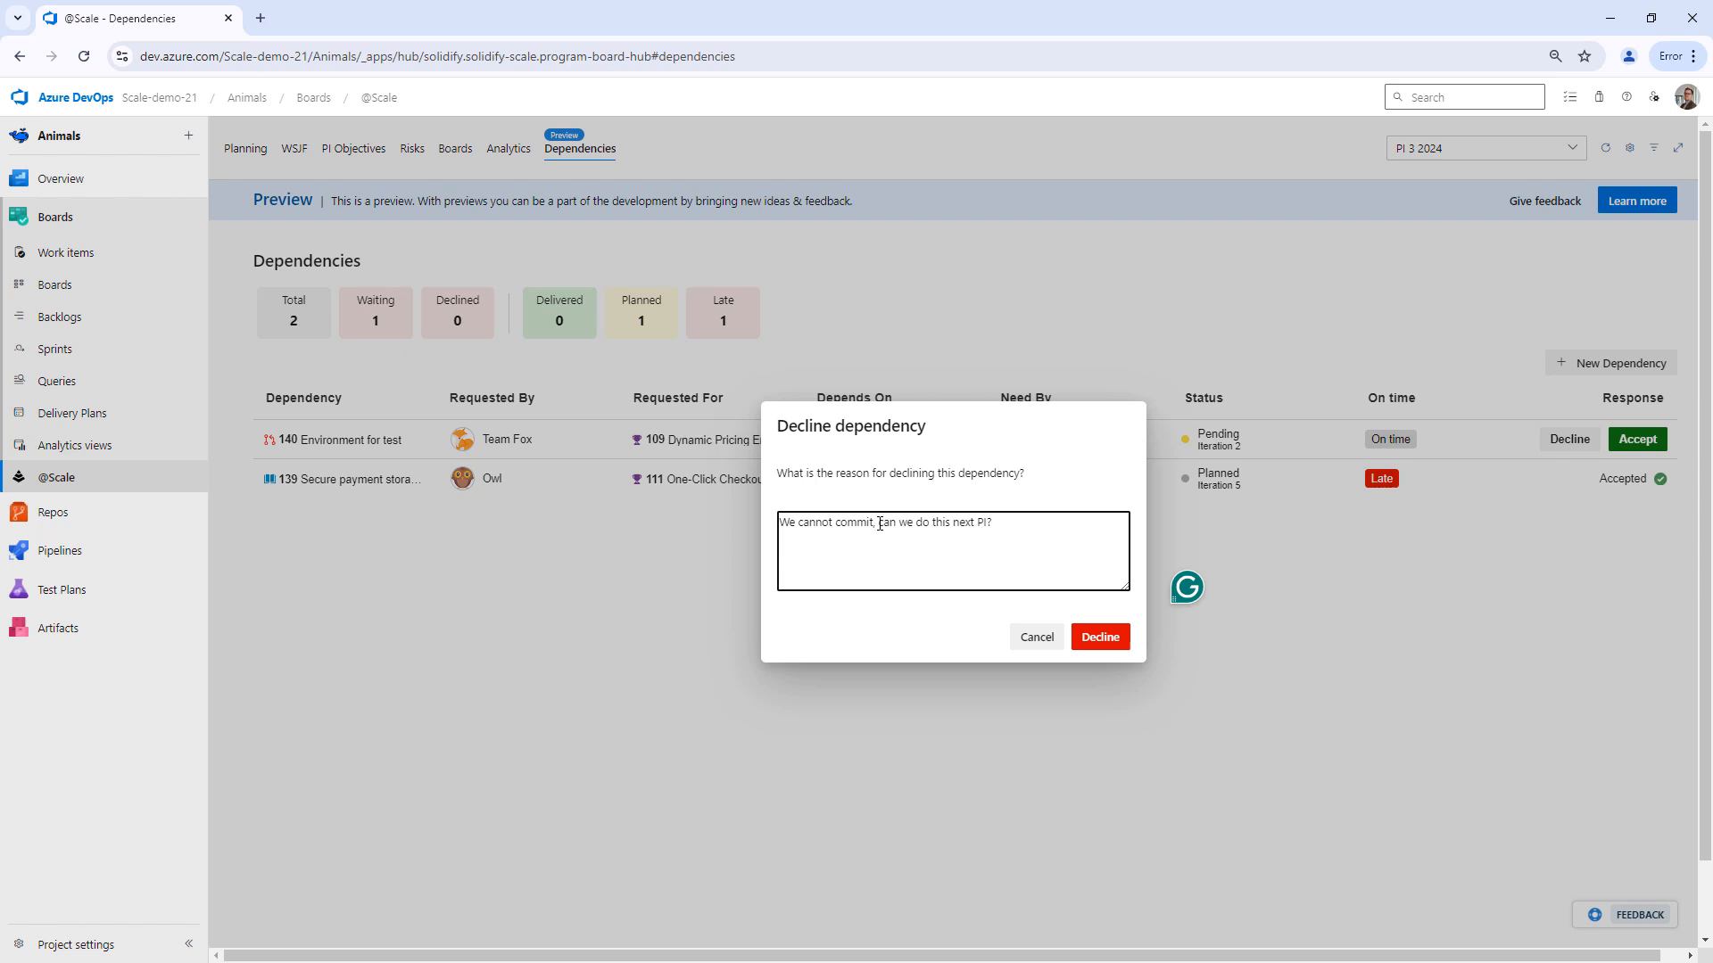
left_click(1099, 636)
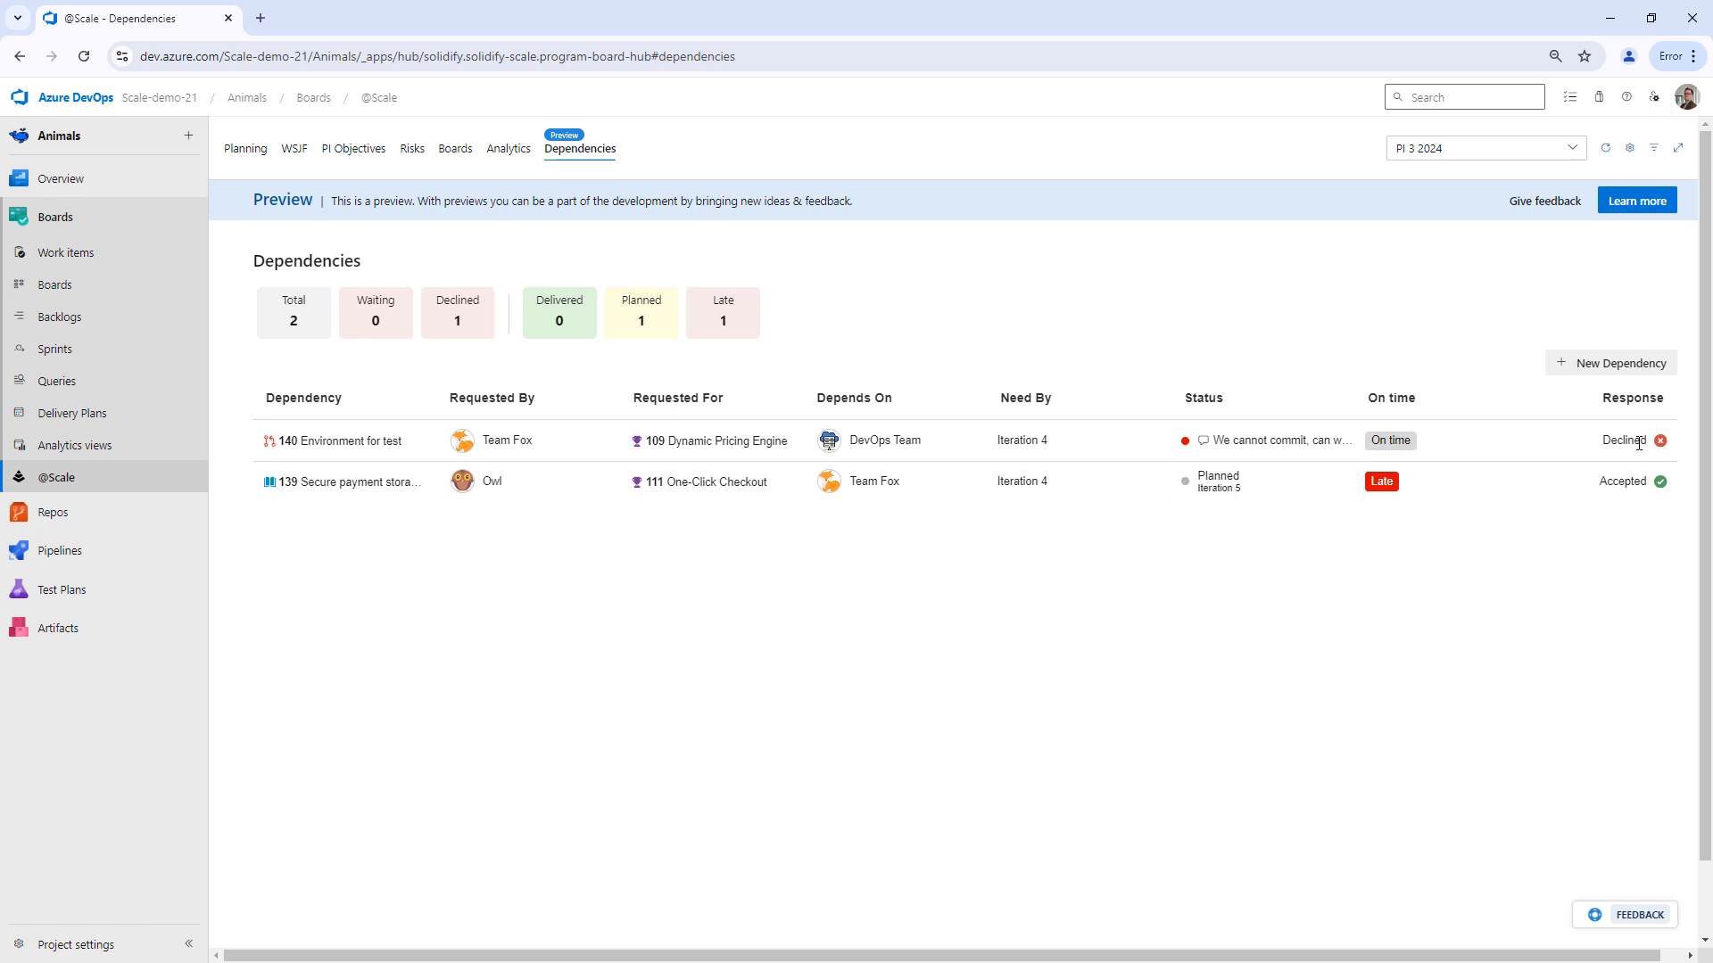
mouse_move(1261, 440)
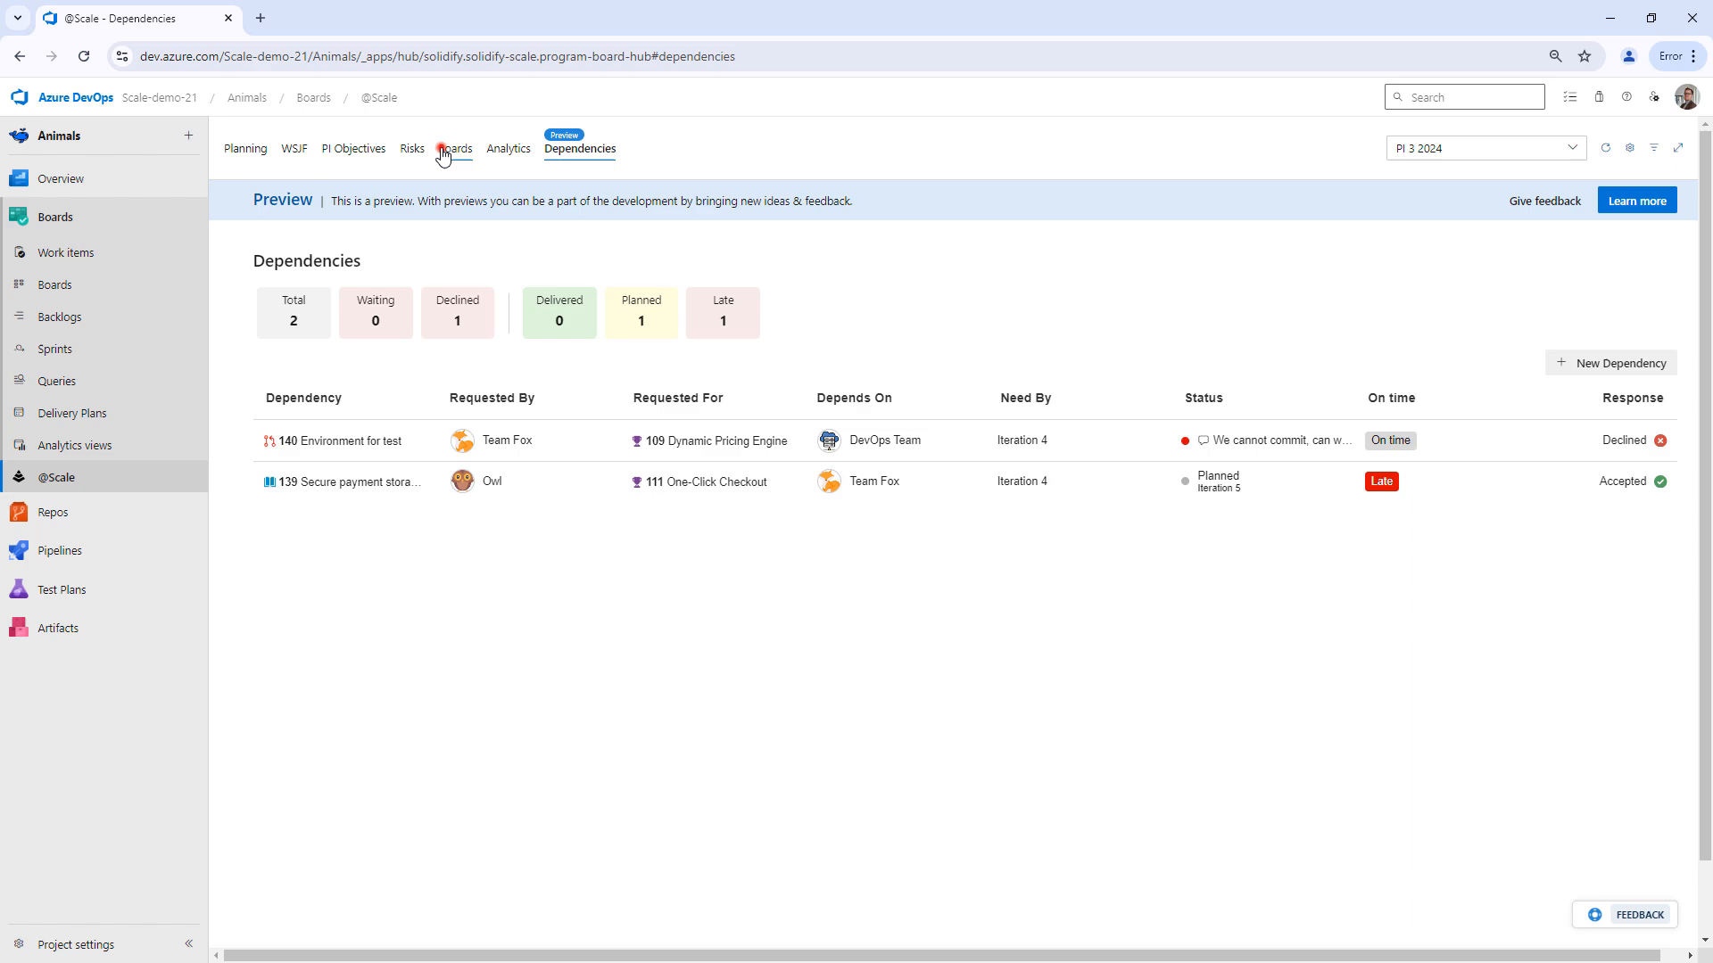
left_click(454, 149)
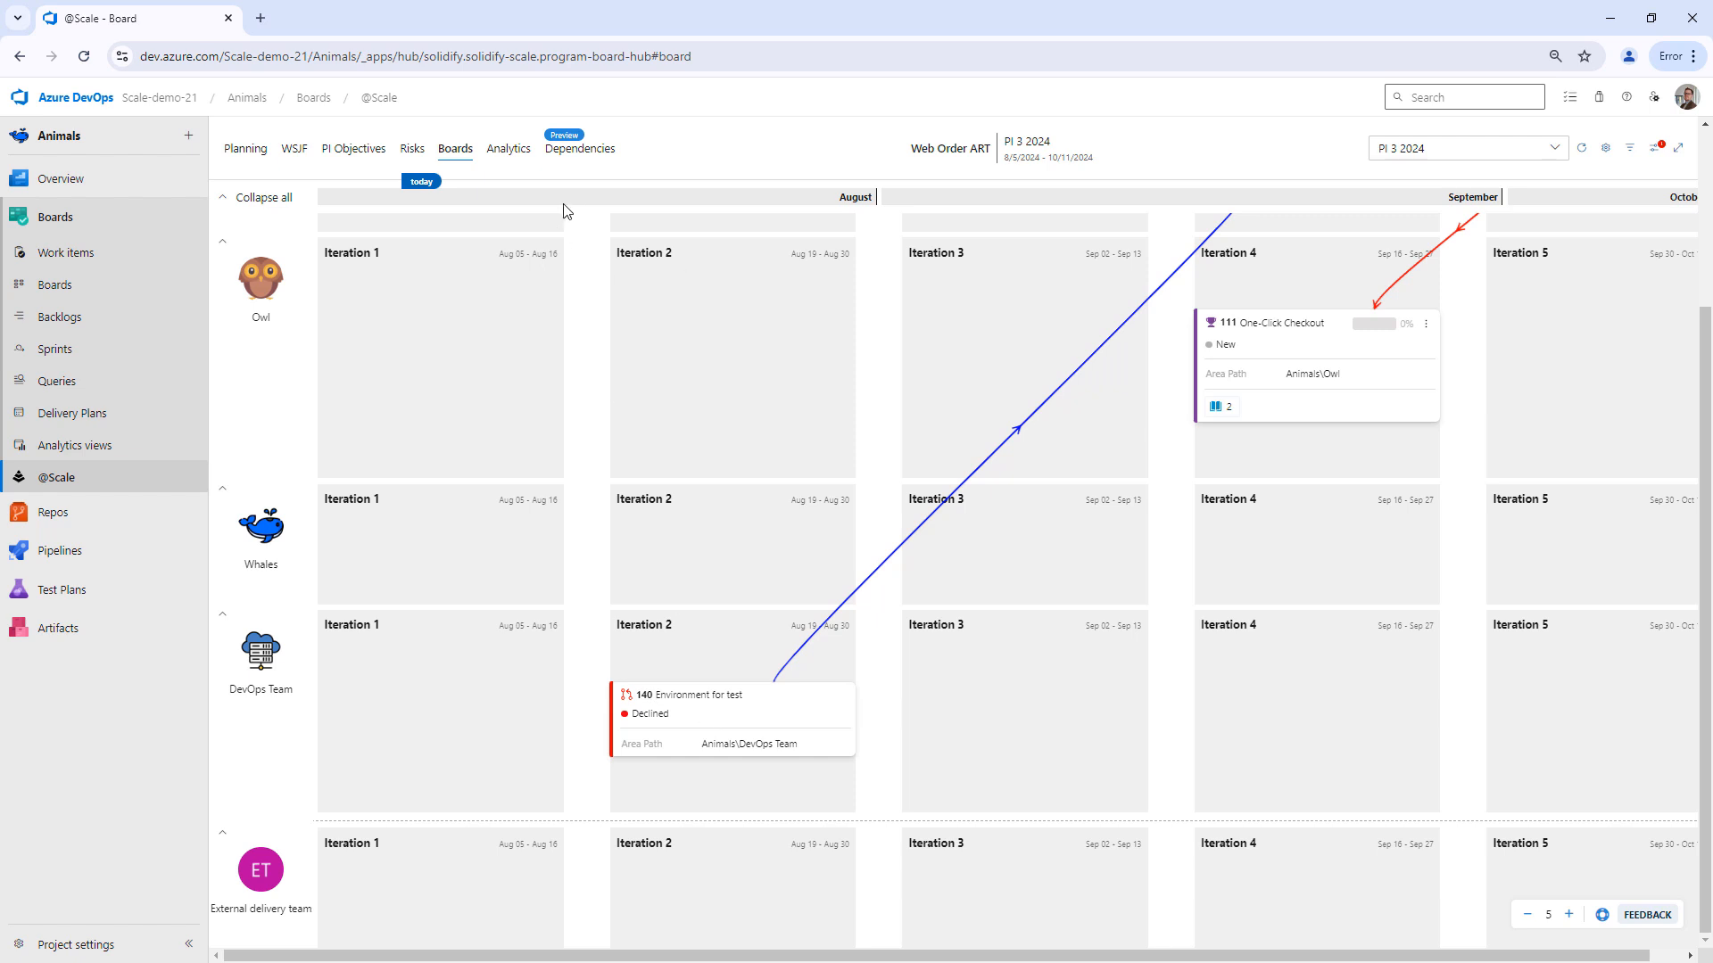
Step: Return to the Dependencies list showing one declined, one planned and one late dependency
left_click(580, 149)
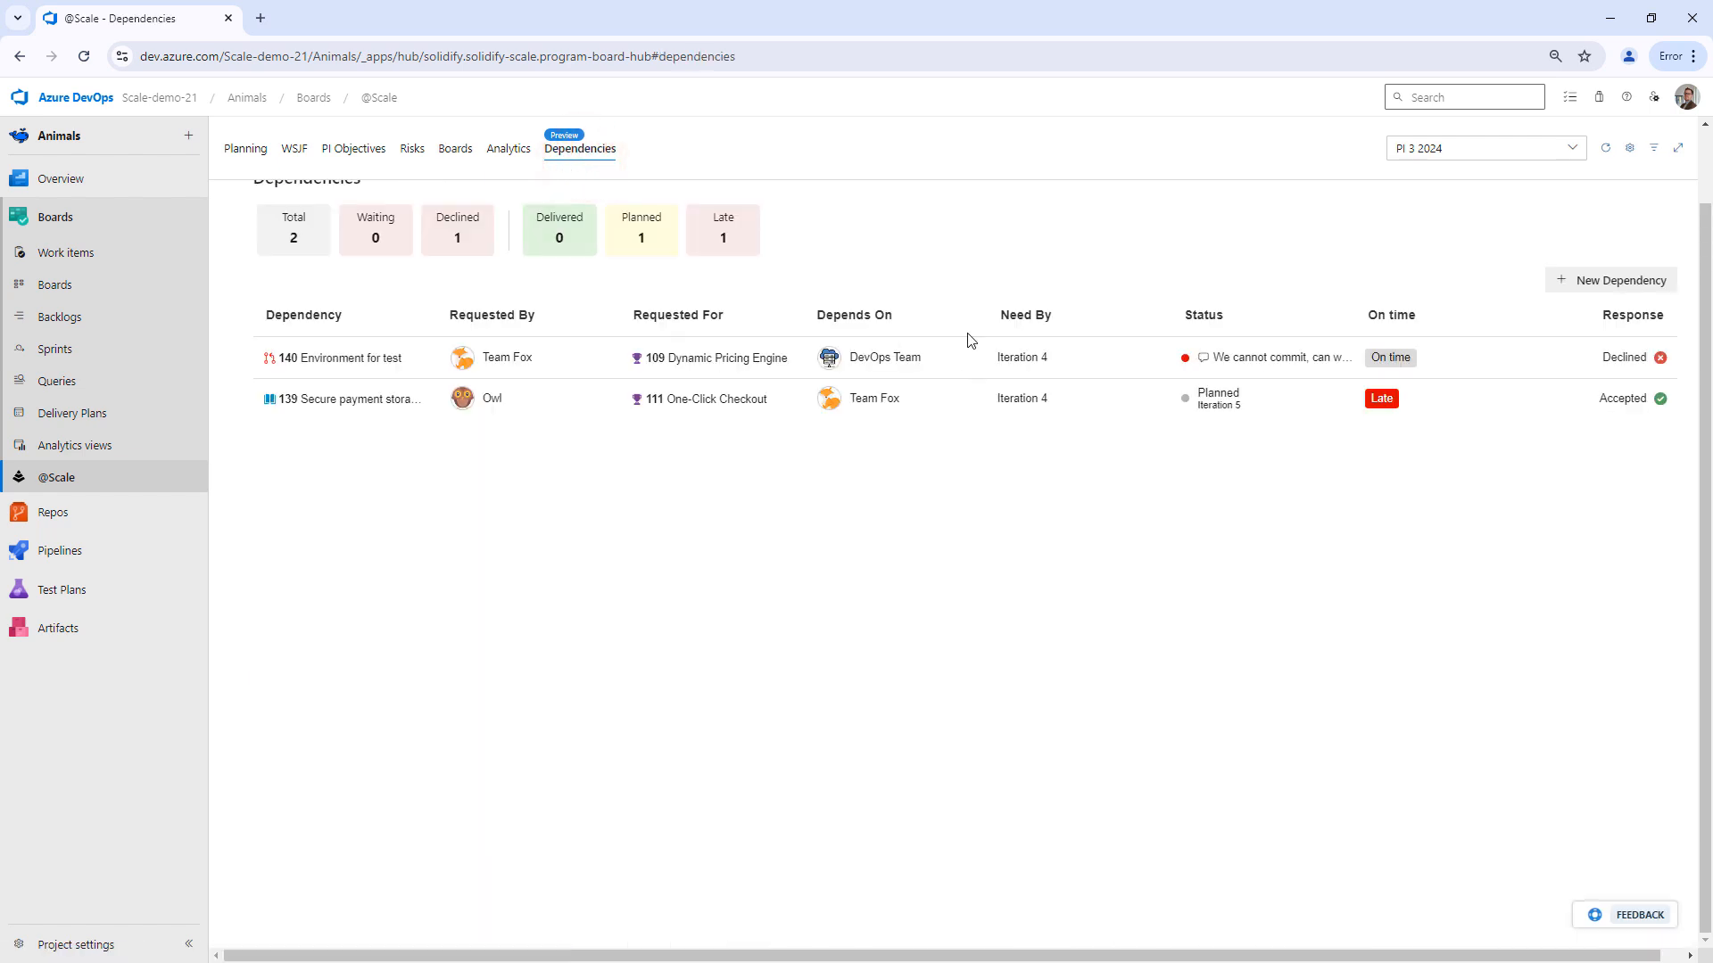
mouse_move(850, 408)
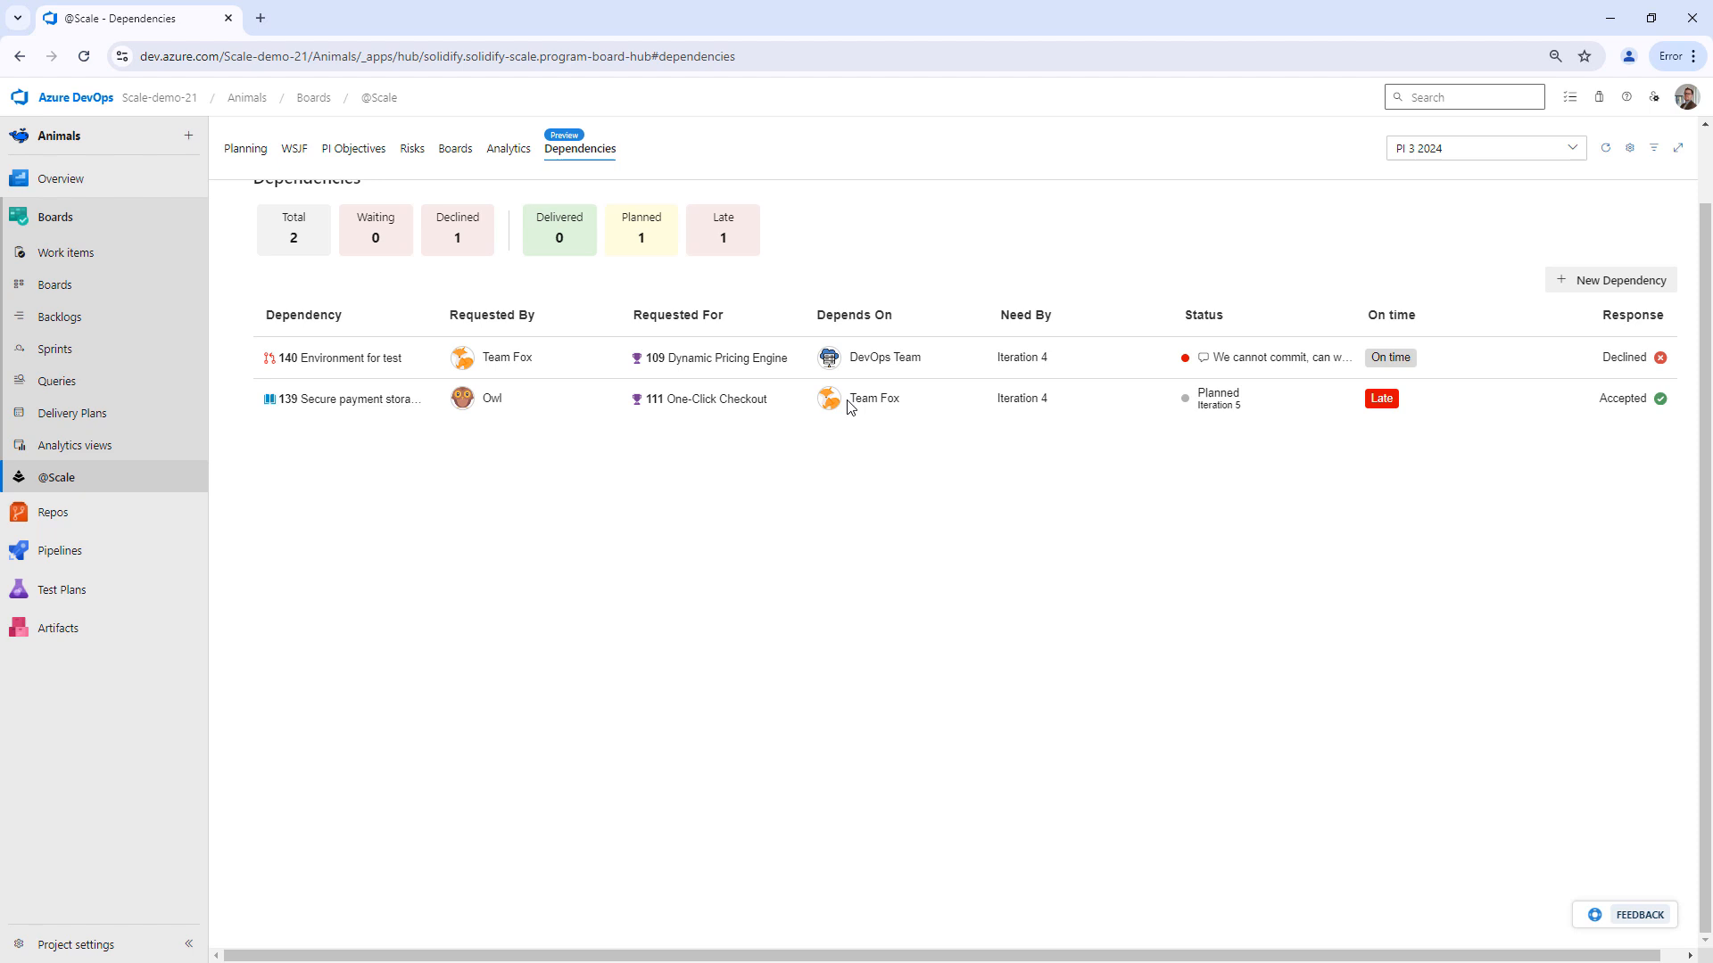
mouse_move(726, 357)
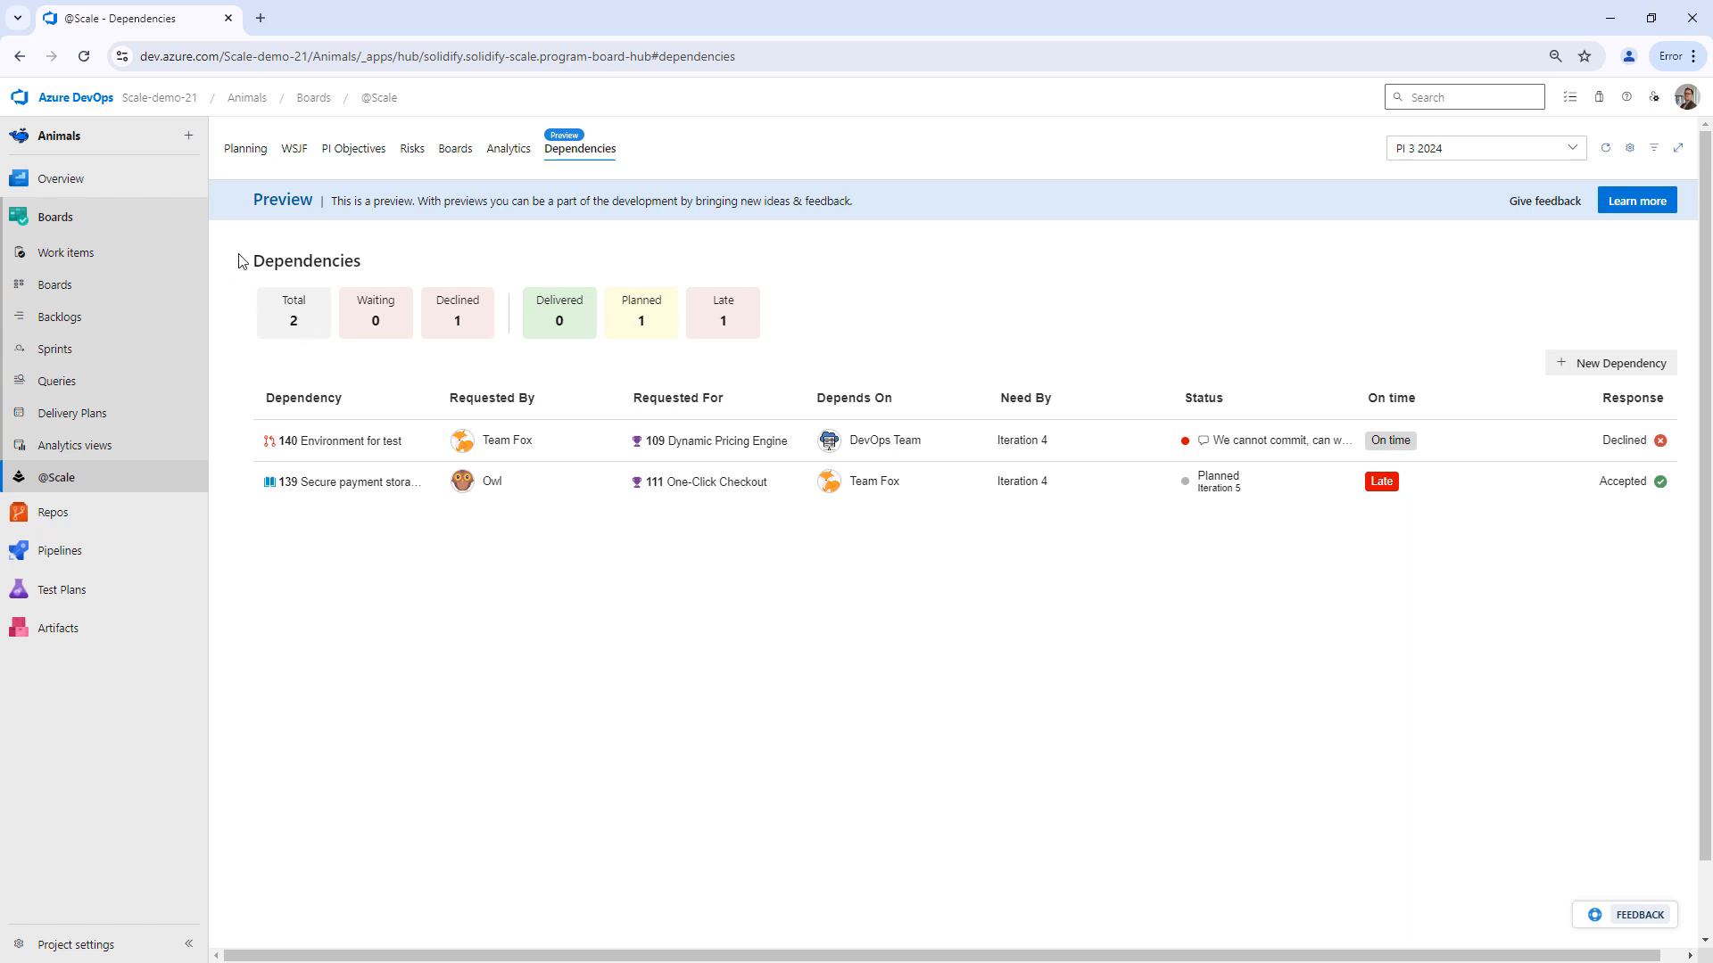
mouse_move(303, 356)
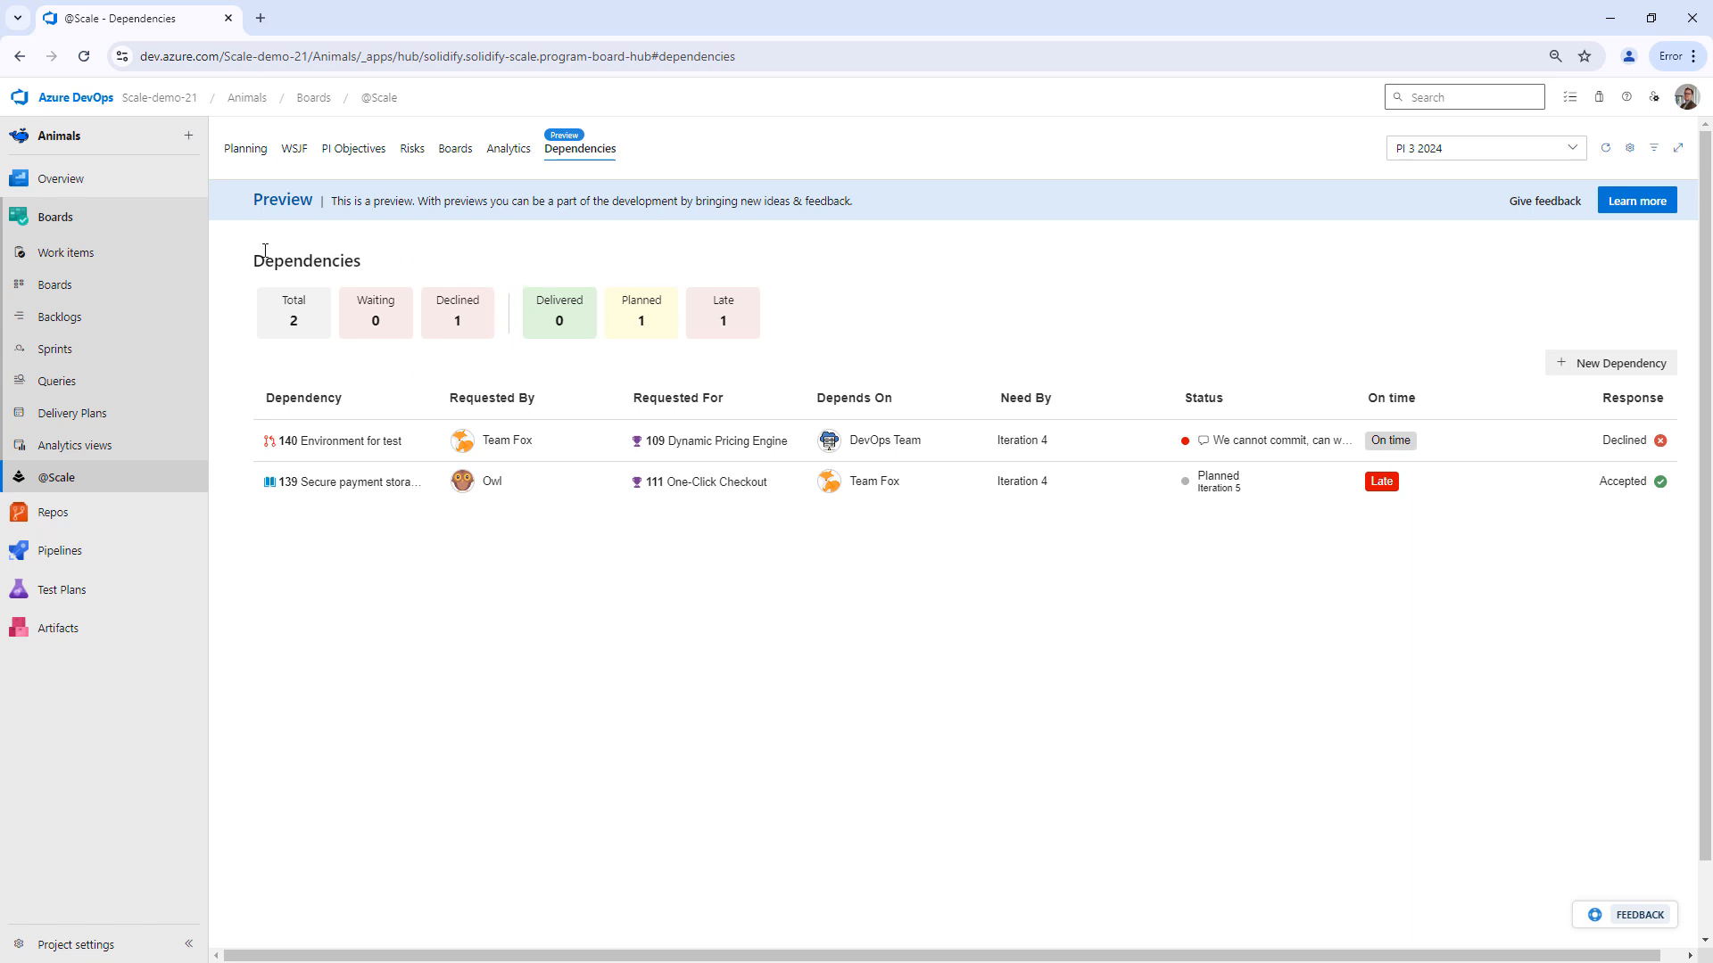
mouse_move(375, 326)
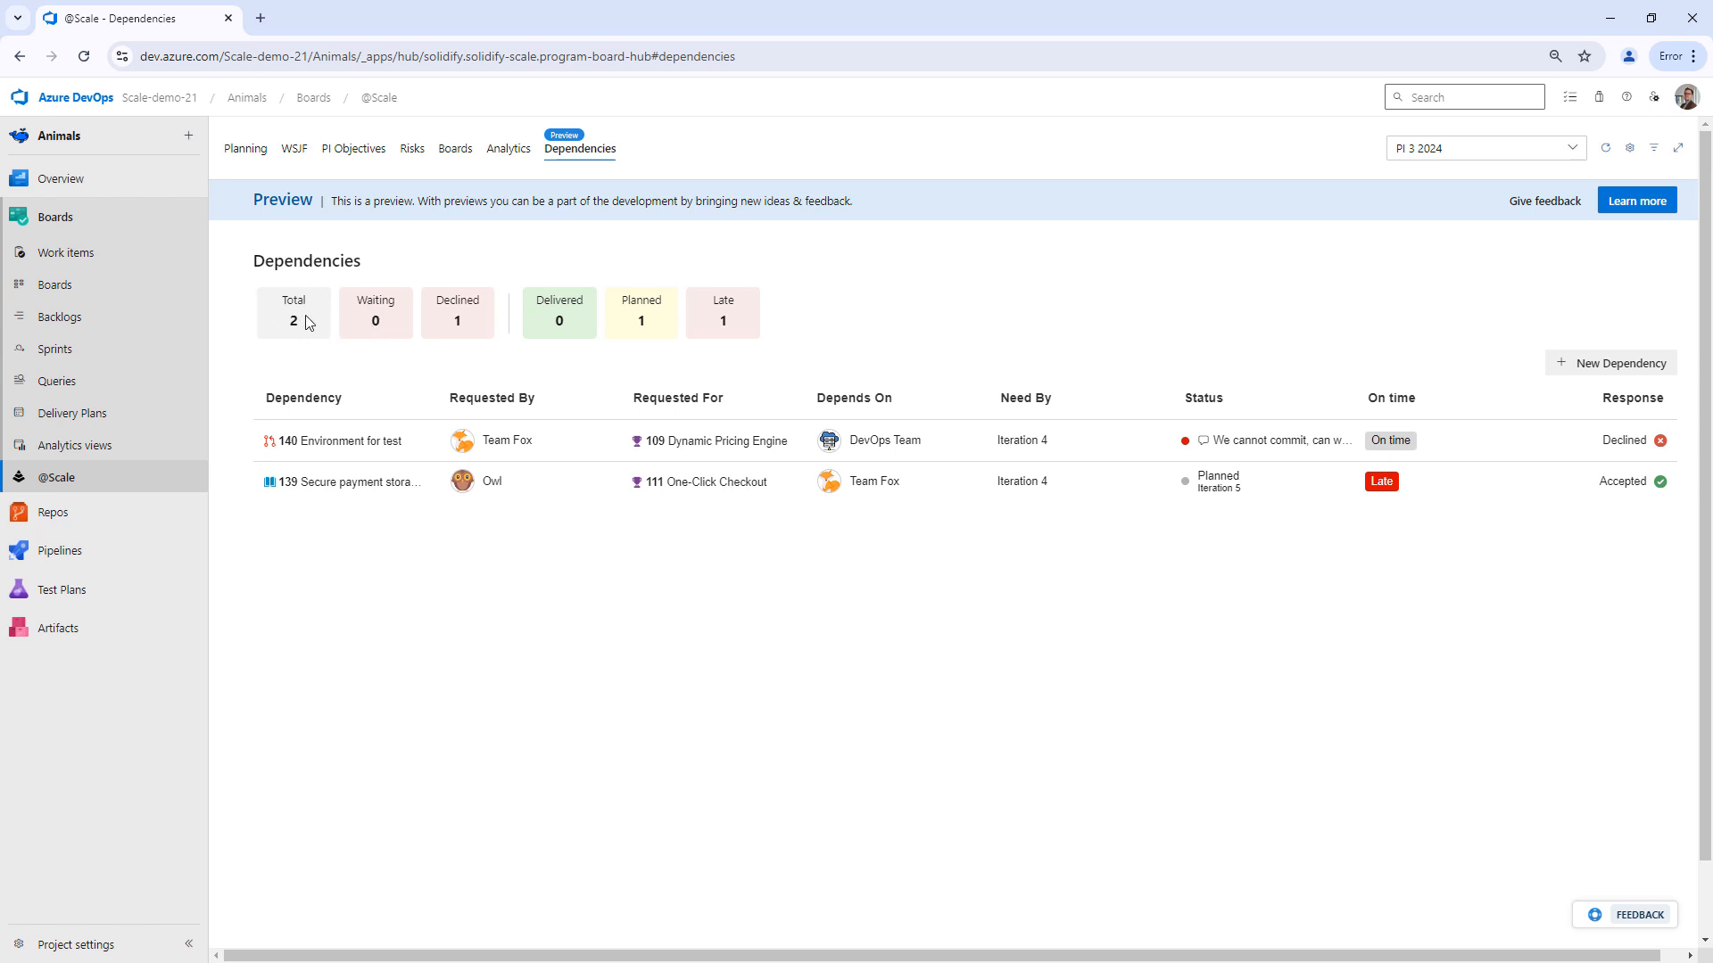
mouse_move(488, 325)
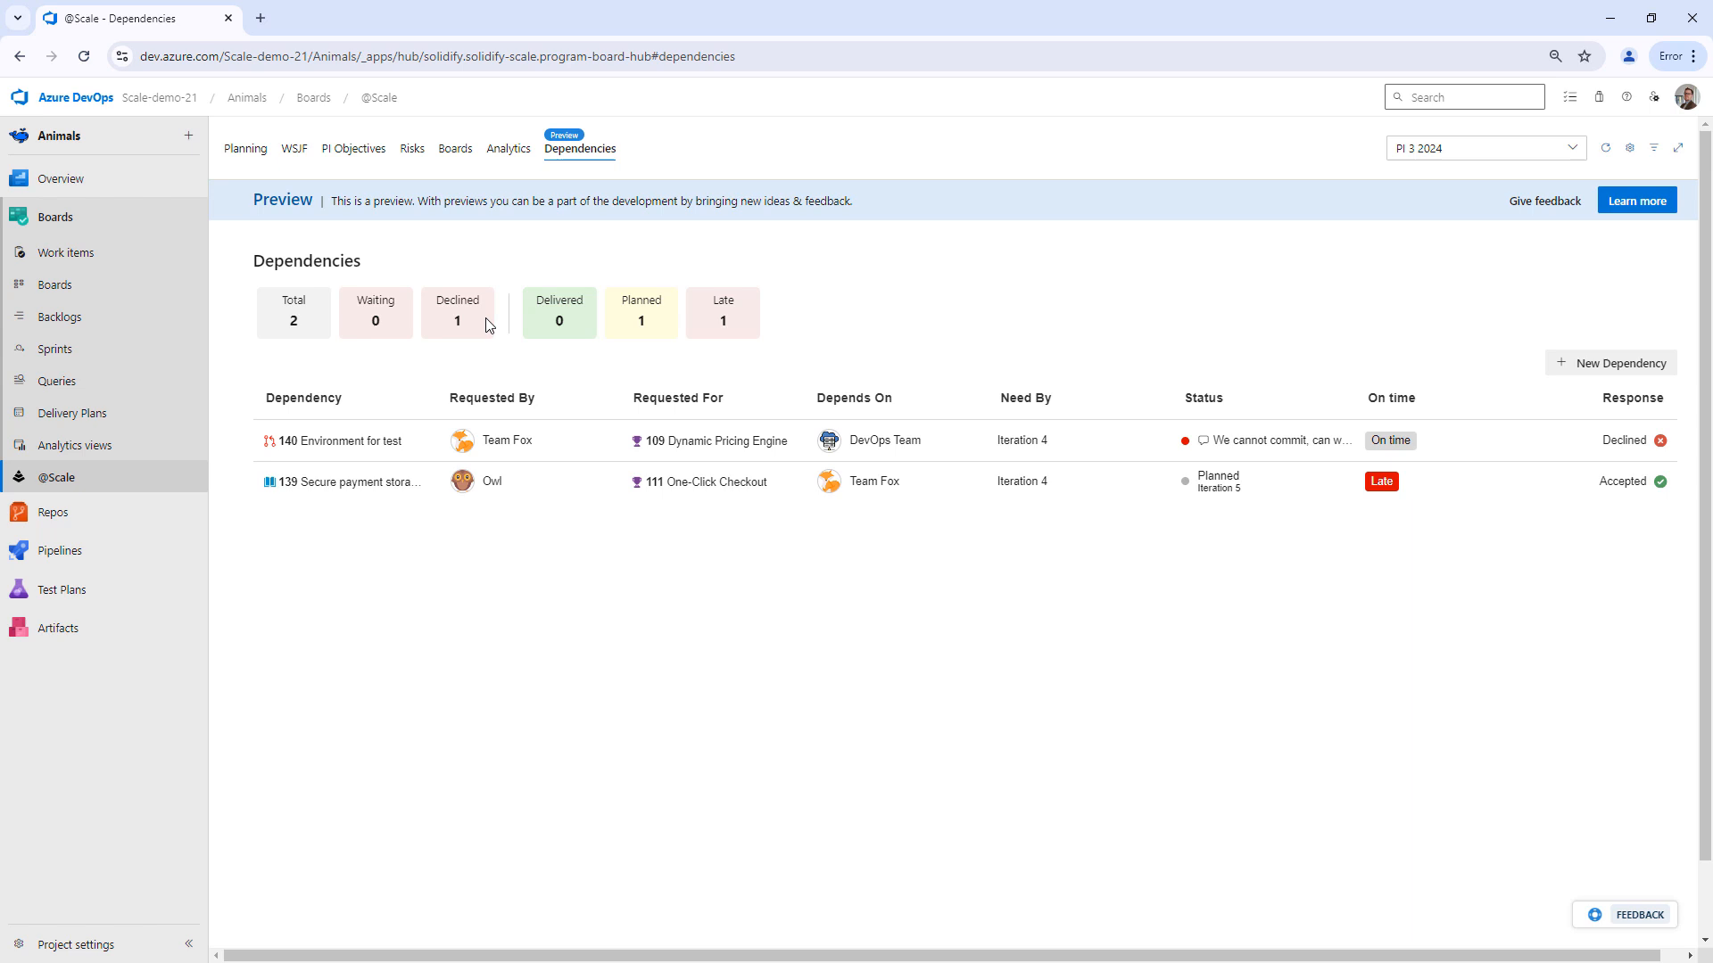
mouse_move(510, 330)
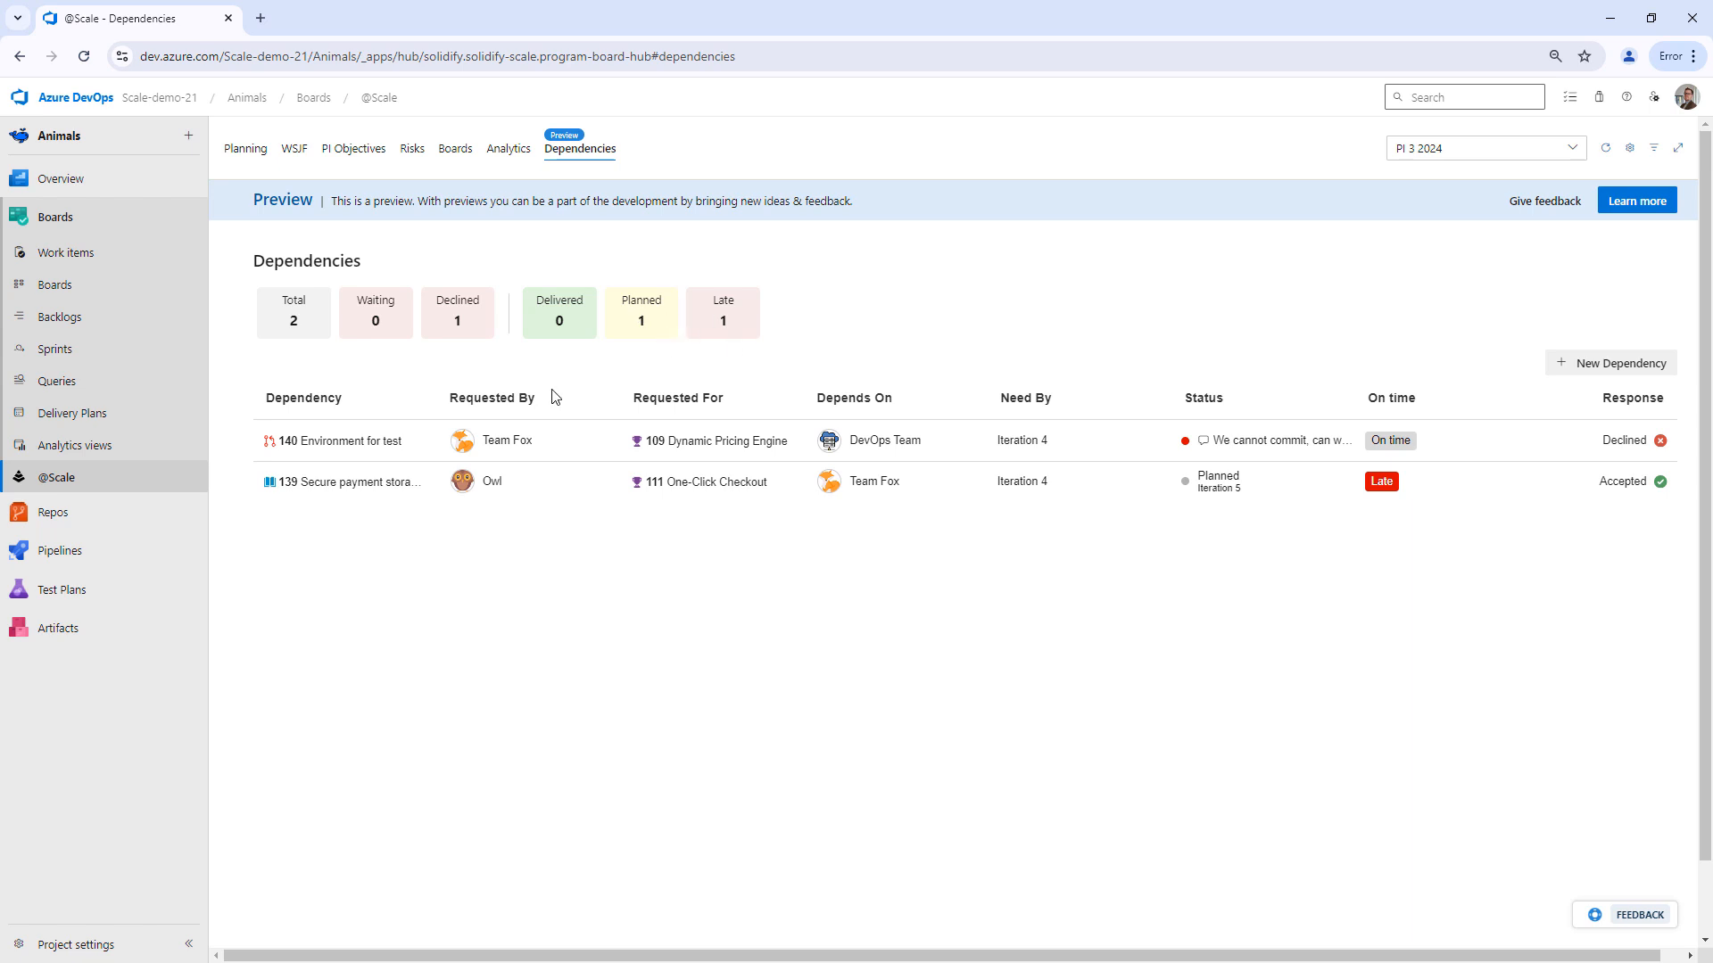
mouse_move(1582, 249)
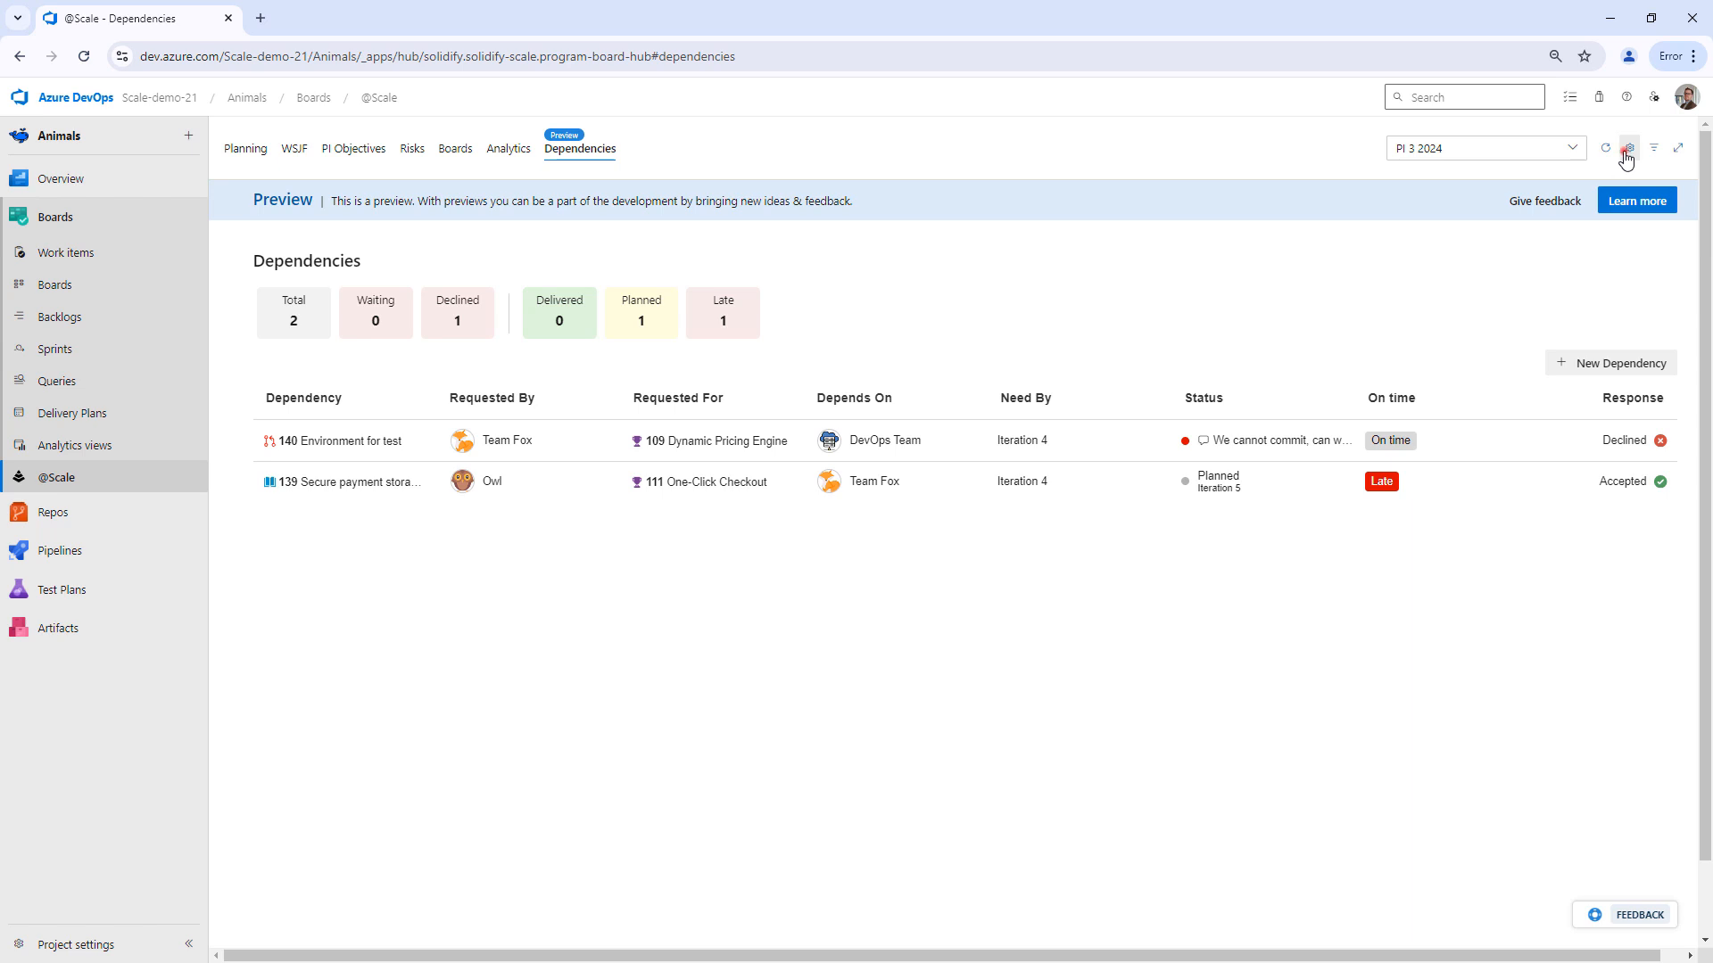
Step: In dependency settings, choose a custom work item type set to Dependency
left_click(1628, 147)
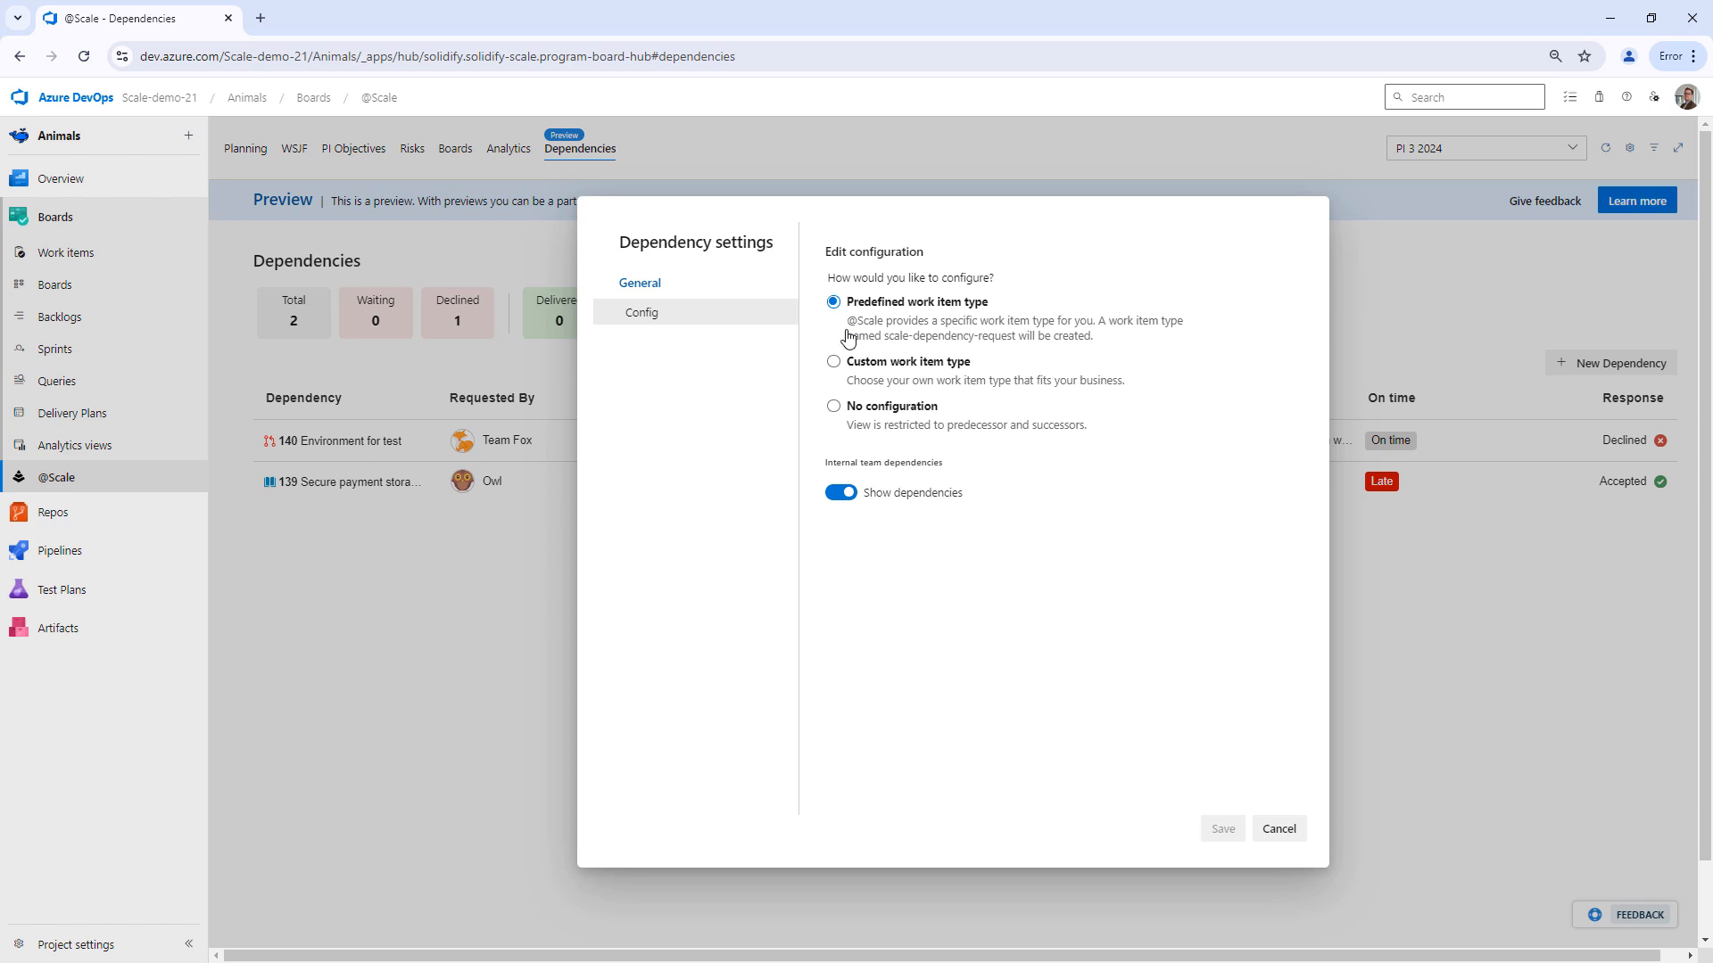
mouse_move(860, 319)
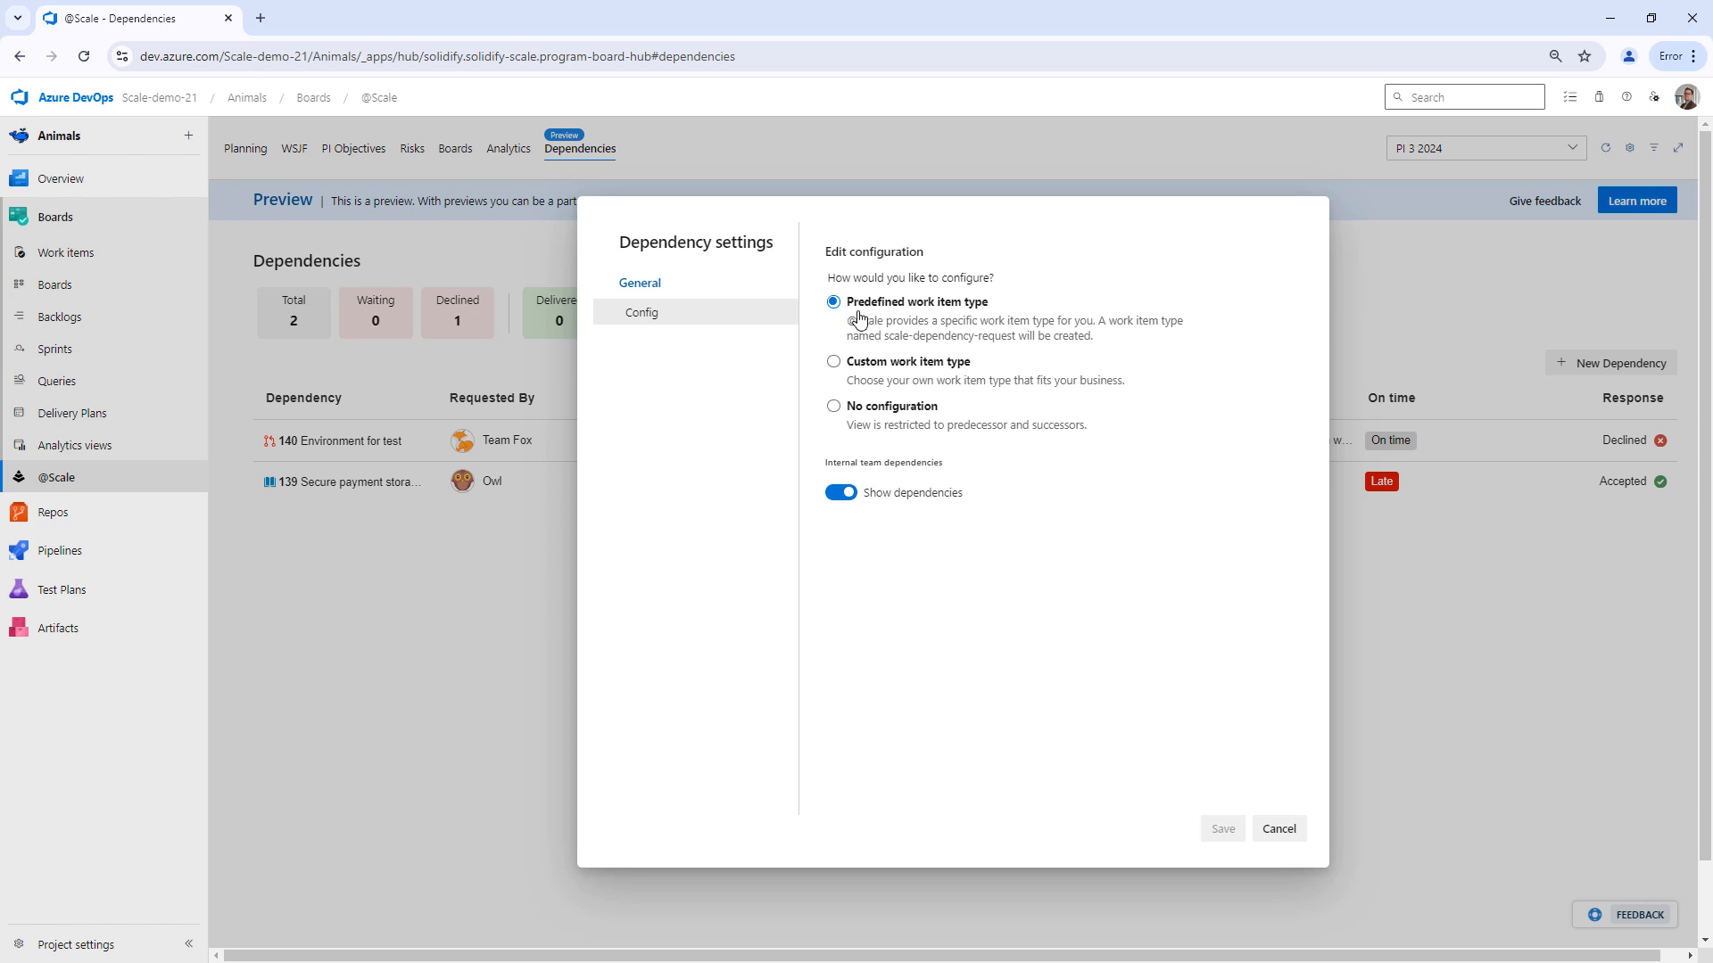
mouse_move(957, 325)
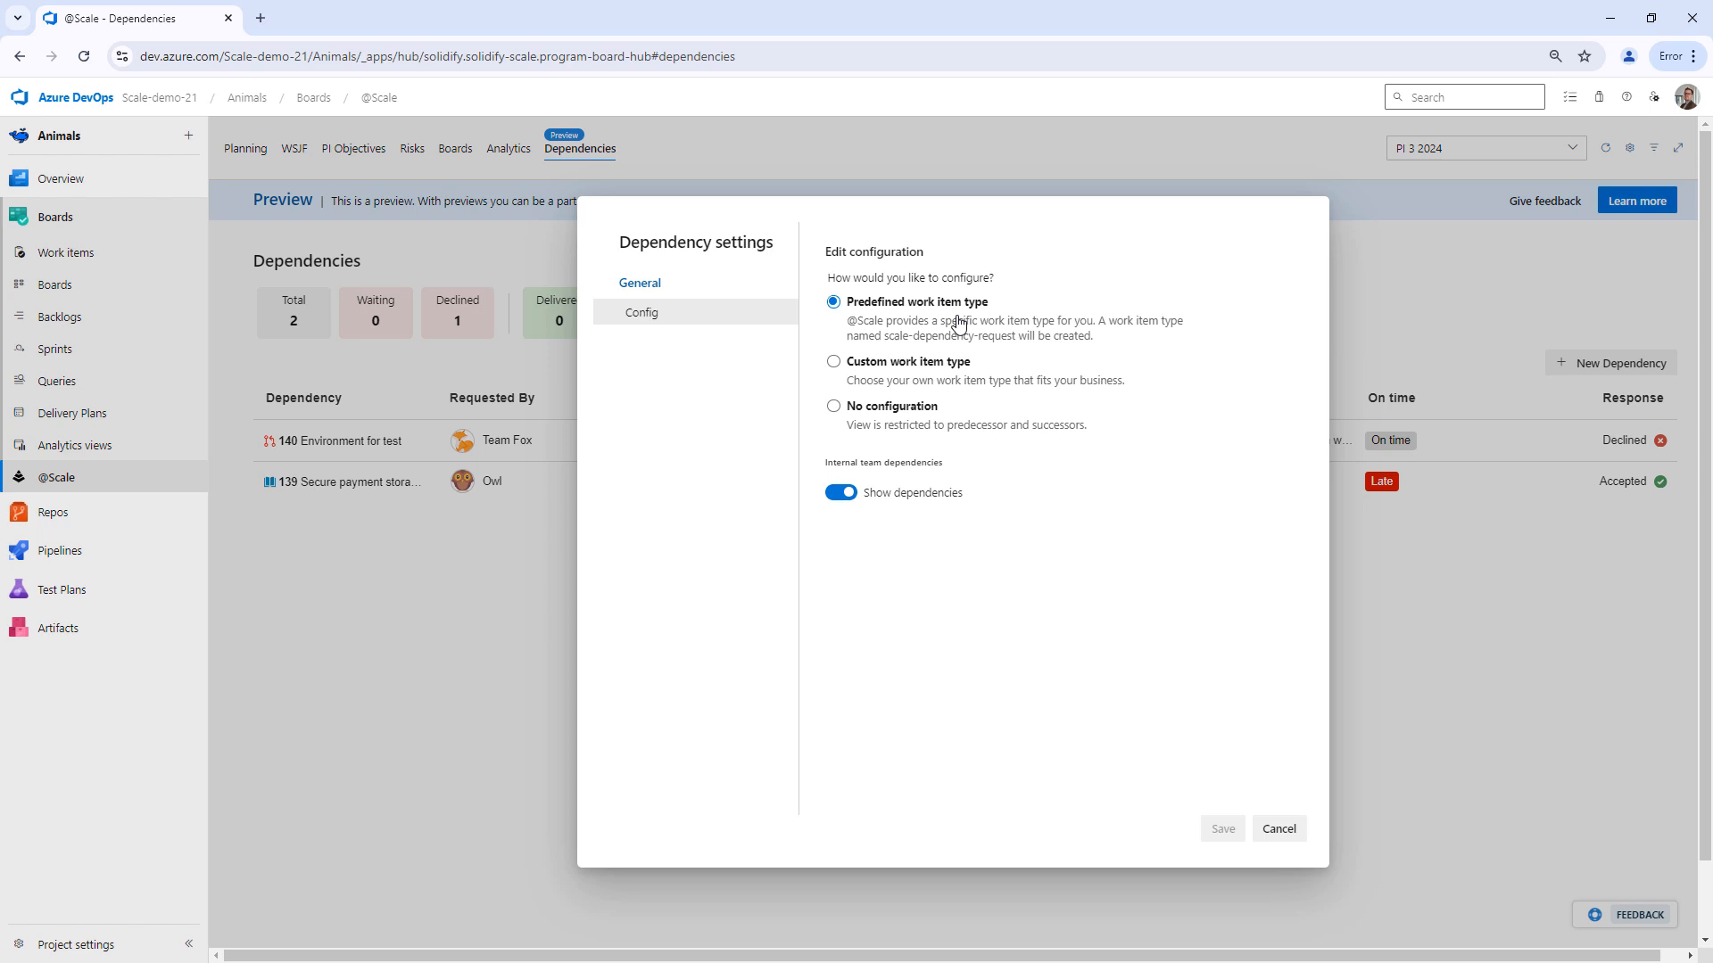
mouse_move(1046, 350)
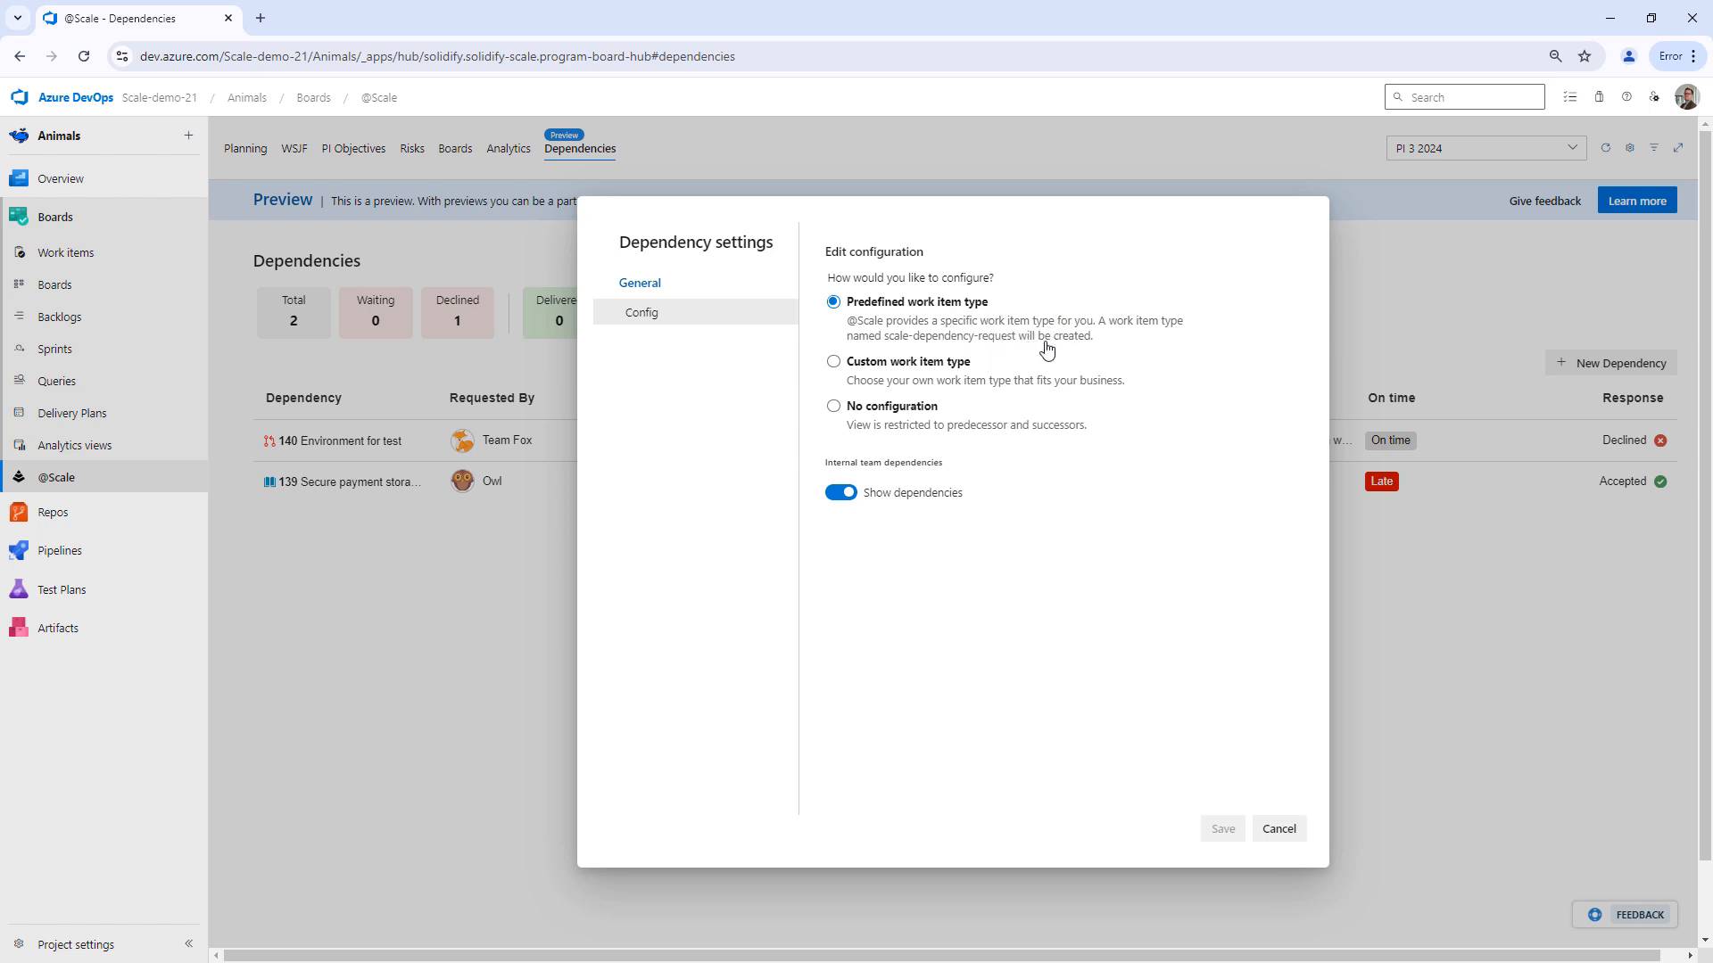
mouse_move(881, 371)
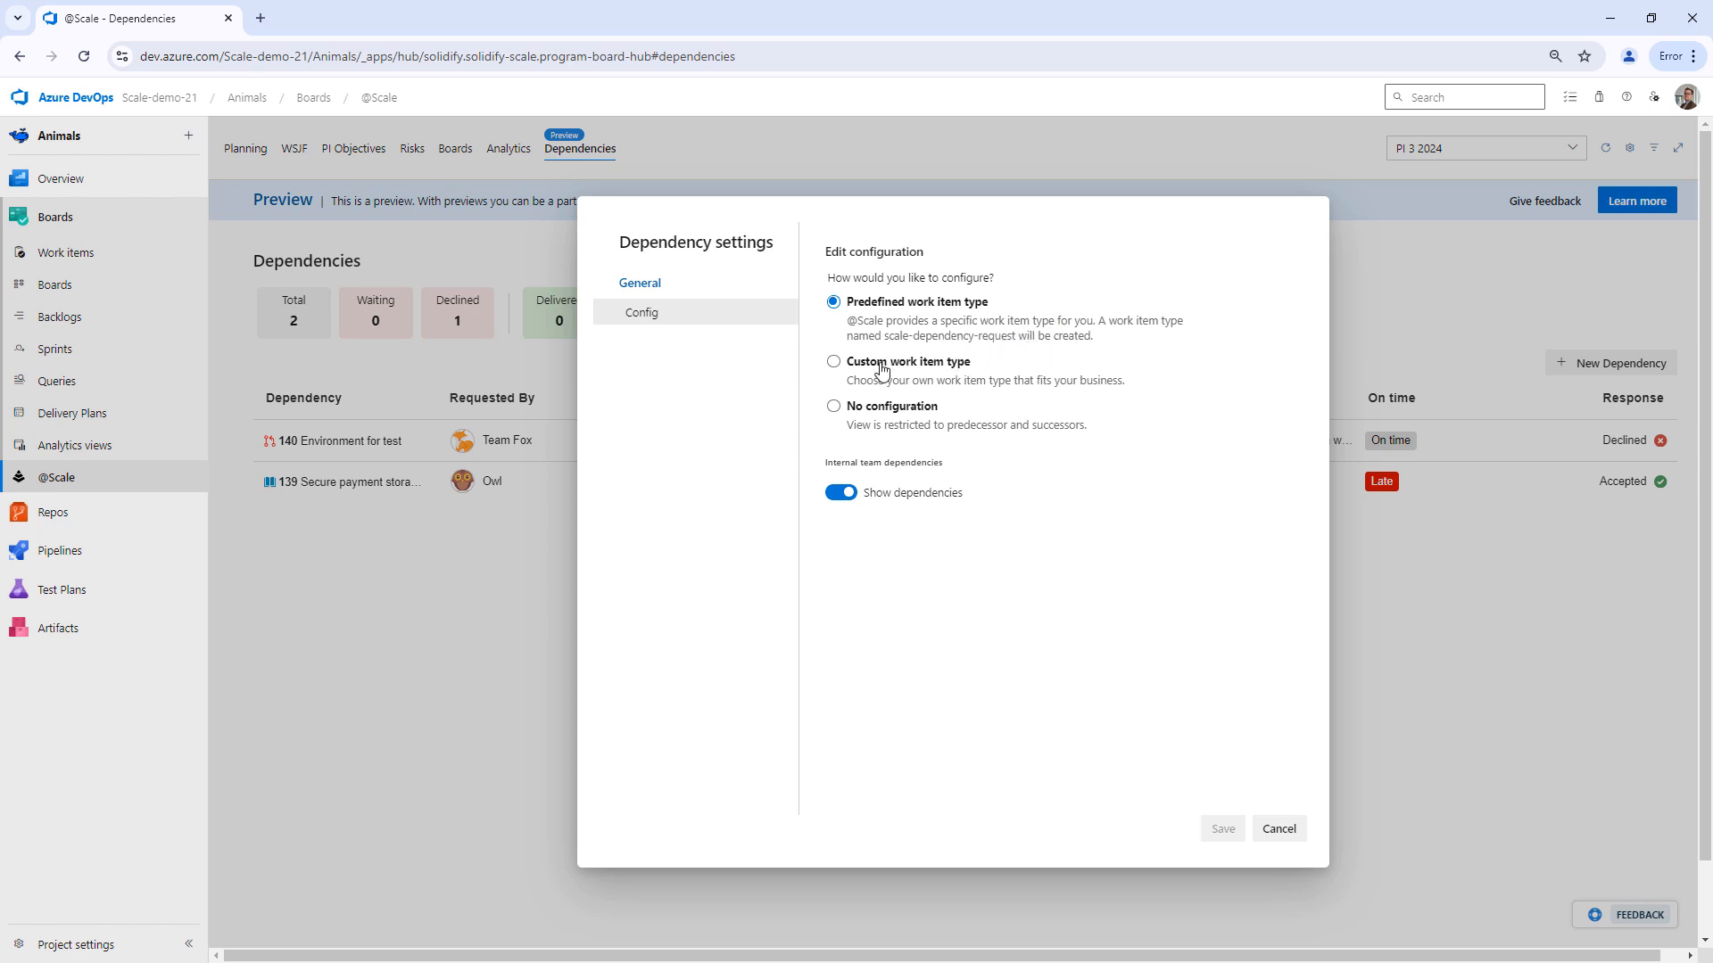
left_click(833, 361)
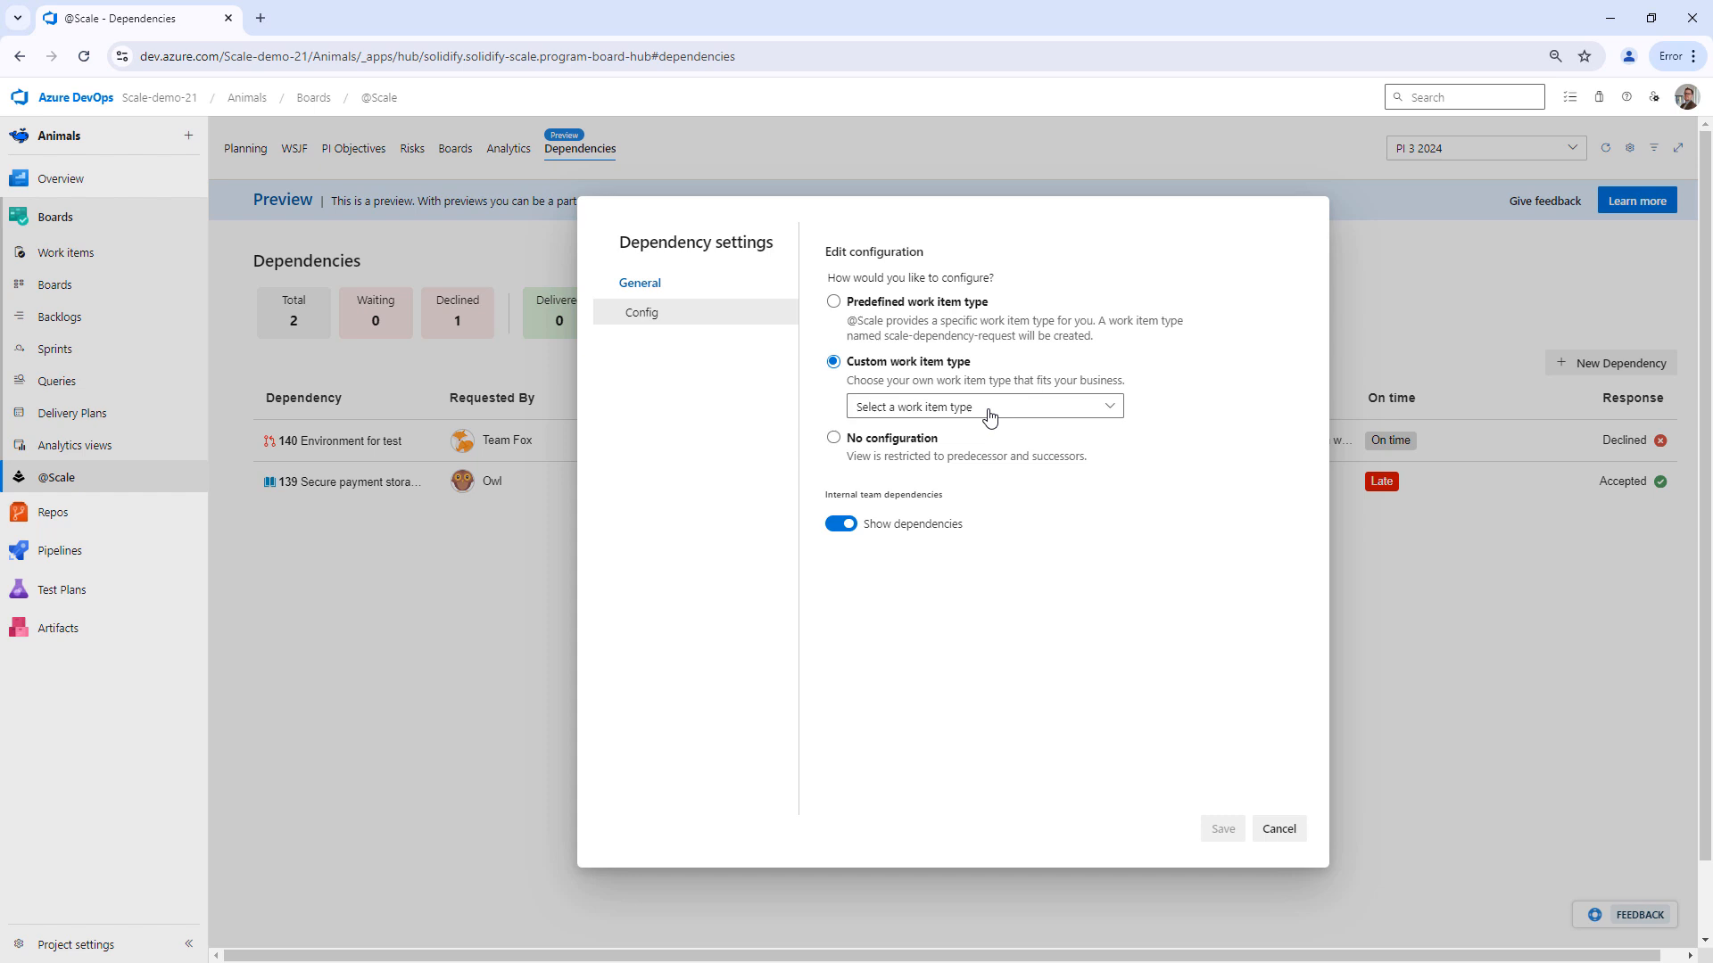
left_click(982, 407)
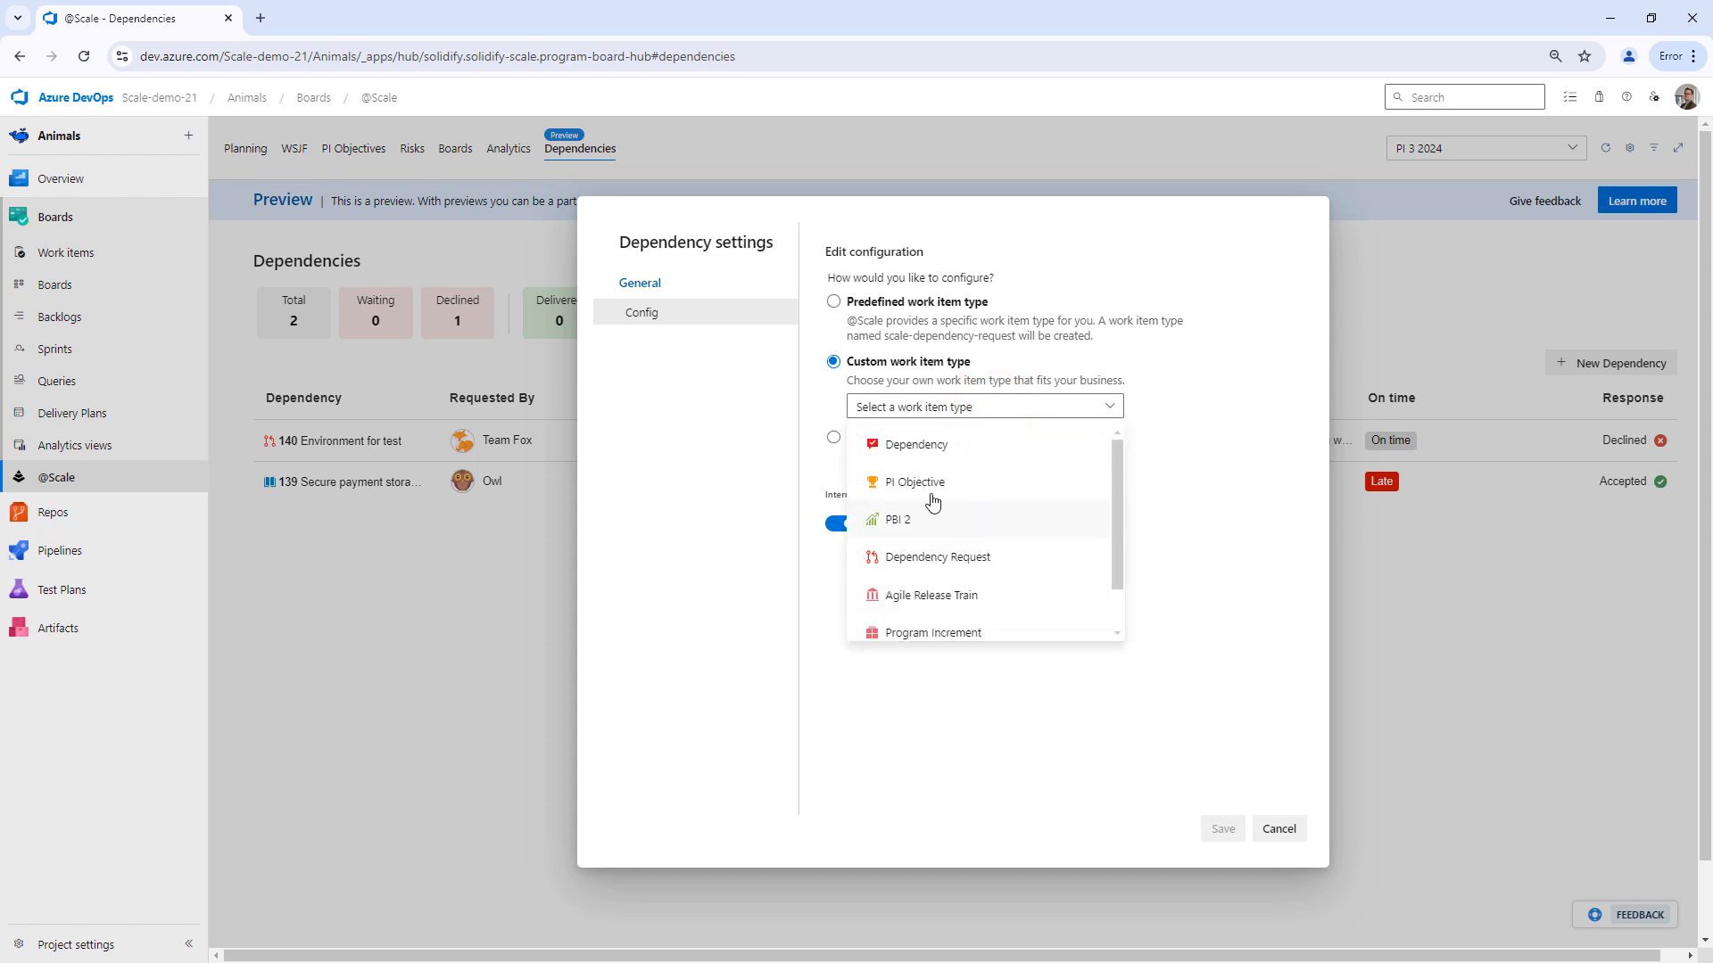
left_click(916, 444)
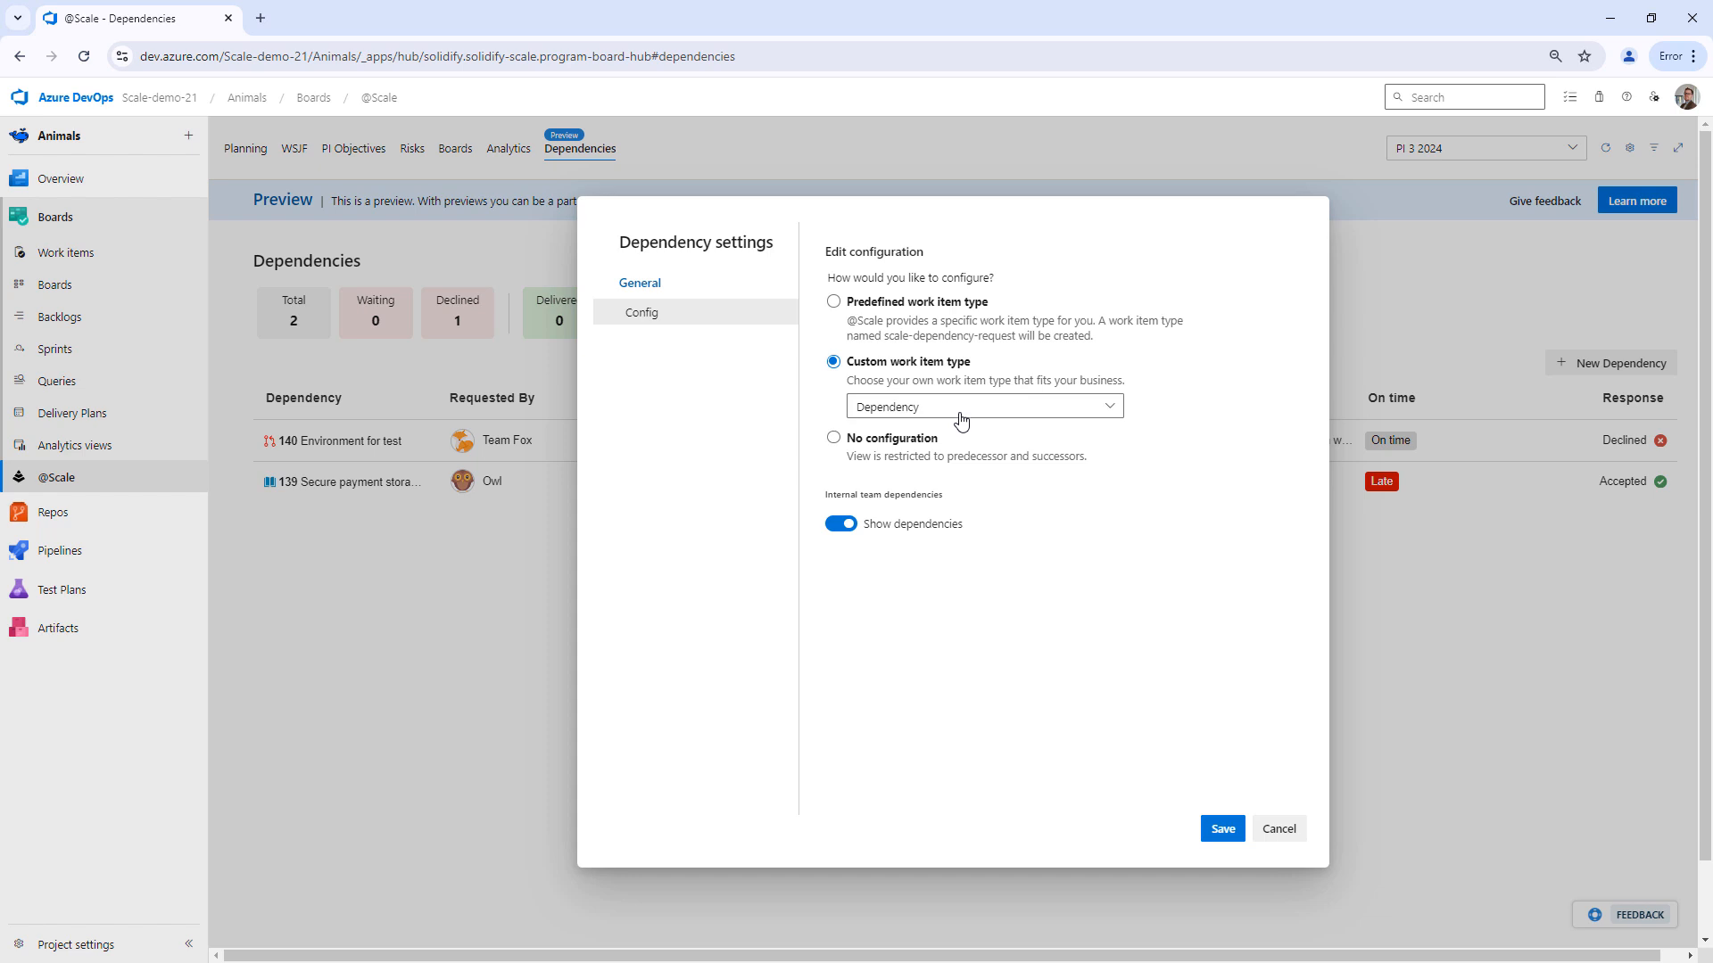
Step: Try No configuration, then reselect Predefined work item type and save
left_click(982, 405)
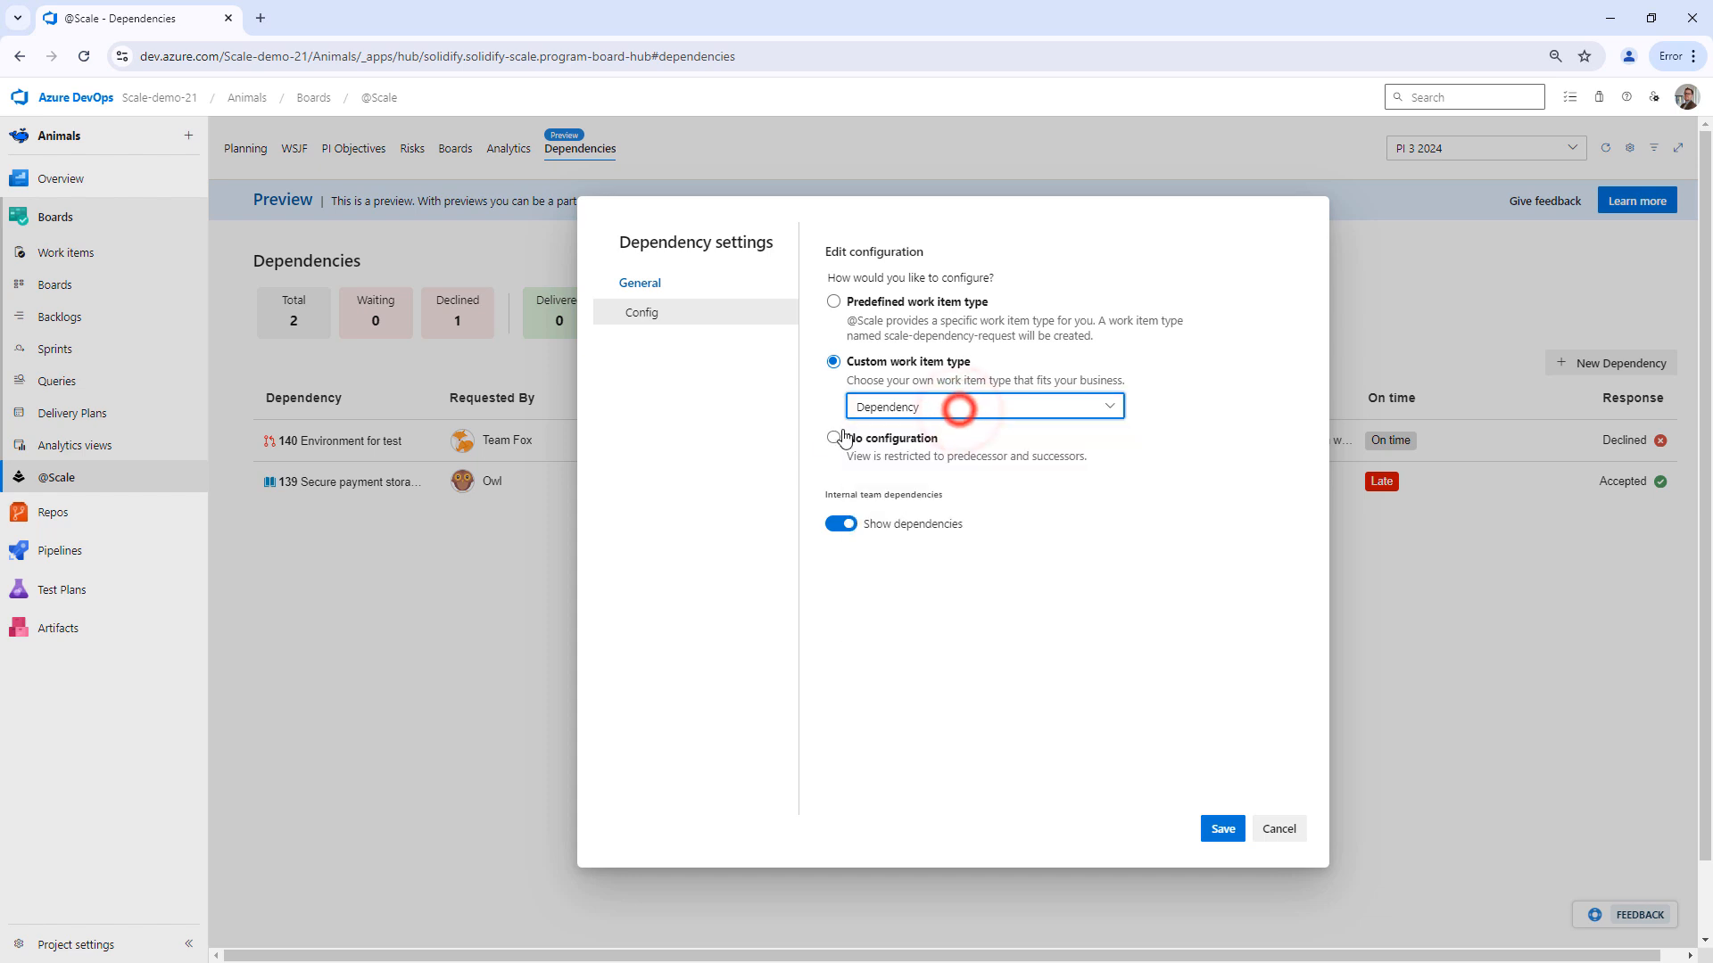
left_click(833, 437)
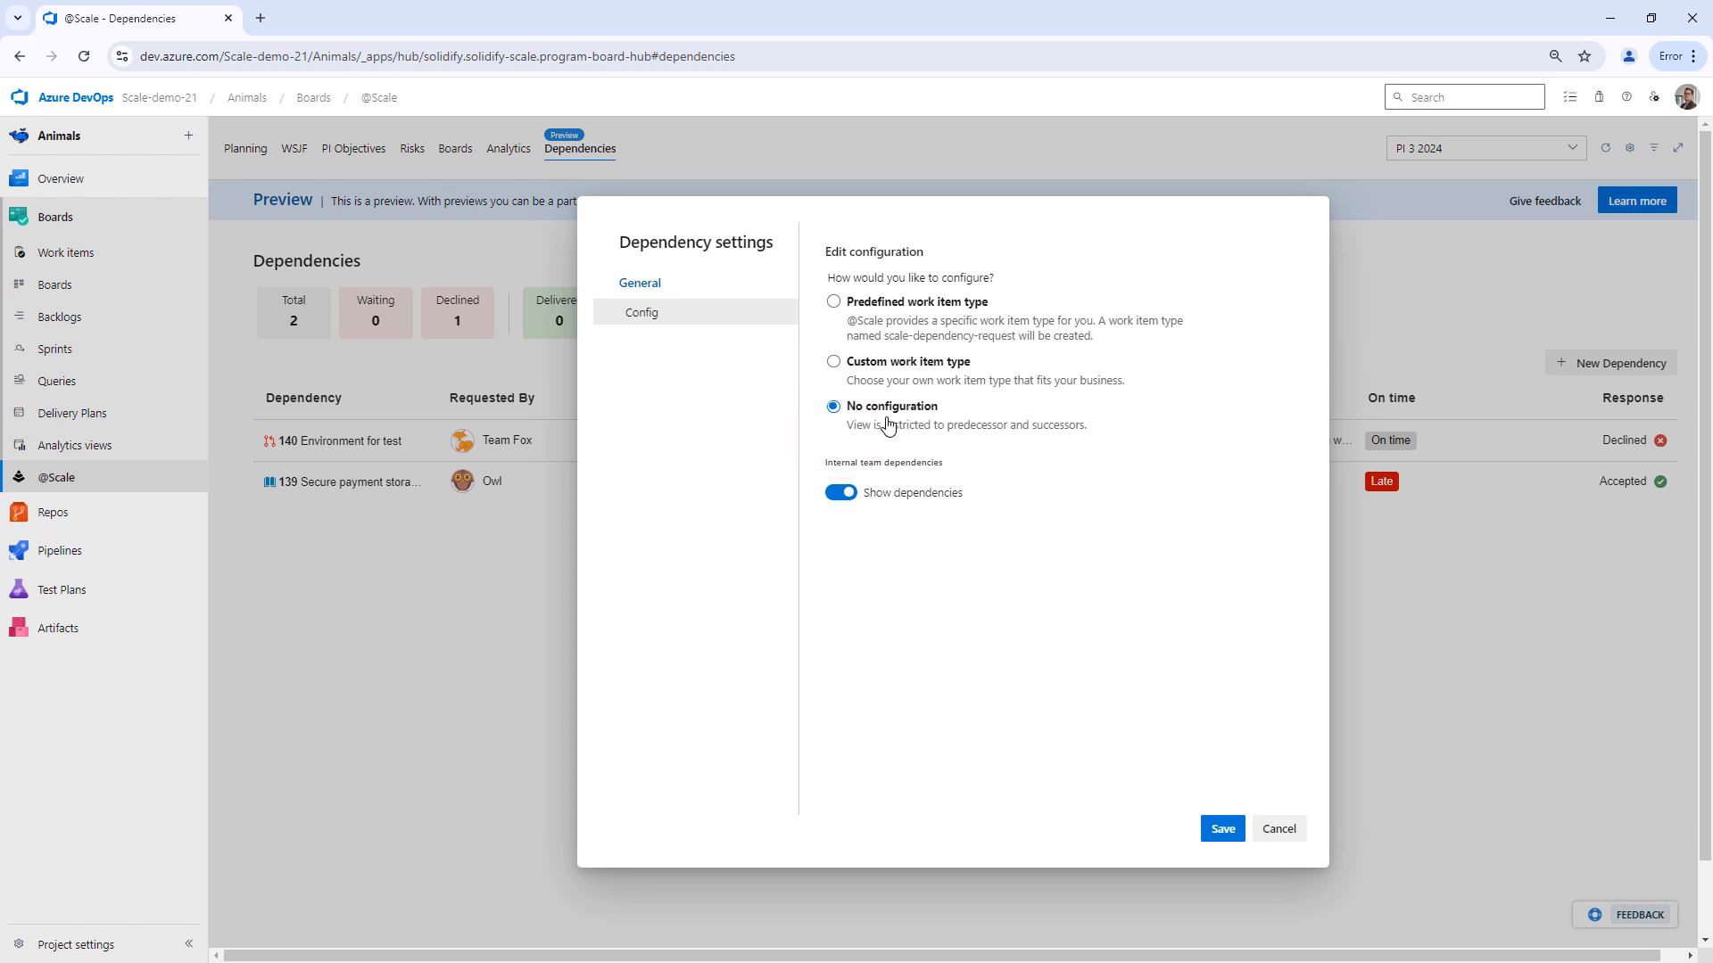
mouse_move(898, 428)
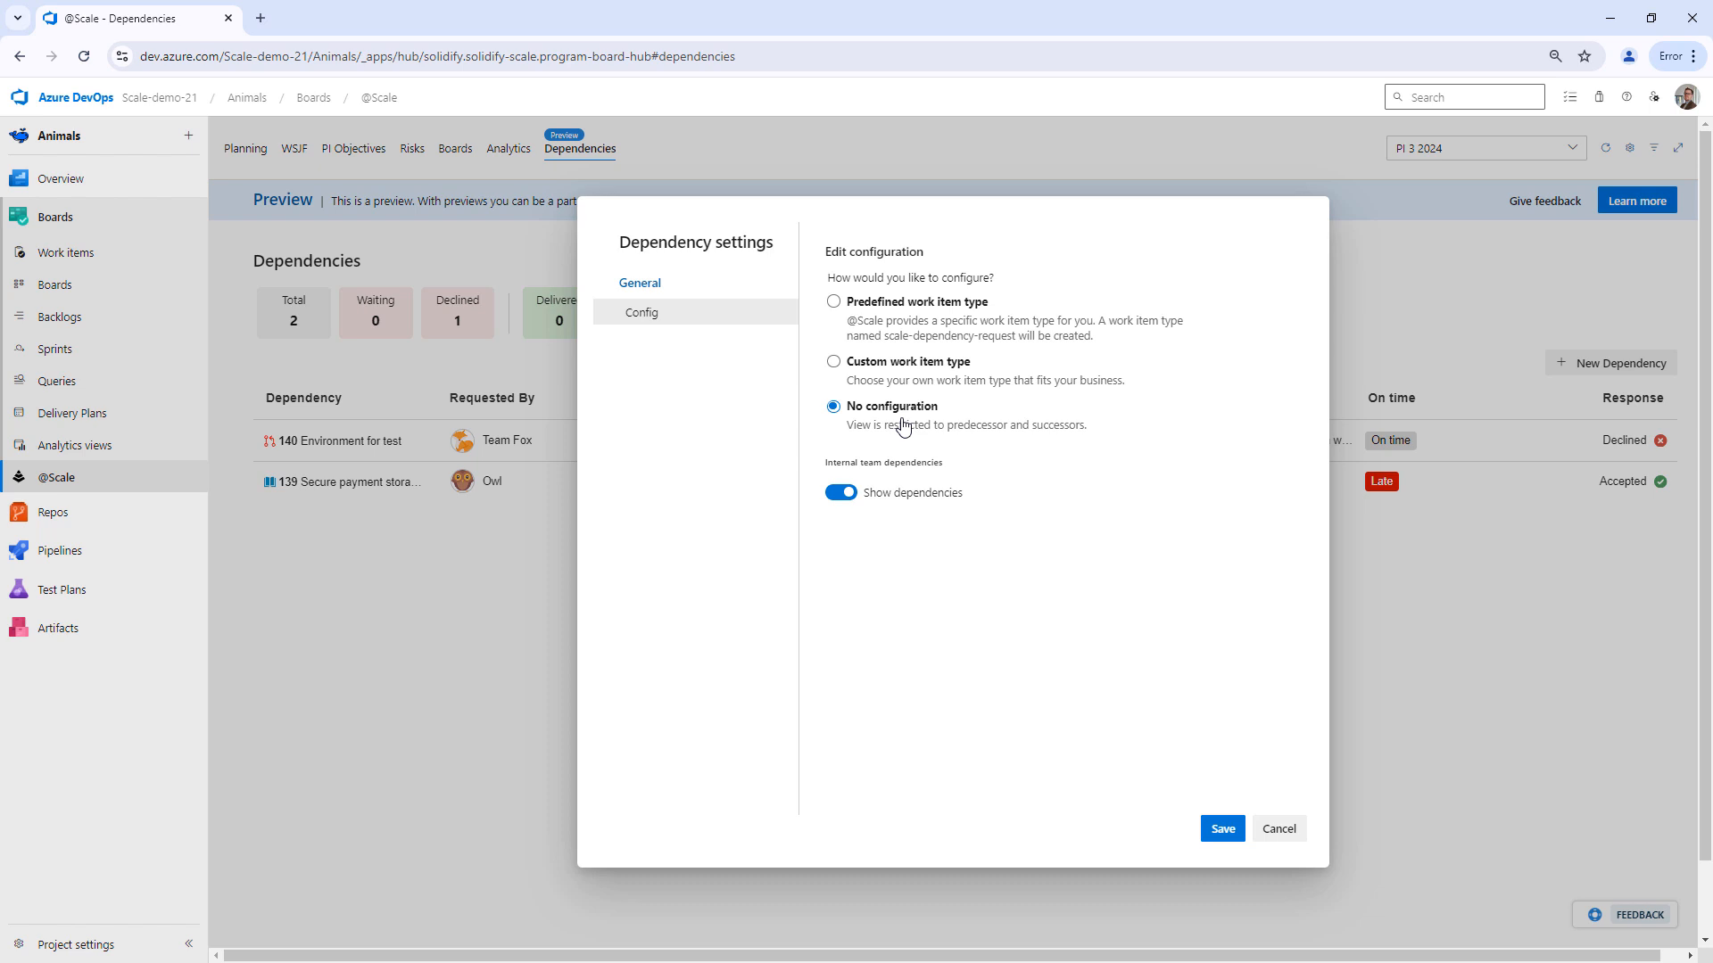
mouse_move(906, 437)
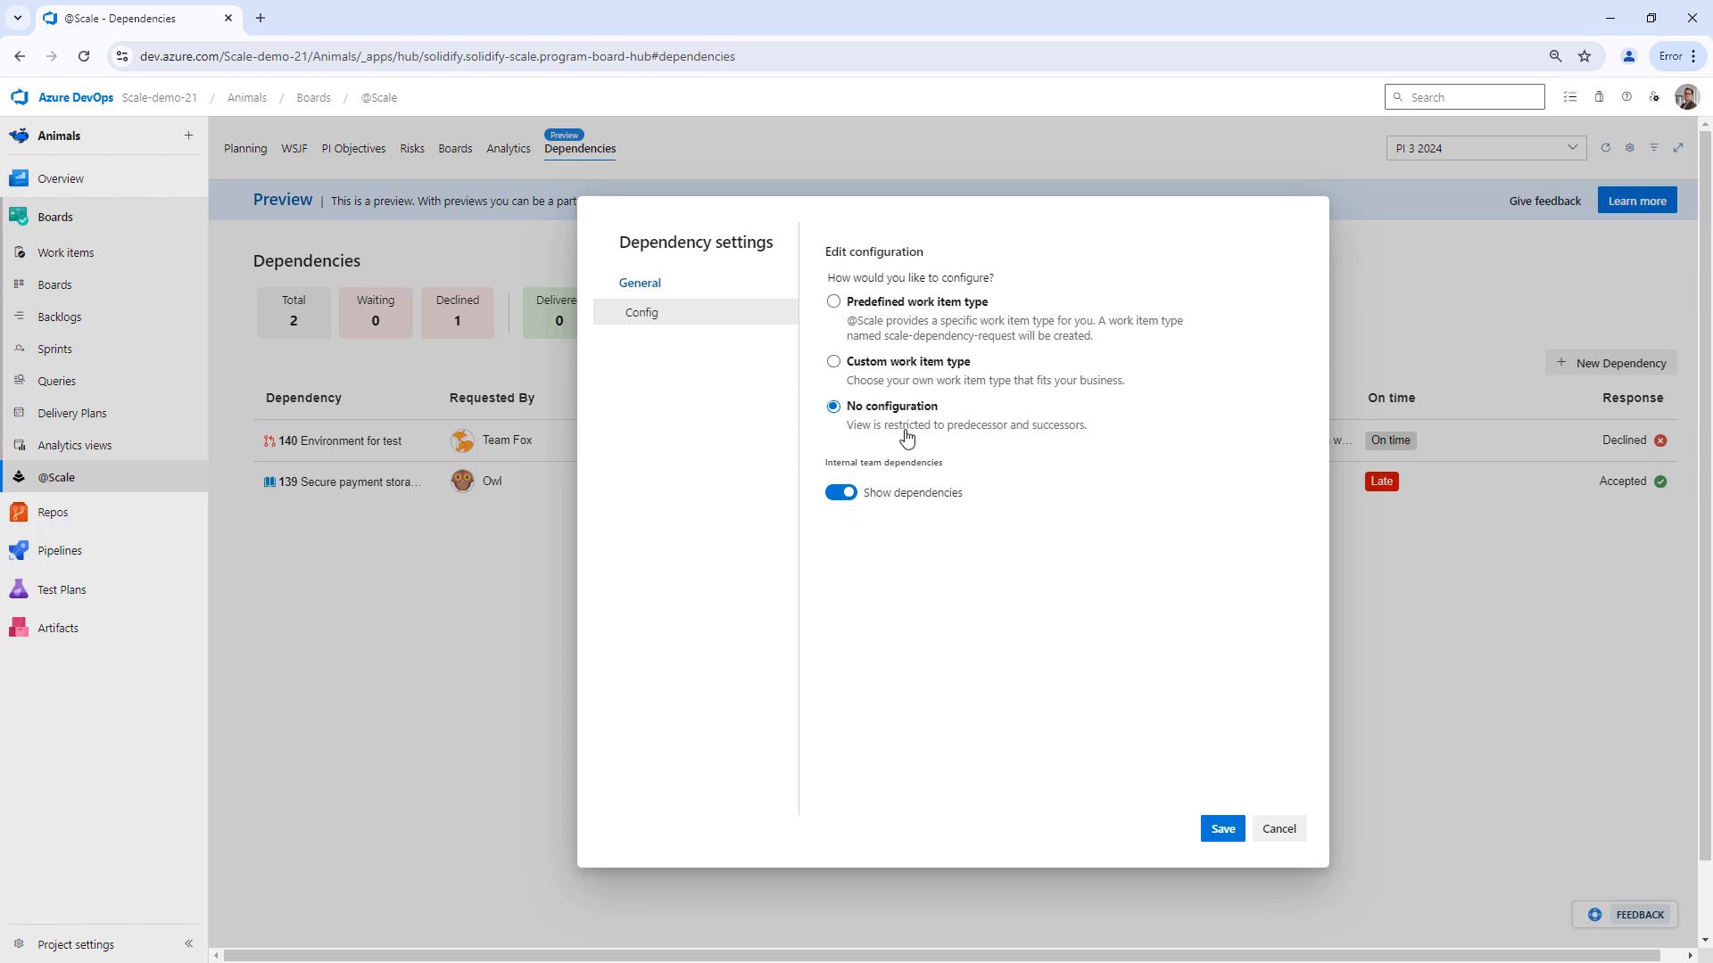
mouse_move(896, 429)
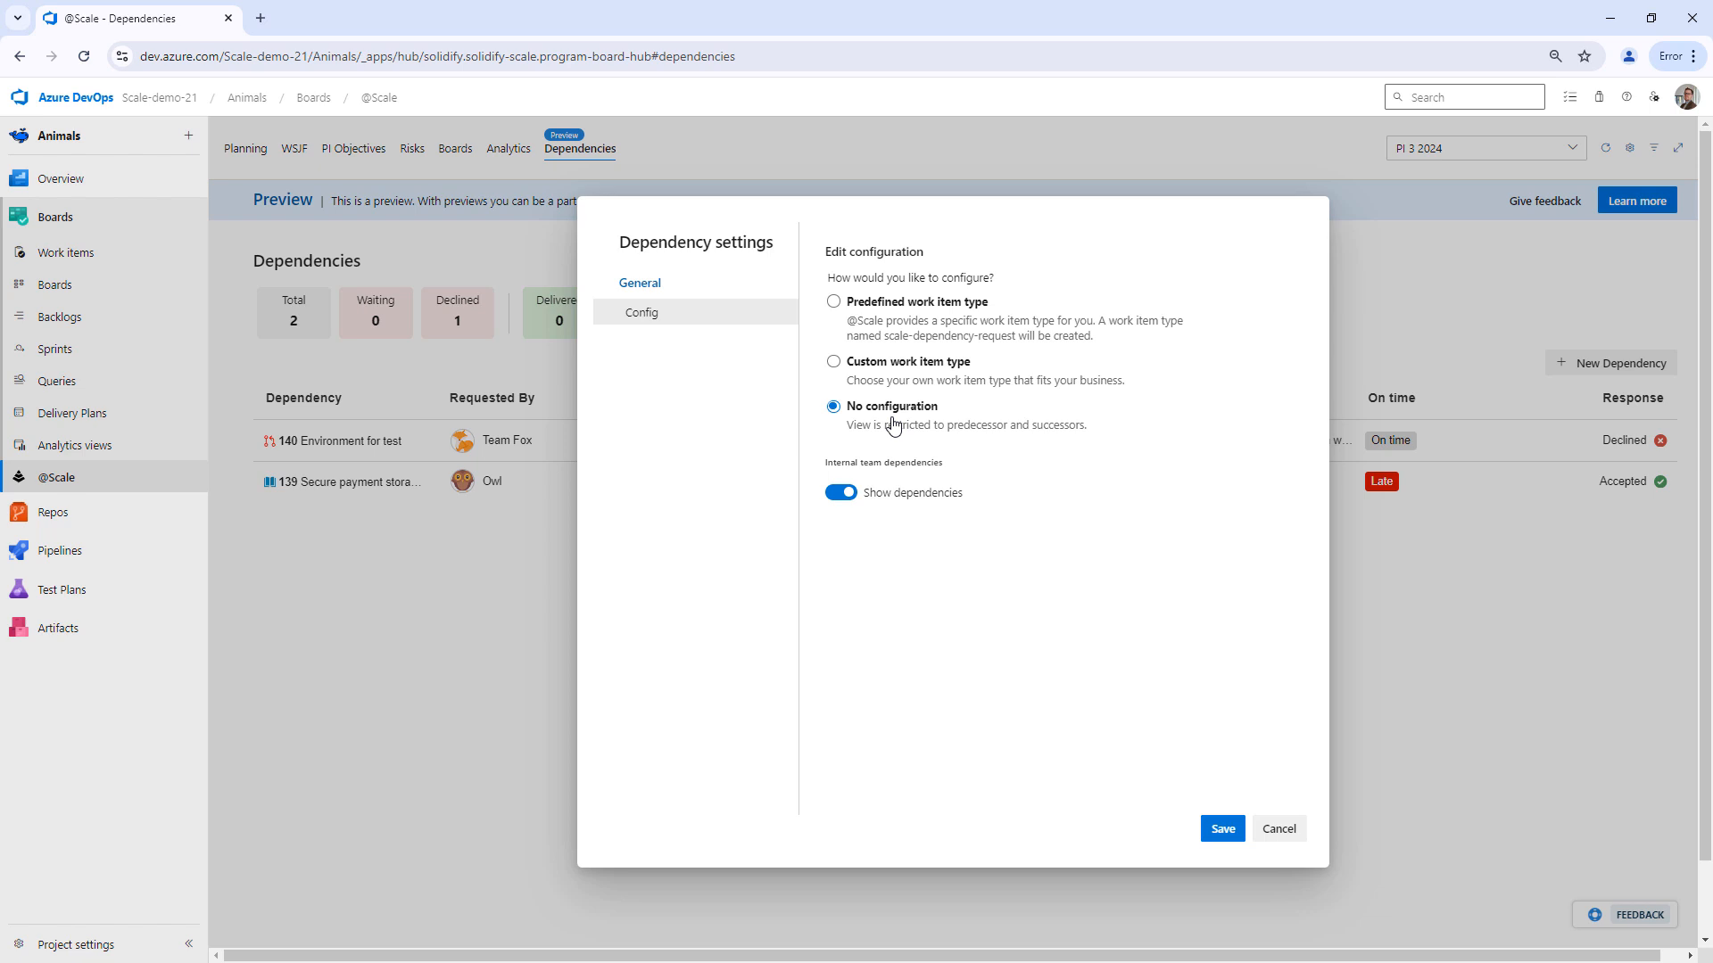
left_click(833, 302)
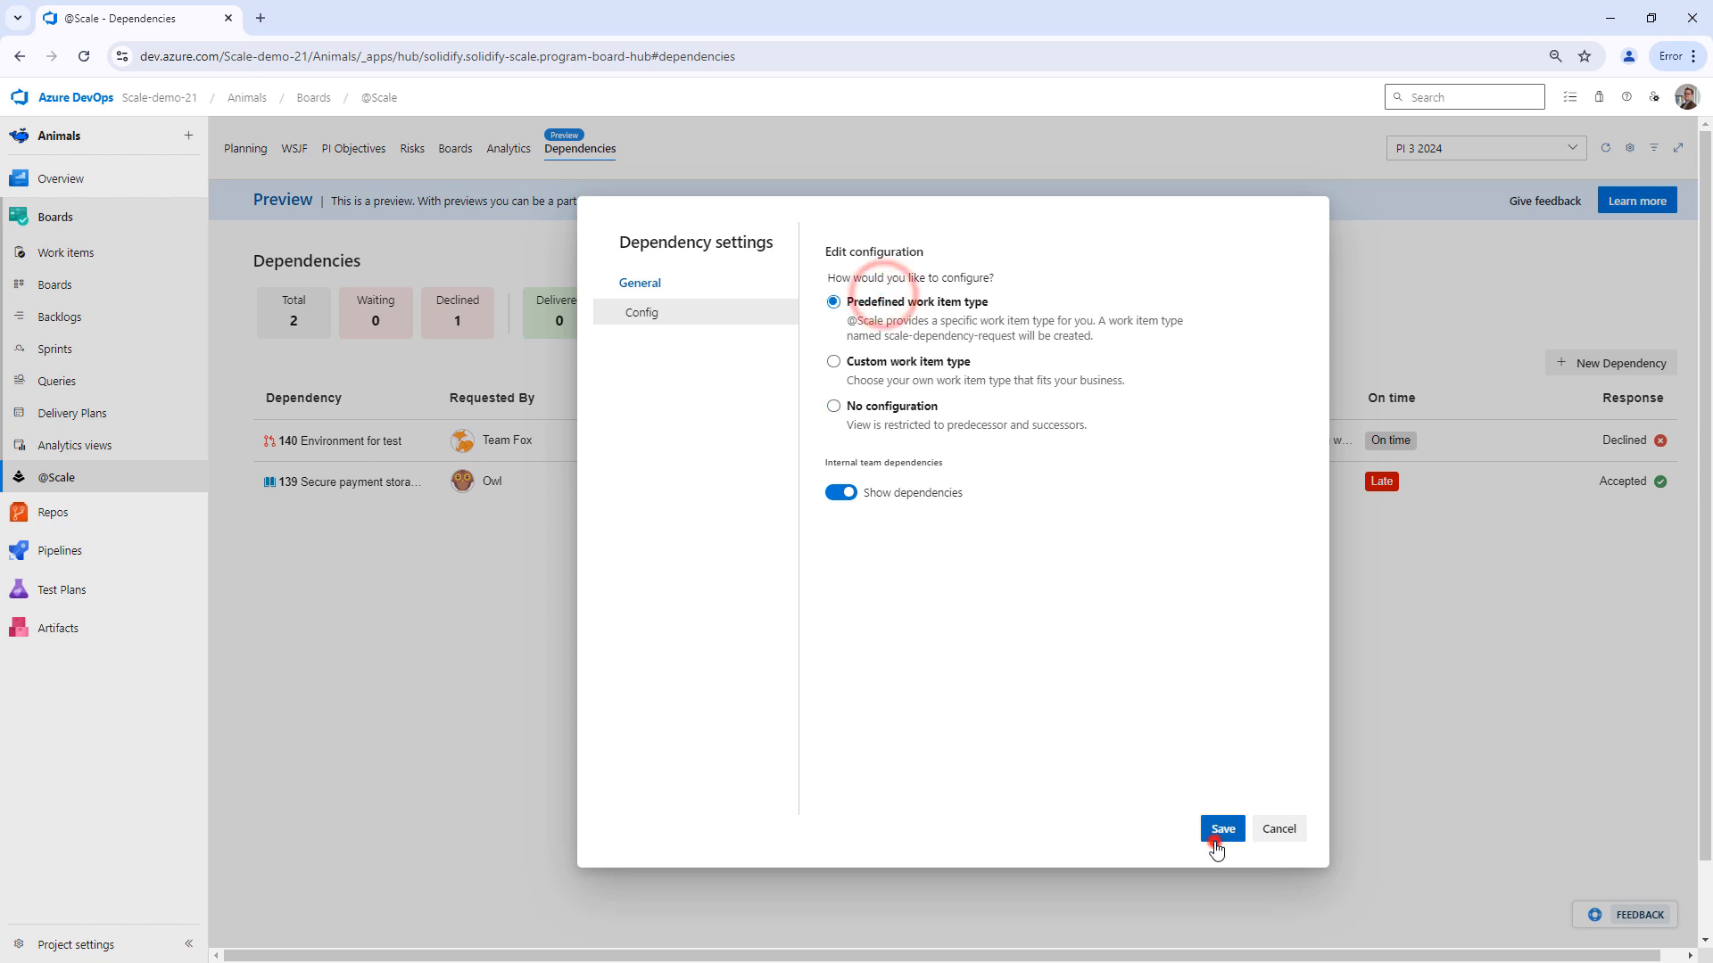
left_click(1221, 828)
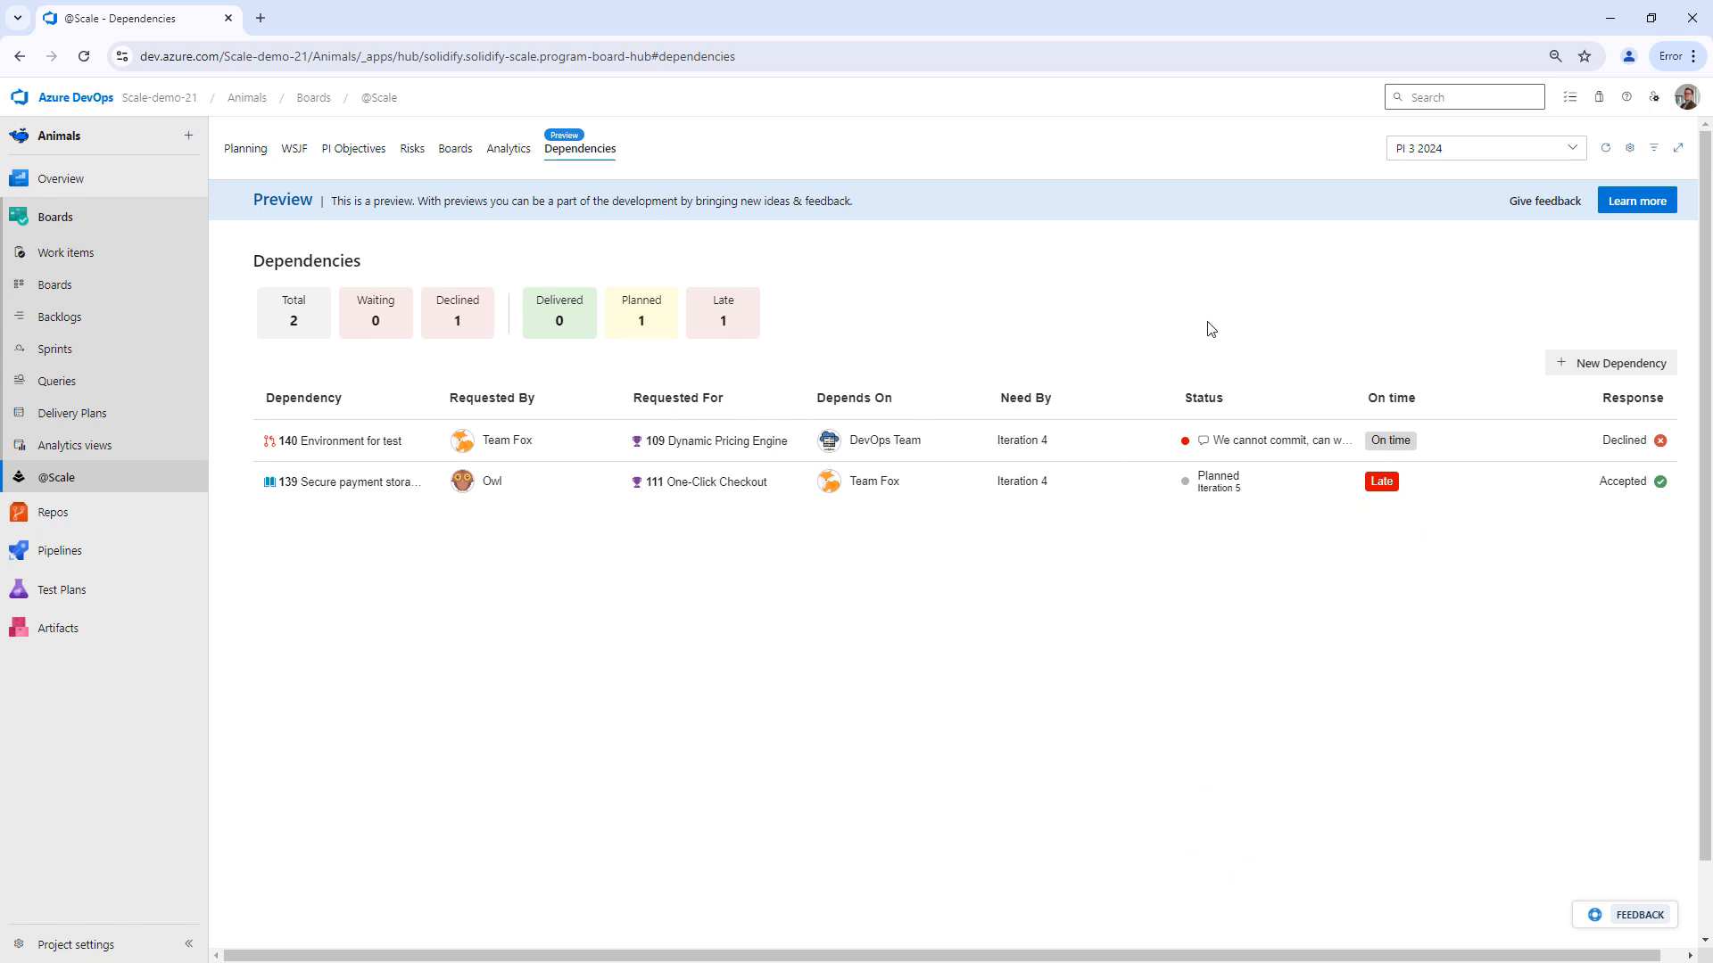
mouse_move(984, 368)
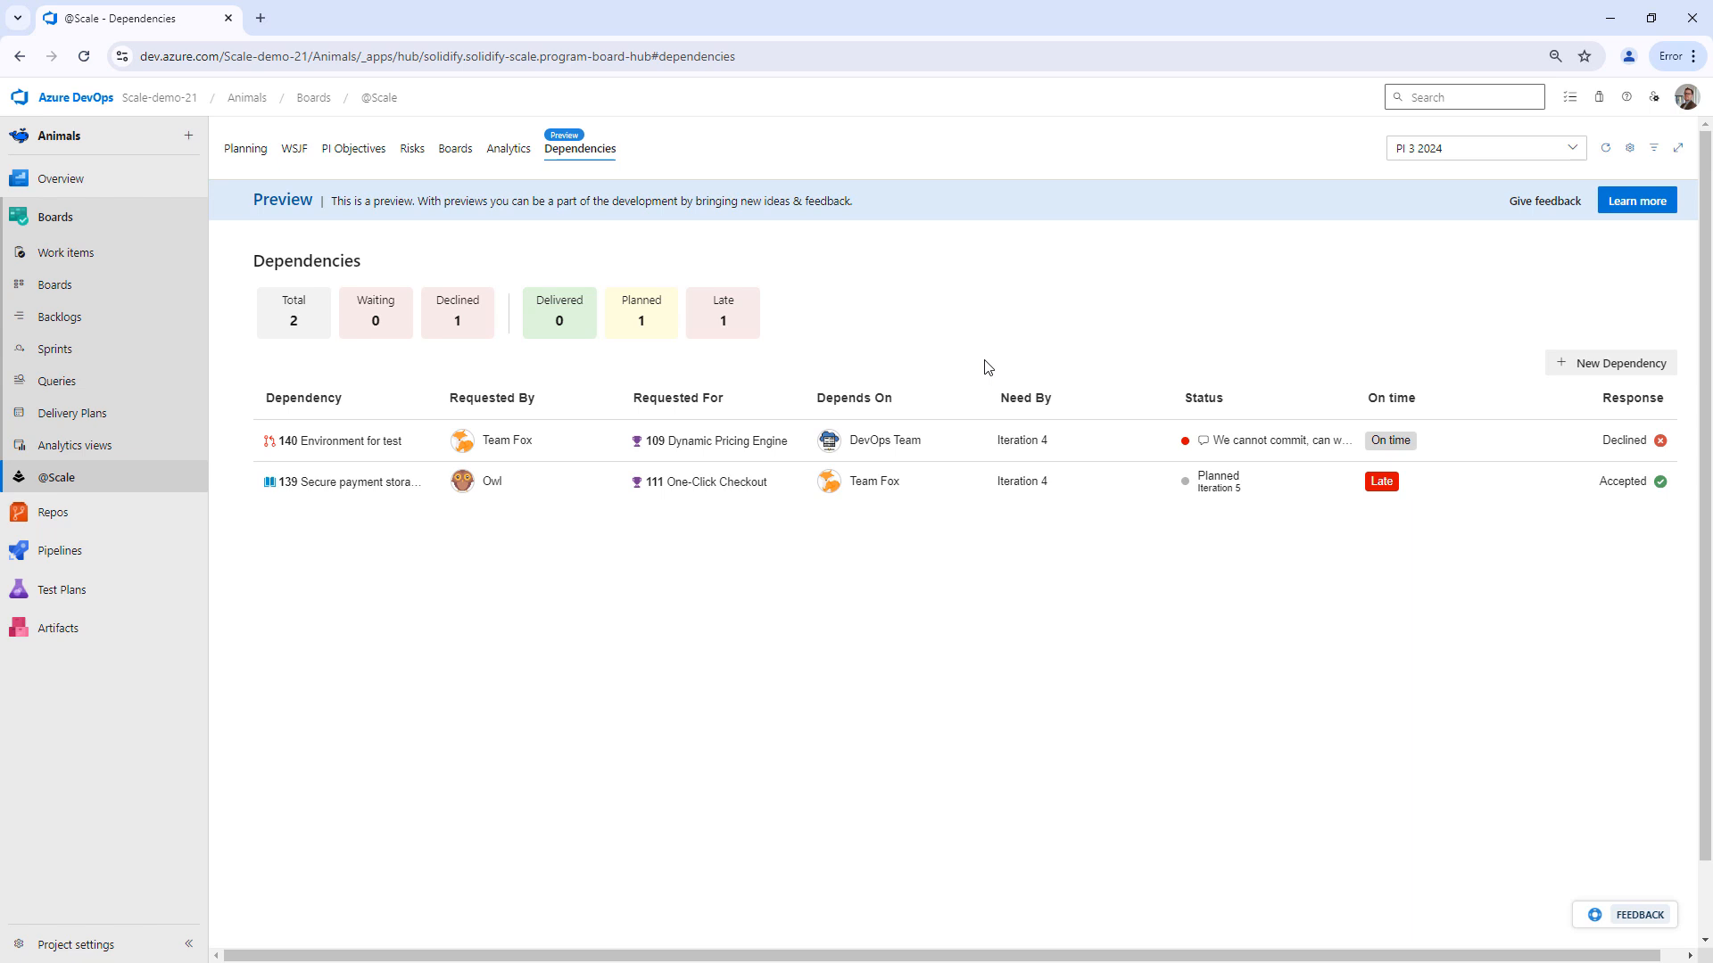
mouse_move(1654, 147)
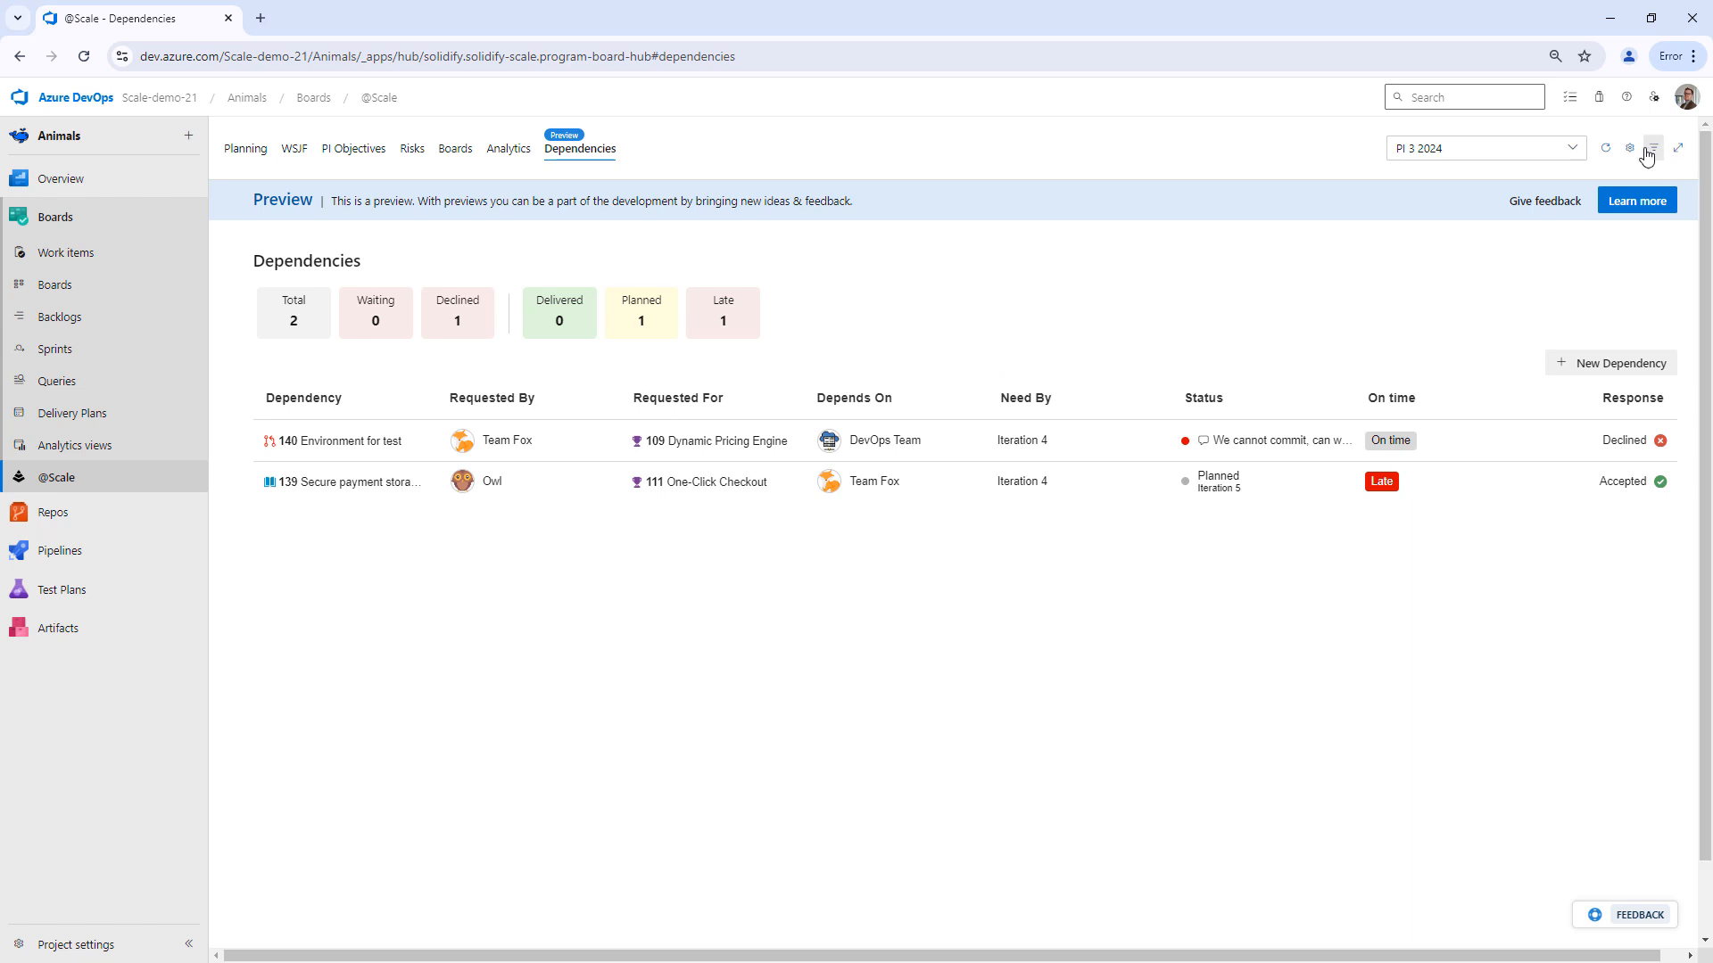
left_click(1654, 147)
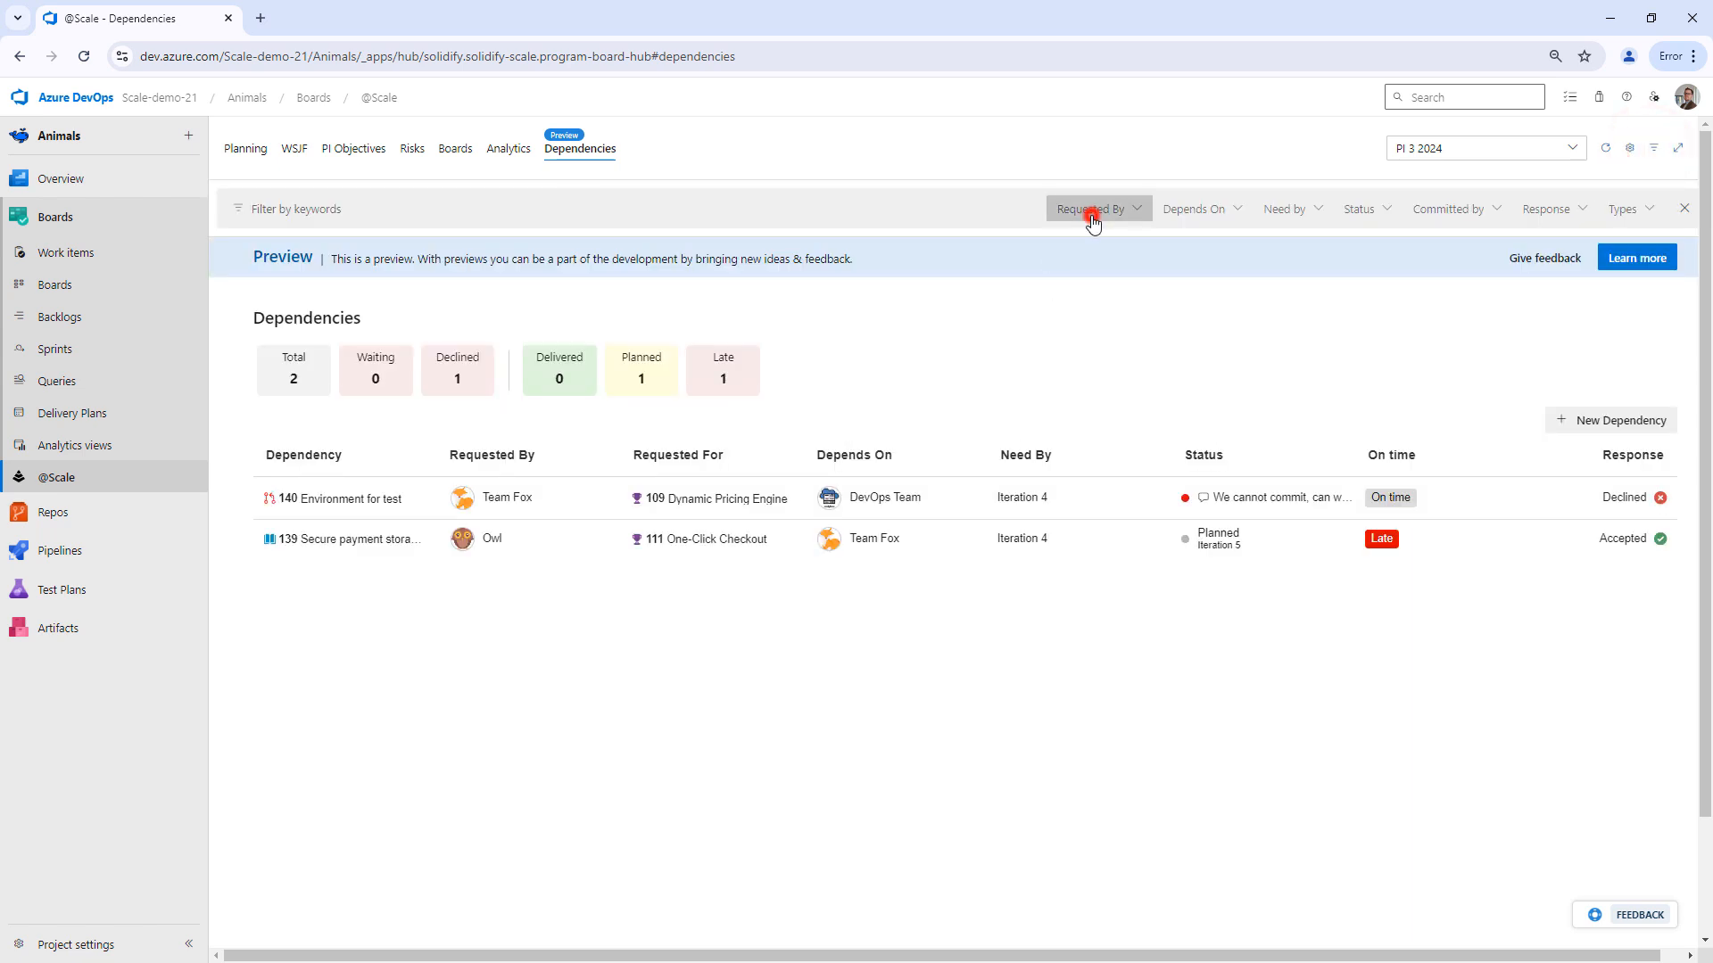
left_click(1095, 209)
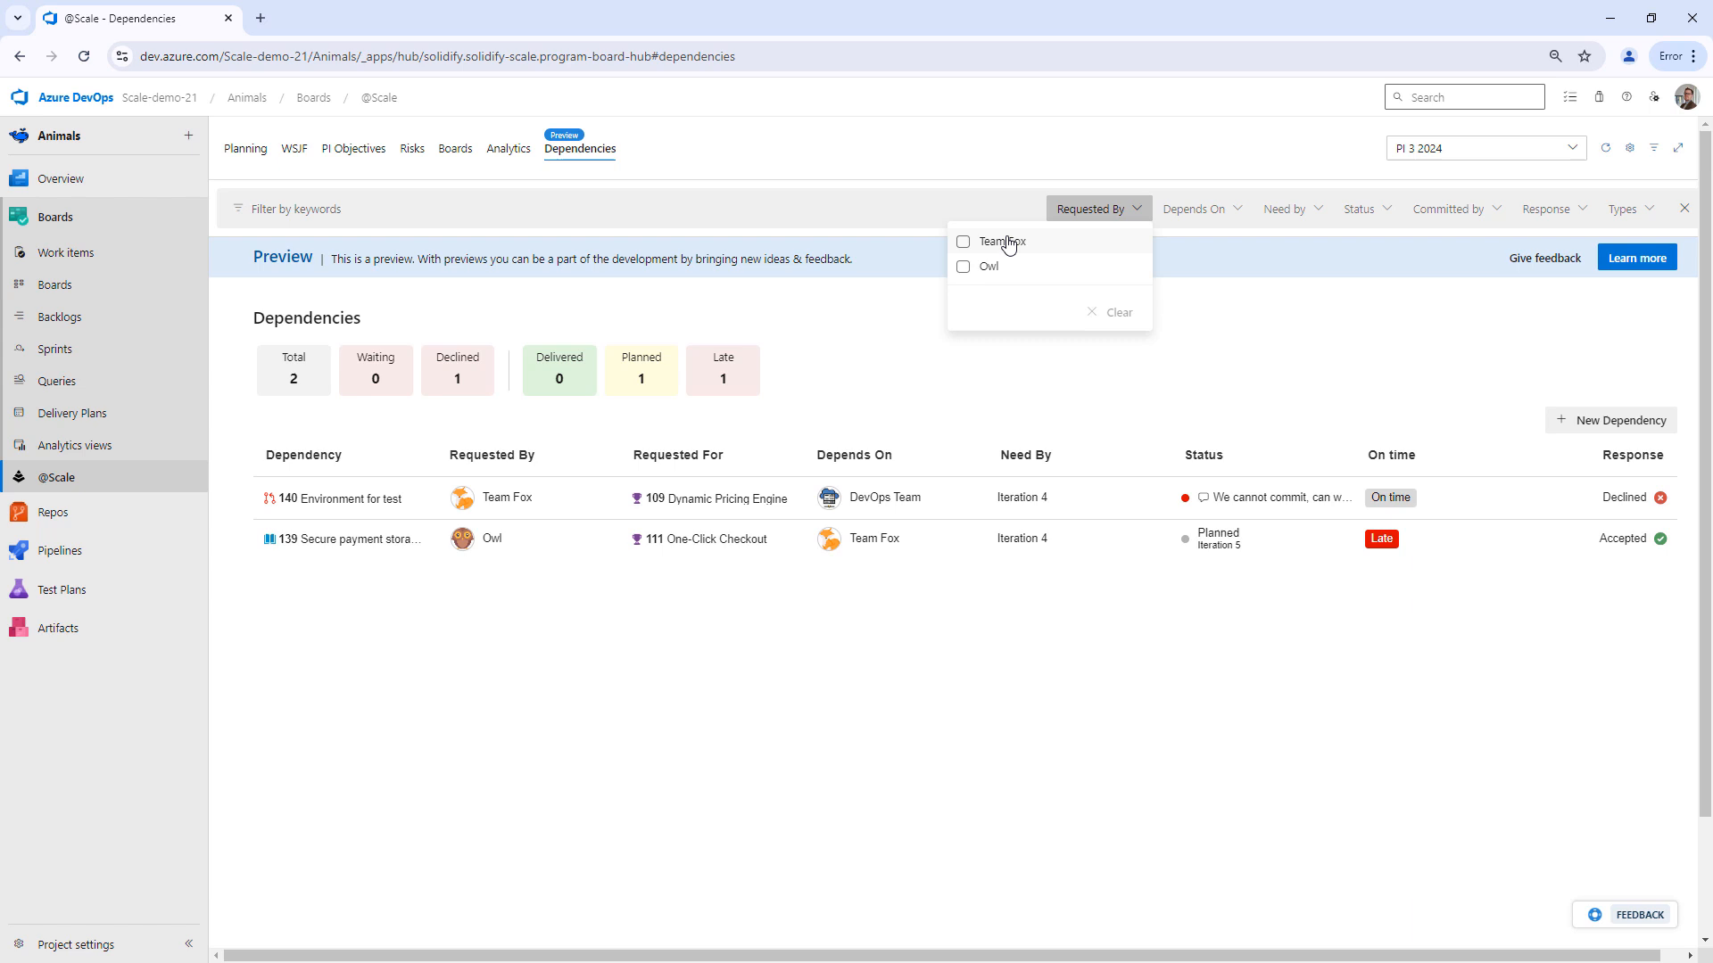
left_click(963, 241)
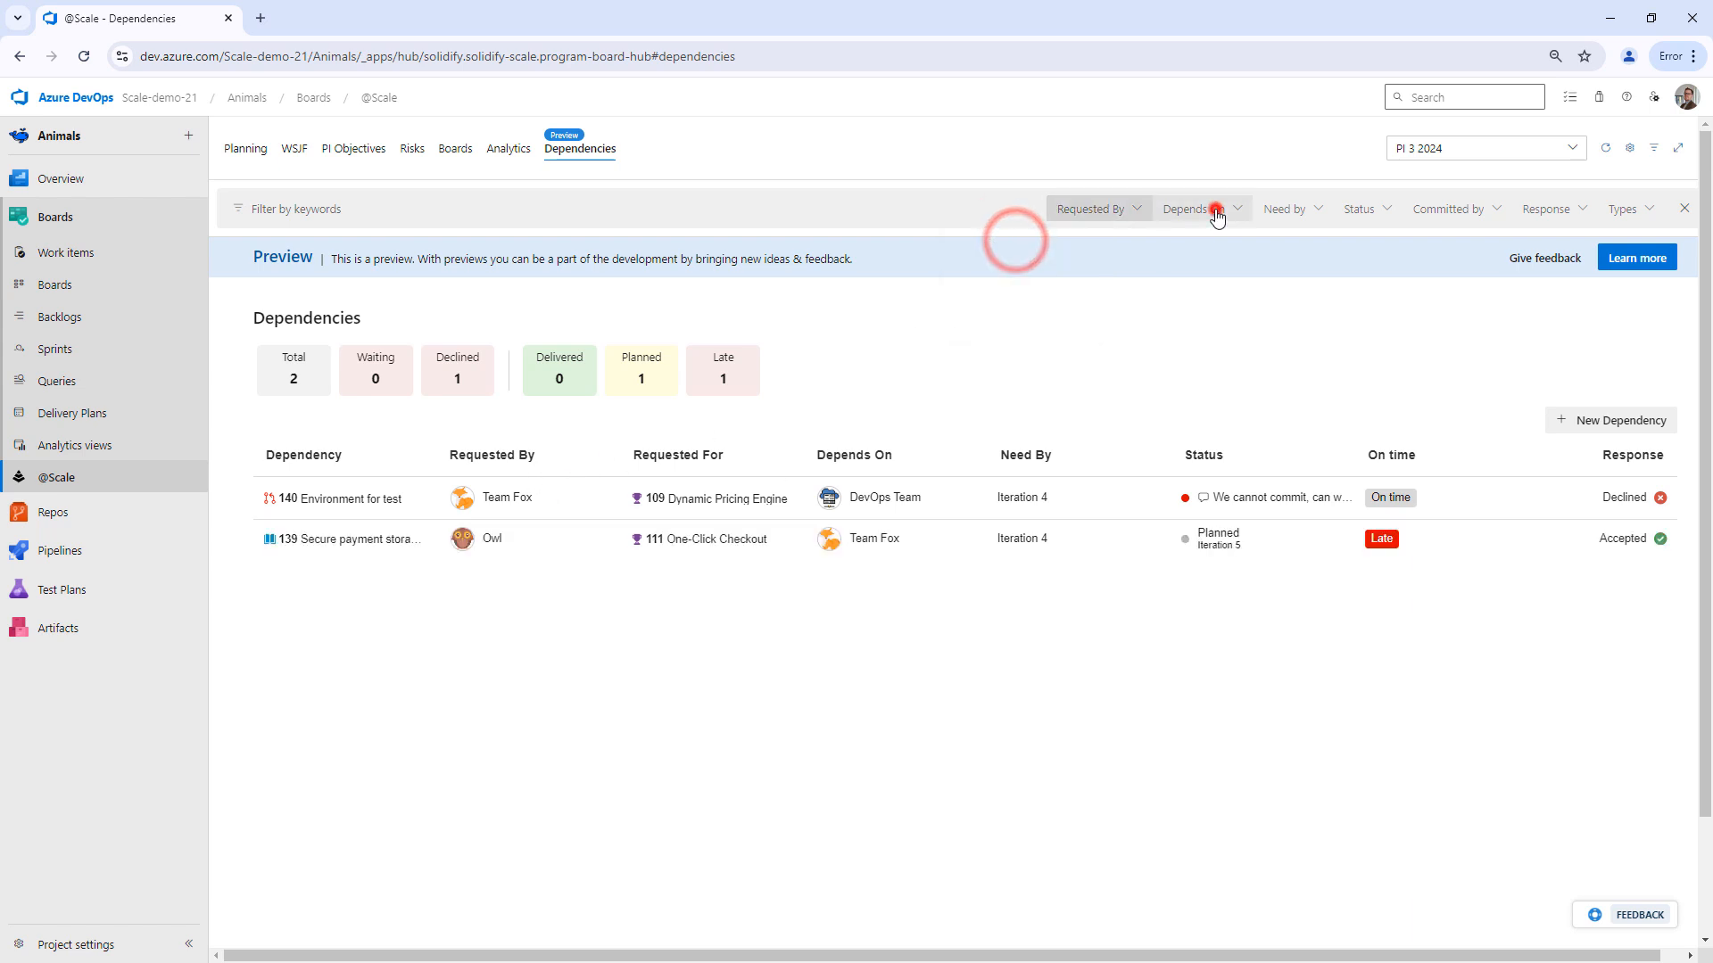
left_click(1190, 208)
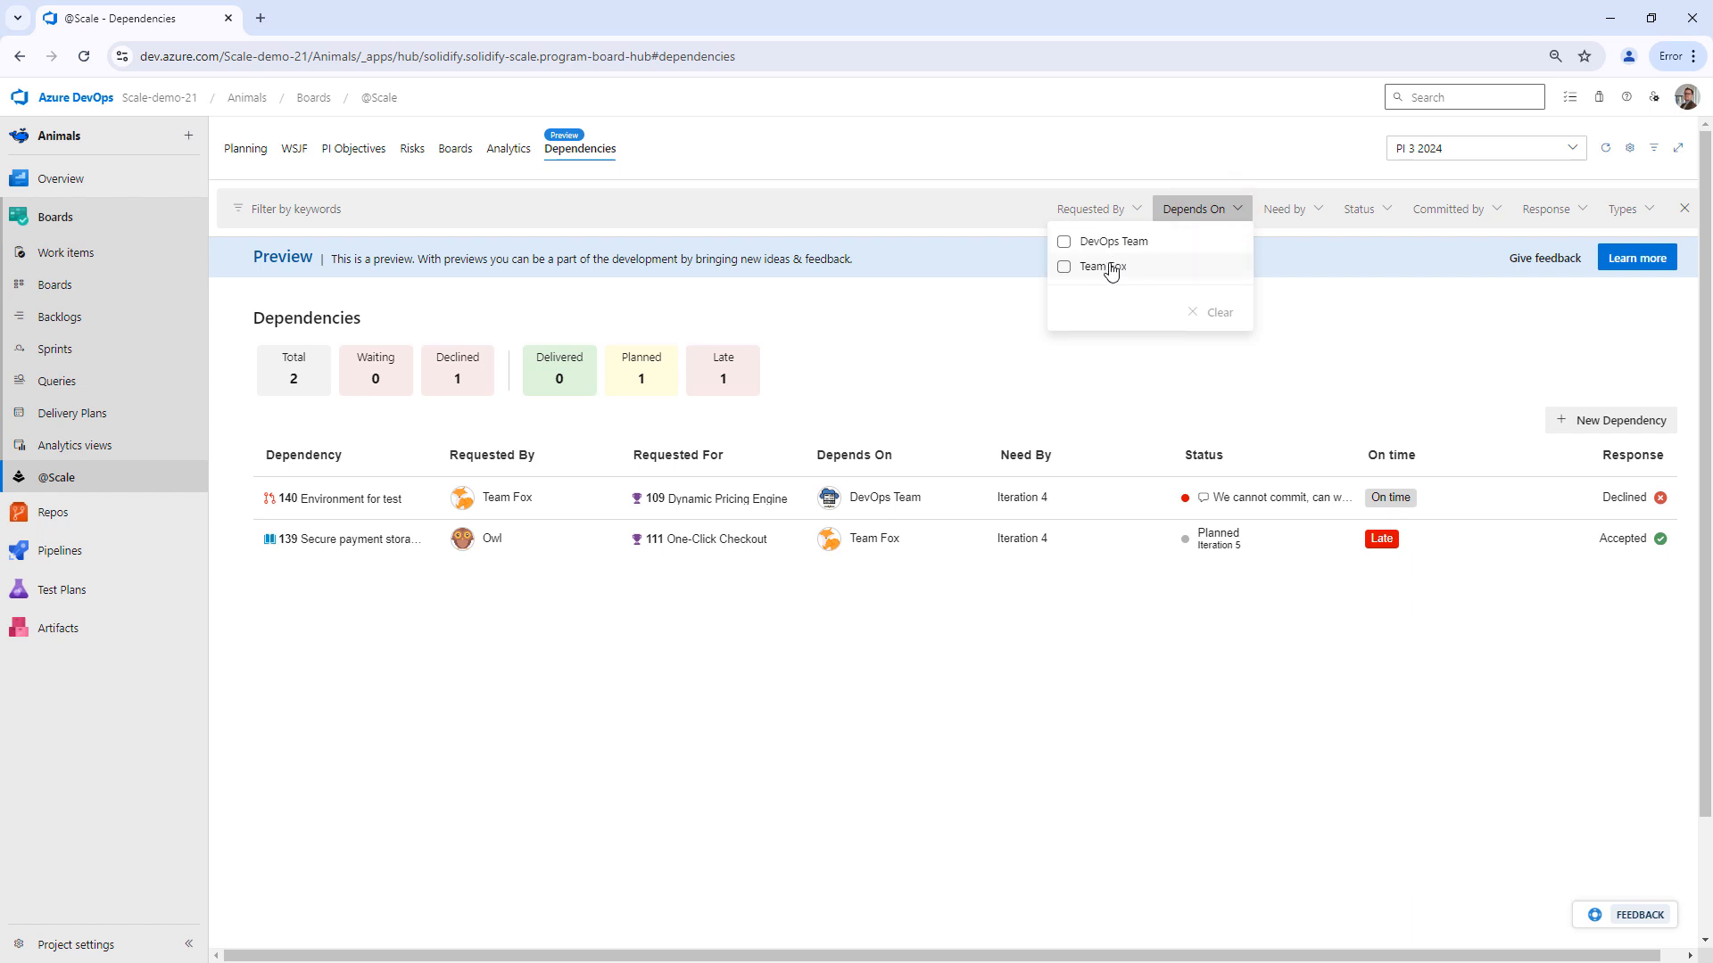
left_click(1064, 267)
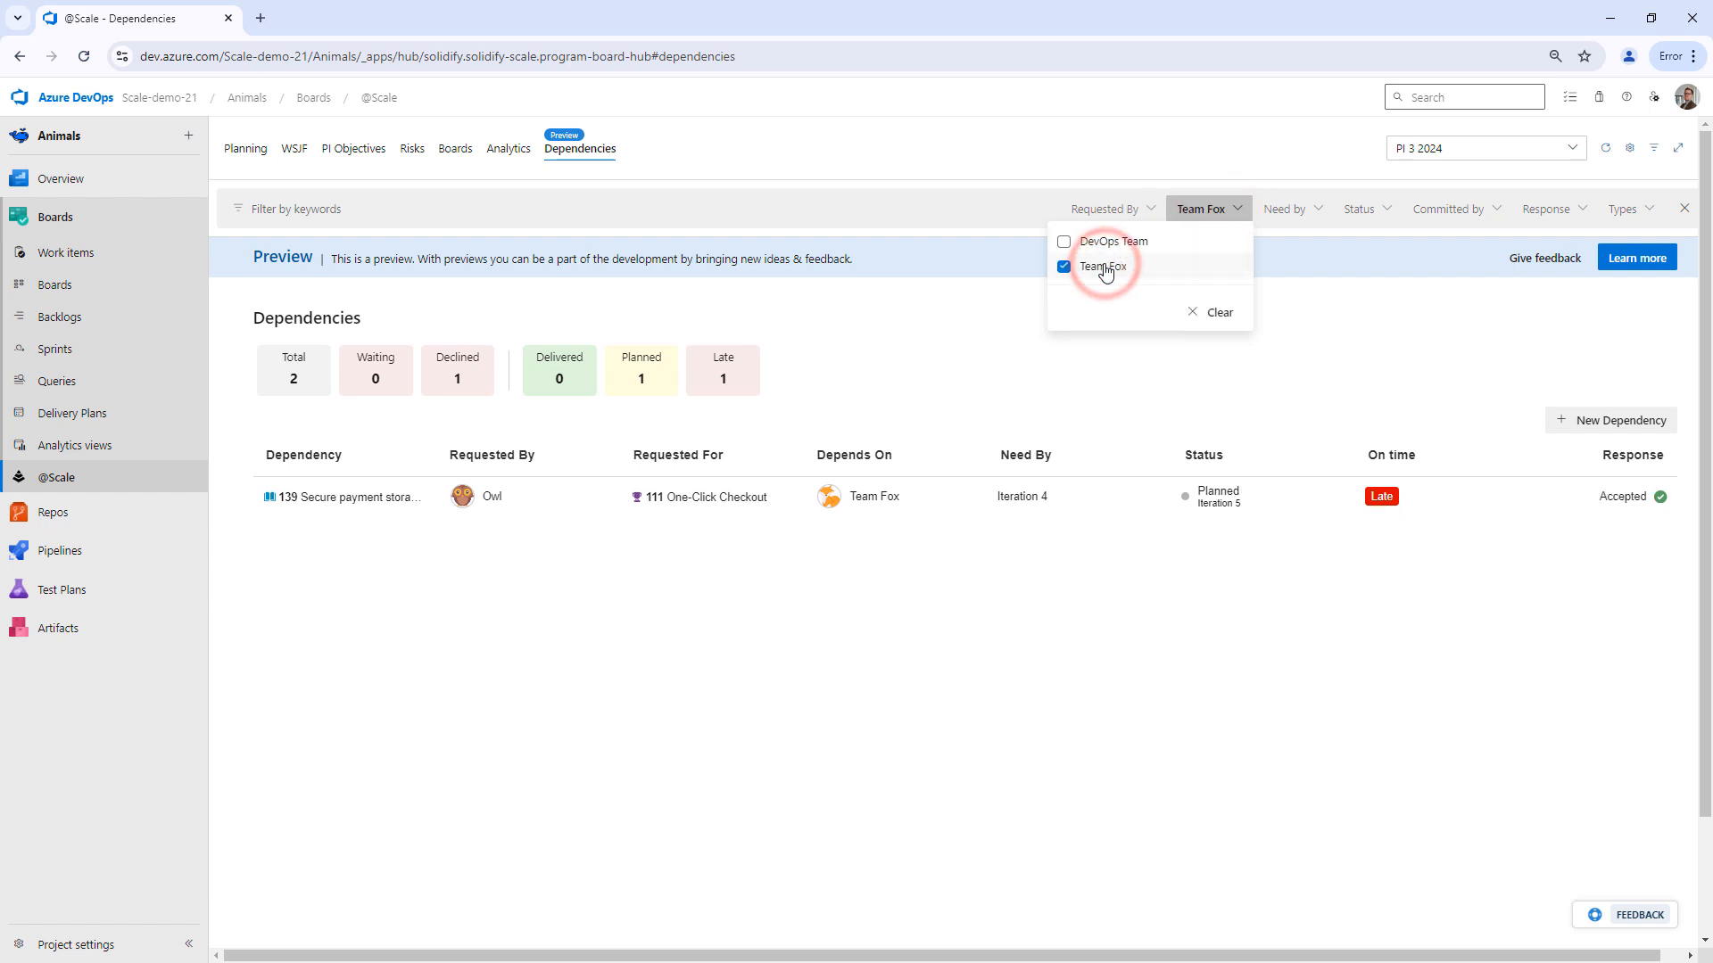
left_click(1063, 267)
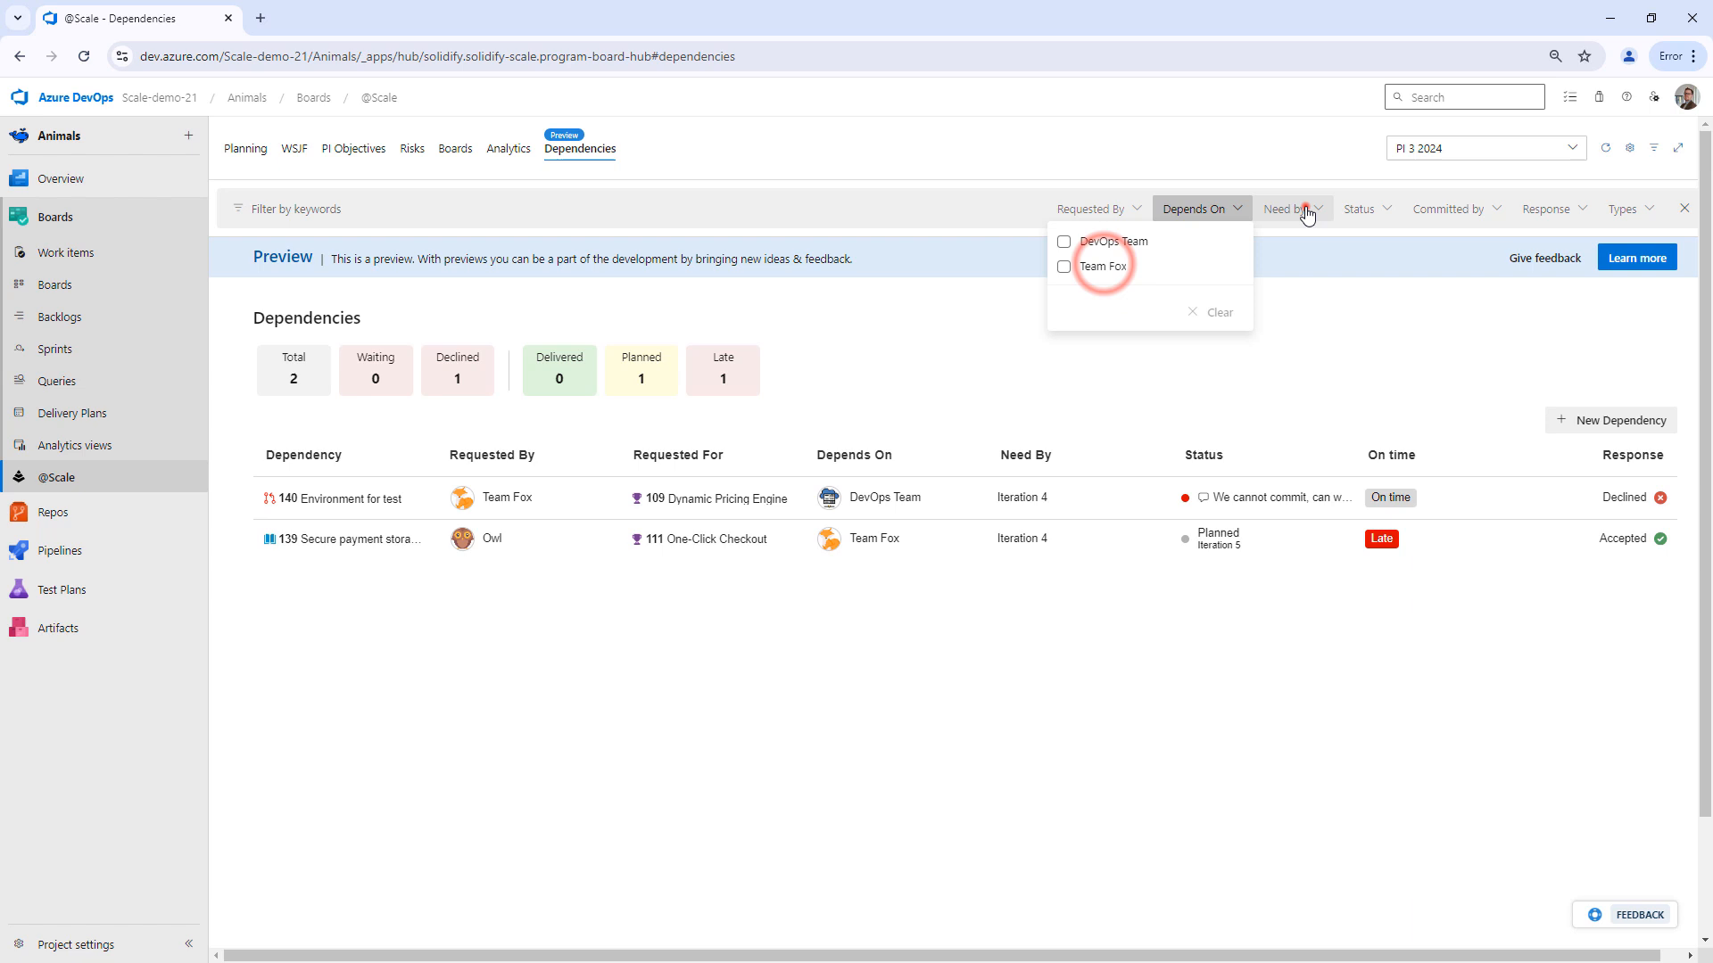
left_click(1287, 209)
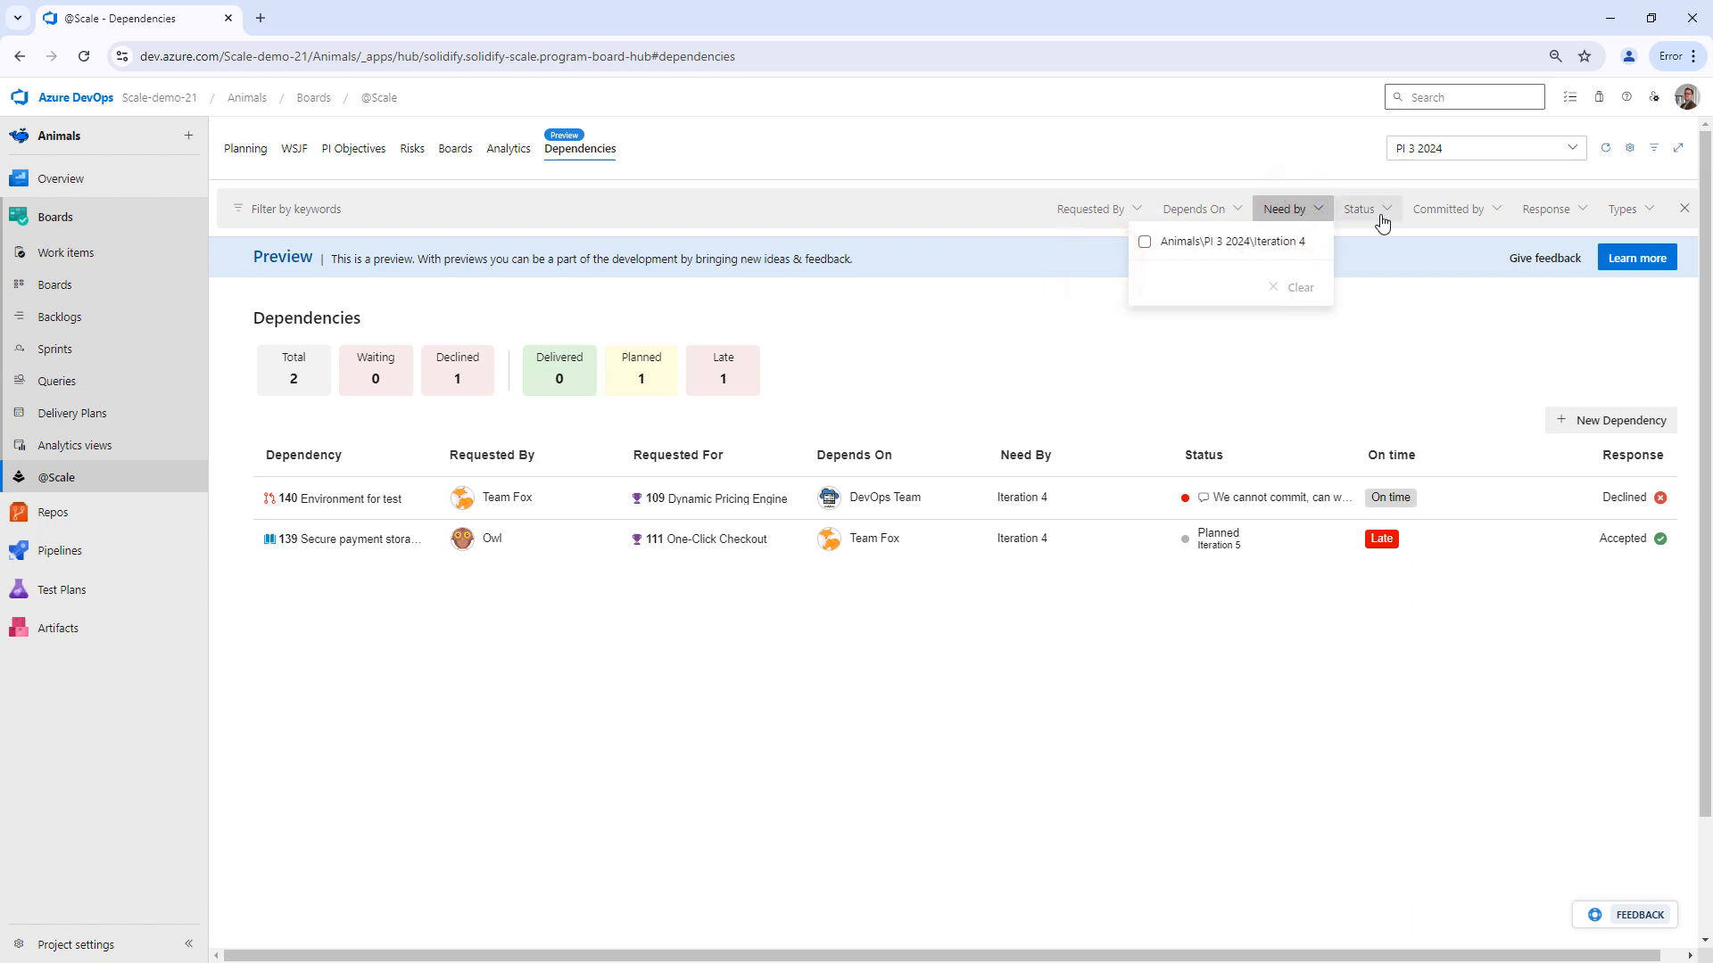
left_click(1361, 209)
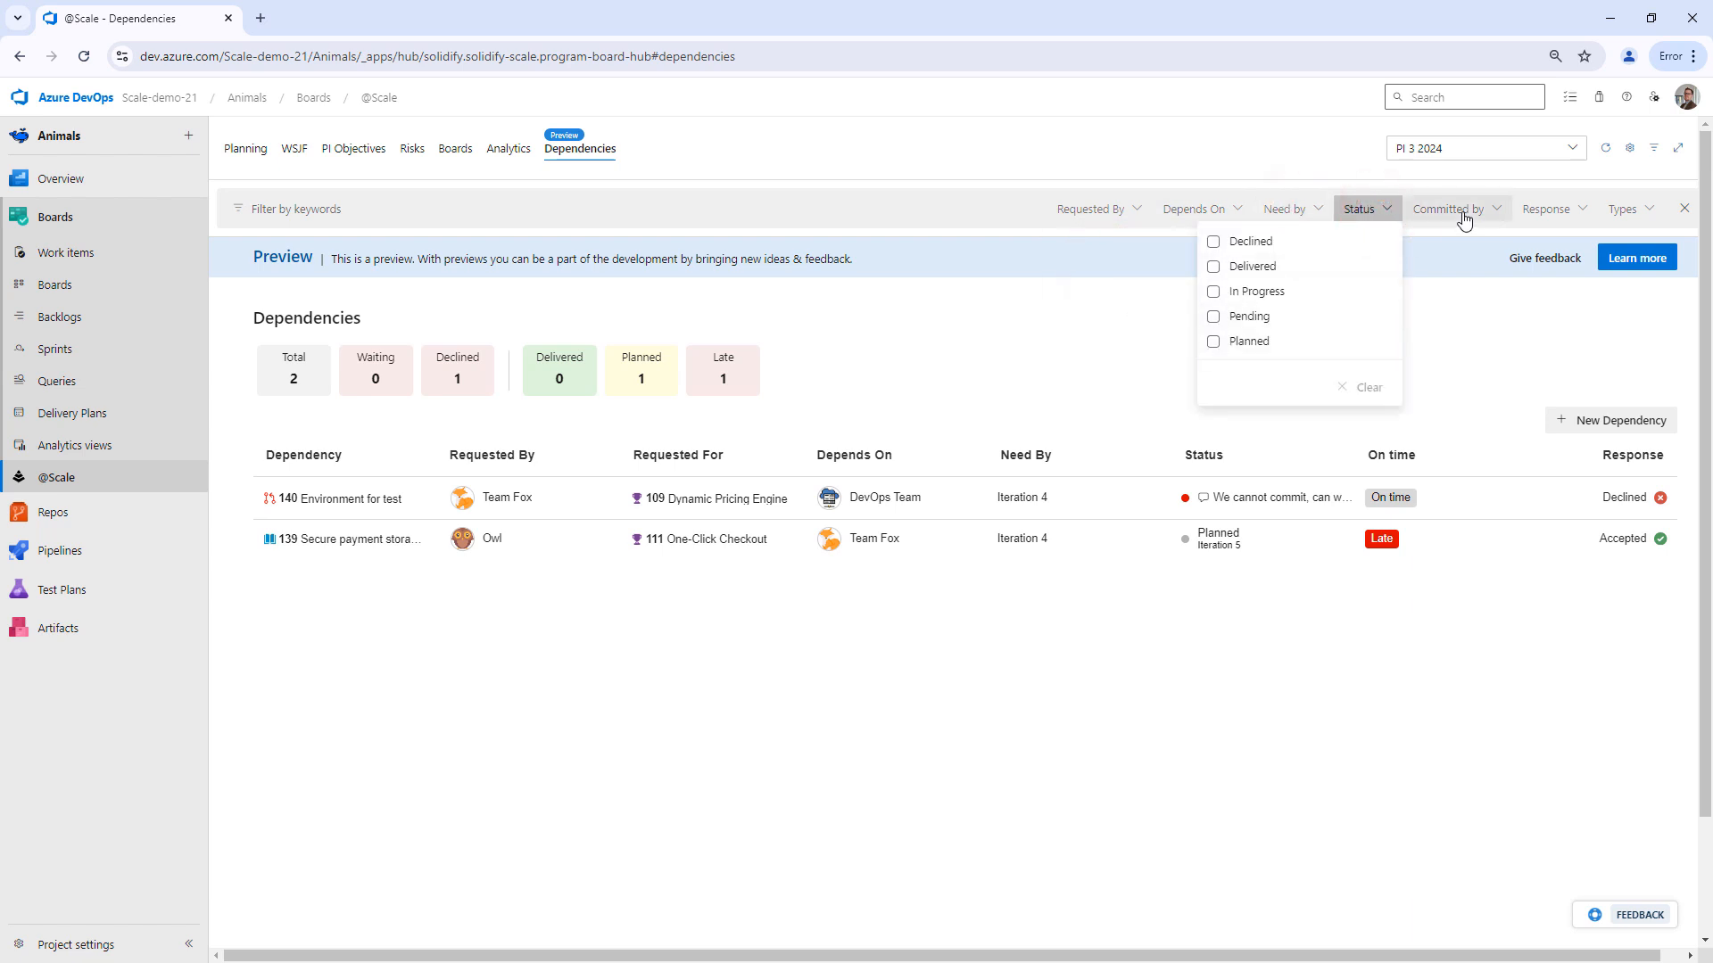
left_click(1548, 208)
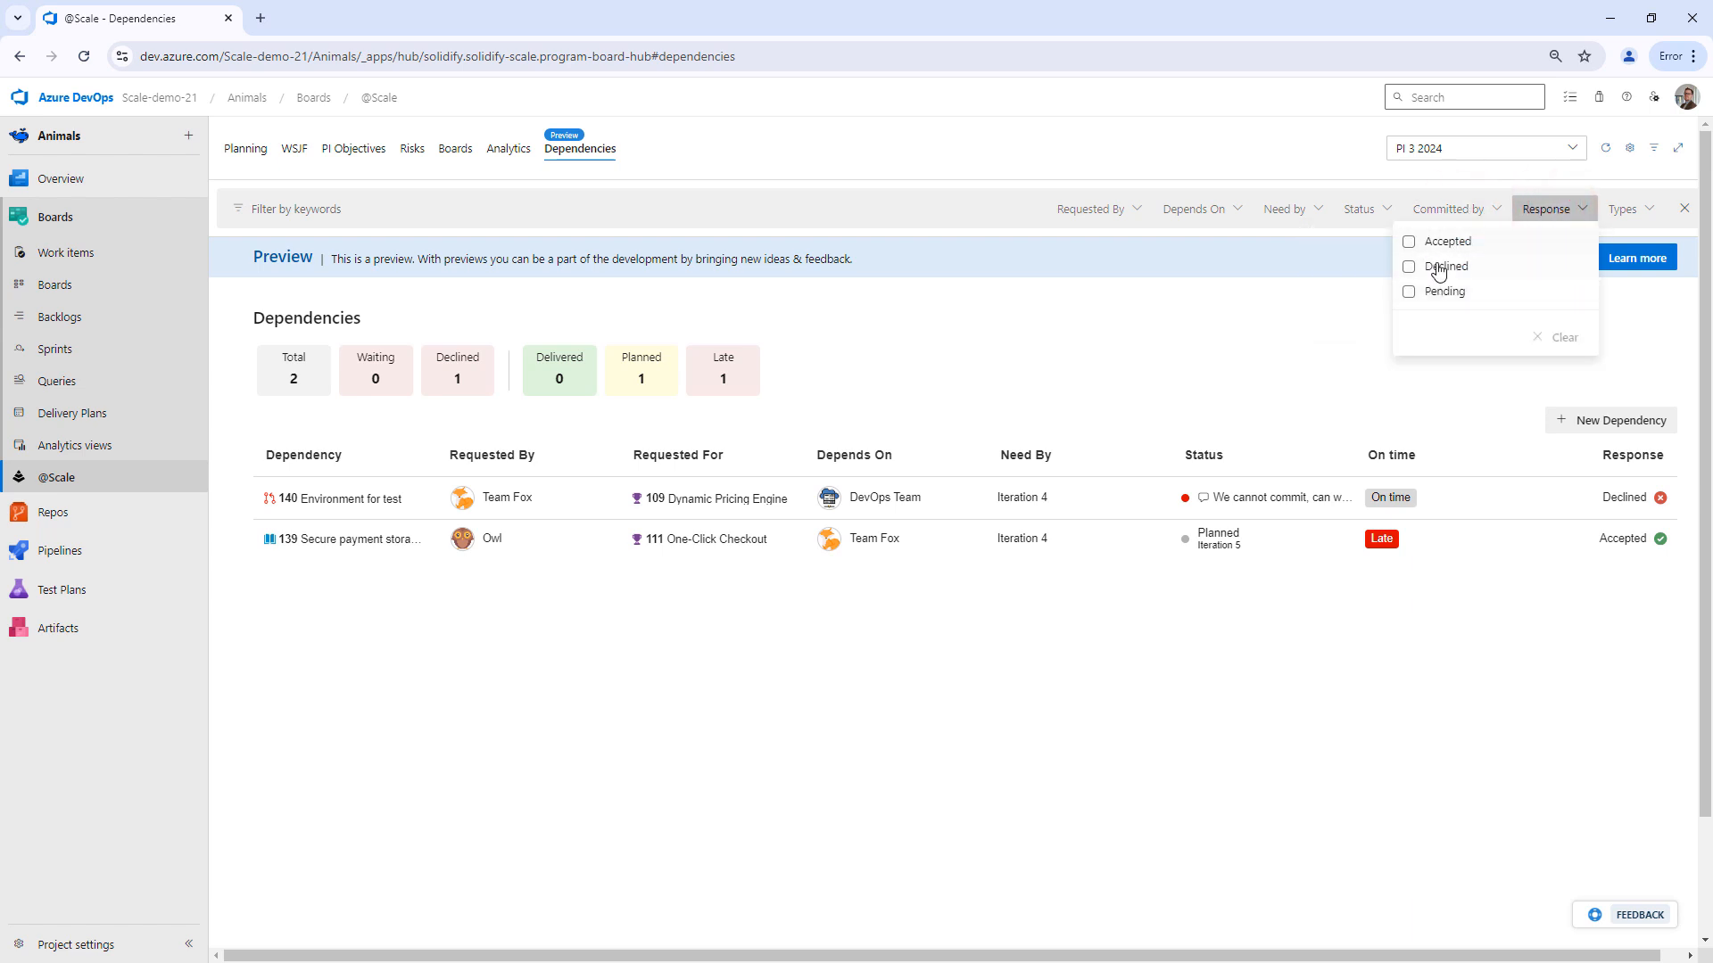
mouse_move(1539, 269)
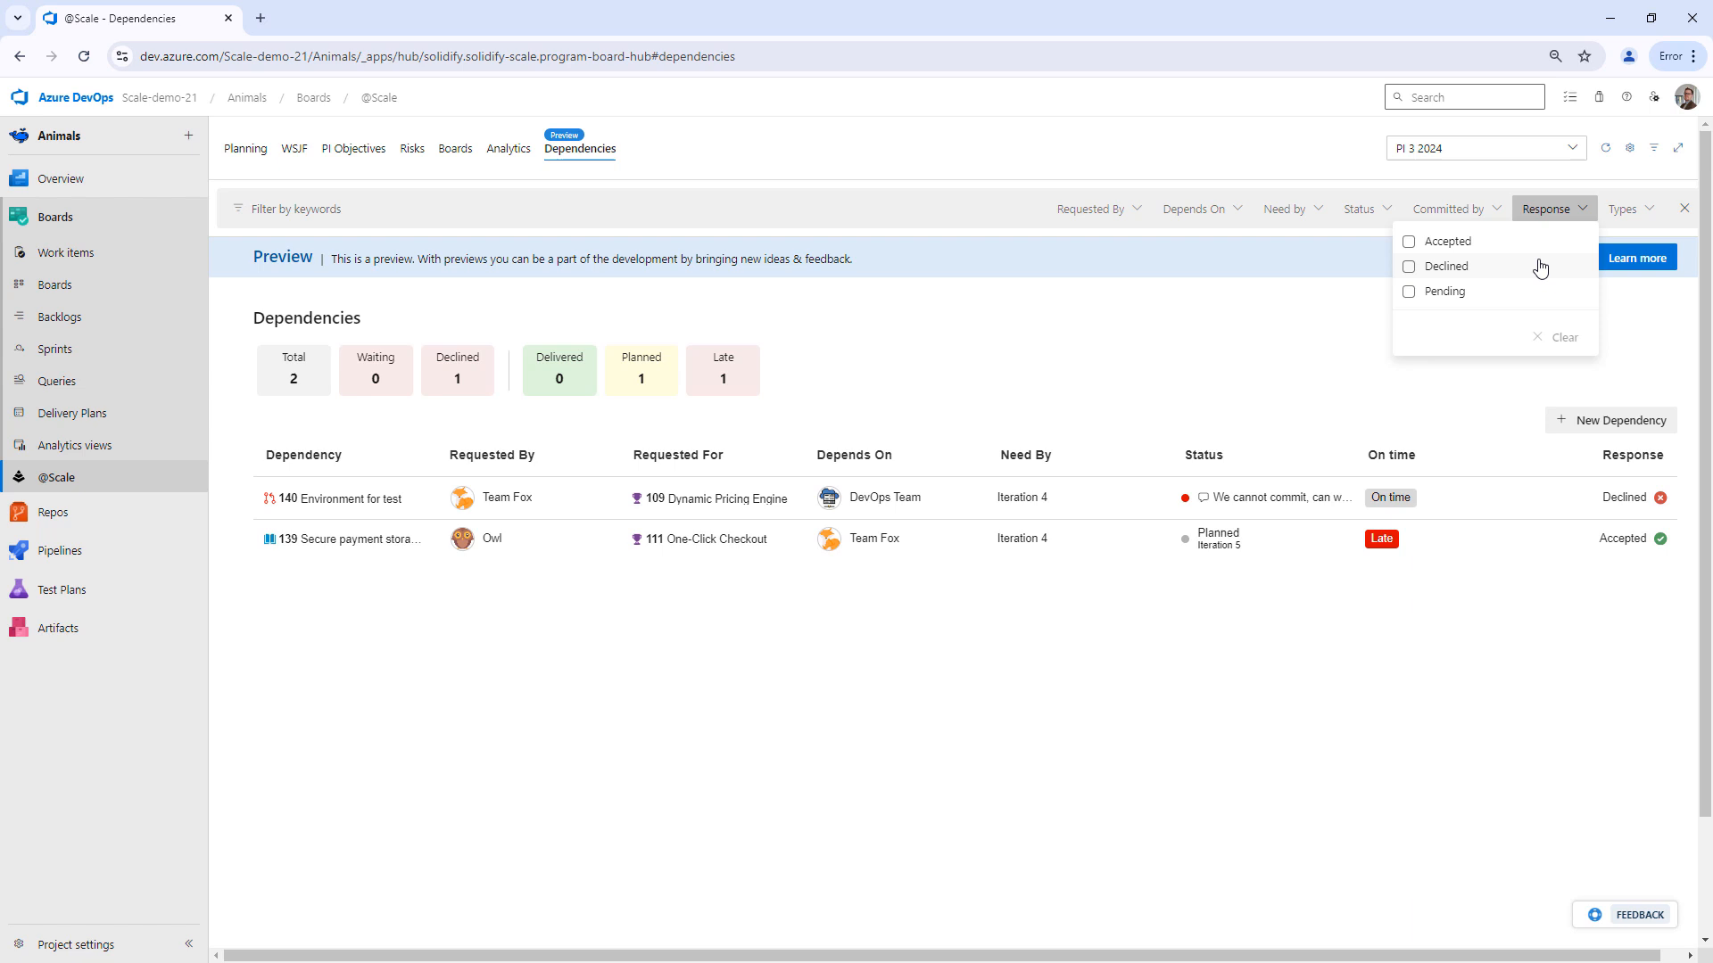
left_click(1626, 208)
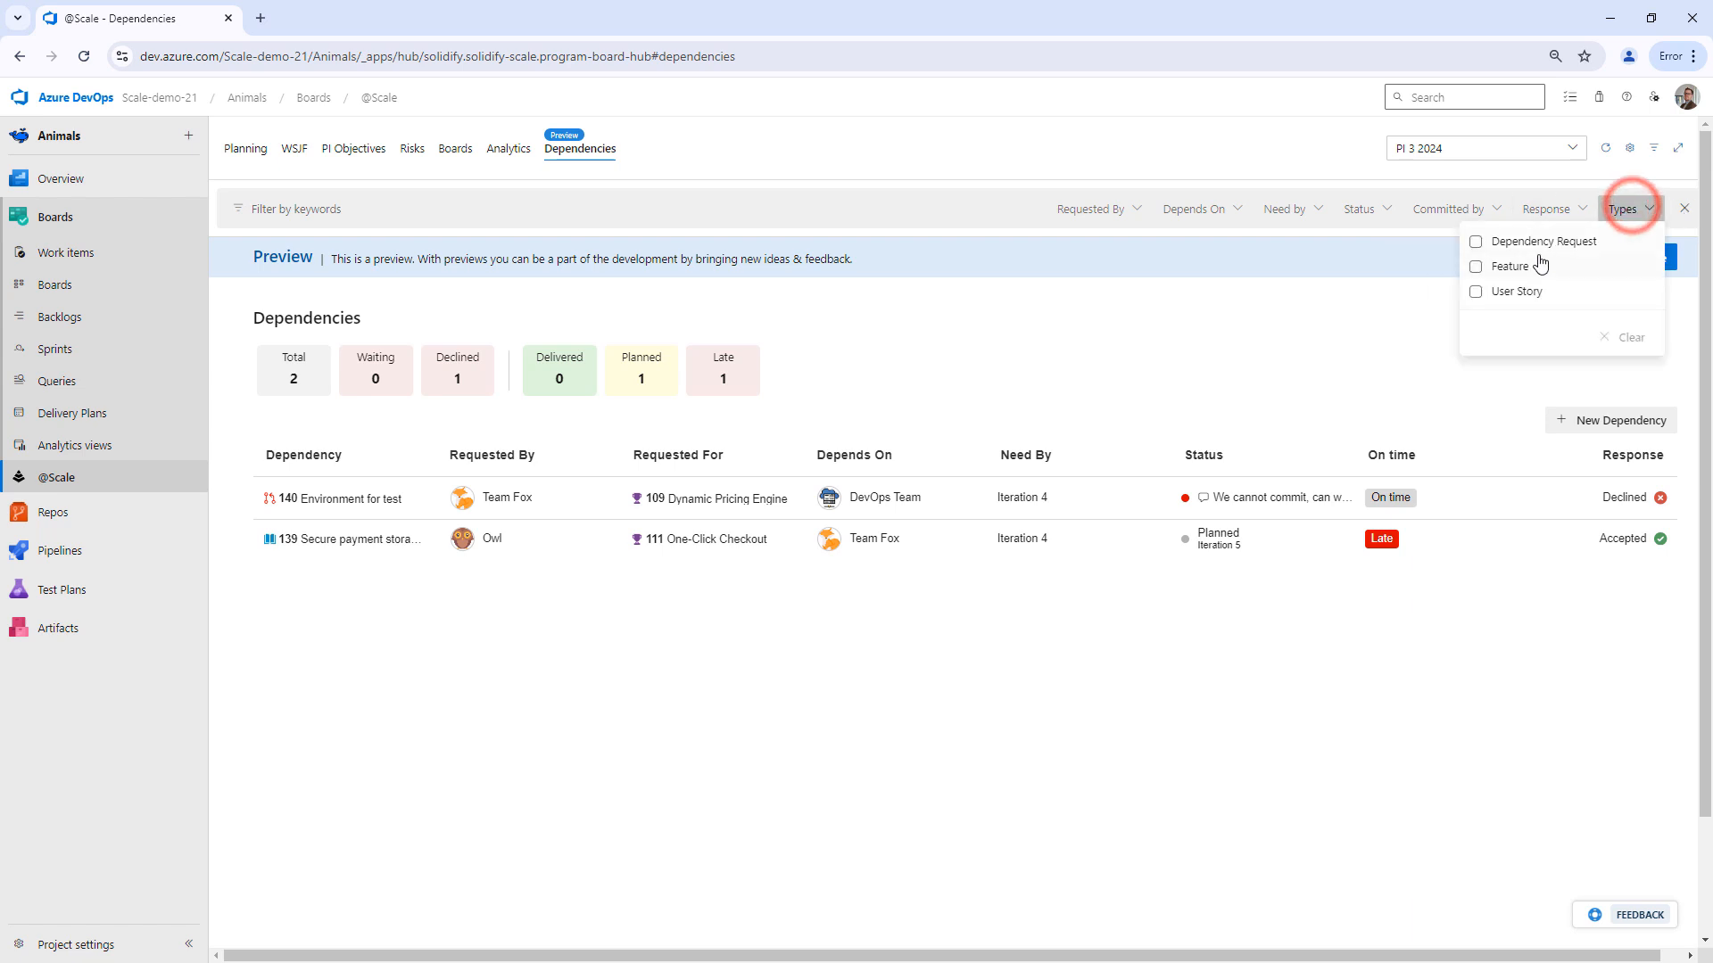
left_click(1278, 321)
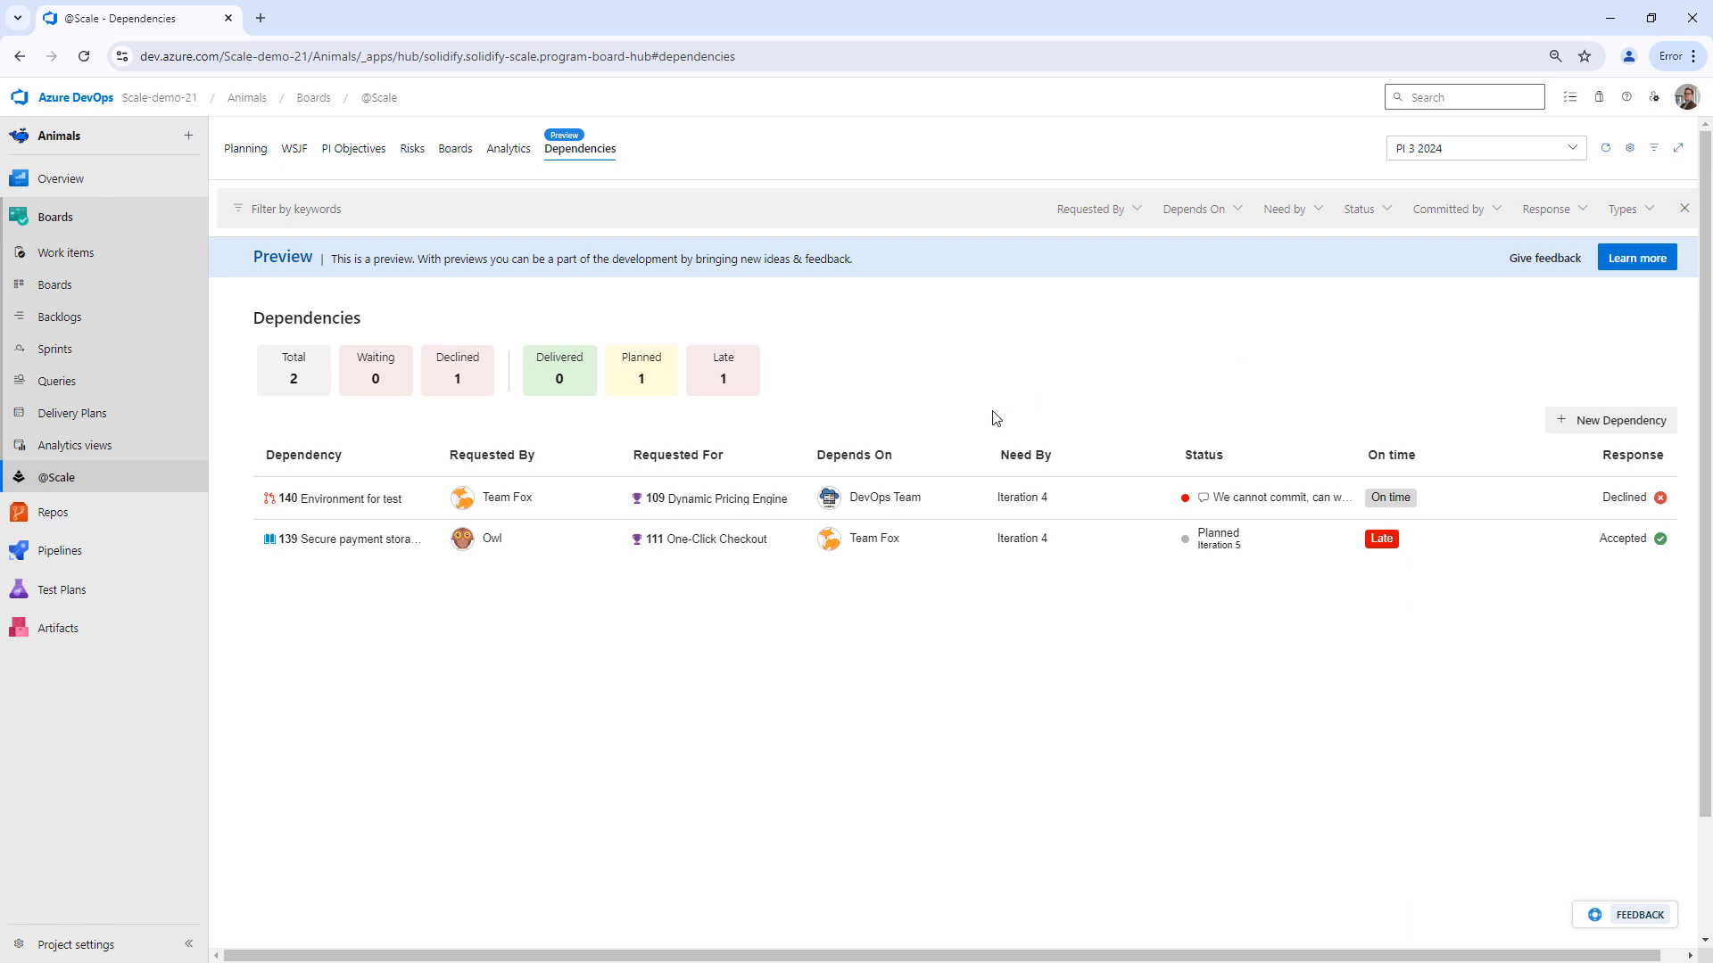
mouse_move(867, 472)
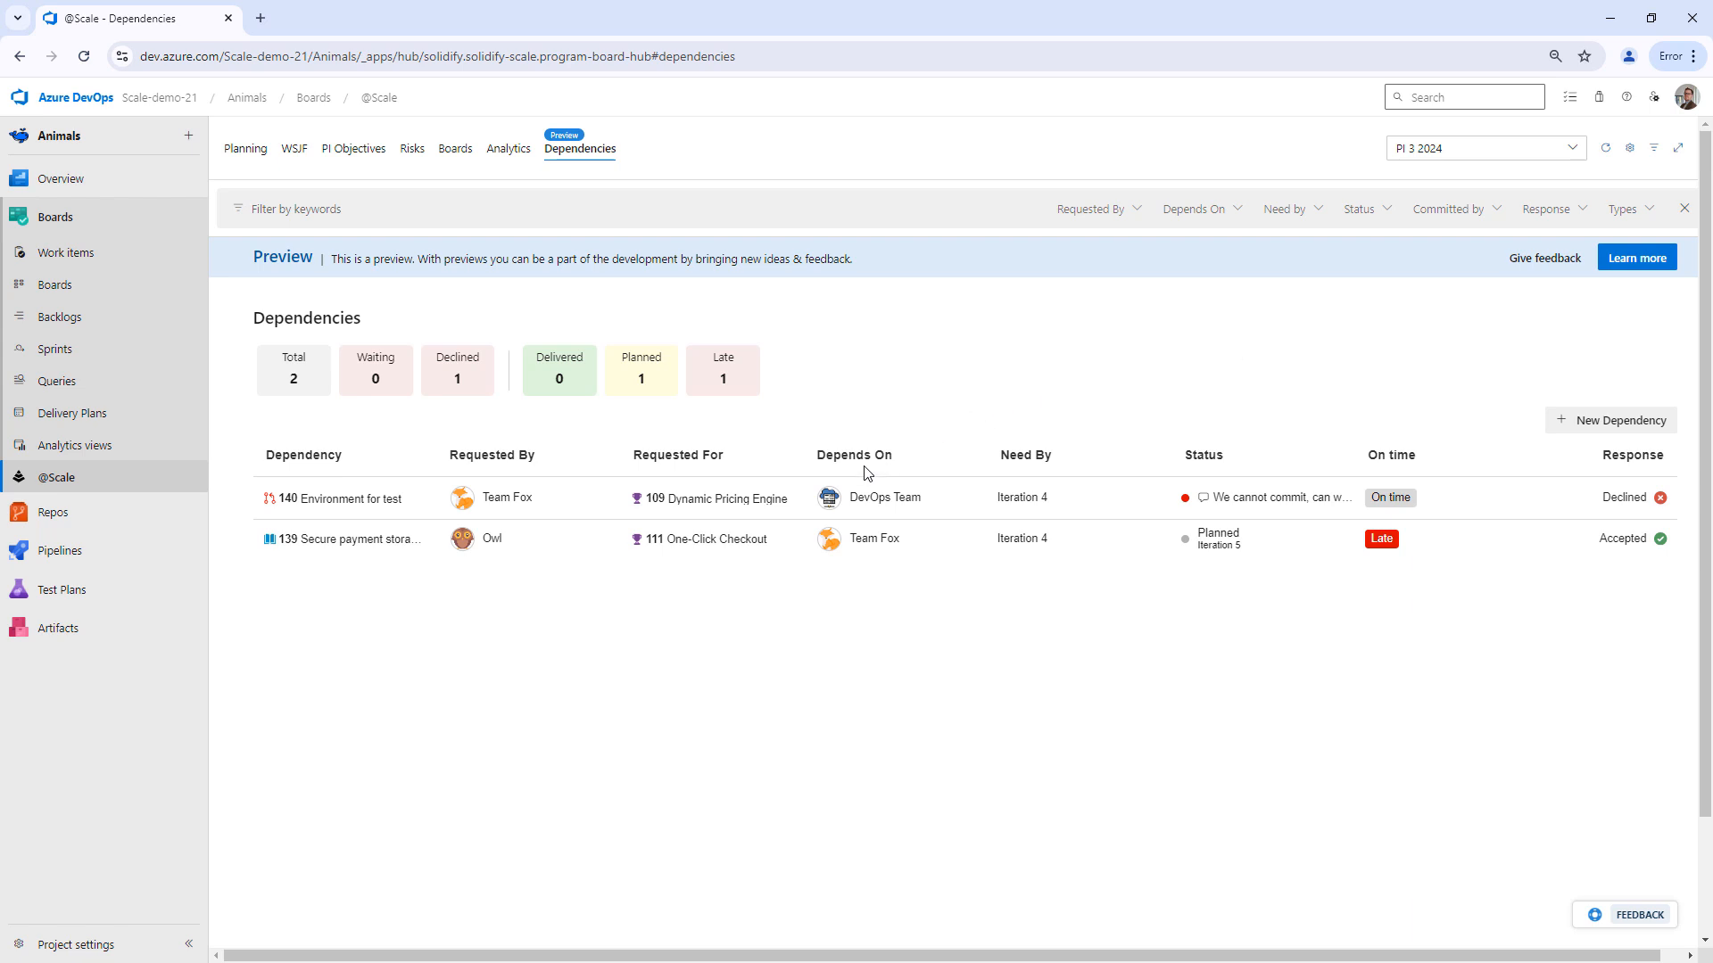
mouse_move(1629, 208)
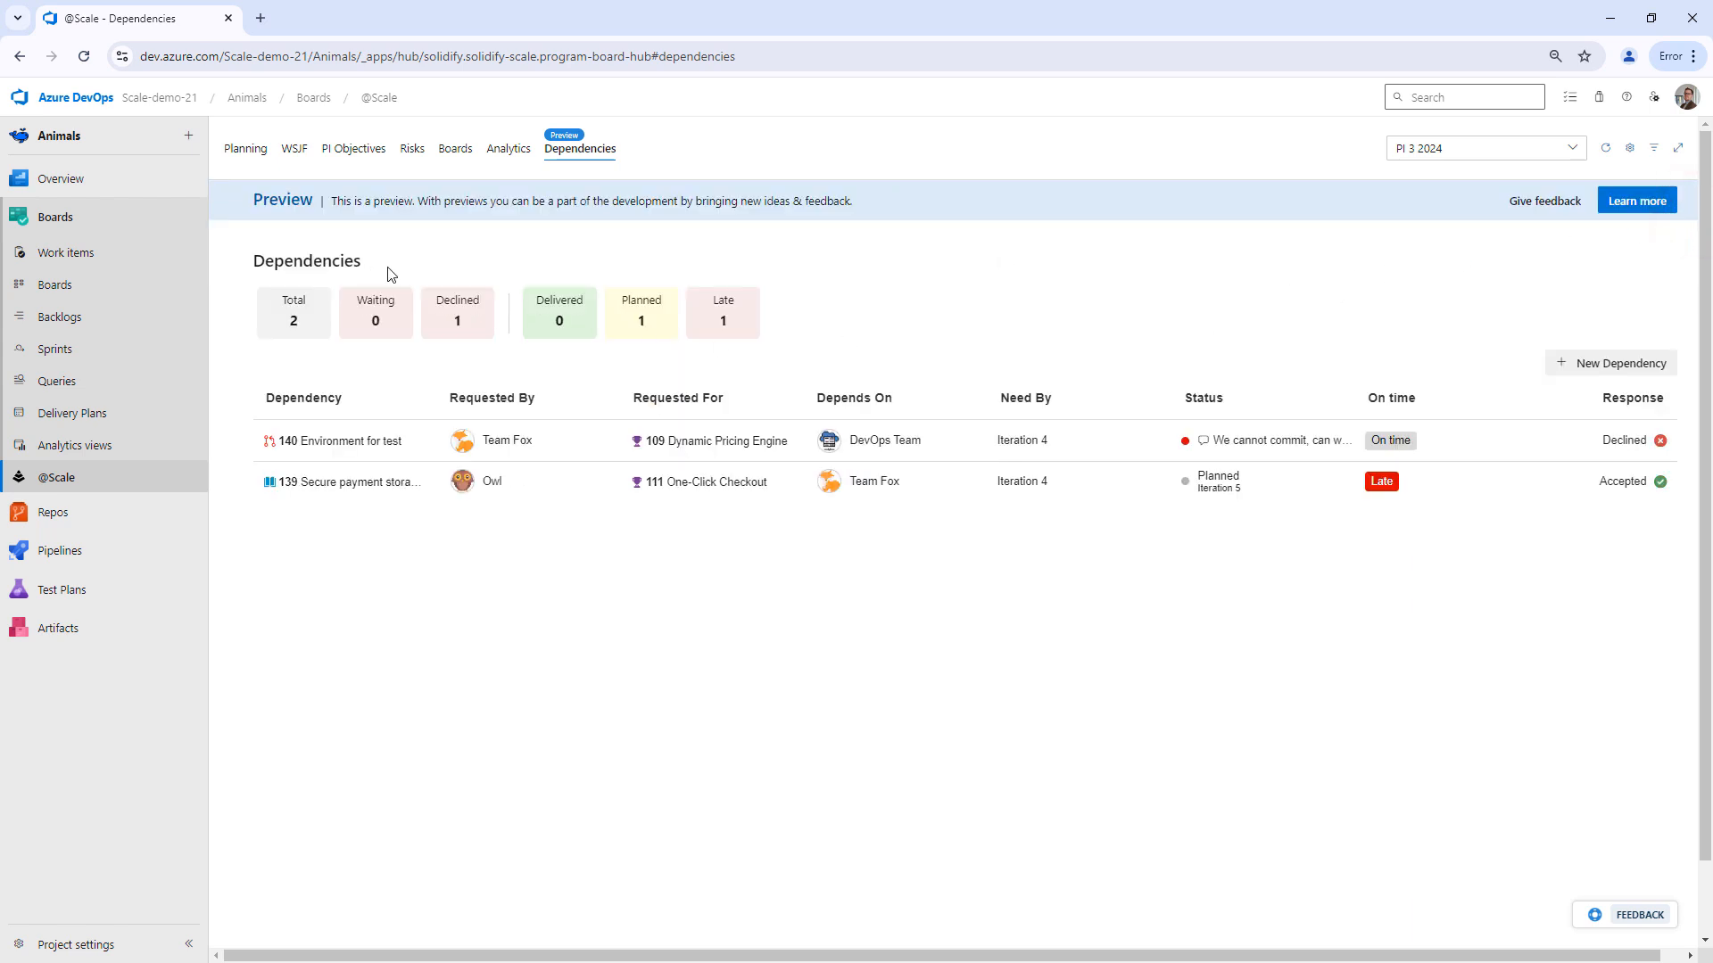
mouse_move(249, 208)
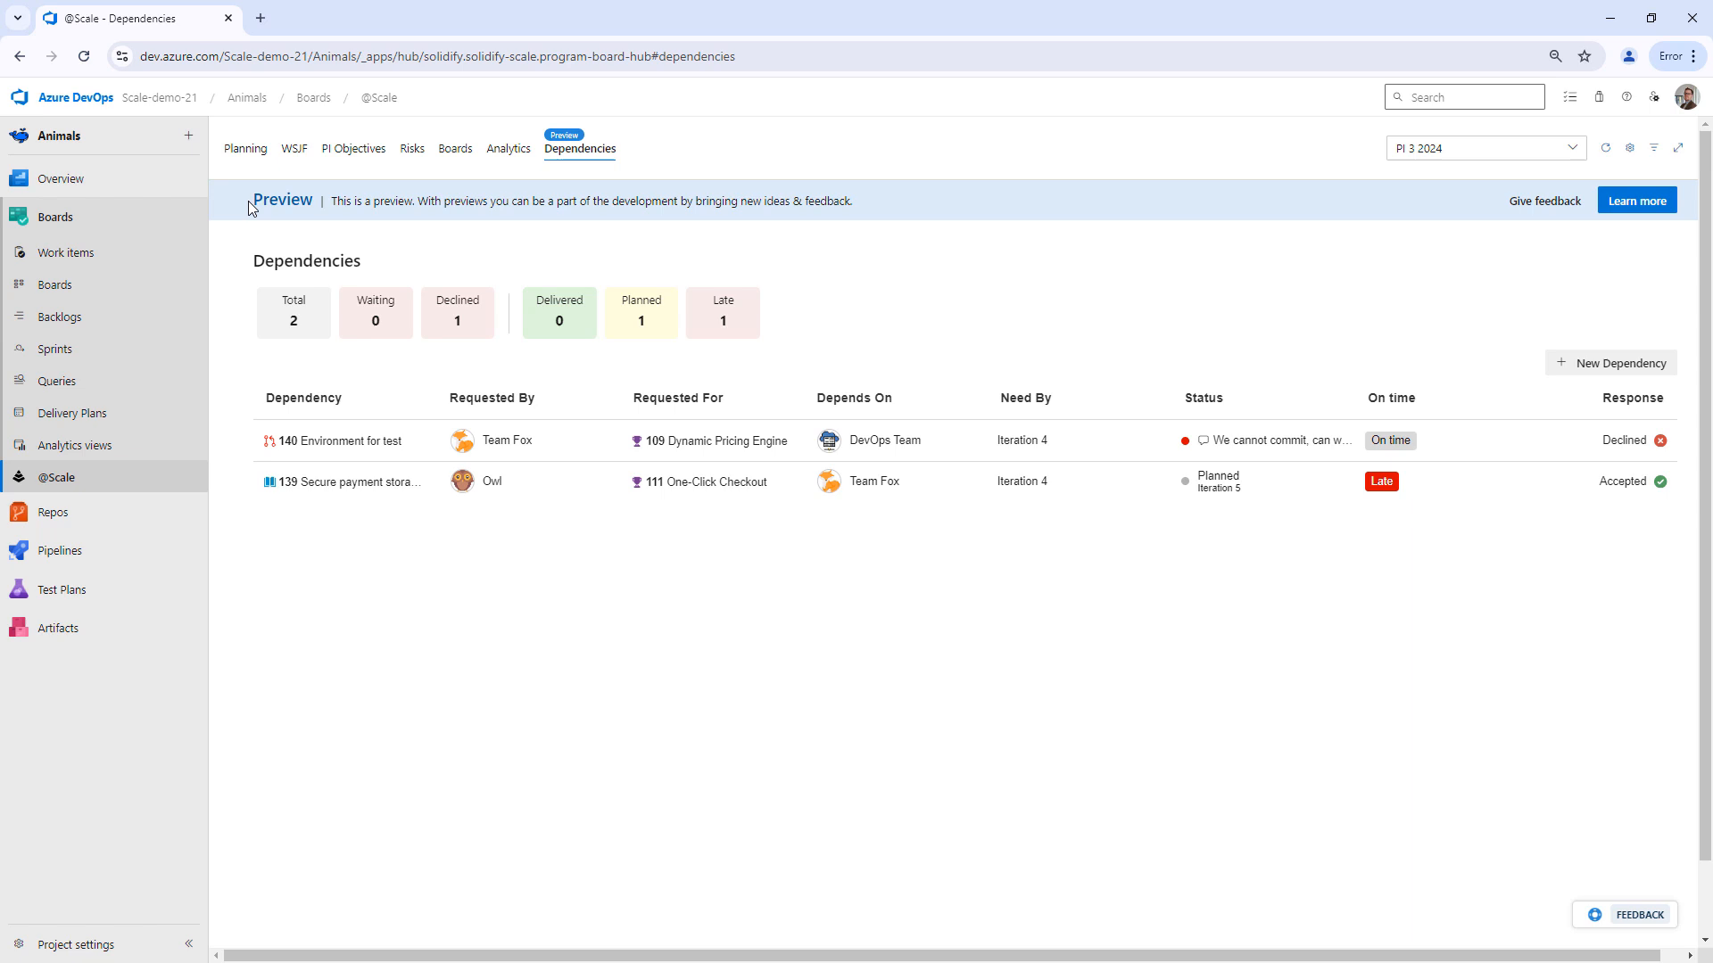
left_click(1212, 306)
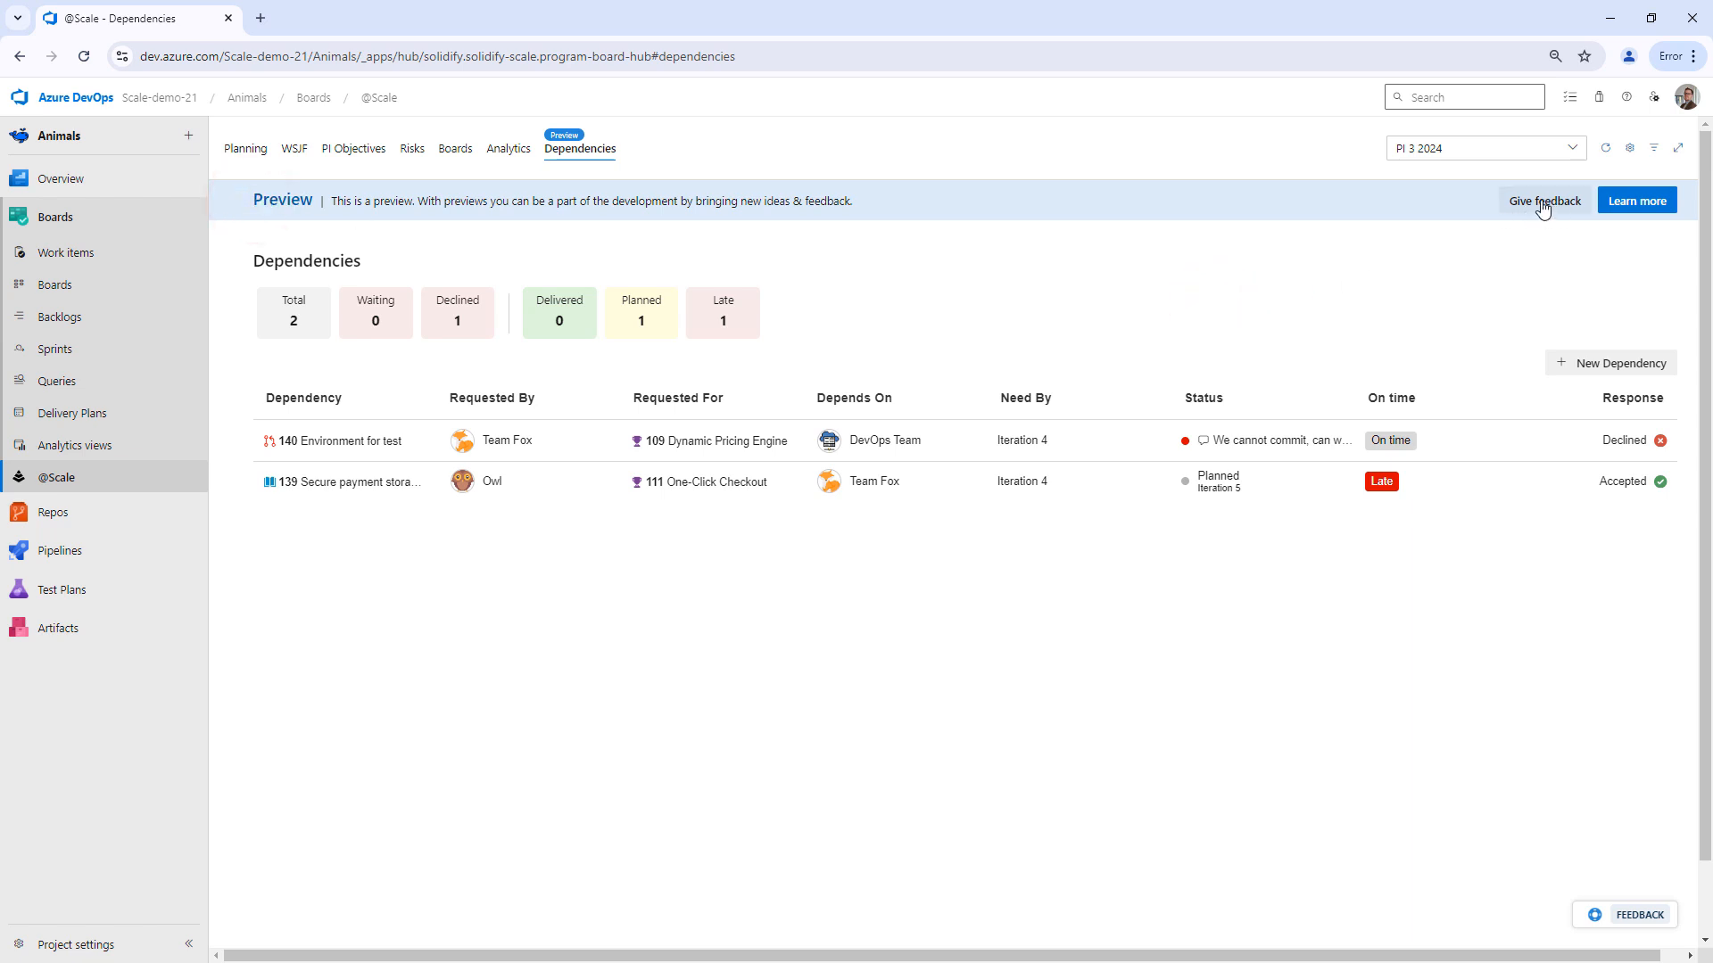
mouse_move(1636, 201)
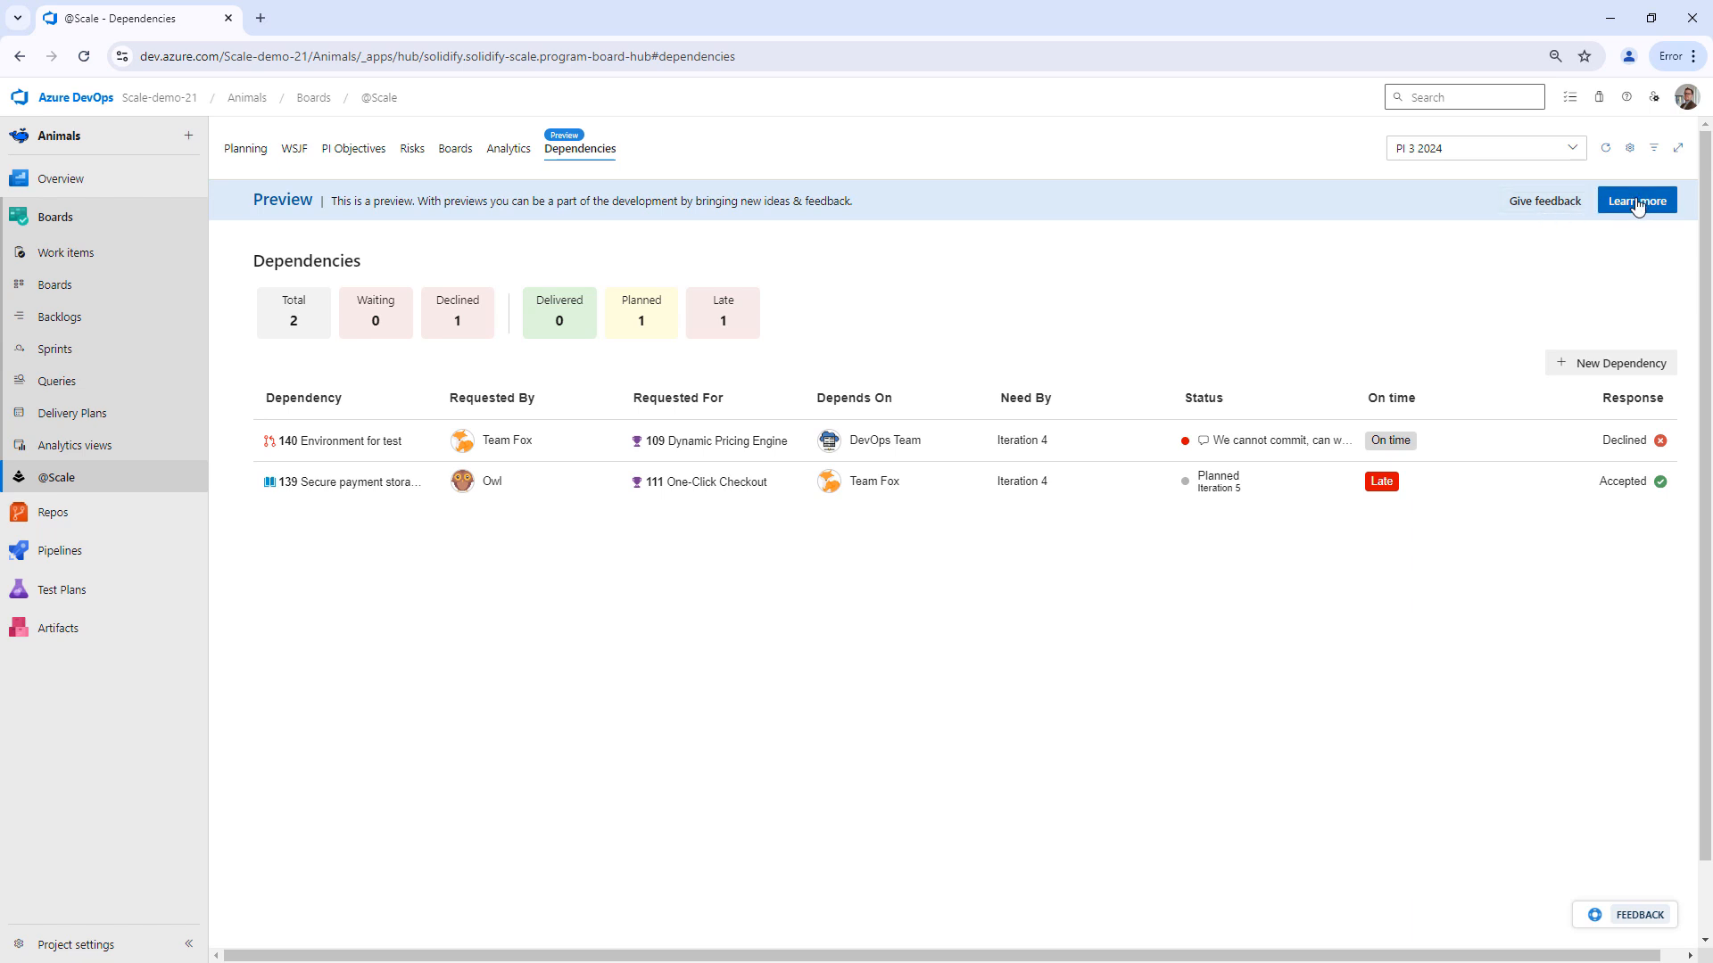
mouse_move(938, 270)
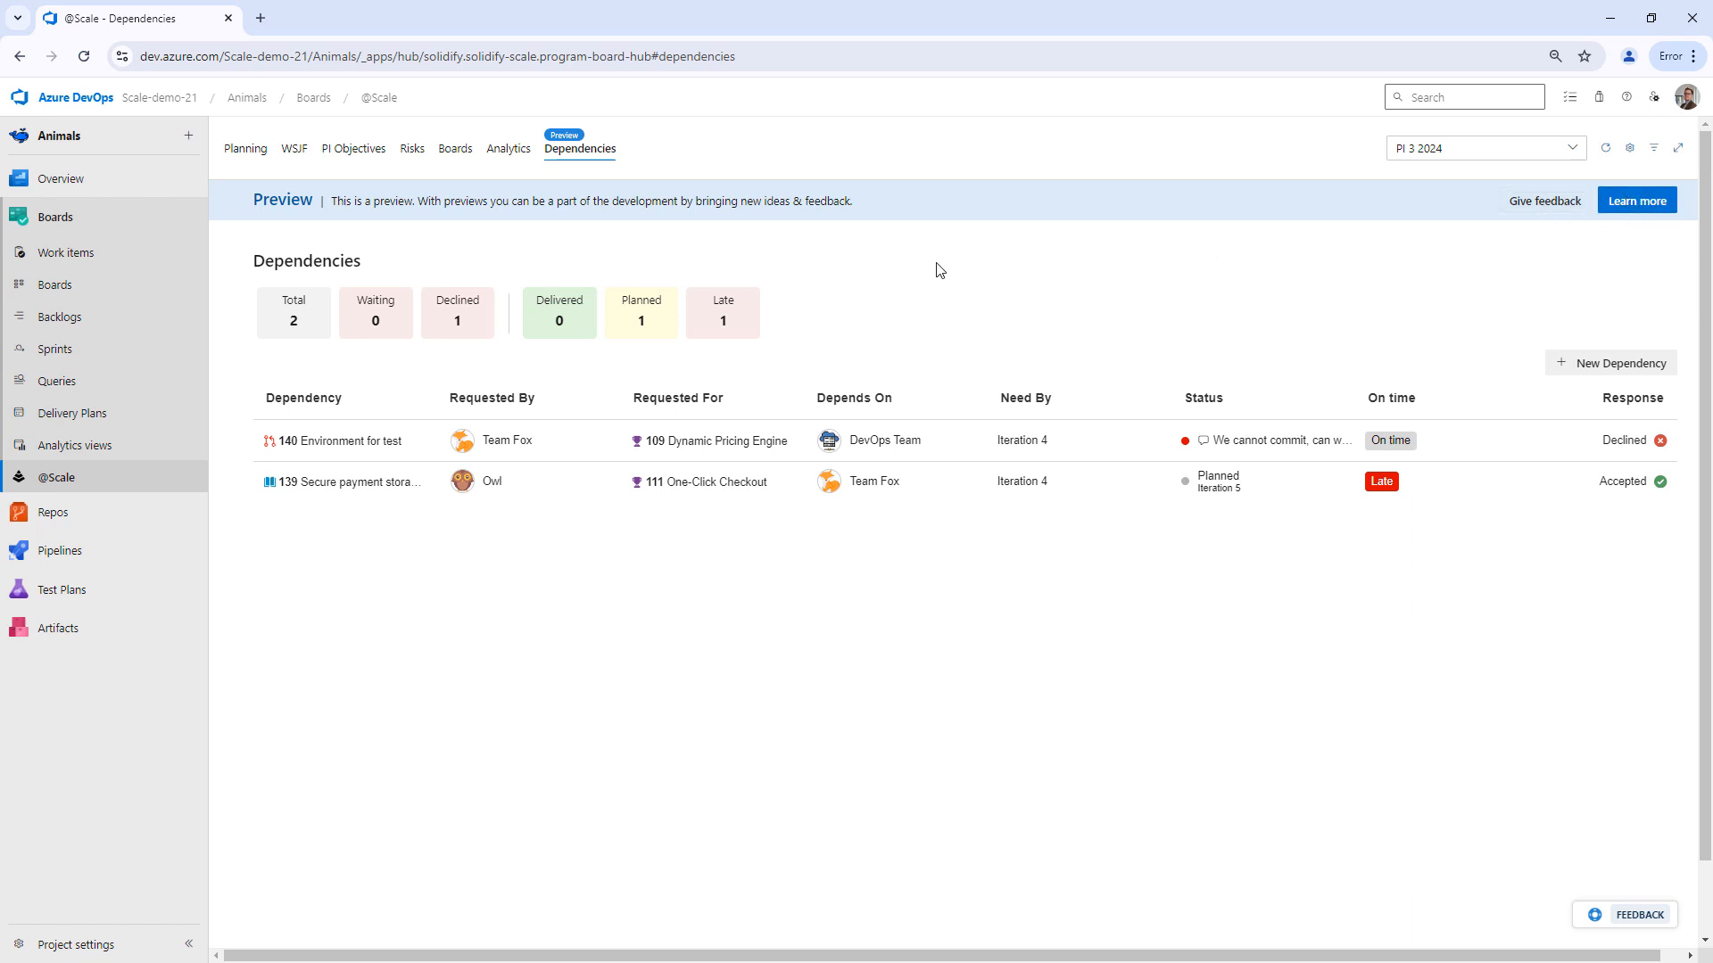
mouse_move(910, 287)
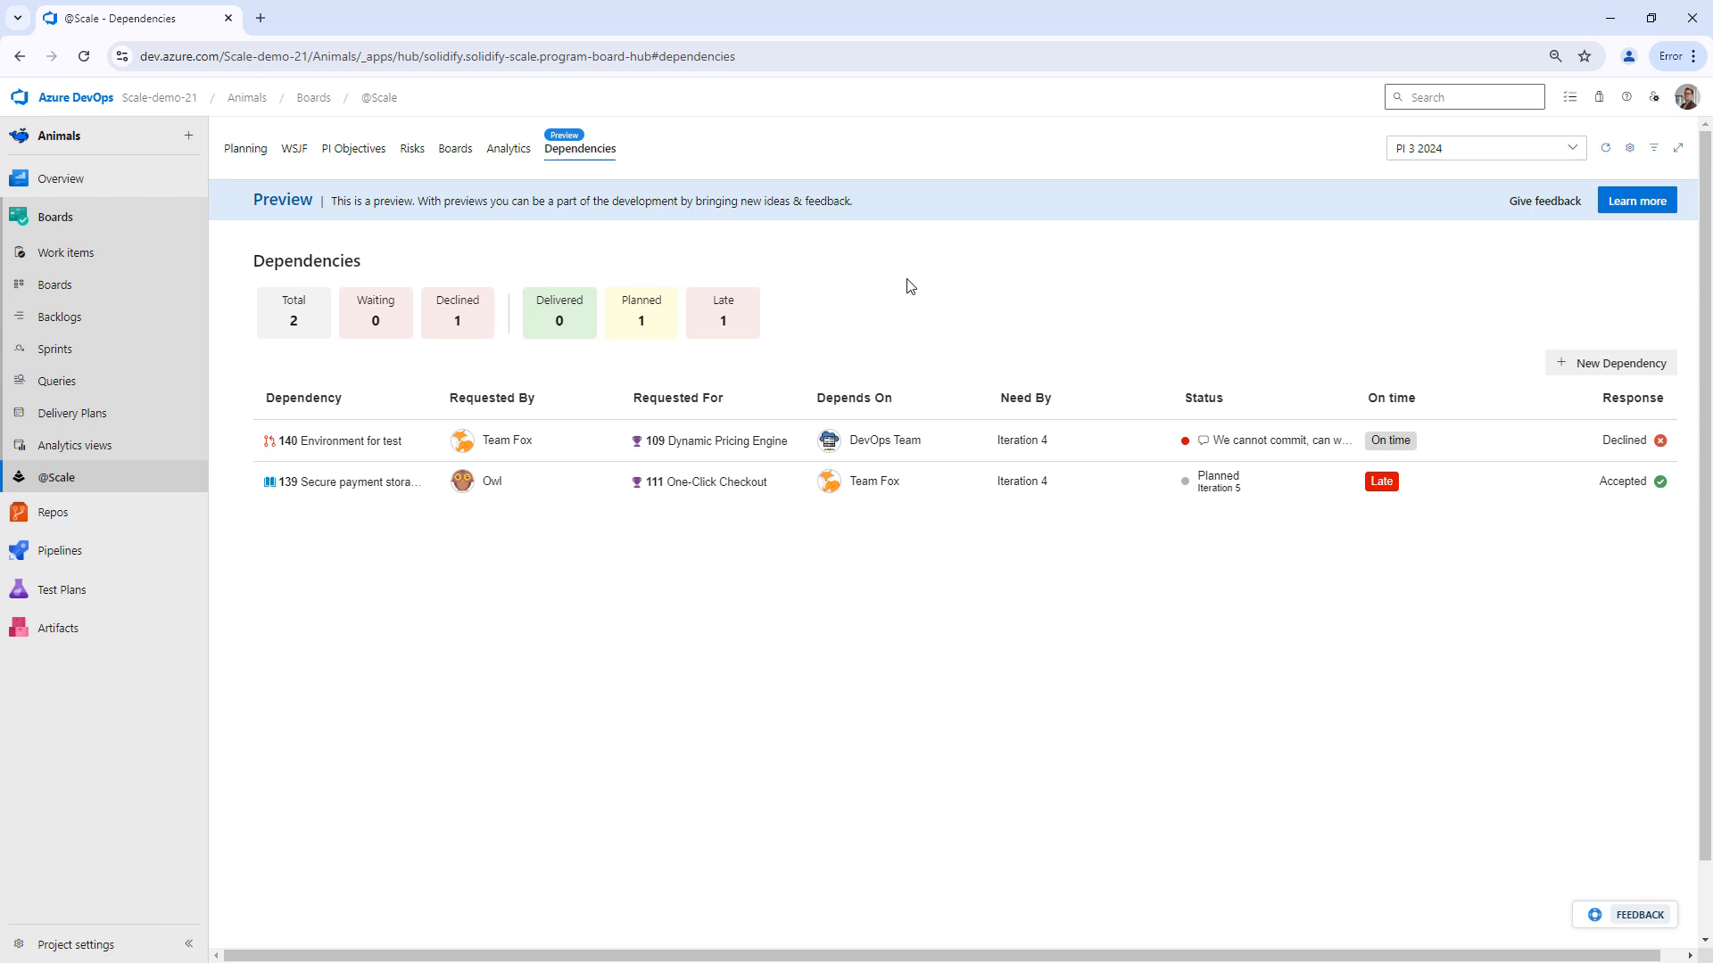
mouse_move(814, 293)
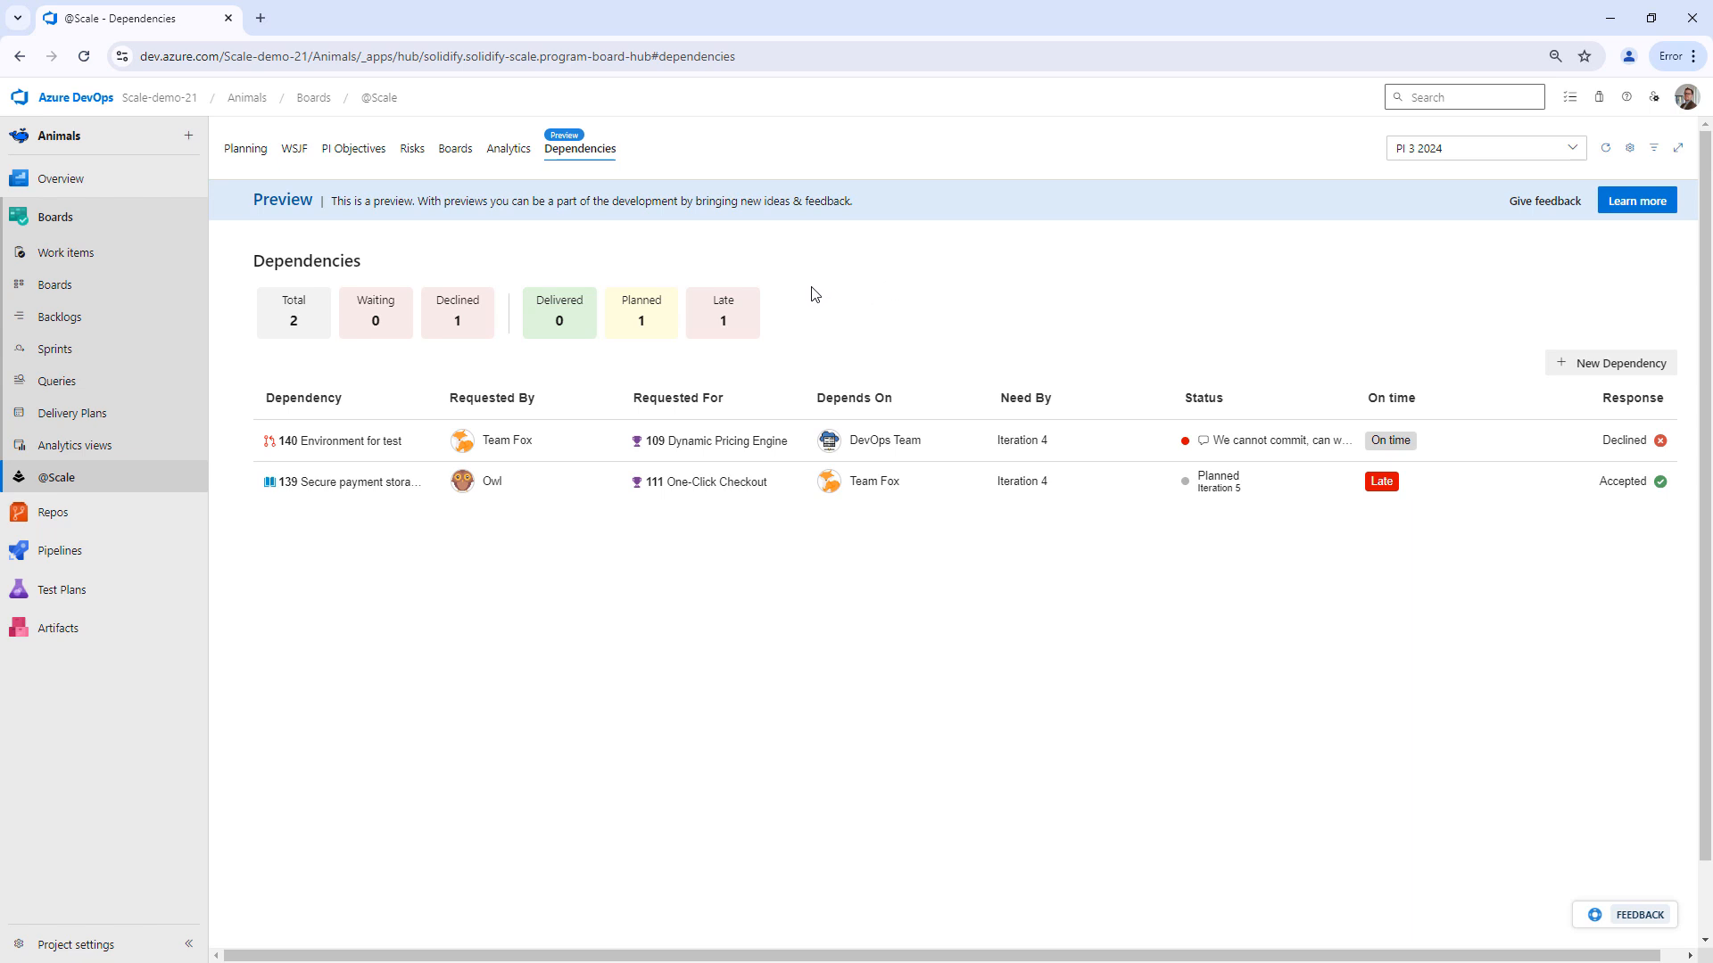
mouse_move(919, 353)
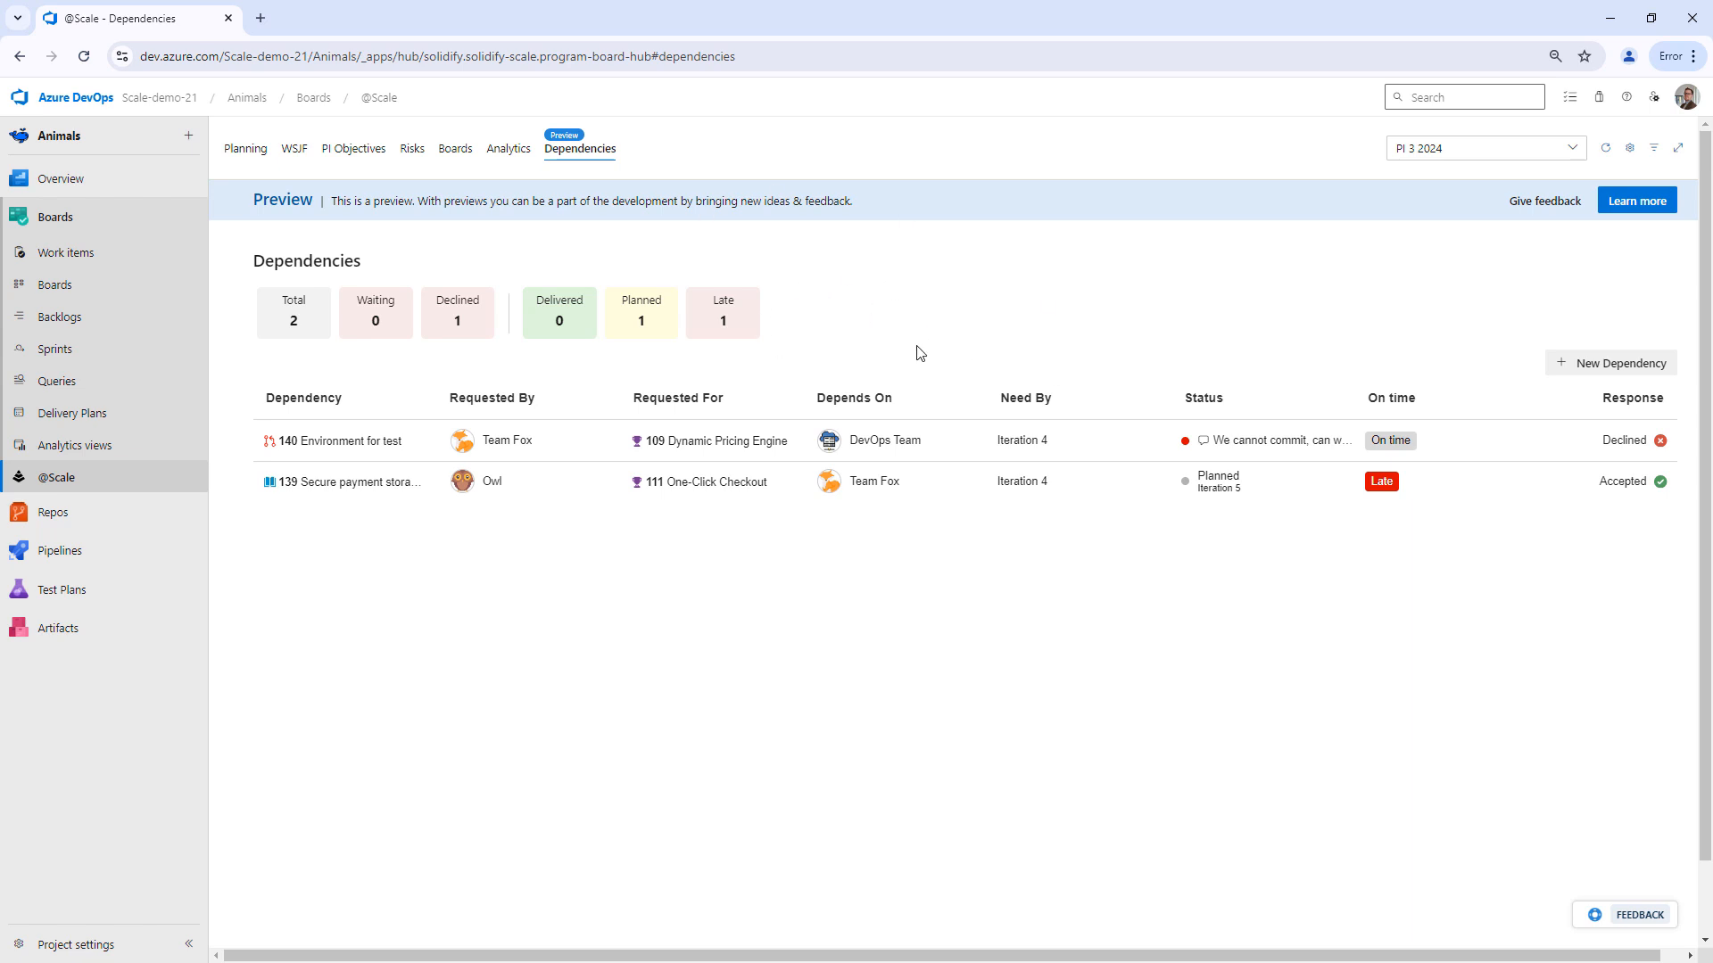
mouse_move(77, 841)
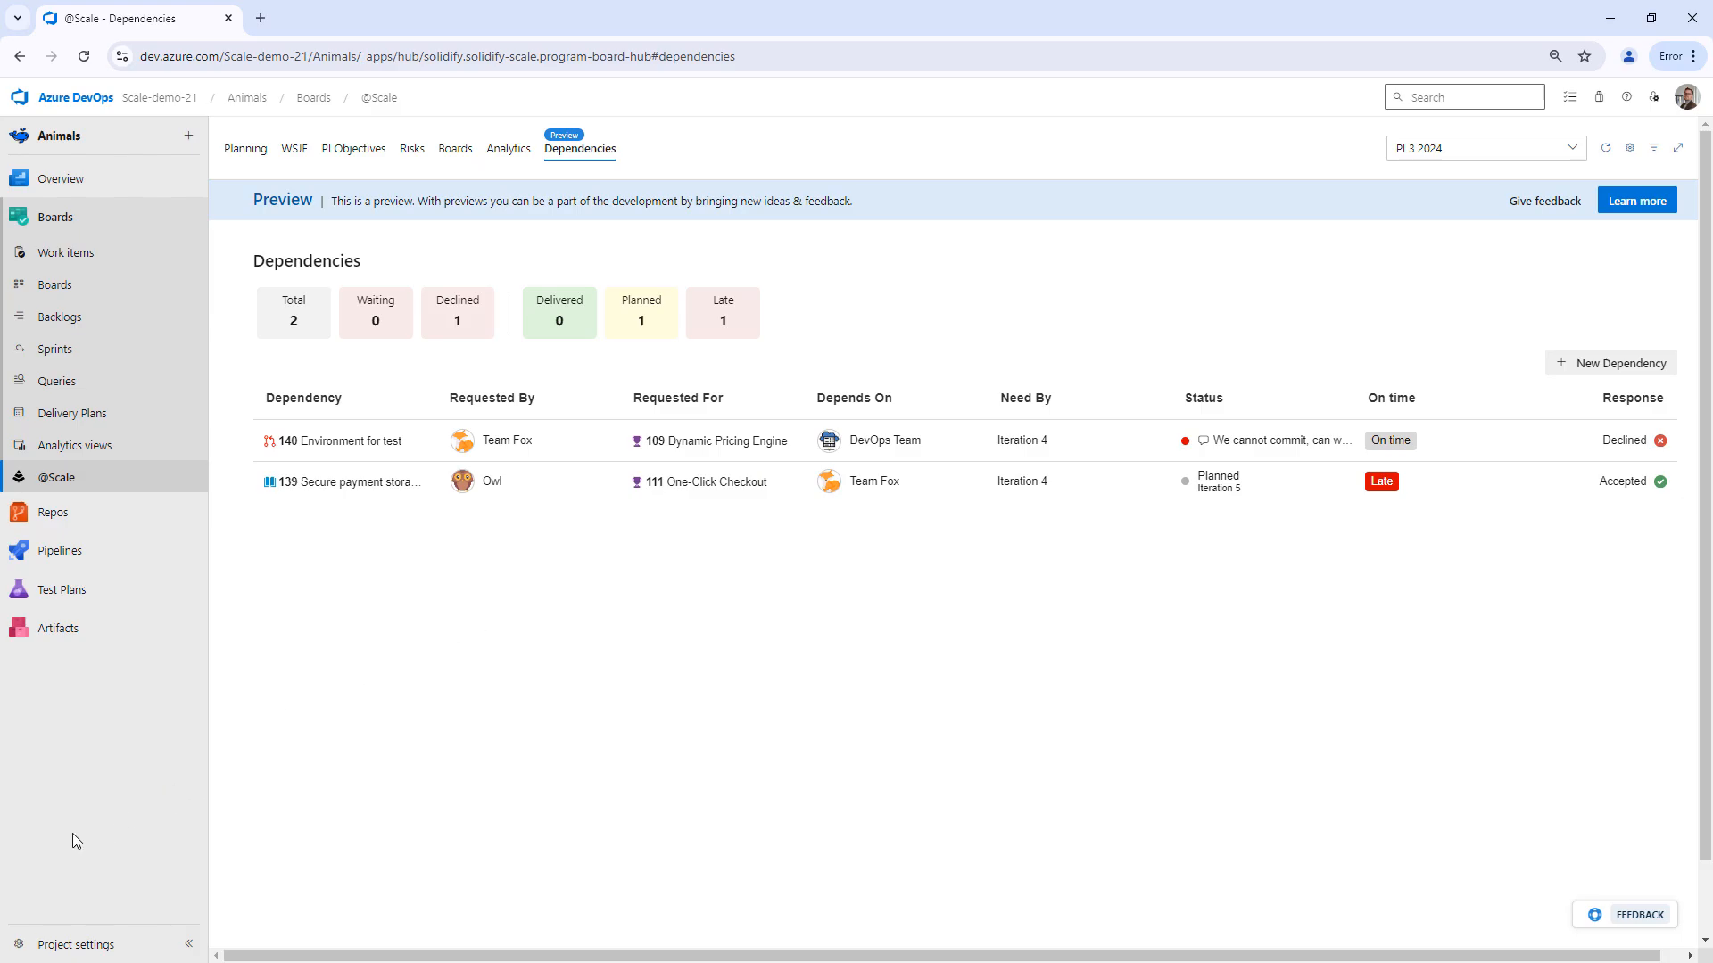